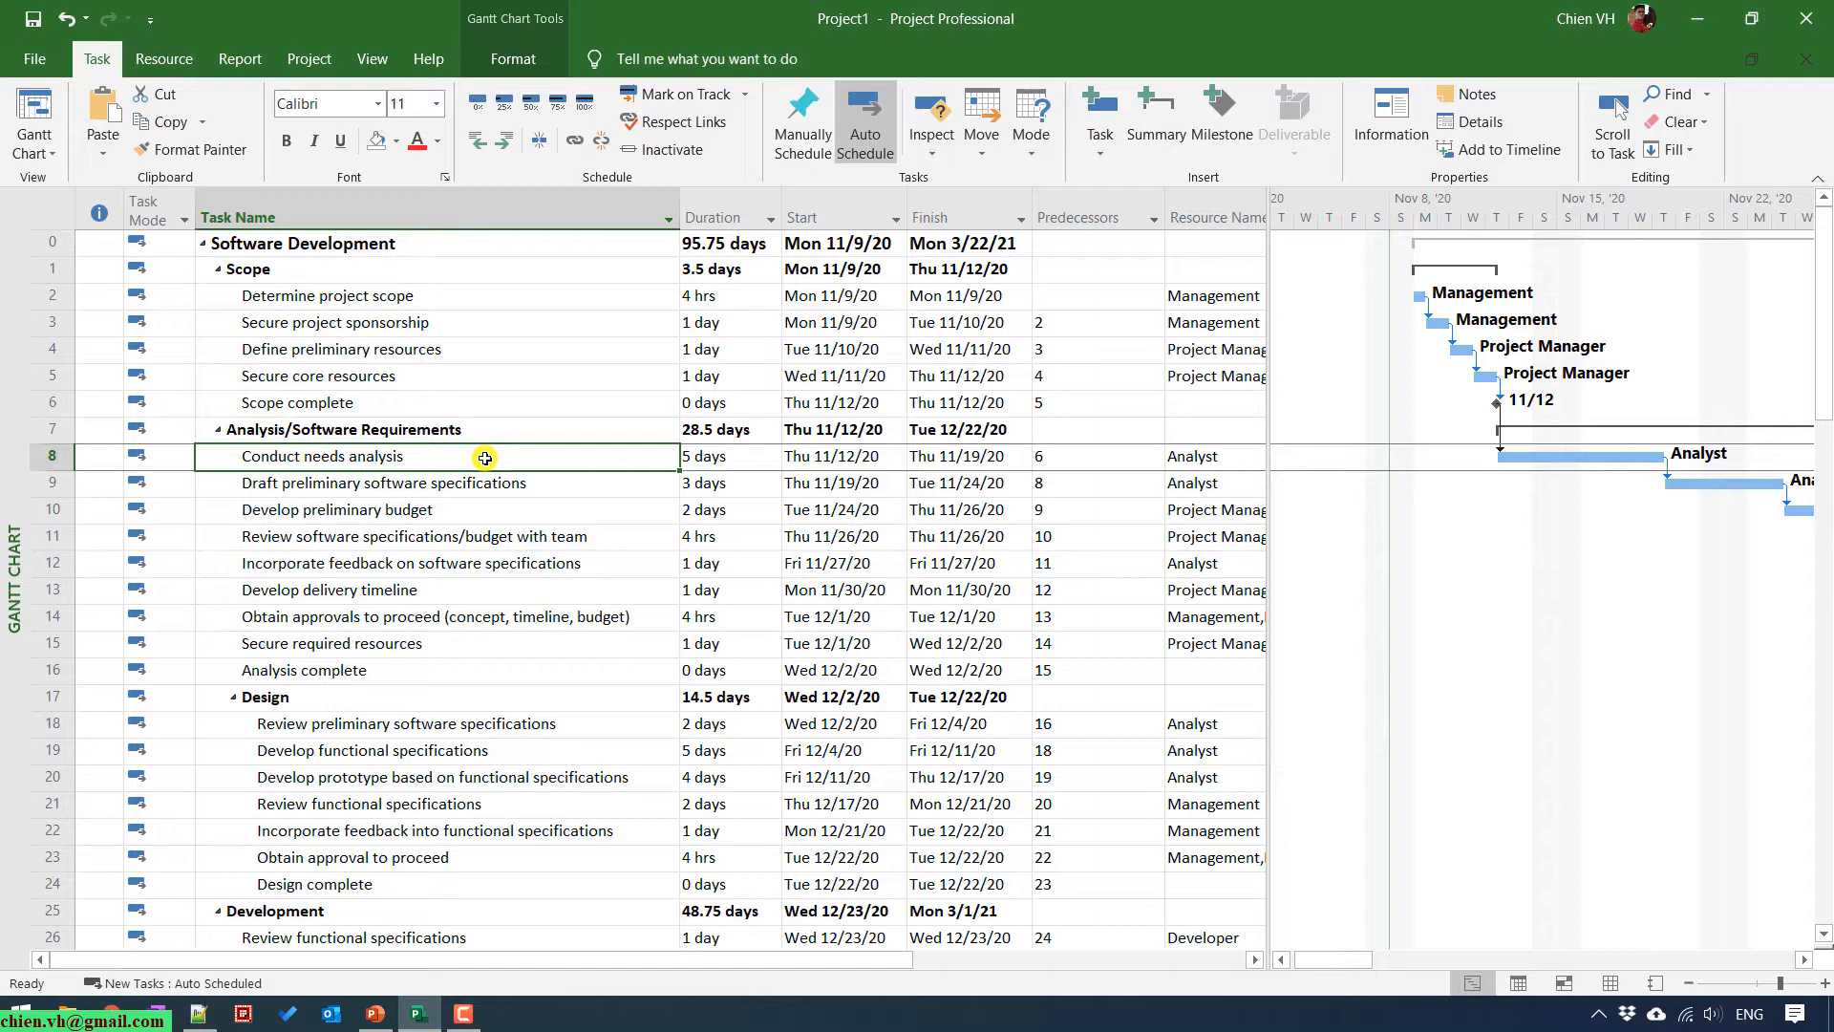
{"action": "mouse_move", "coordinate": [398, 510]}
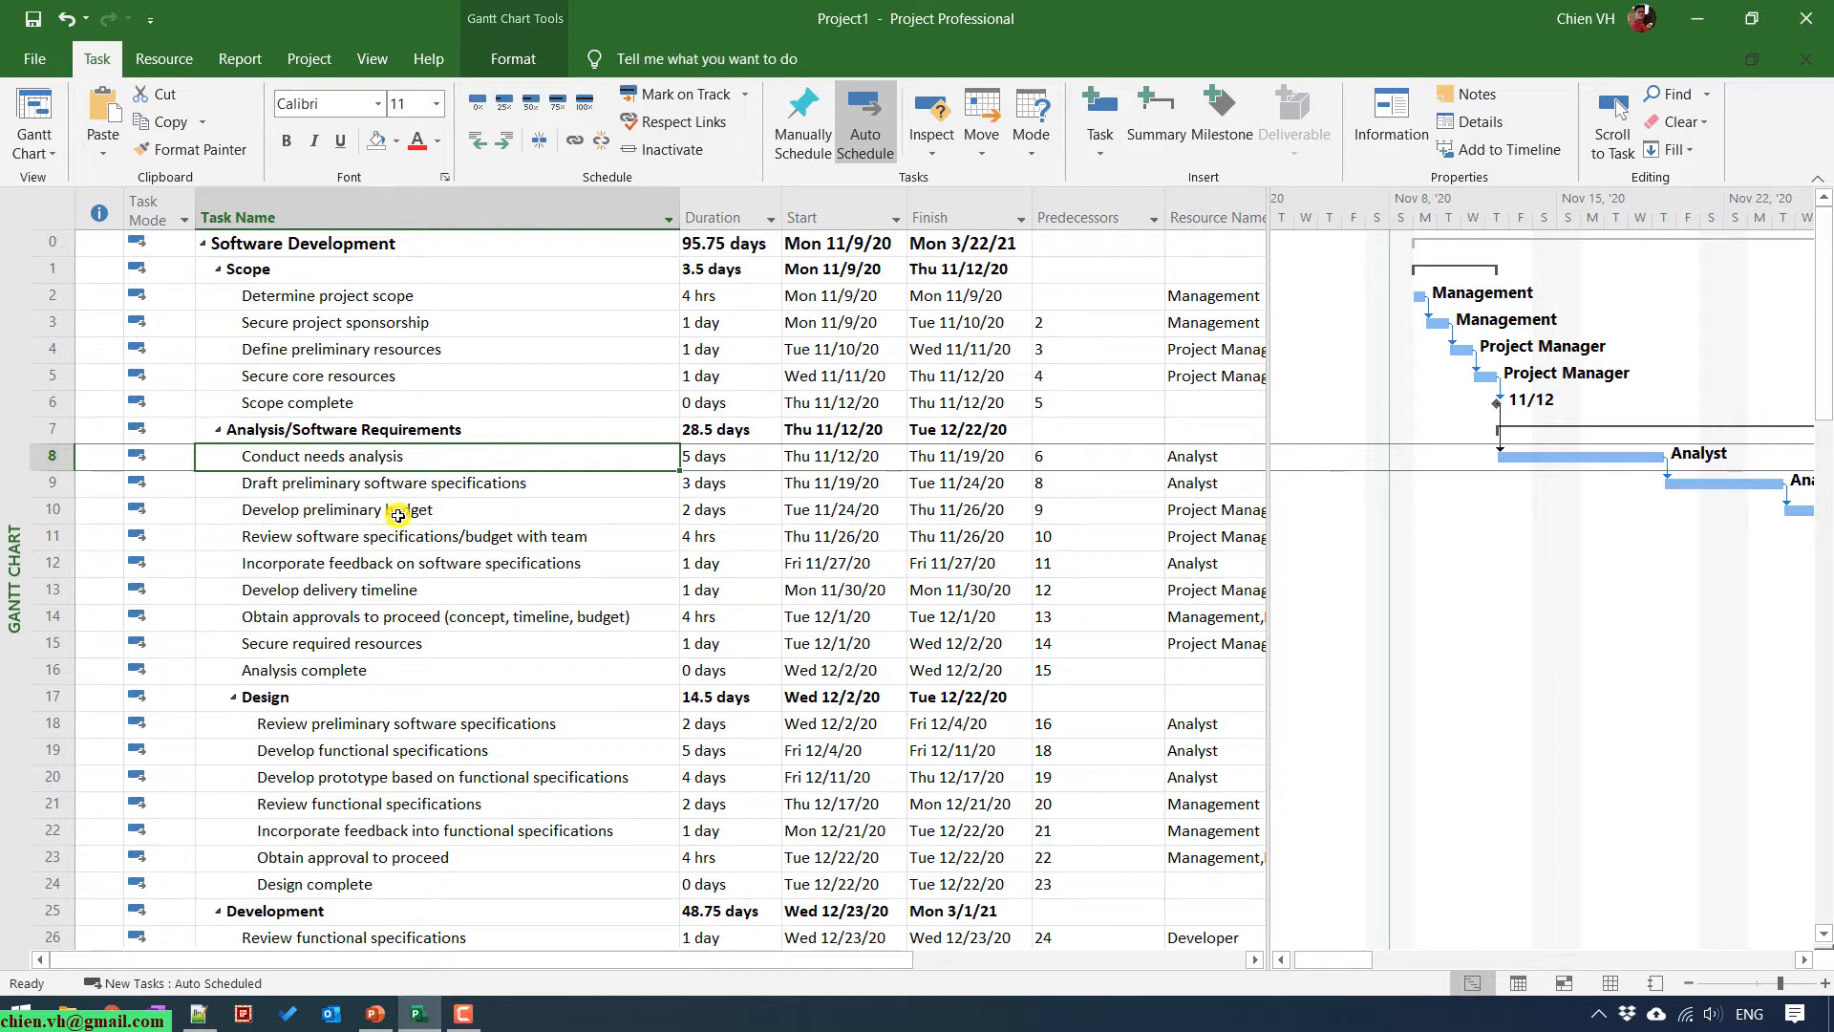
Collapse the Scope, Documentation, Pilot and Post Implementation Review phases, leaving Development expanded.
{"action": "scroll", "scroll_direction": "down", "scroll_amount": 3}
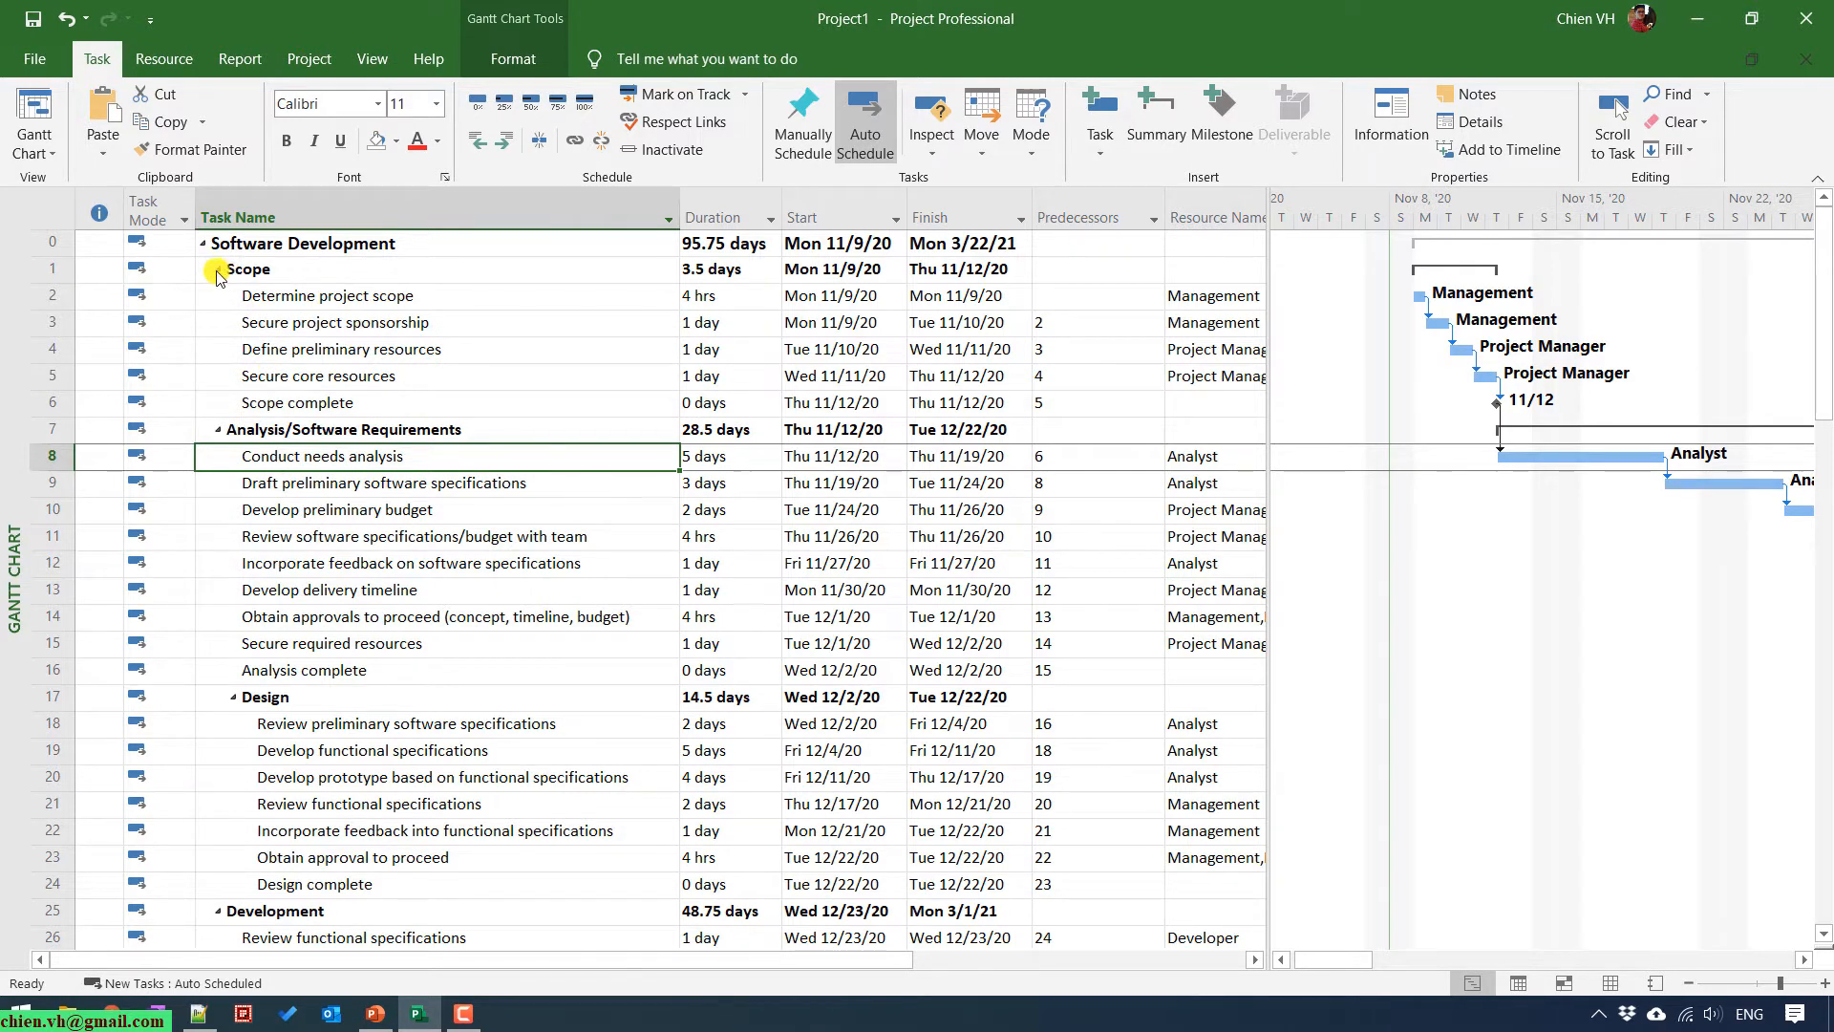
{"action": "left_click", "coordinate": [217, 271]}
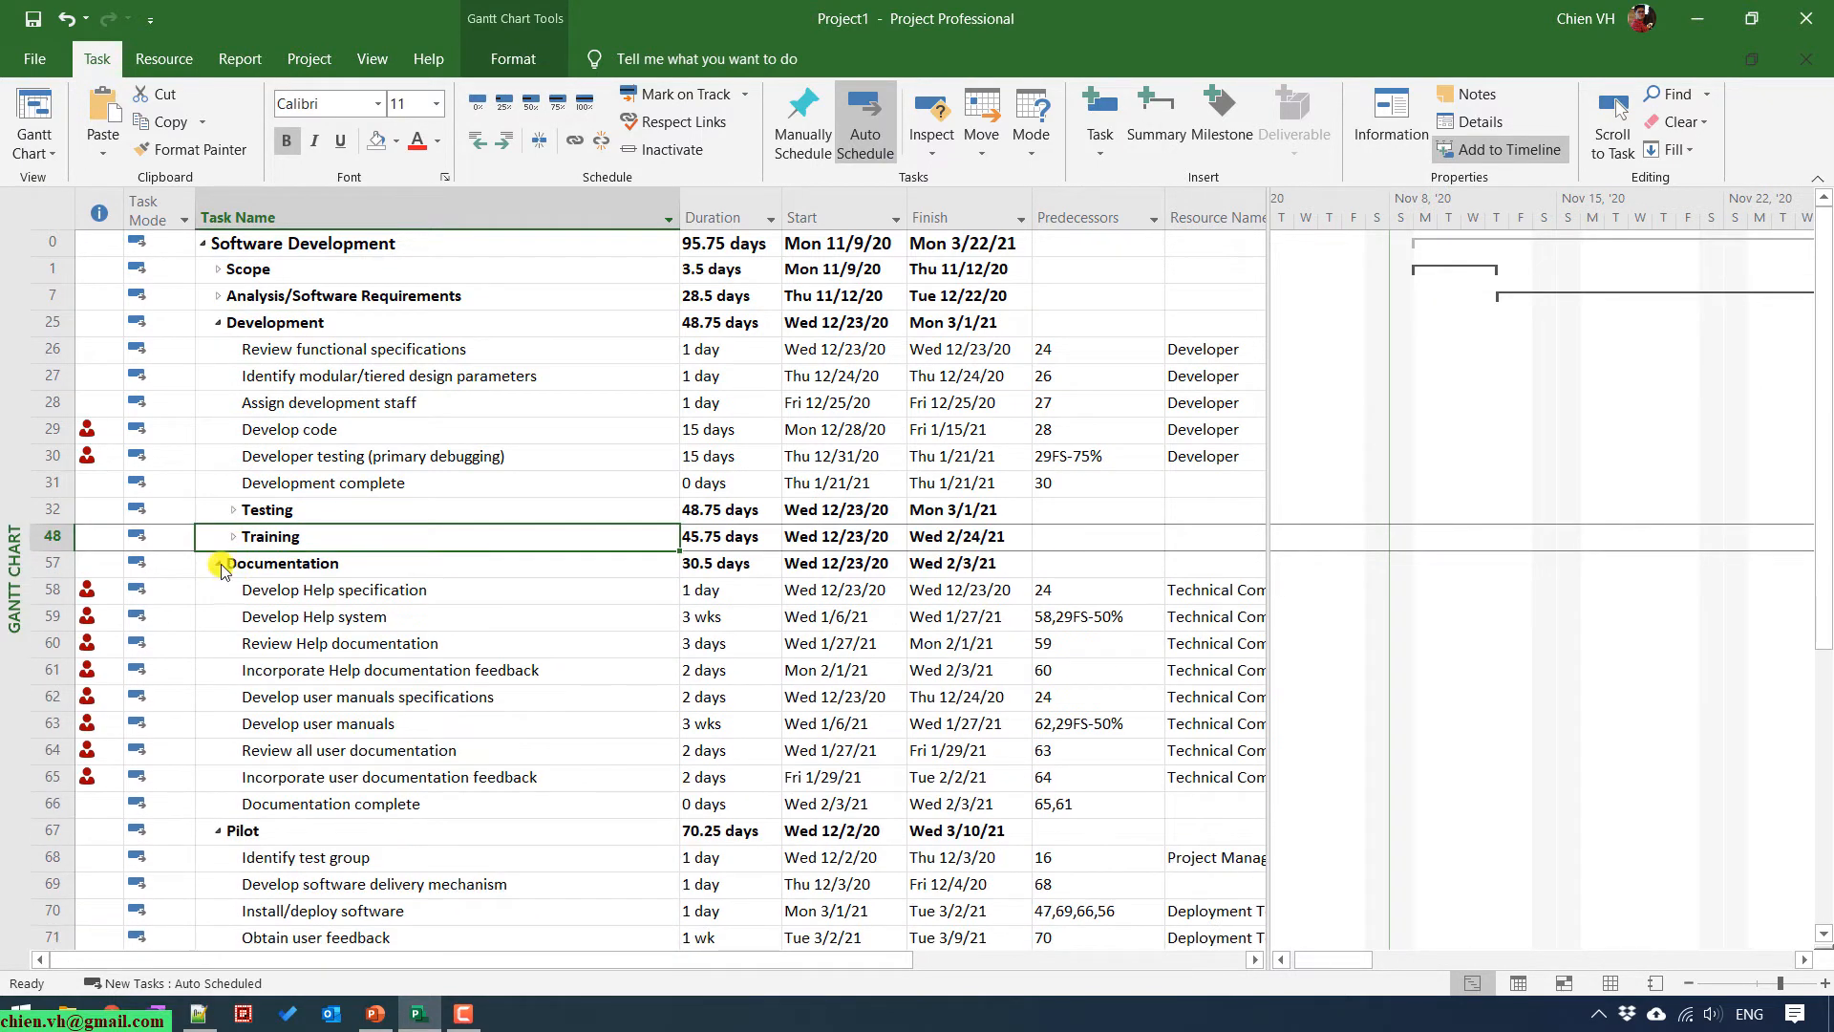
{"action": "left_click", "coordinate": [216, 562]}
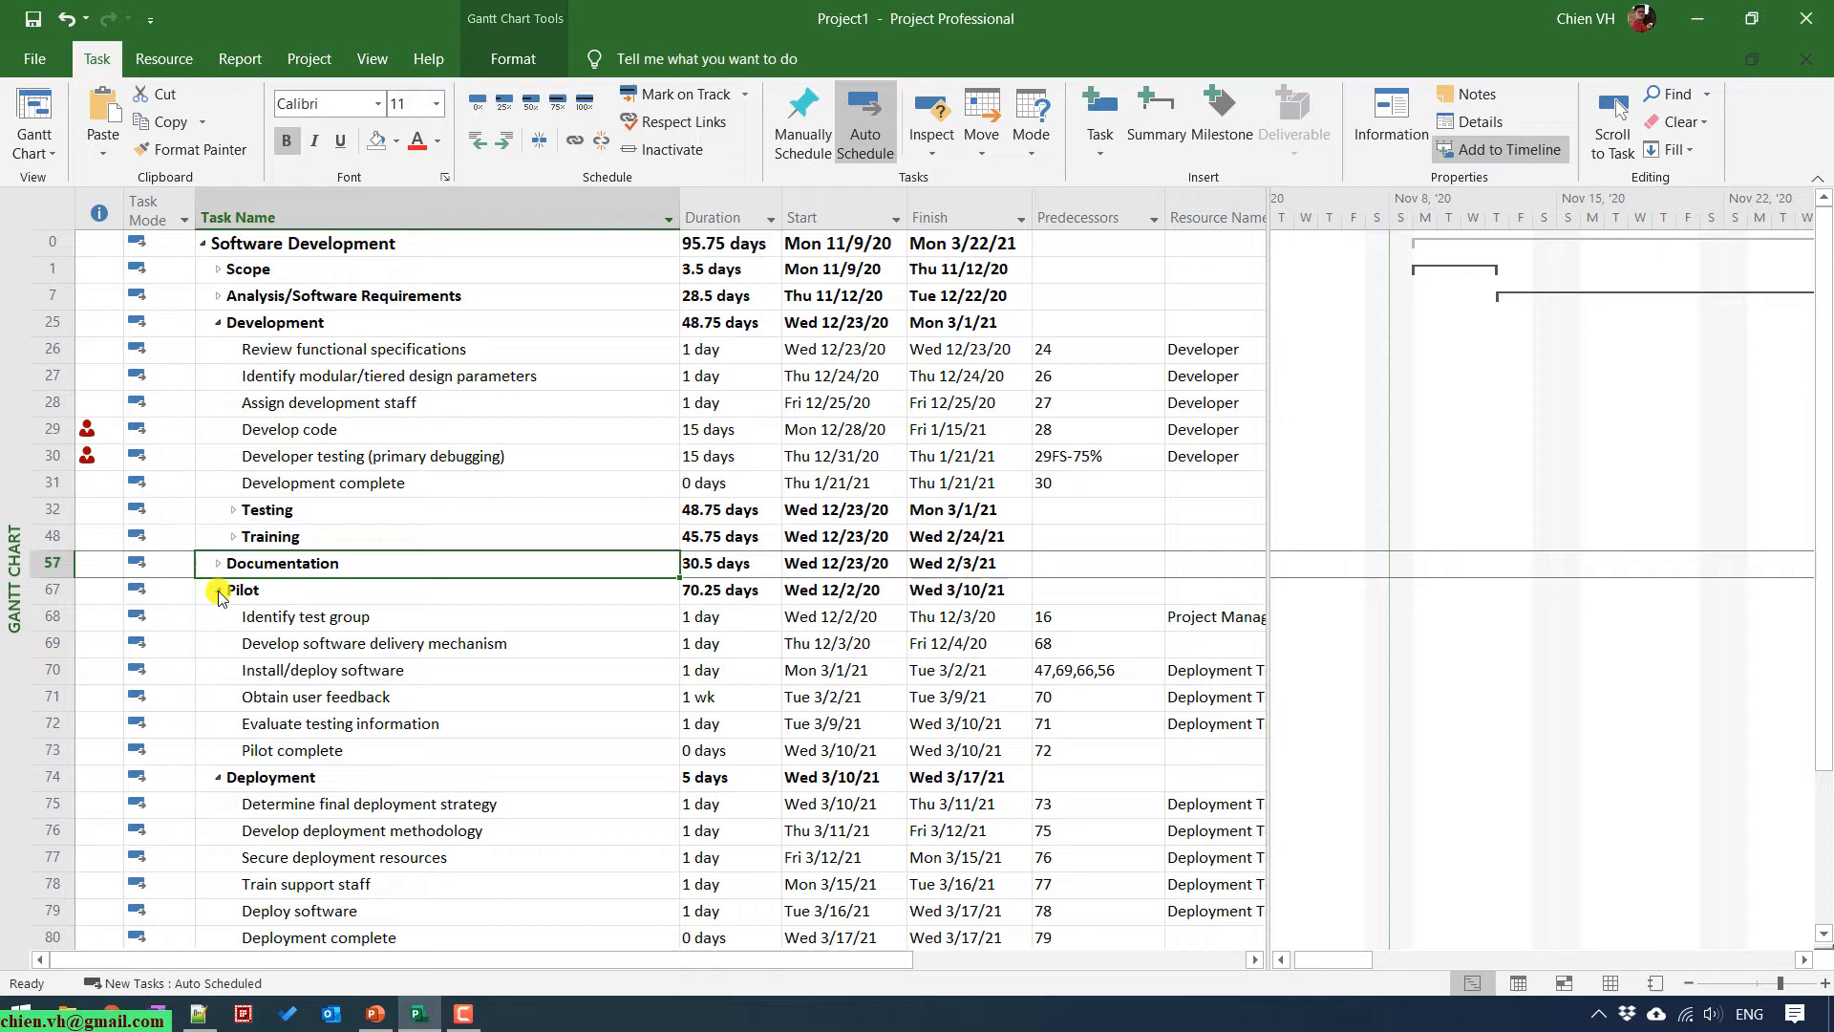
{"action": "left_click", "coordinate": [218, 588]}
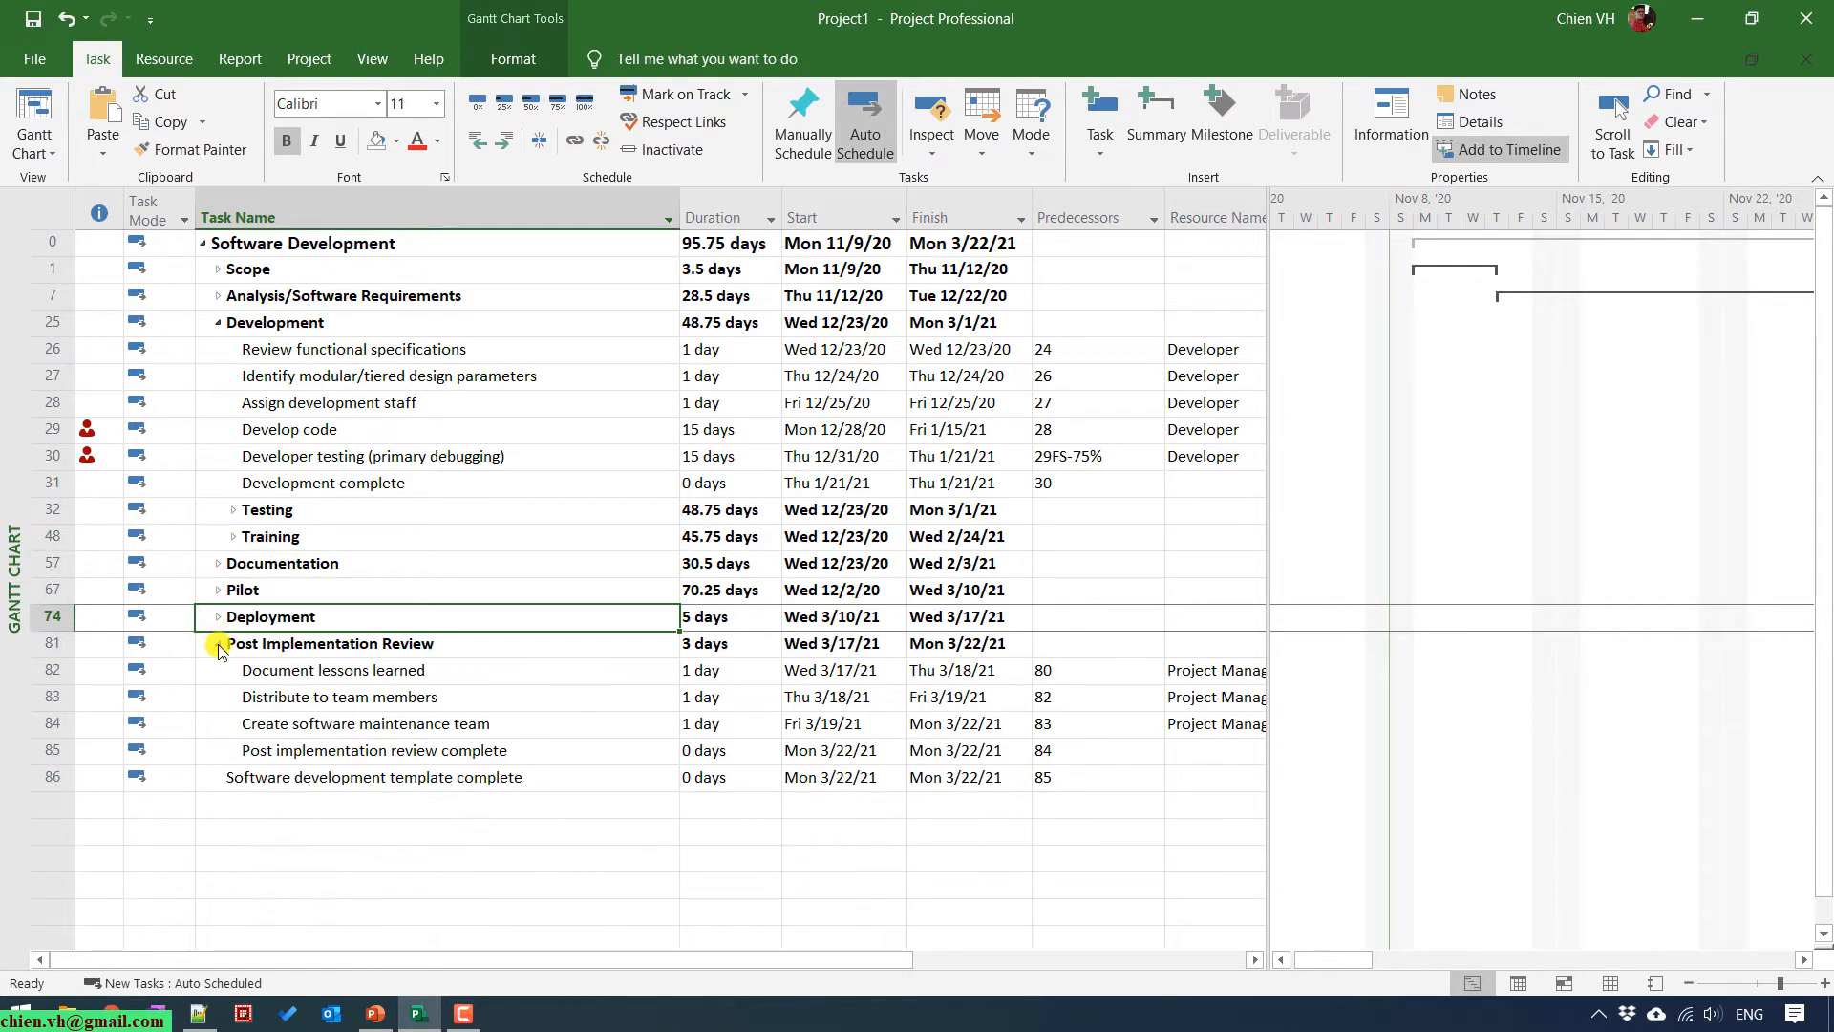
{"action": "left_click", "coordinate": [217, 642]}
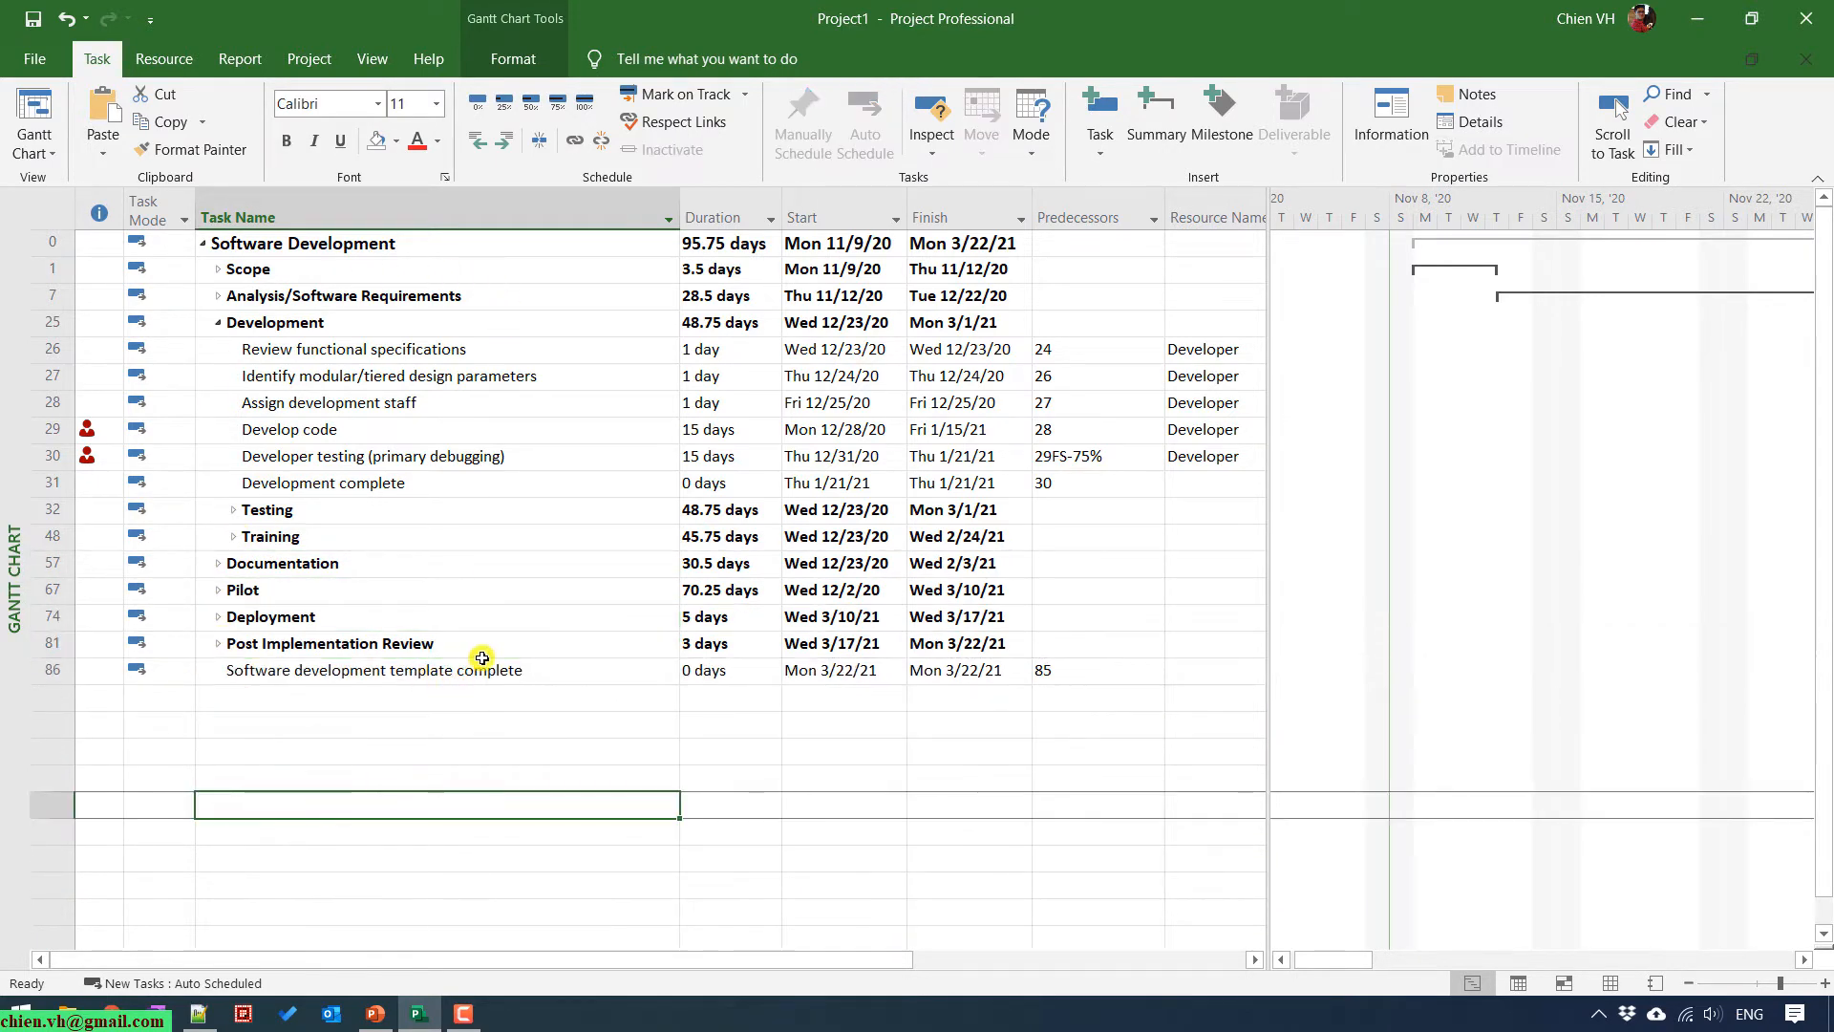
{"action": "mouse_move", "coordinate": [48, 334]}
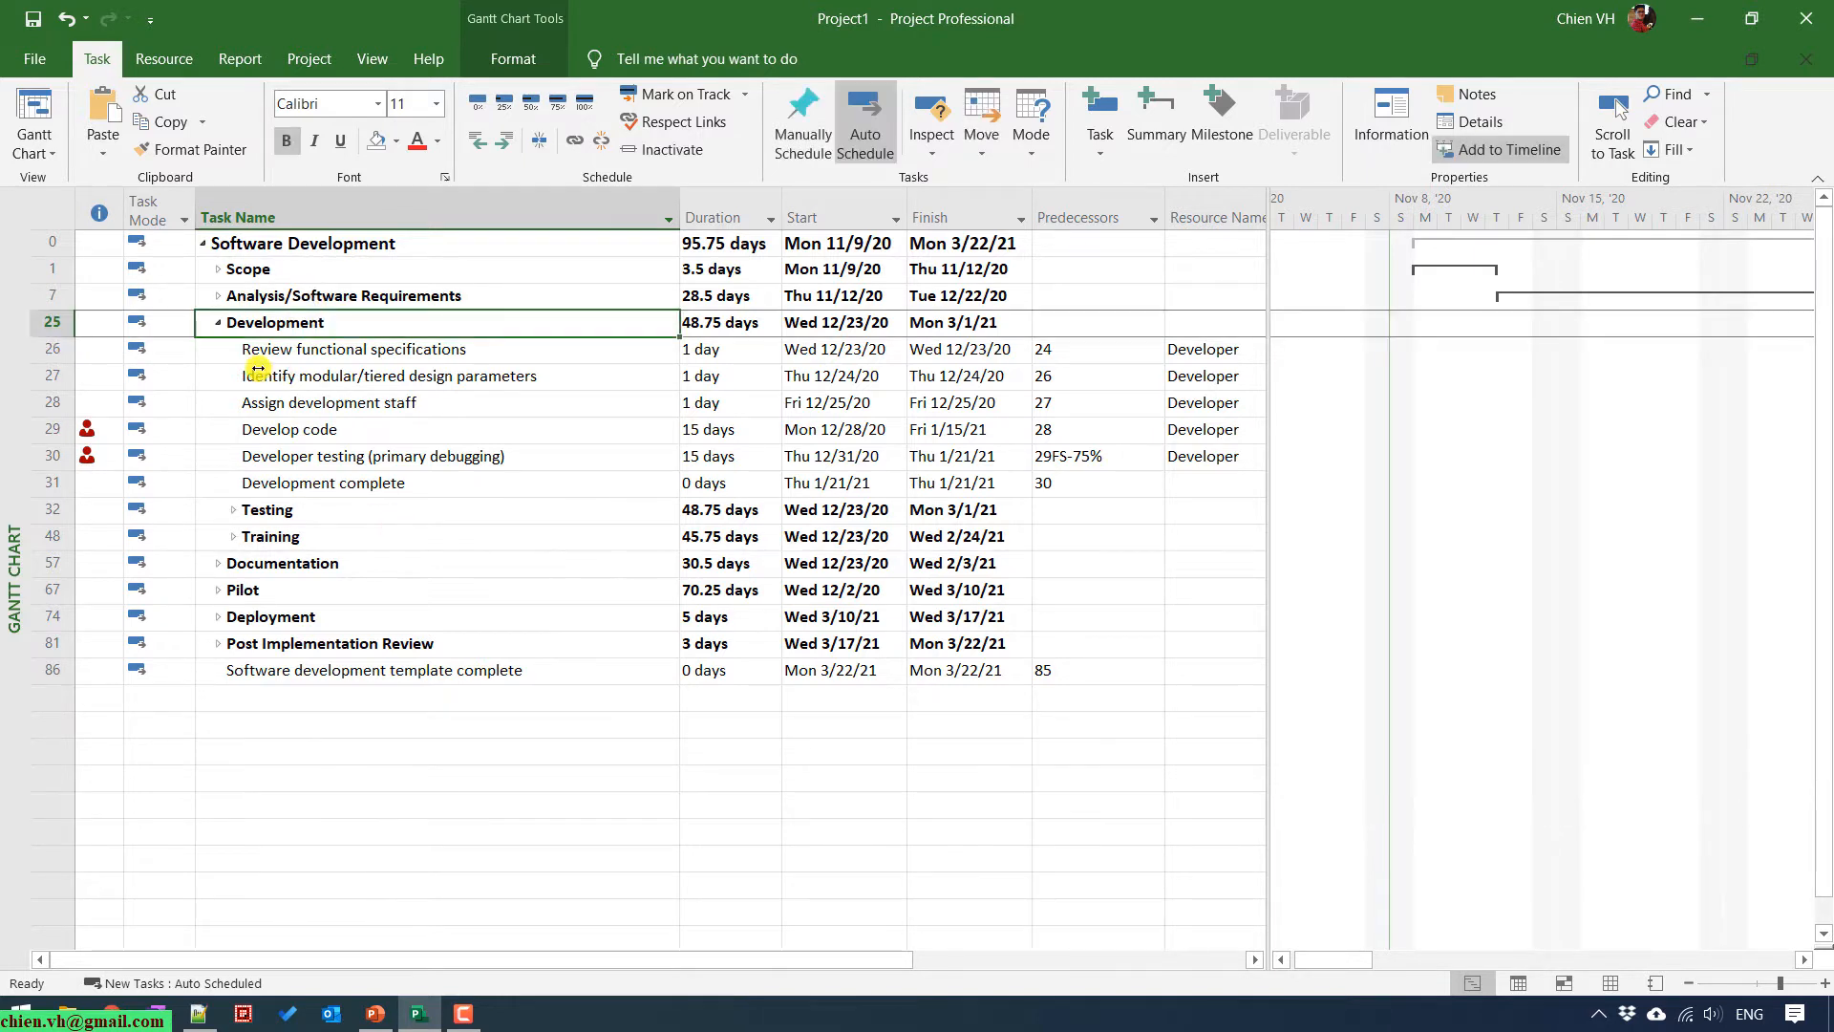
Collapse the Development phase so only top-level summary tasks remain listed.
{"action": "left_click", "coordinate": [281, 562]}
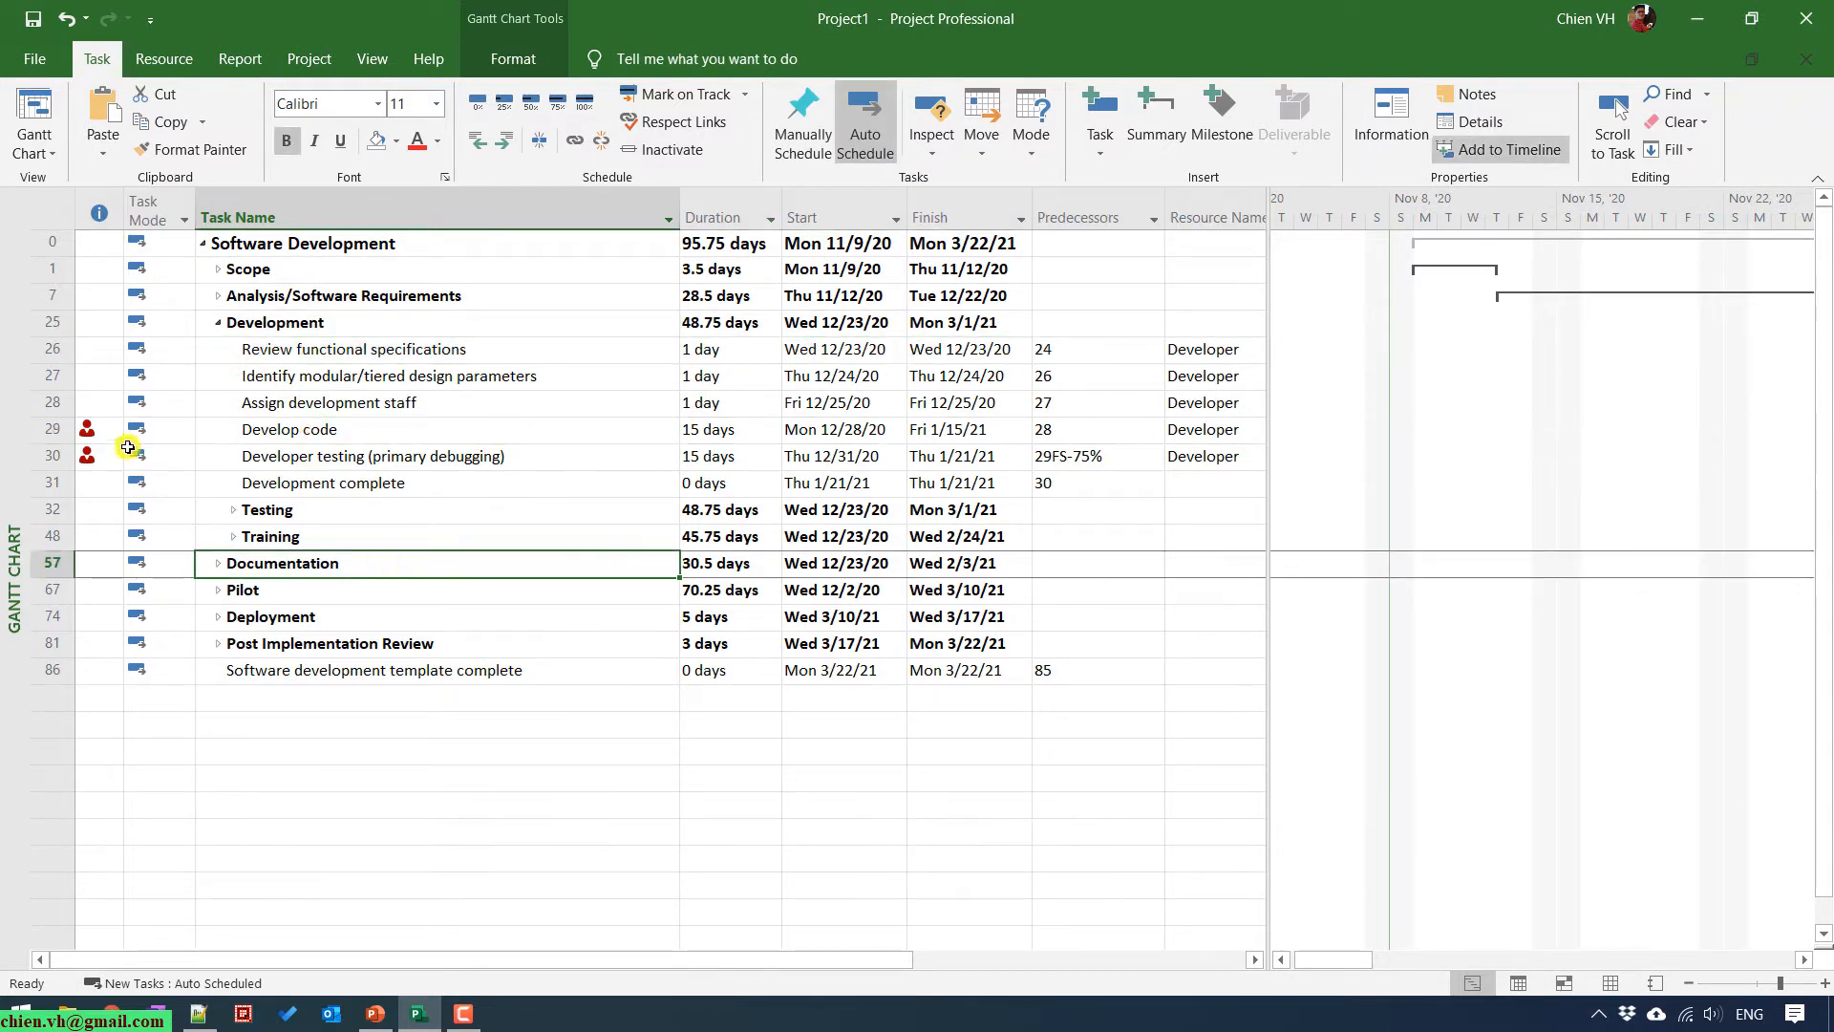
{"action": "left_click", "coordinate": [354, 348]}
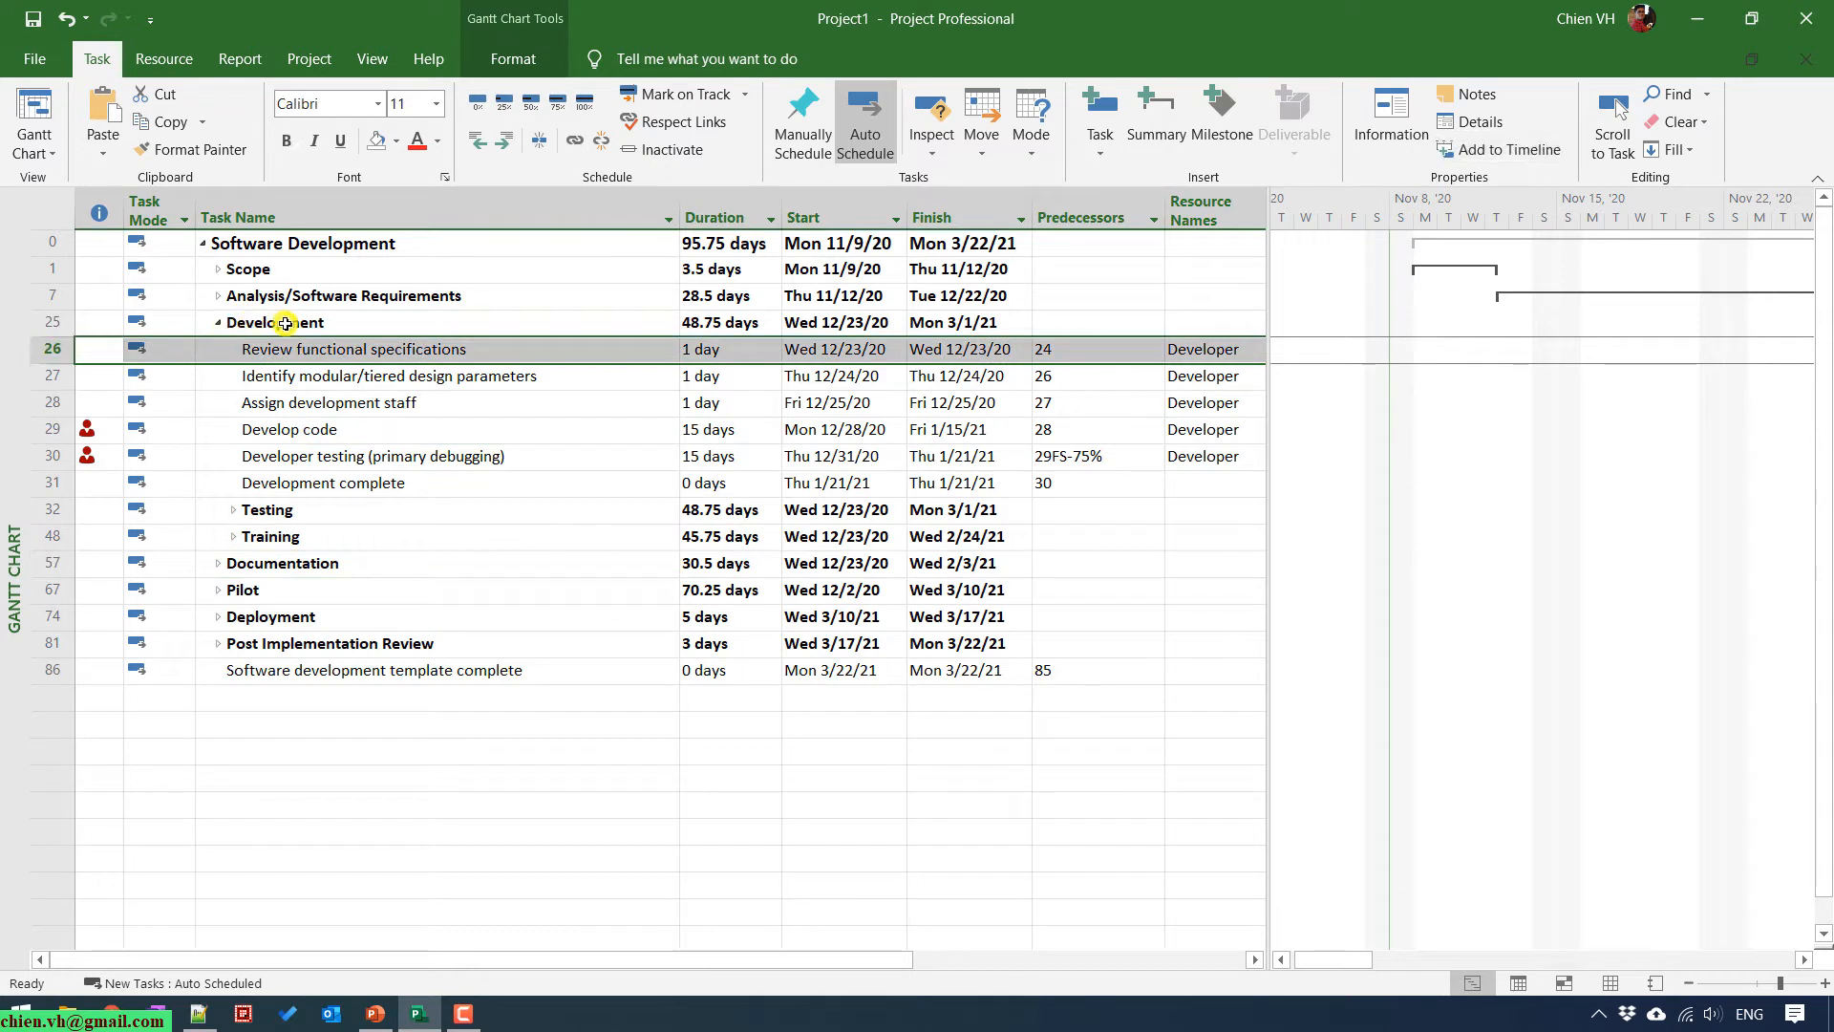
{"action": "left_click", "coordinate": [287, 321]}
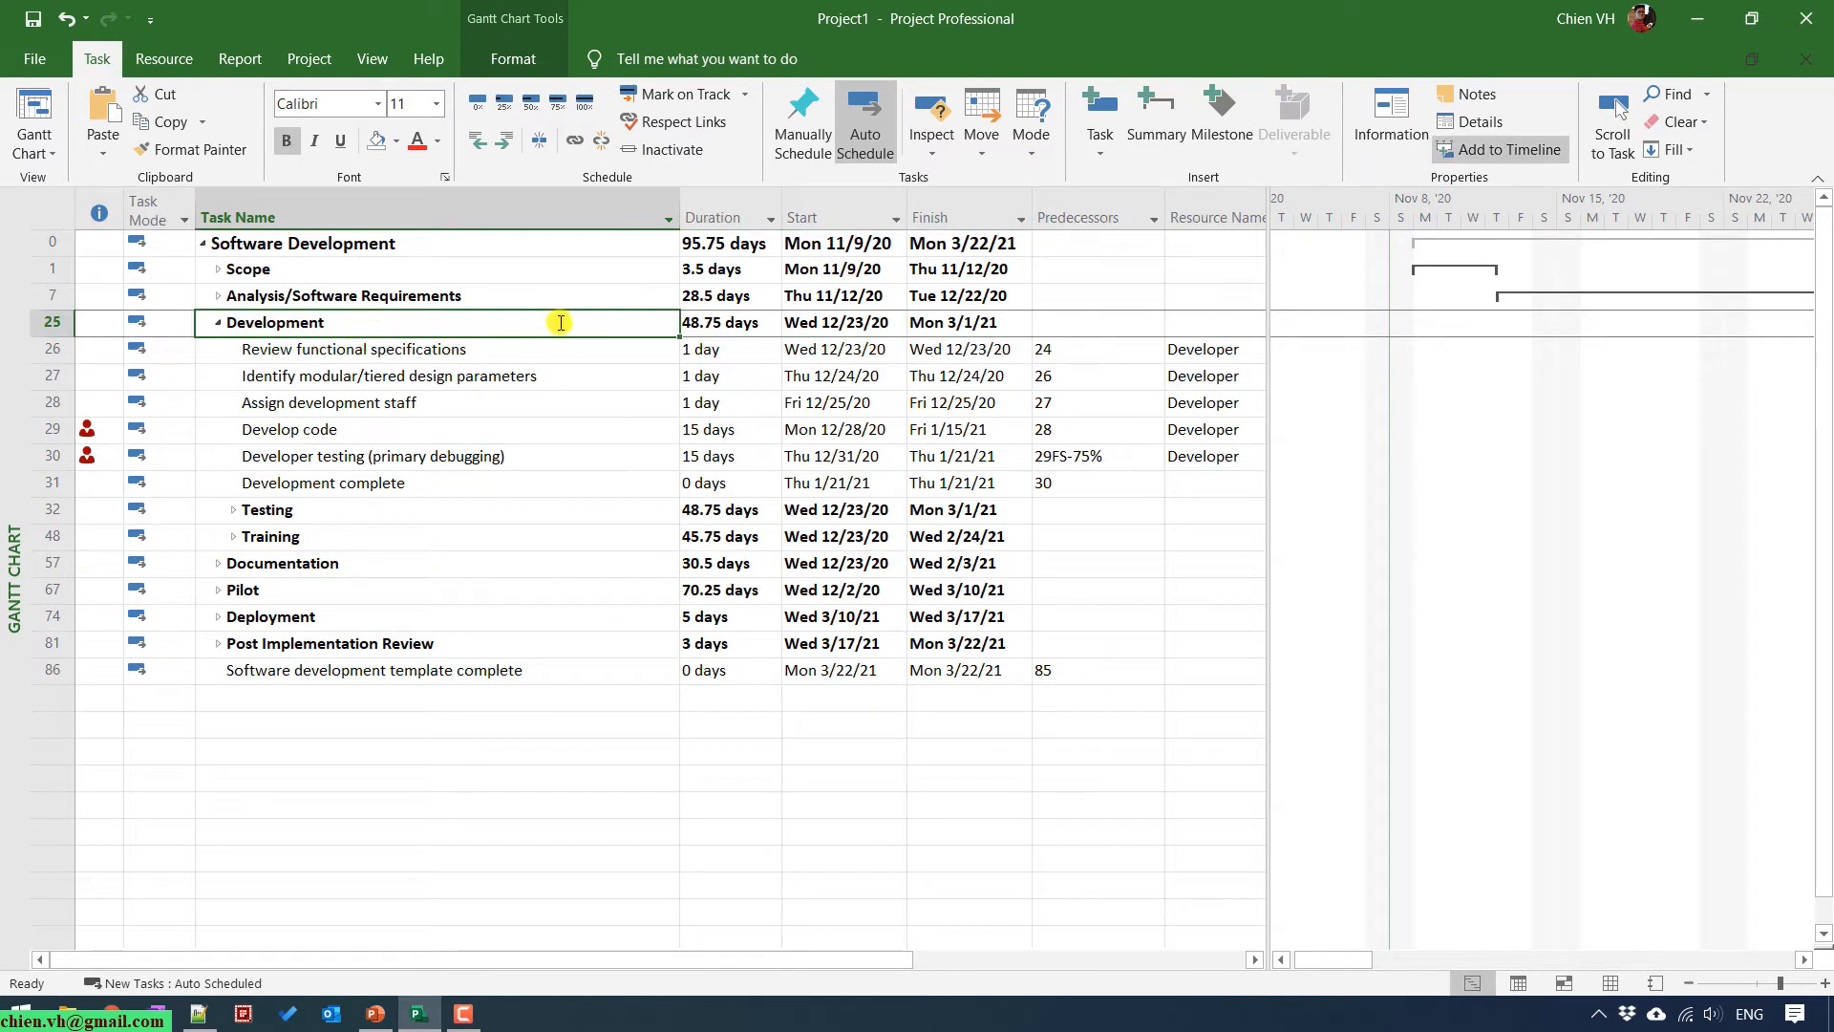
{"action": "mouse_move", "coordinate": [294, 374]}
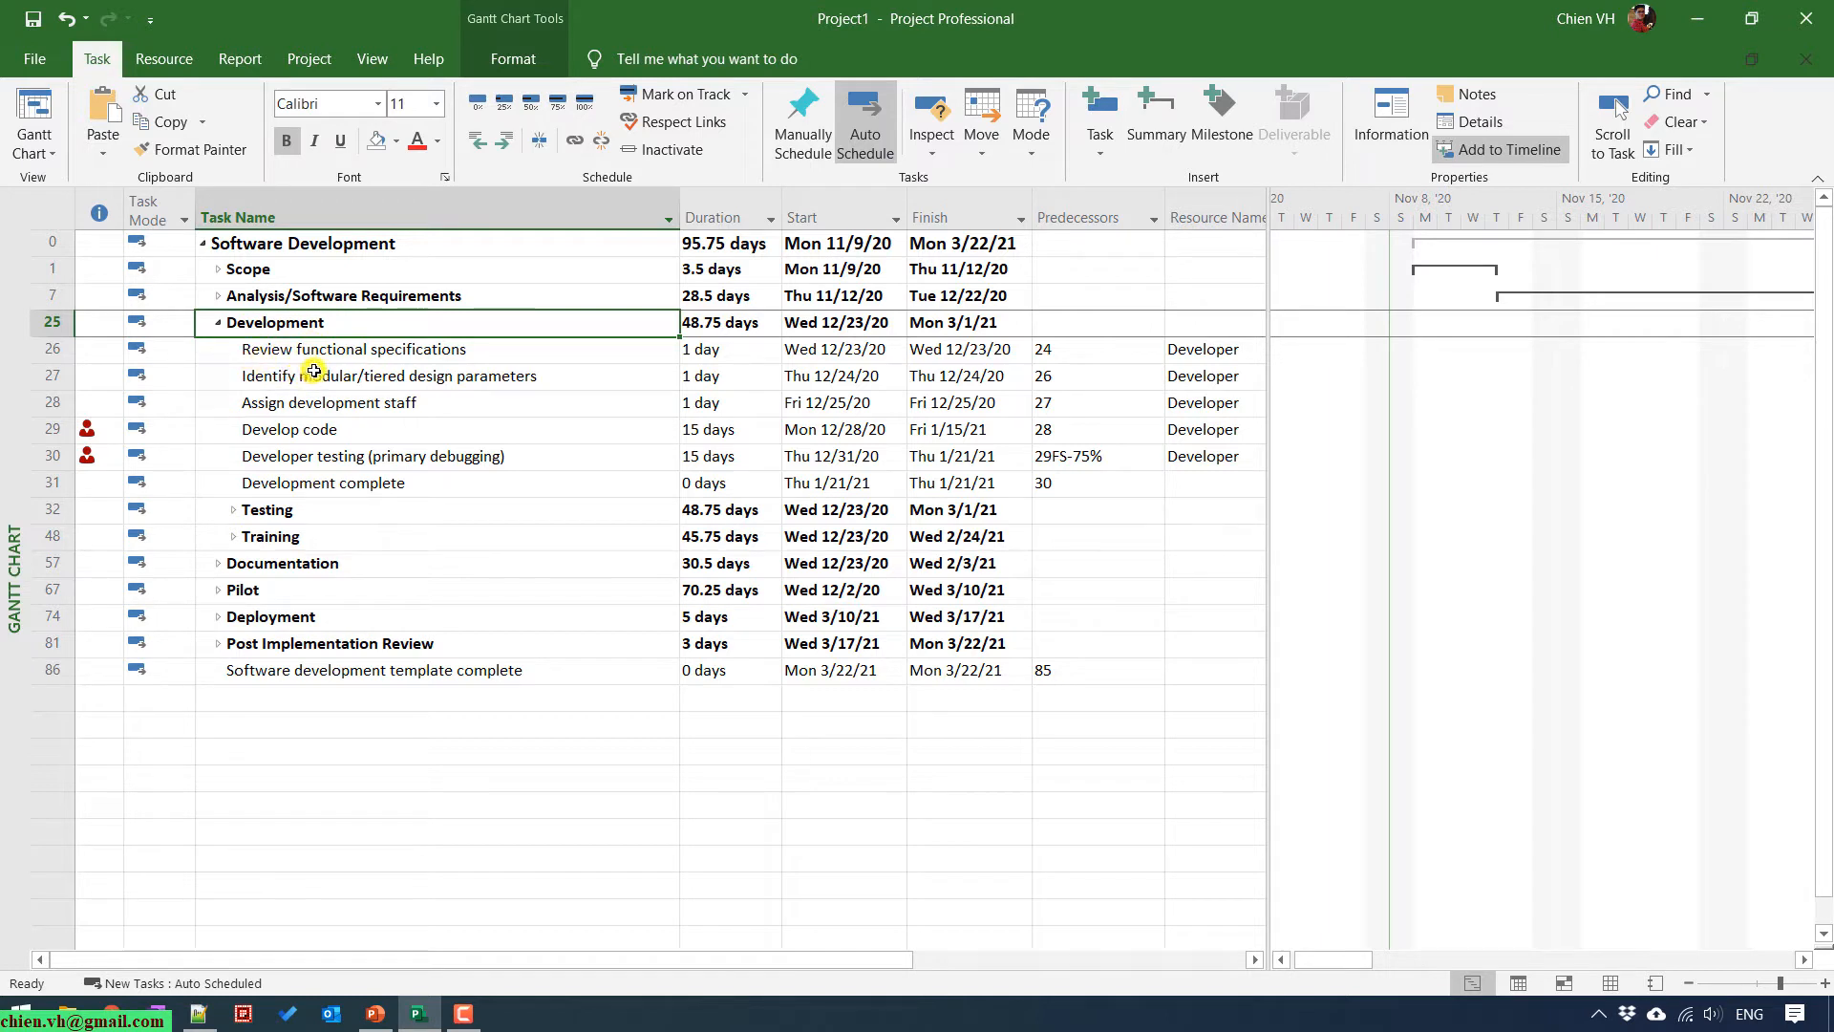
{"action": "mouse_move", "coordinate": [538, 373]}
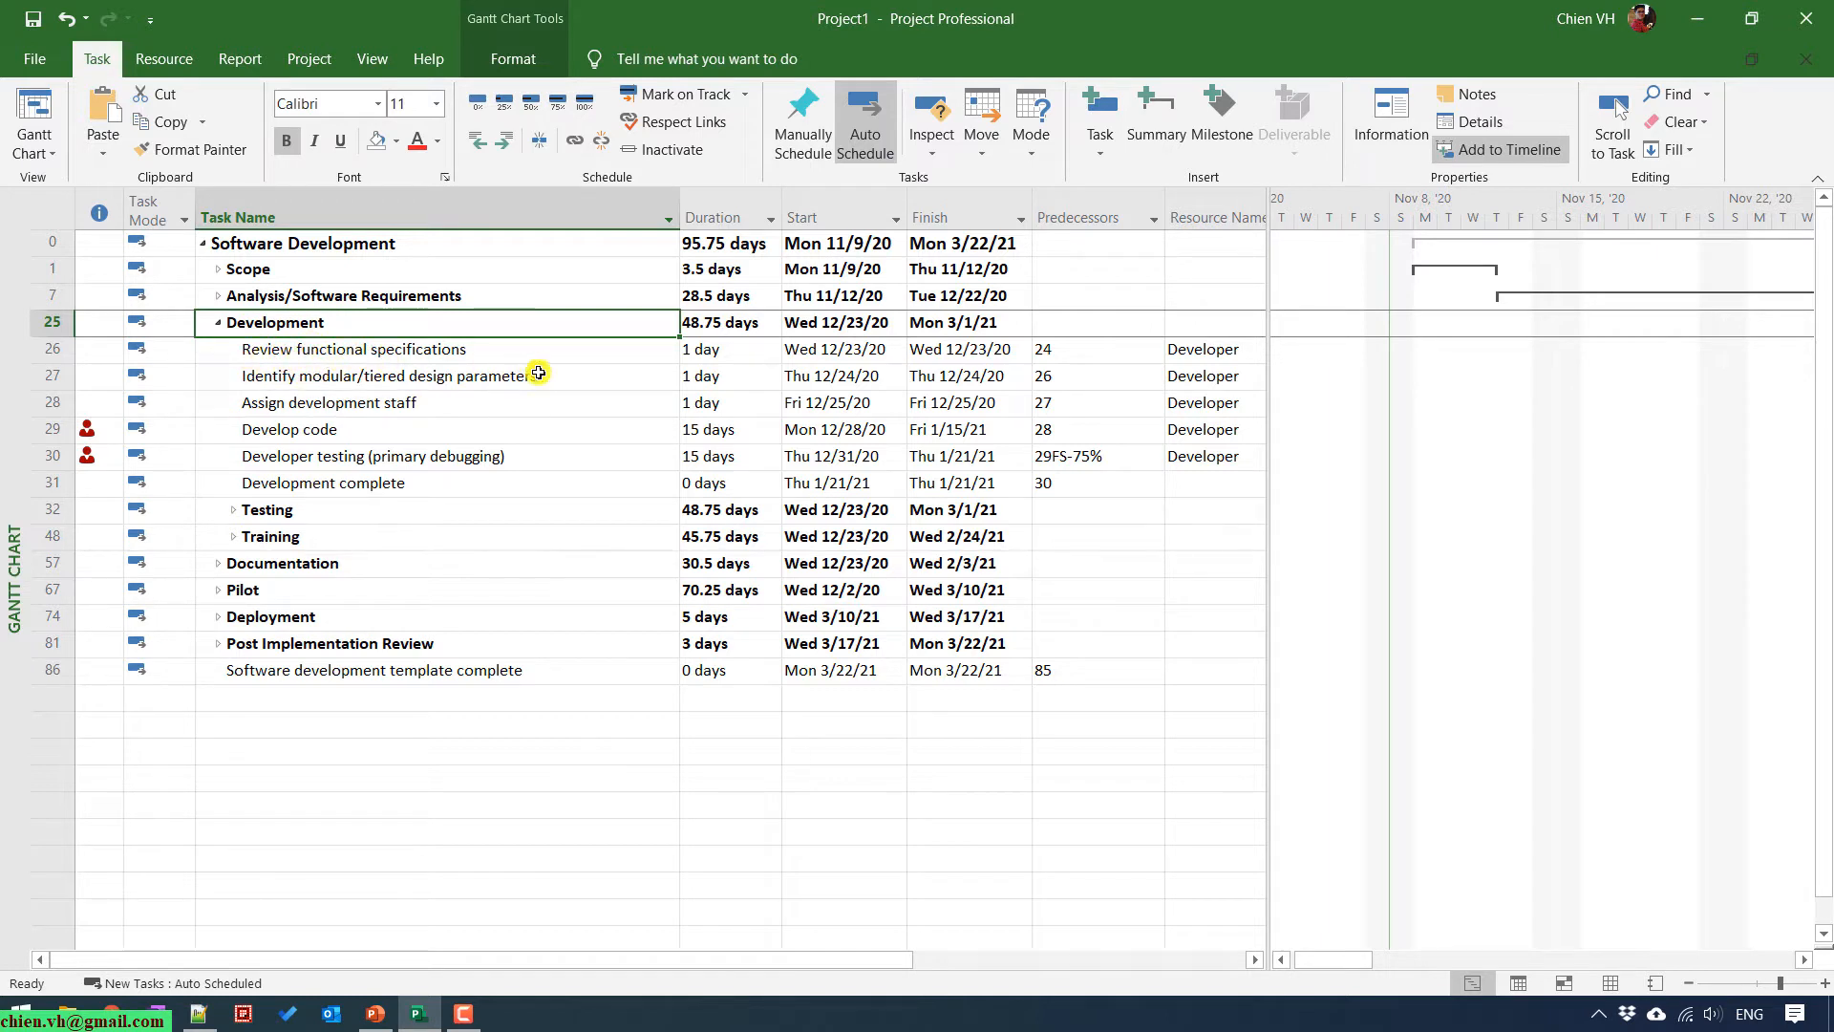
{"action": "mouse_move", "coordinate": [302, 426]}
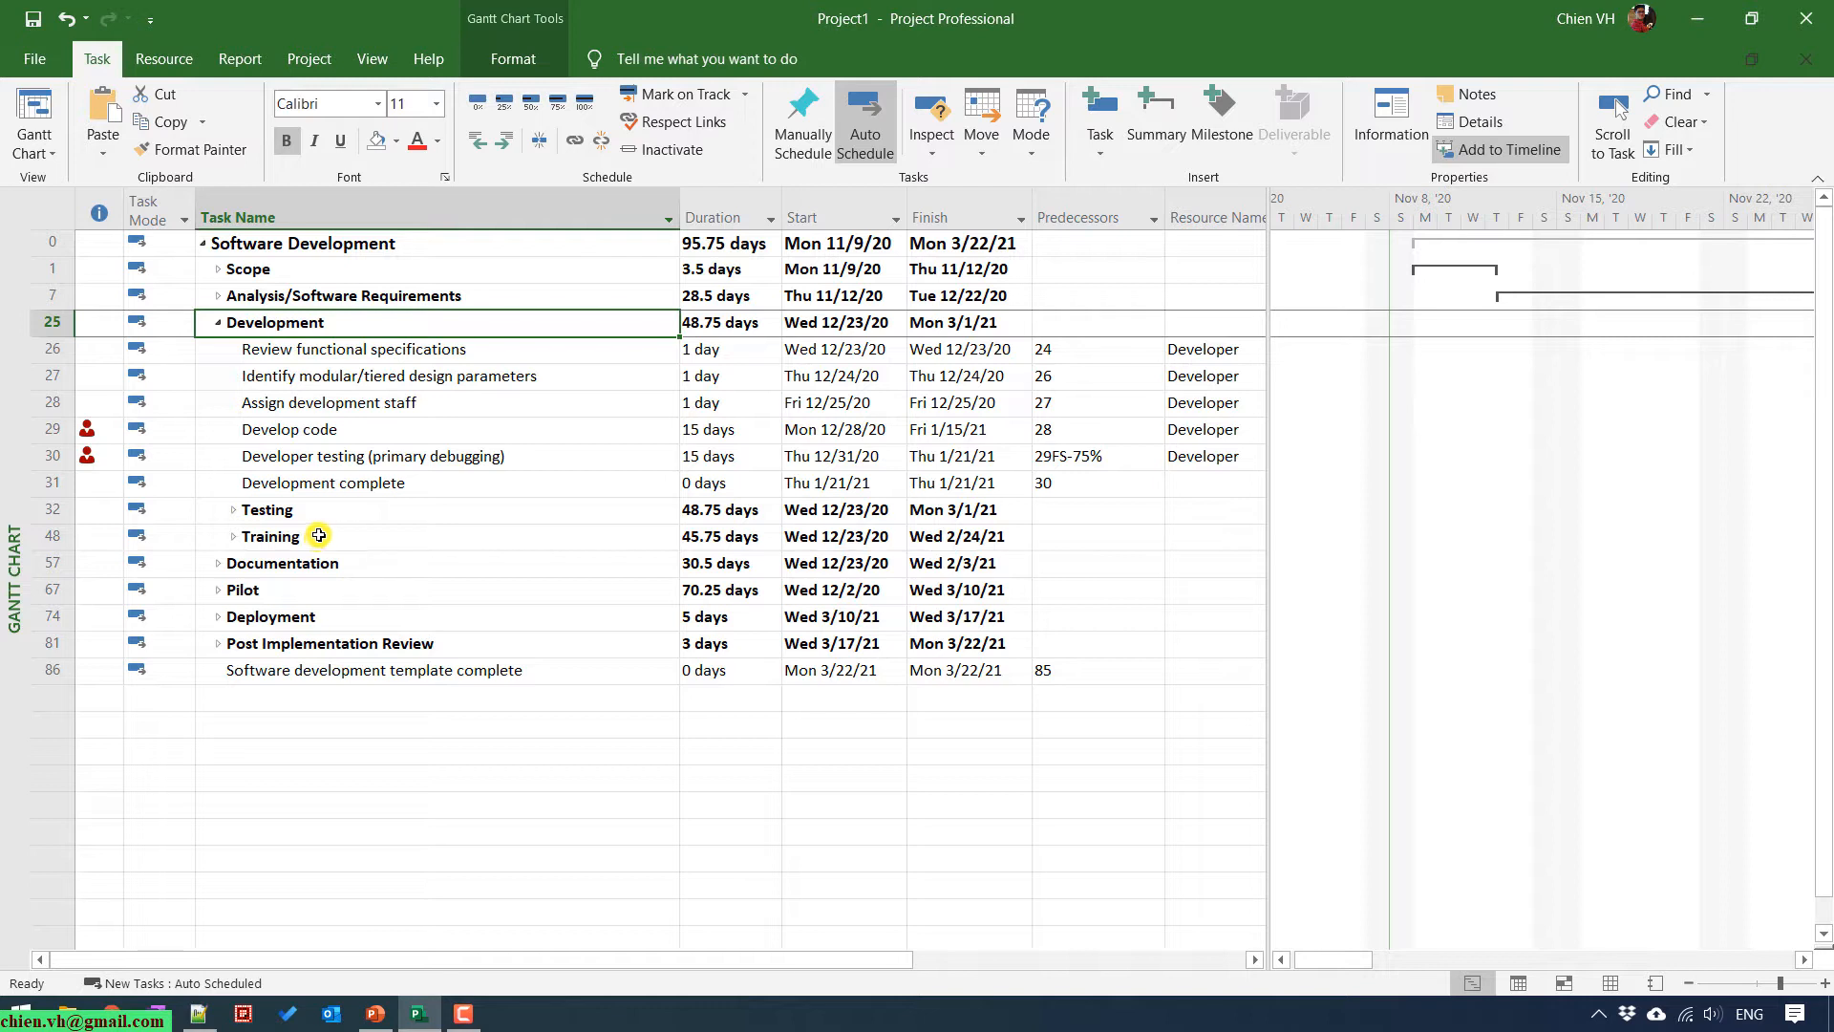
{"action": "mouse_move", "coordinate": [317, 512]}
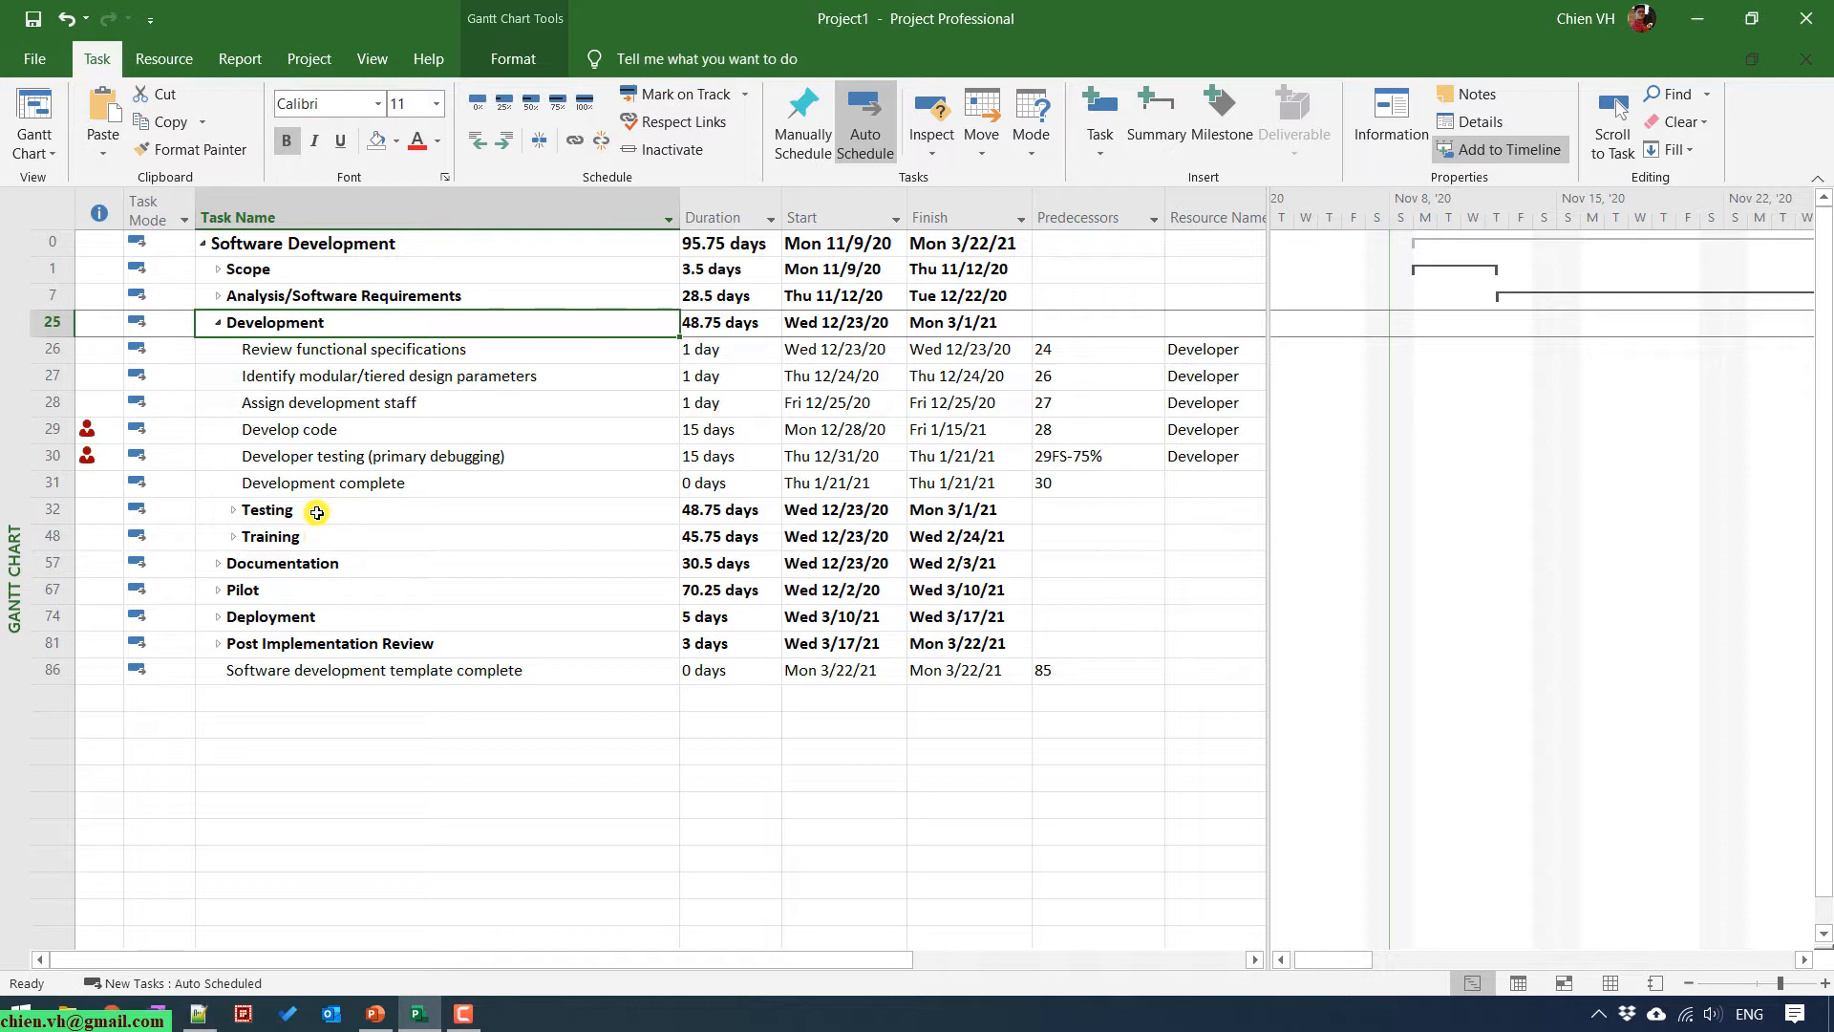
{"action": "mouse_move", "coordinate": [268, 317]}
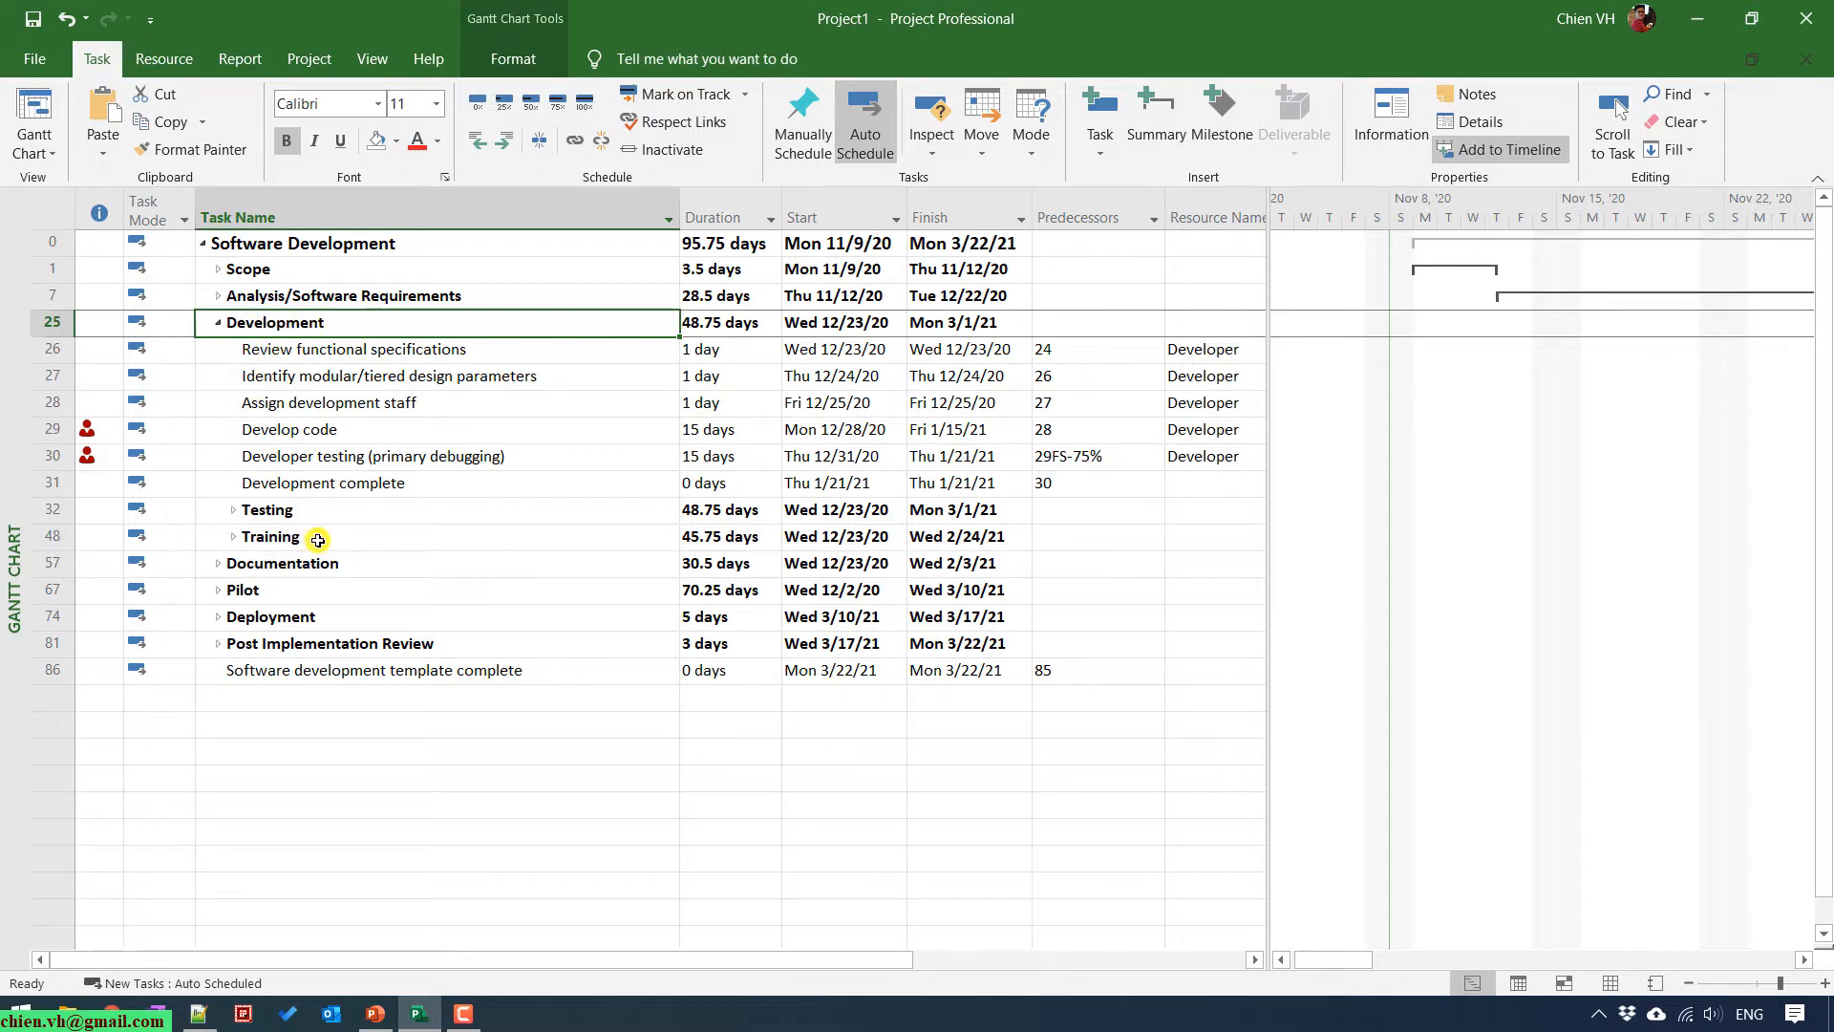
{"action": "mouse_move", "coordinate": [86, 345]}
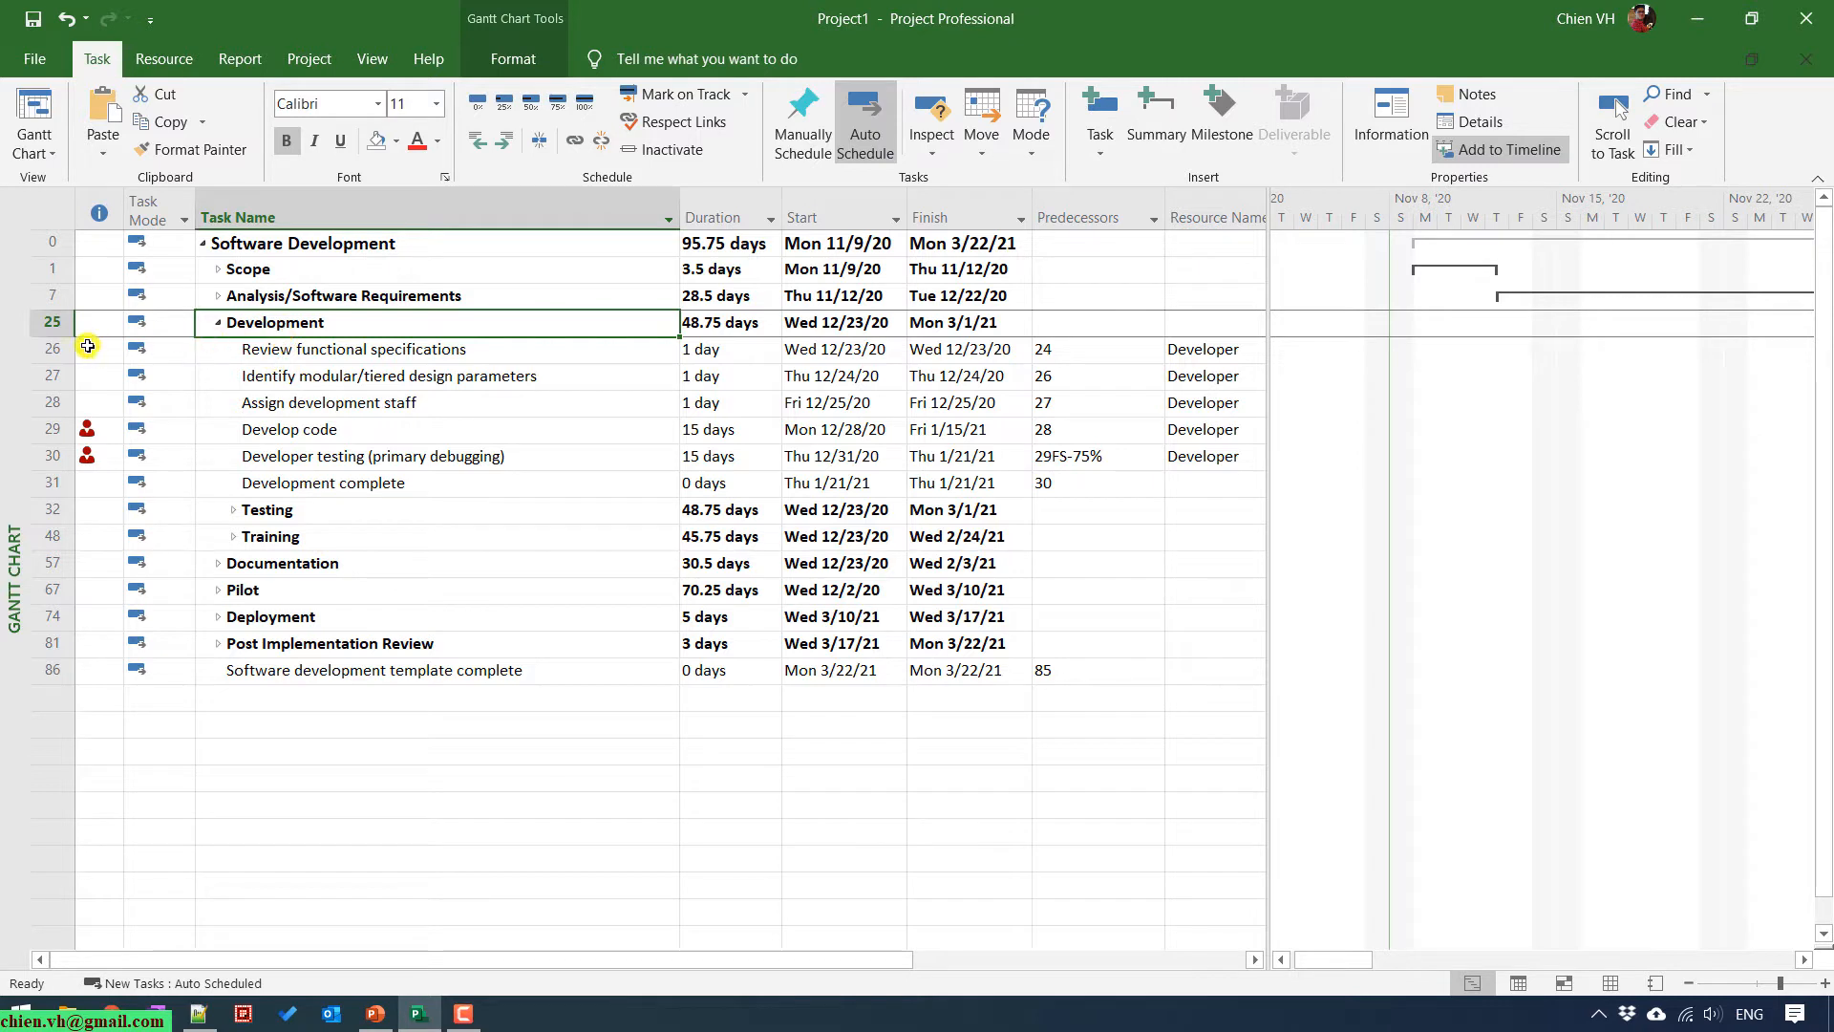
{"action": "mouse_move", "coordinate": [164, 365]}
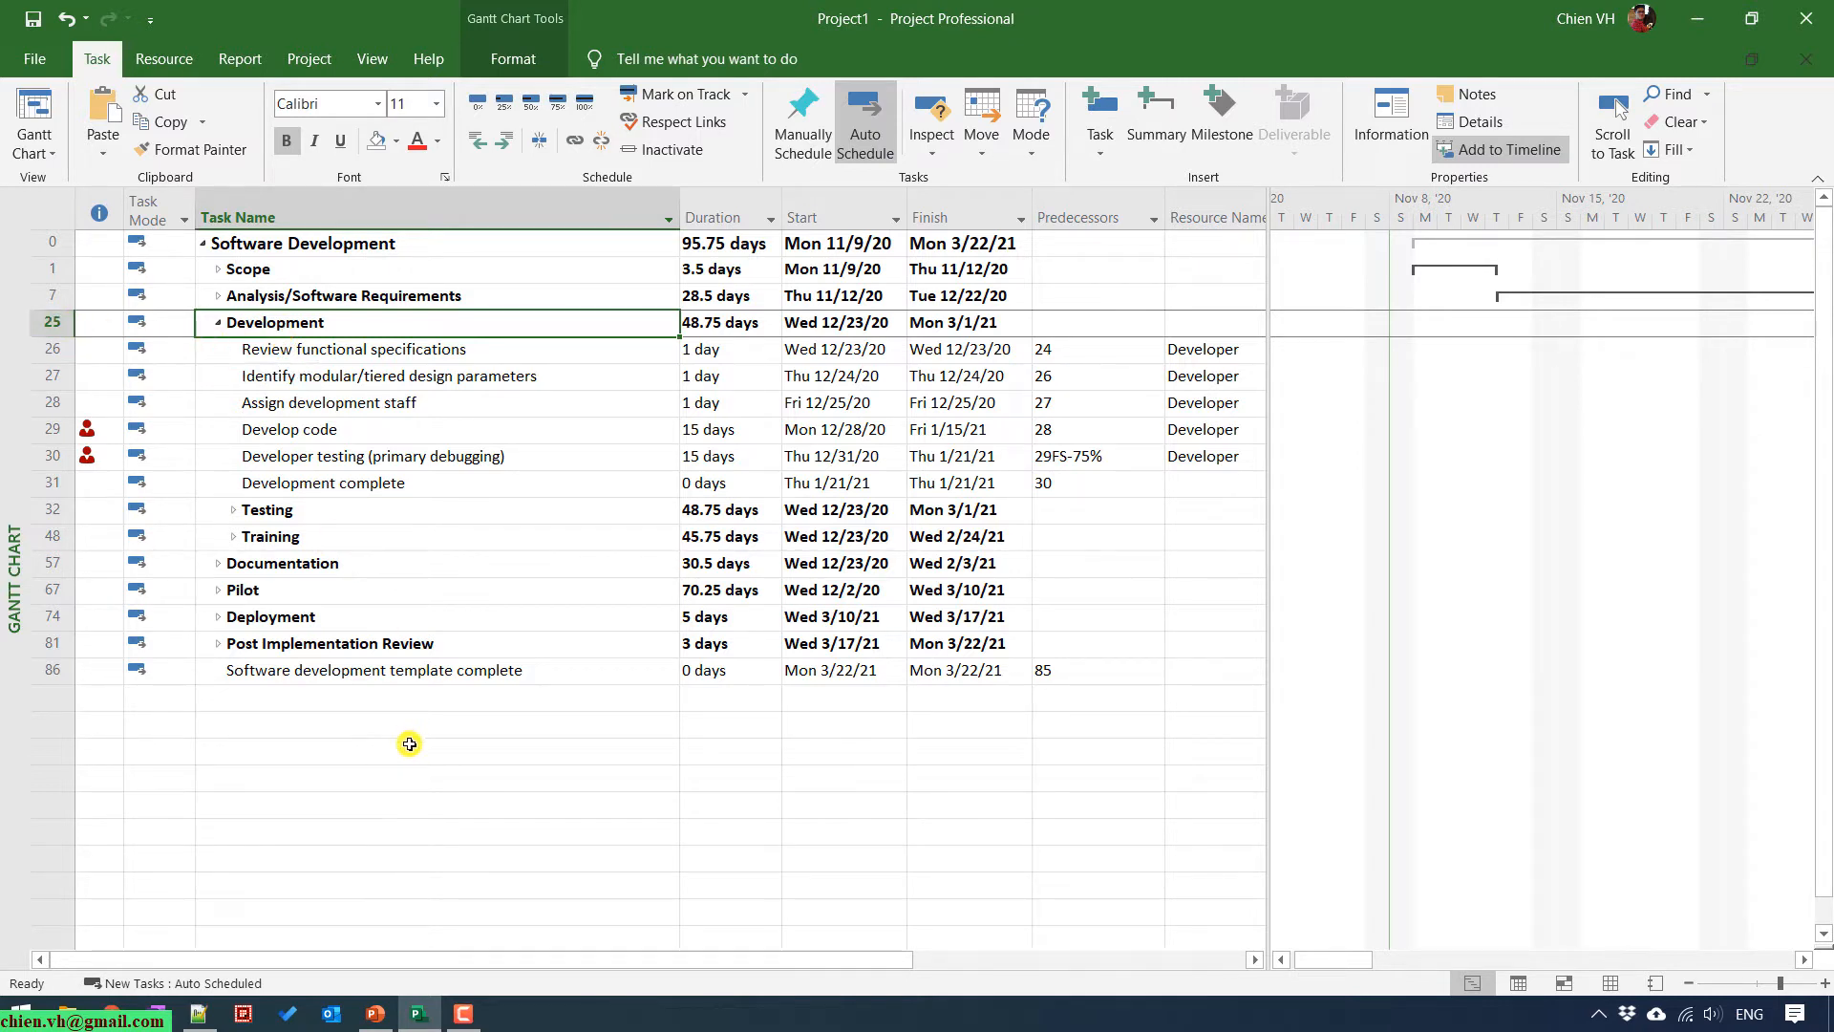
{"action": "mouse_move", "coordinate": [456, 569]}
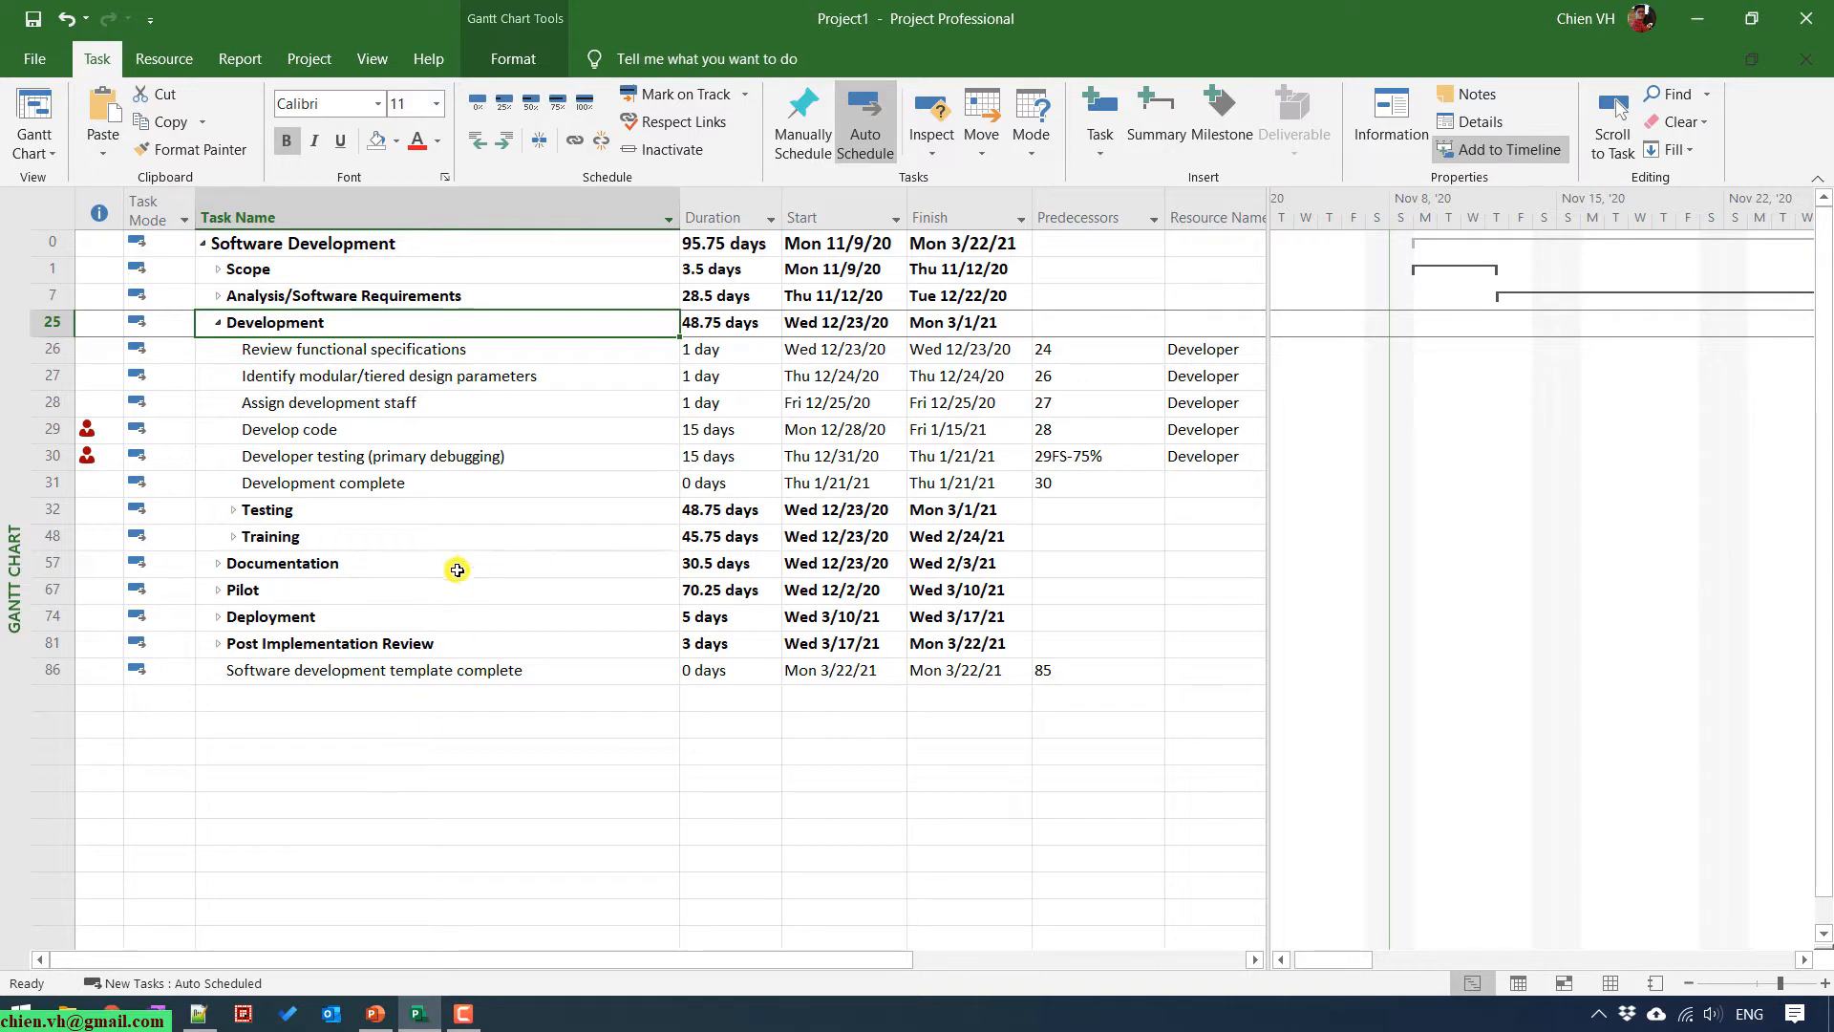
{"action": "mouse_move", "coordinate": [310, 401]}
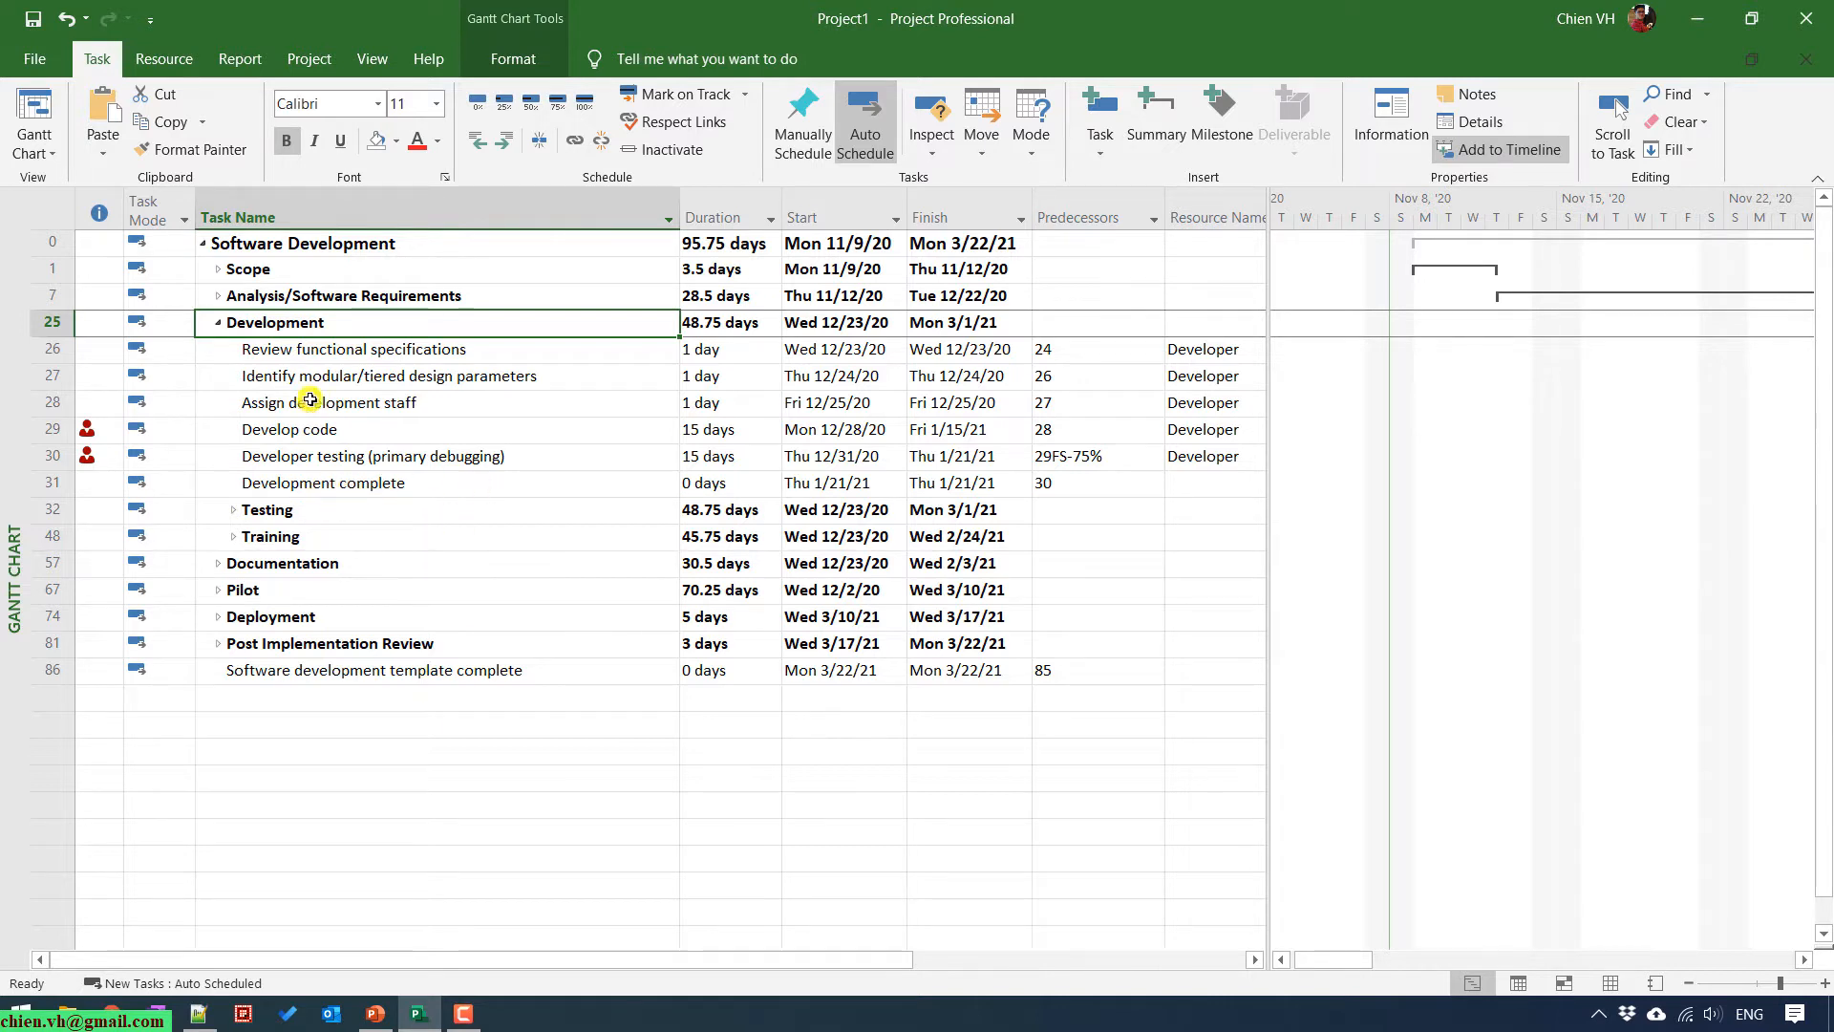
{"action": "left_click", "coordinate": [390, 726]}
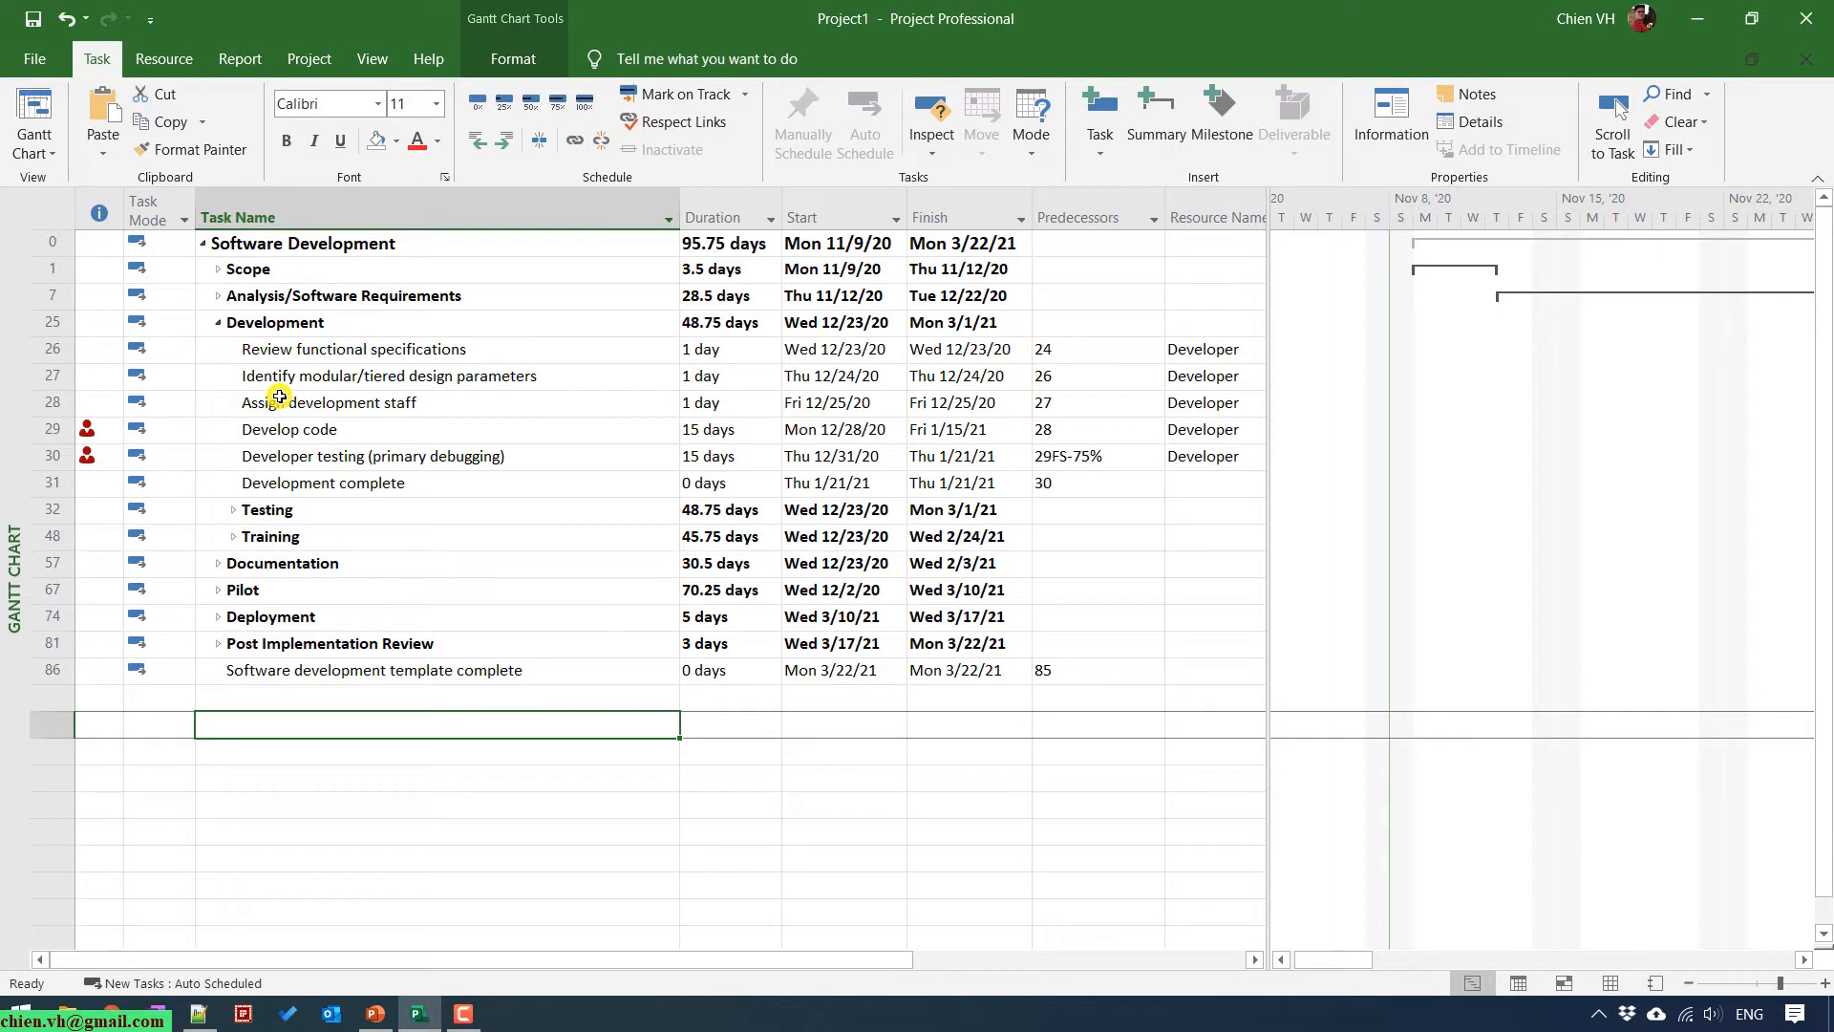
{"action": "mouse_move", "coordinate": [214, 314]}
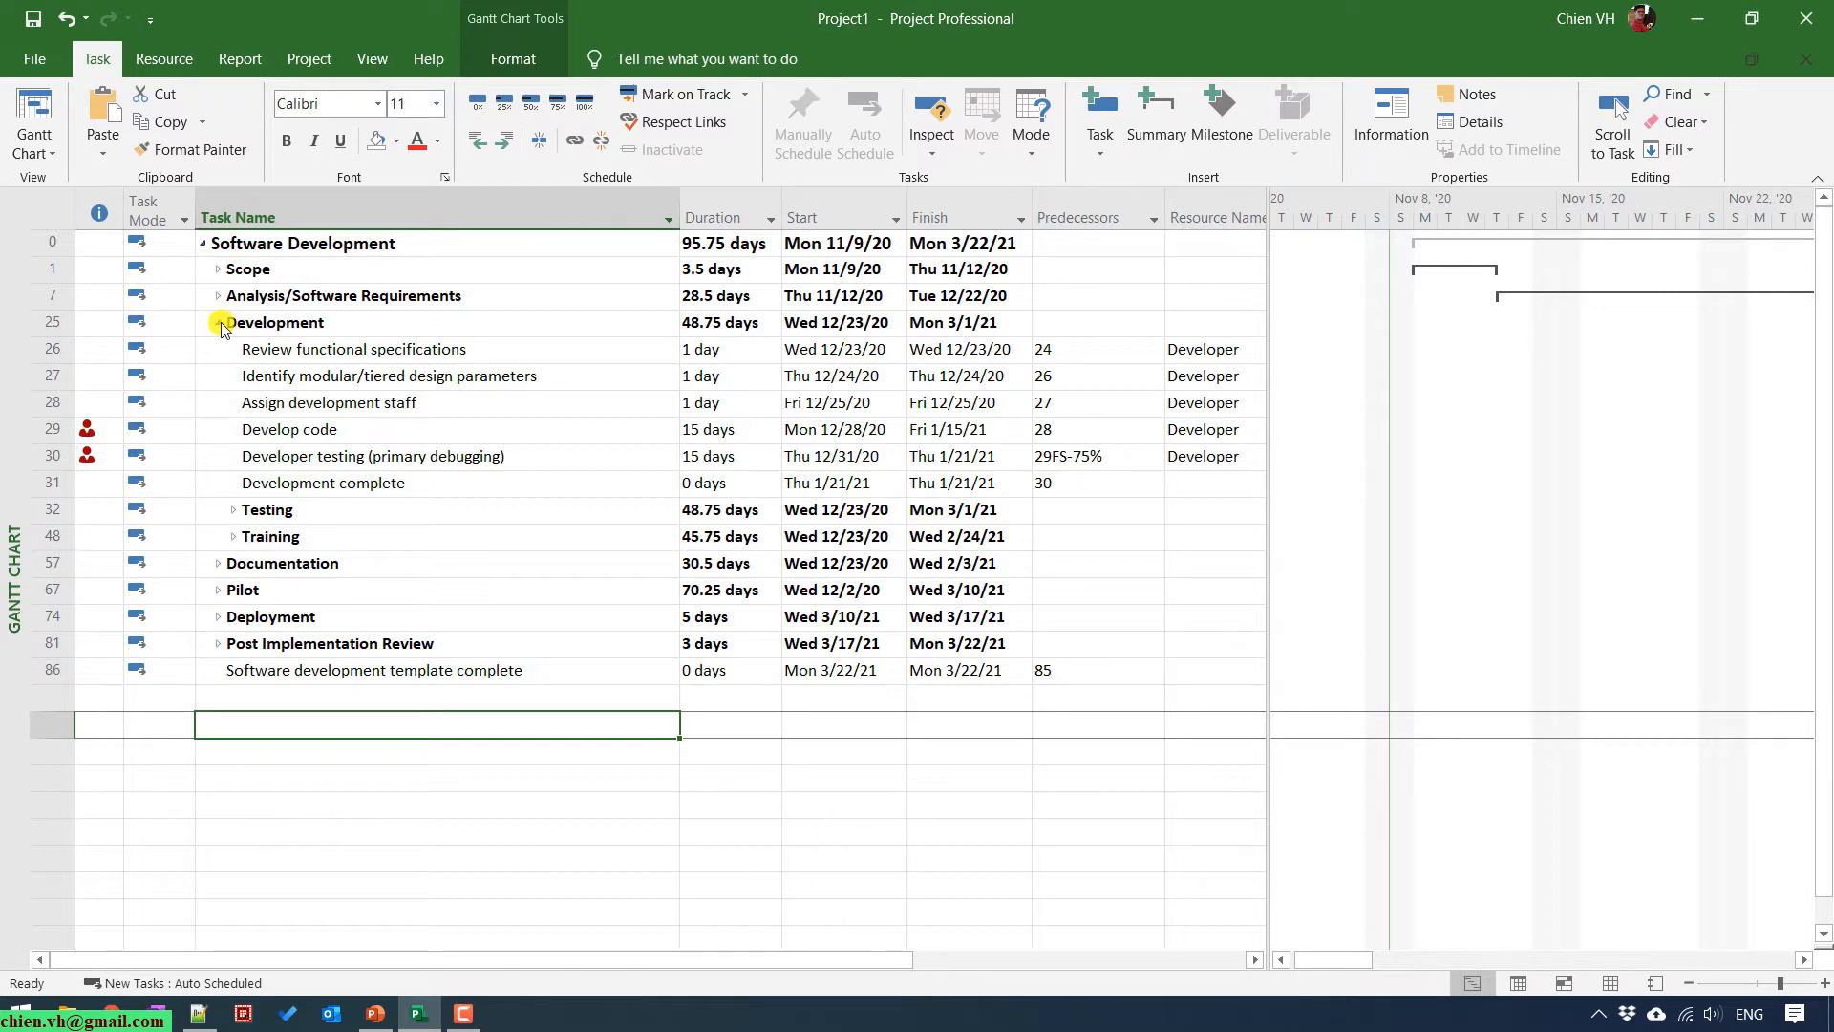
{"action": "left_click", "coordinate": [218, 323]}
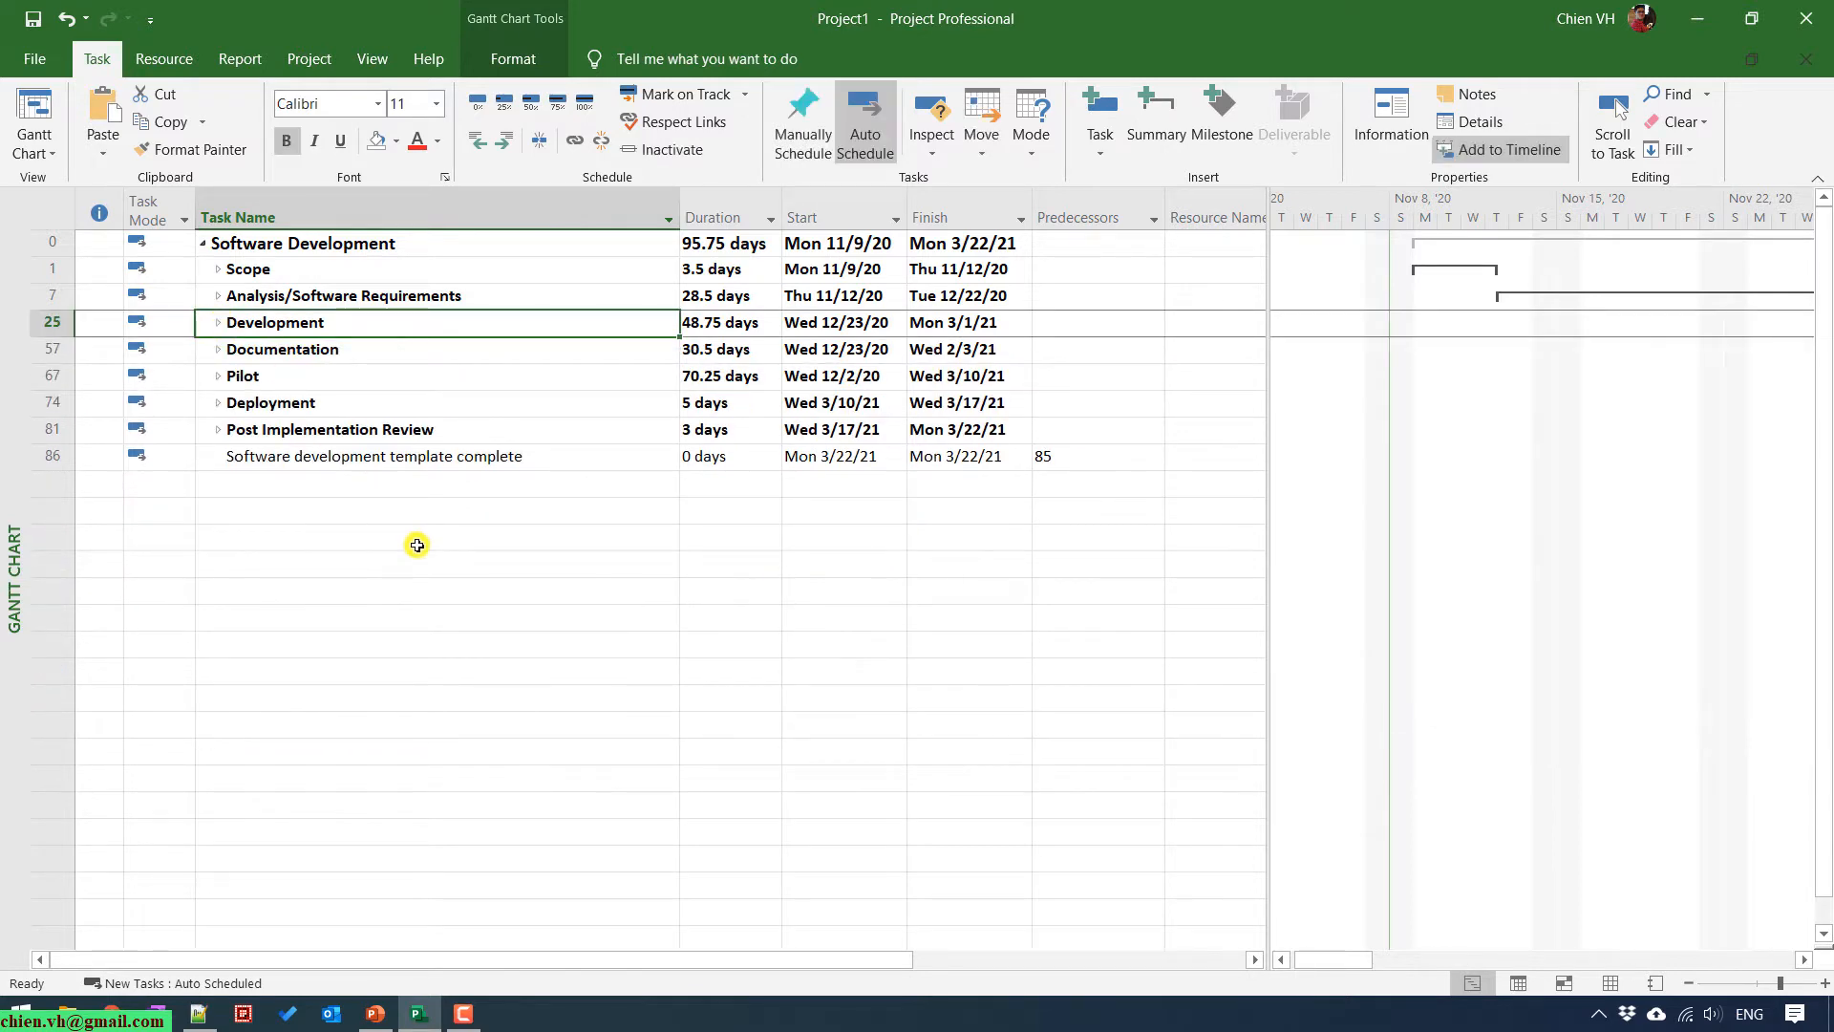
{"action": "mouse_move", "coordinate": [397, 542]}
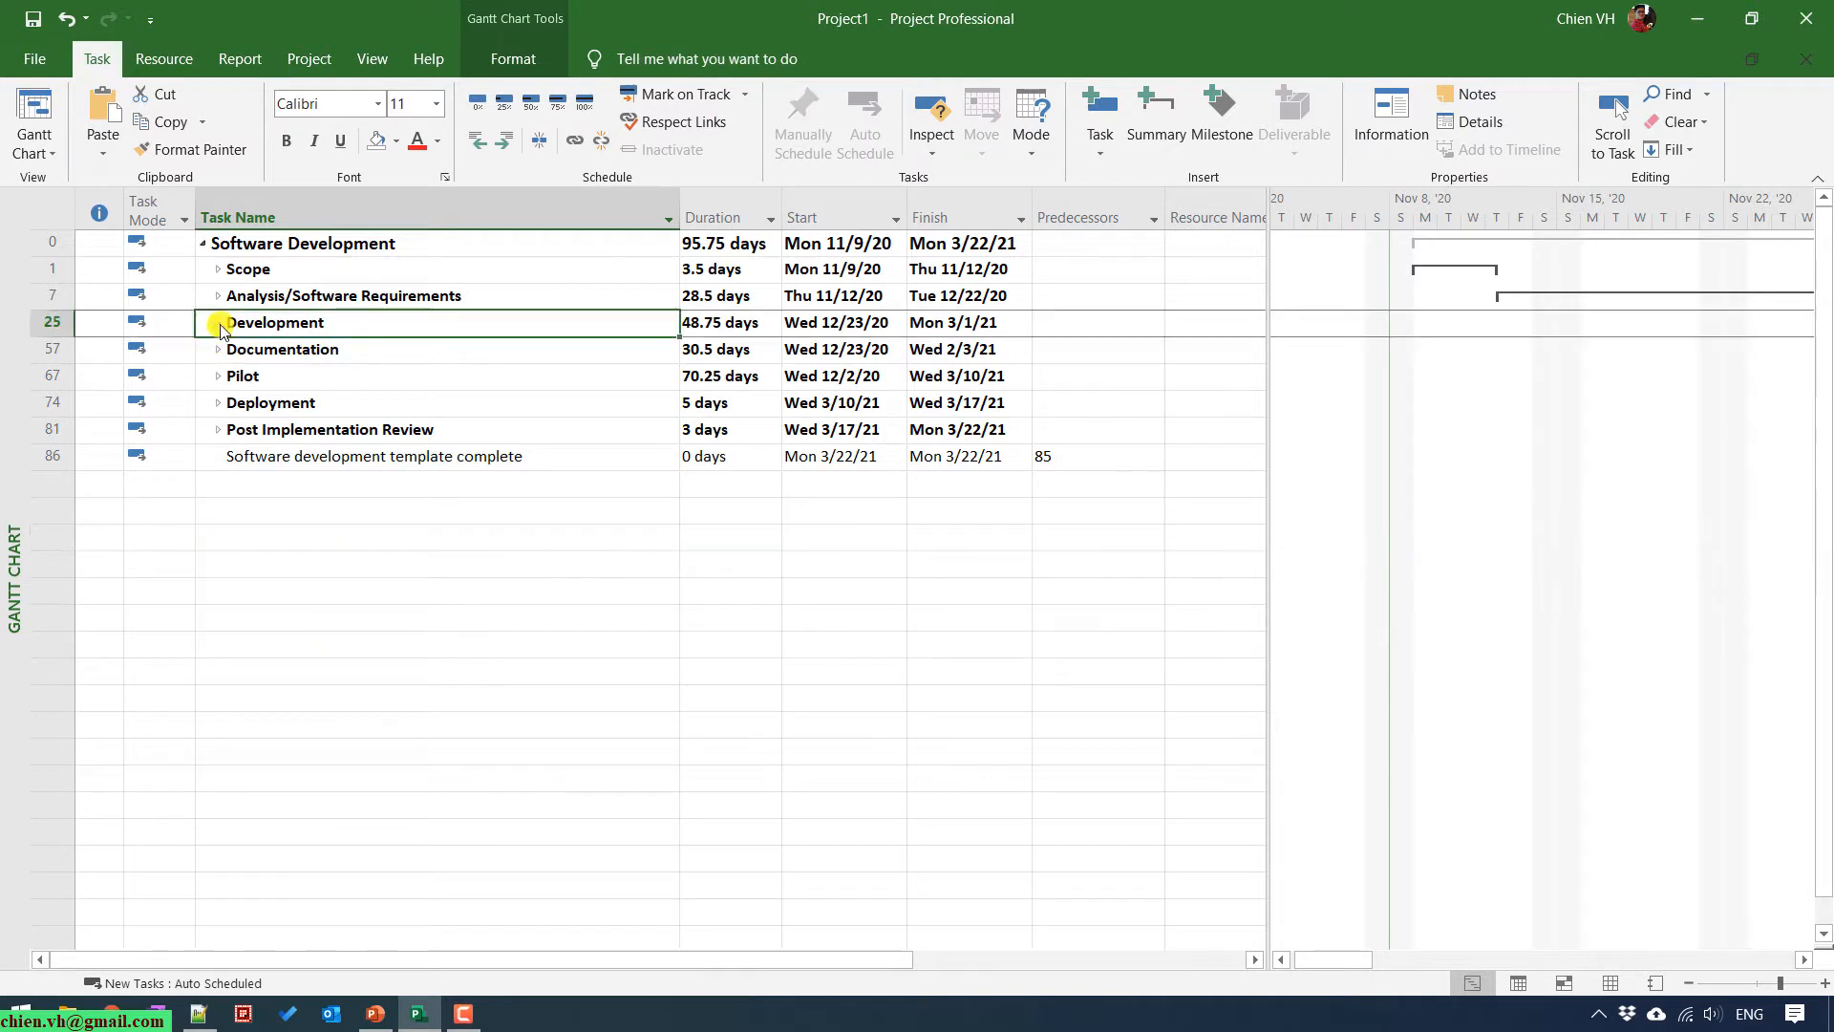
Expand Development to show its six subtasks again.
{"action": "left_click", "coordinate": [218, 322]}
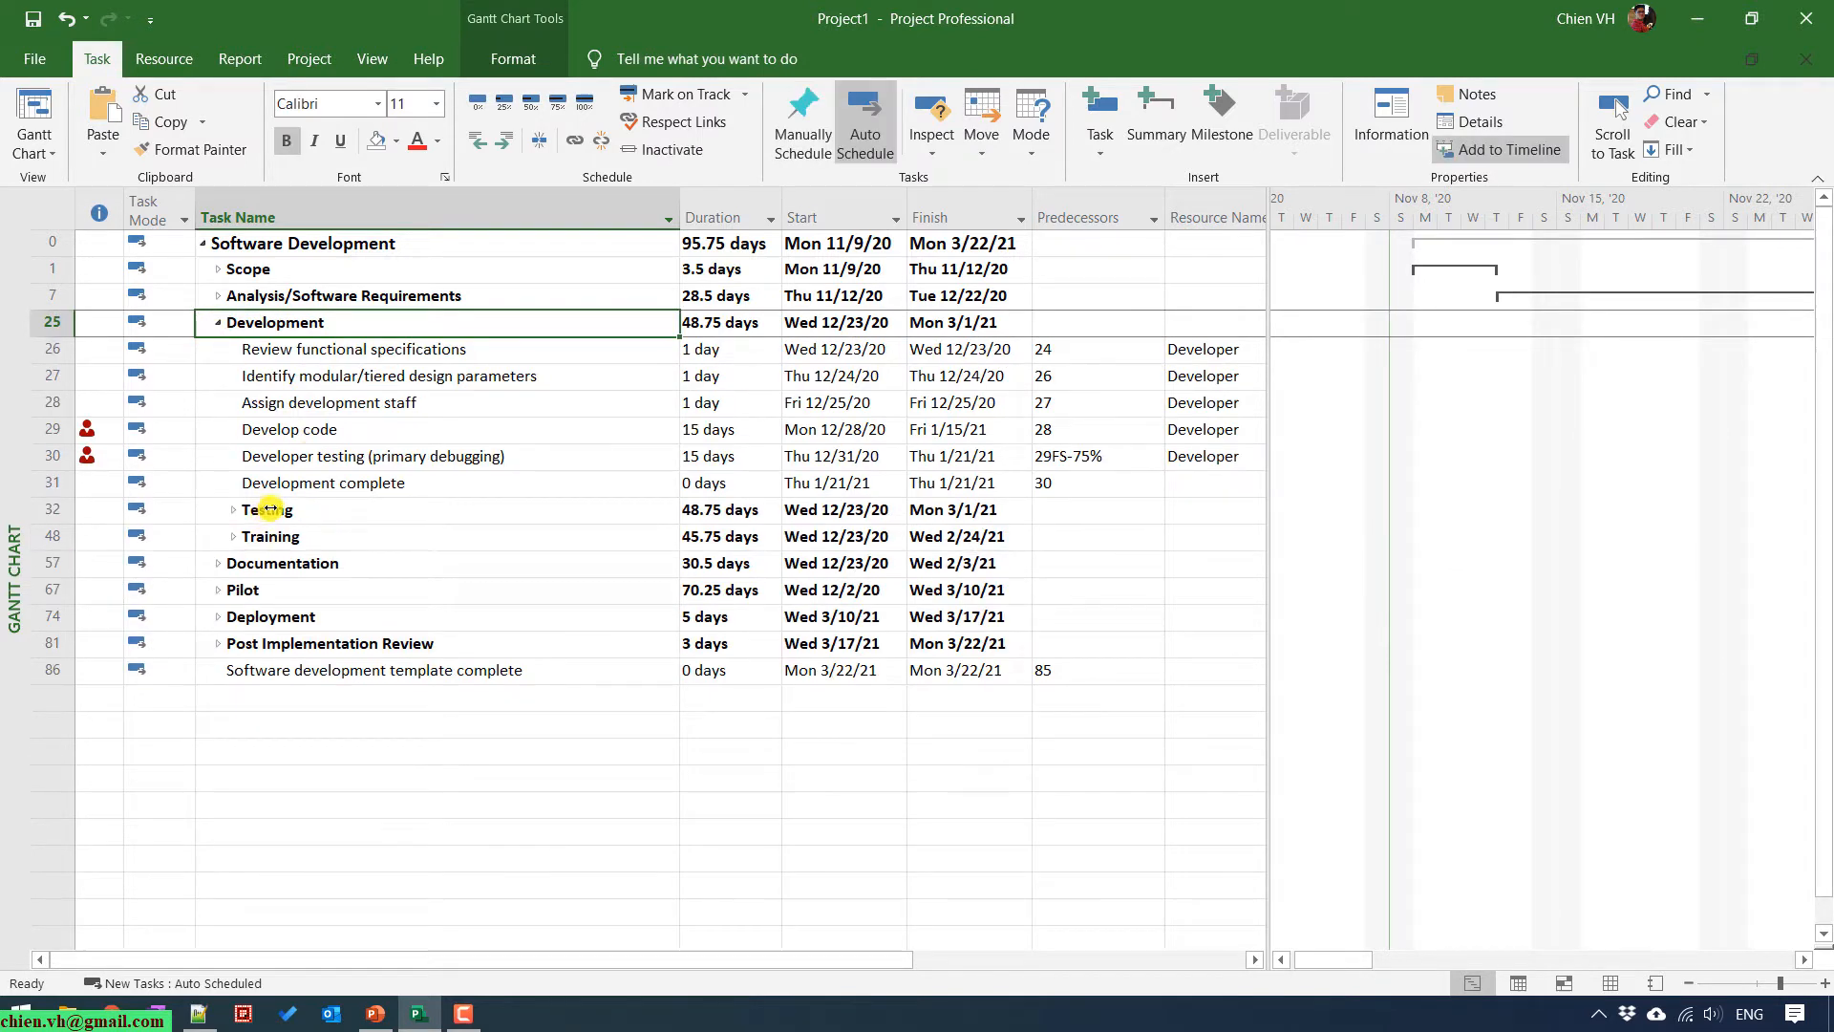
{"action": "mouse_move", "coordinate": [321, 519]}
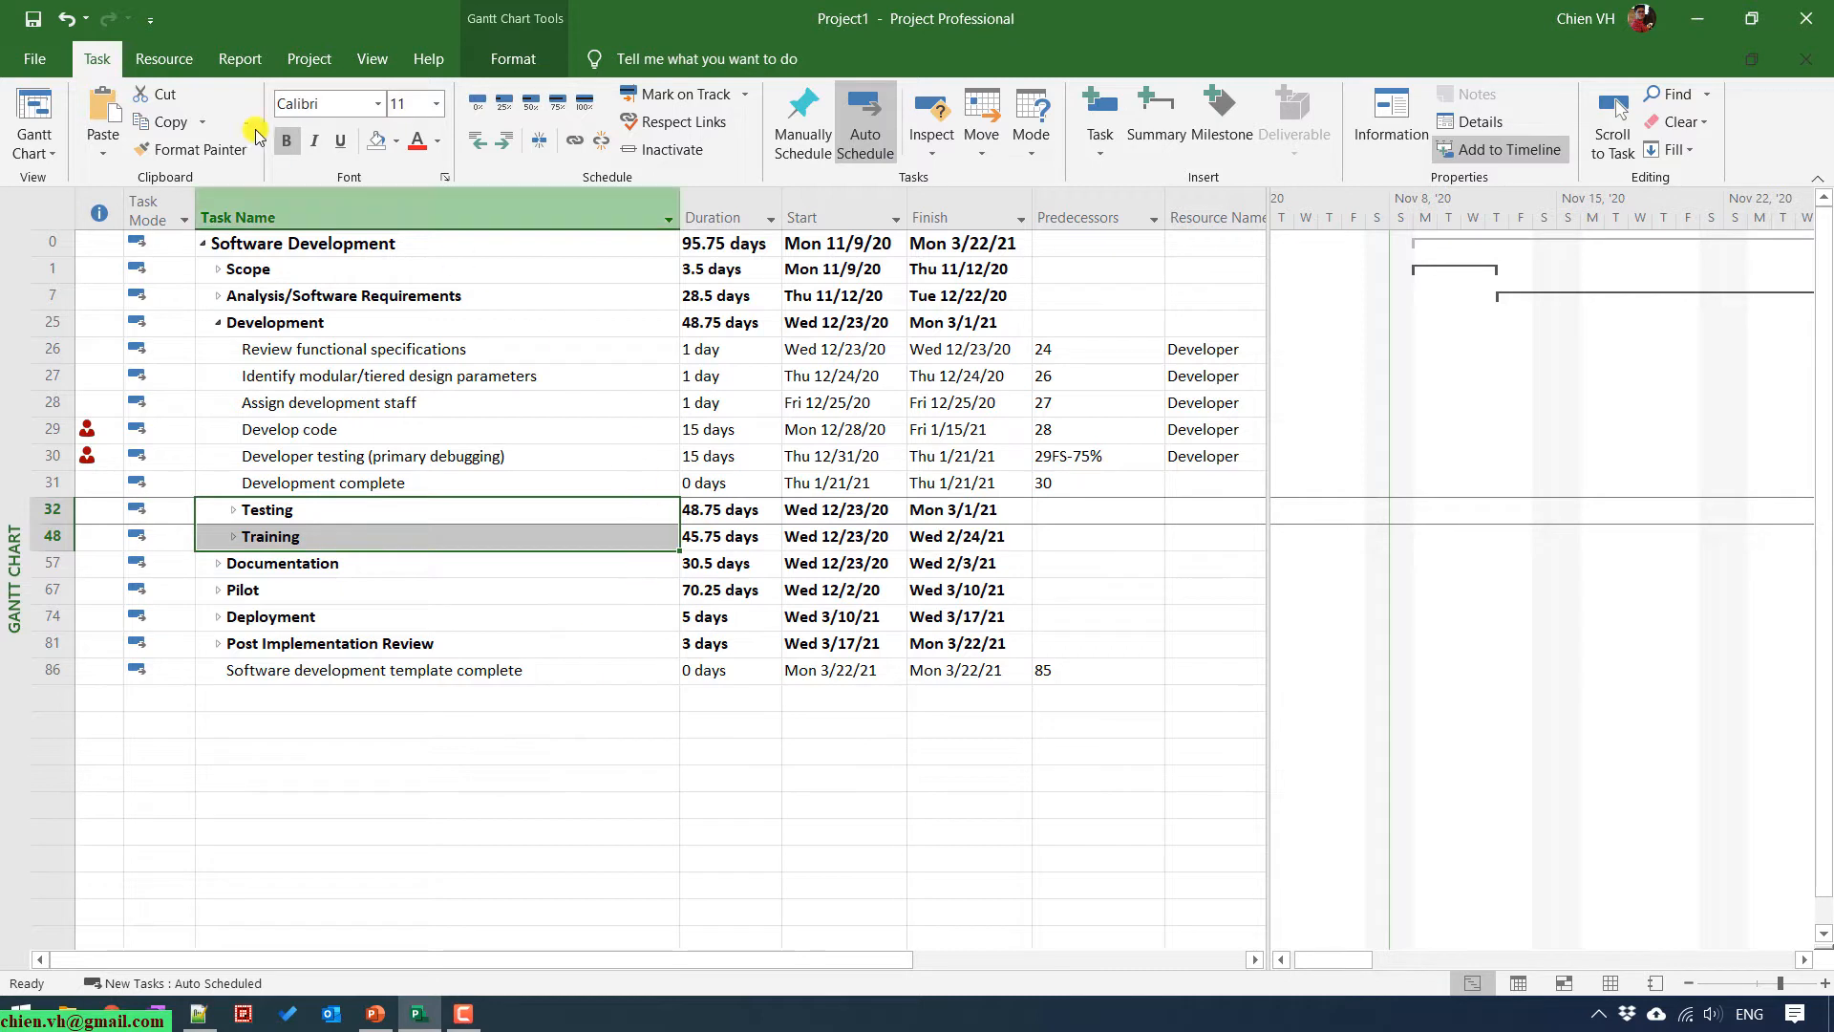
{"action": "mouse_move", "coordinate": [266, 118]}
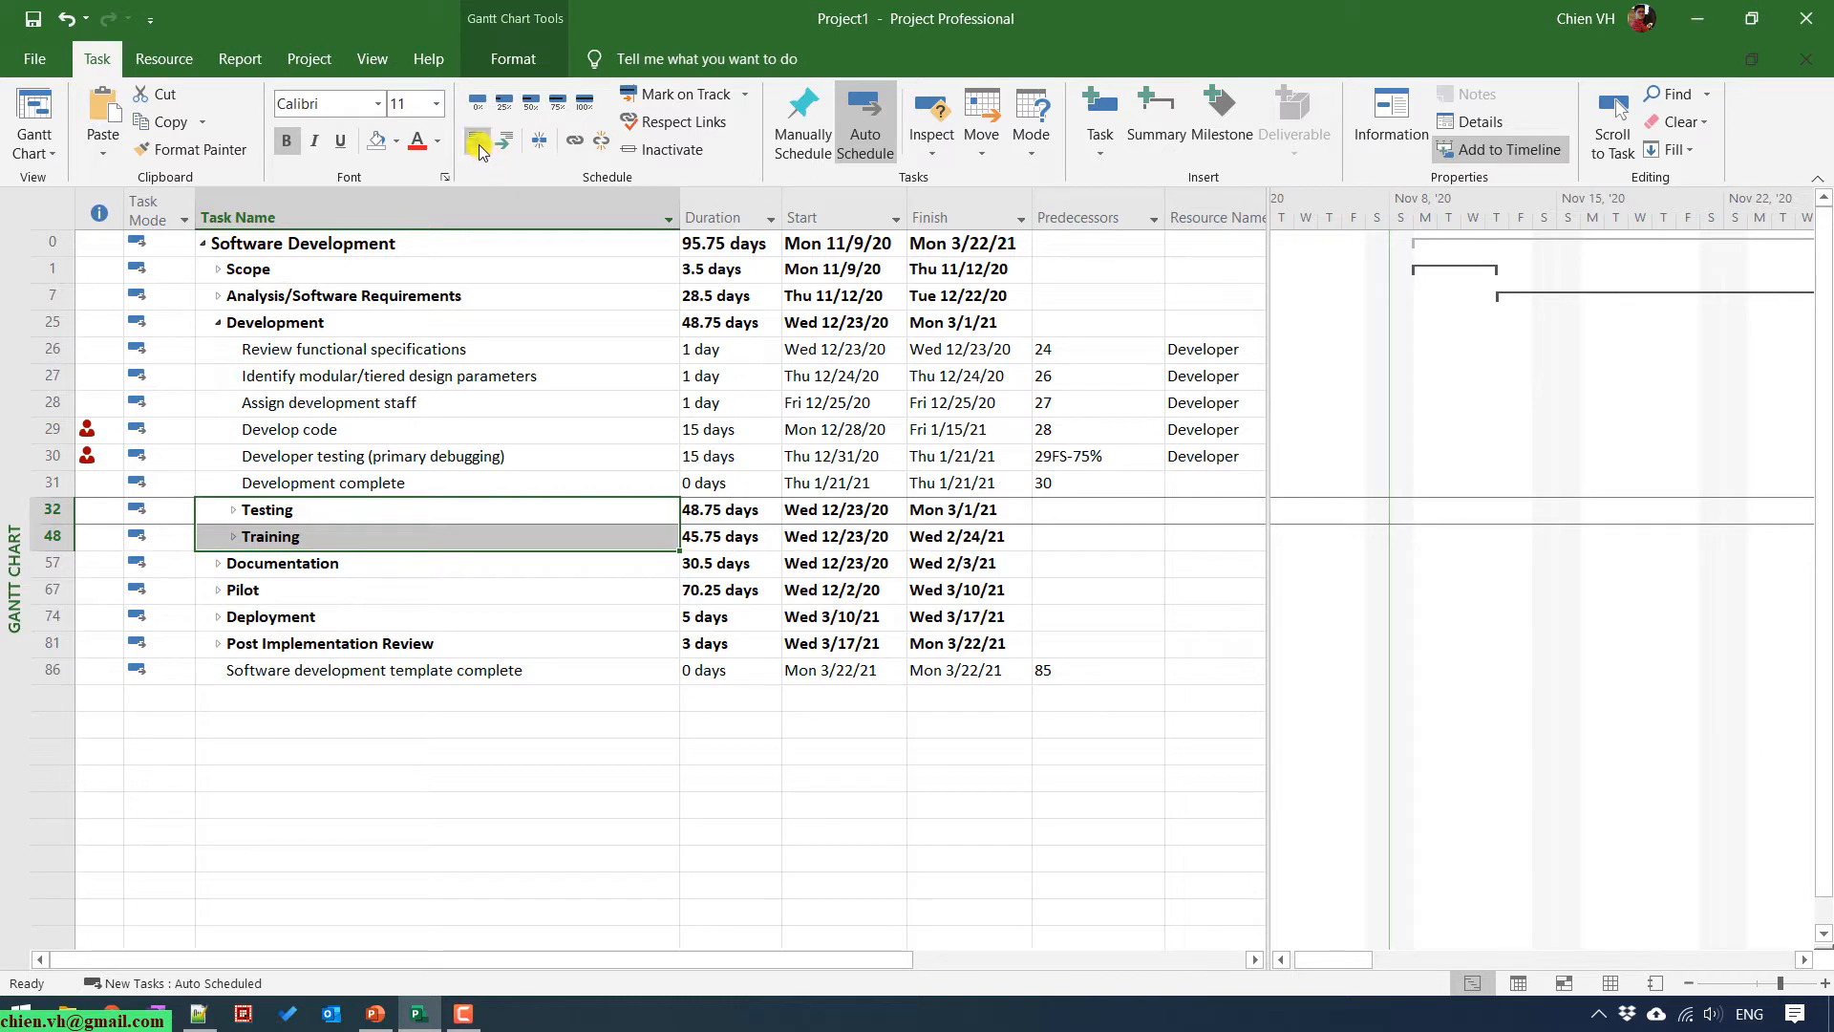
{"action": "mouse_move", "coordinate": [476, 141]}
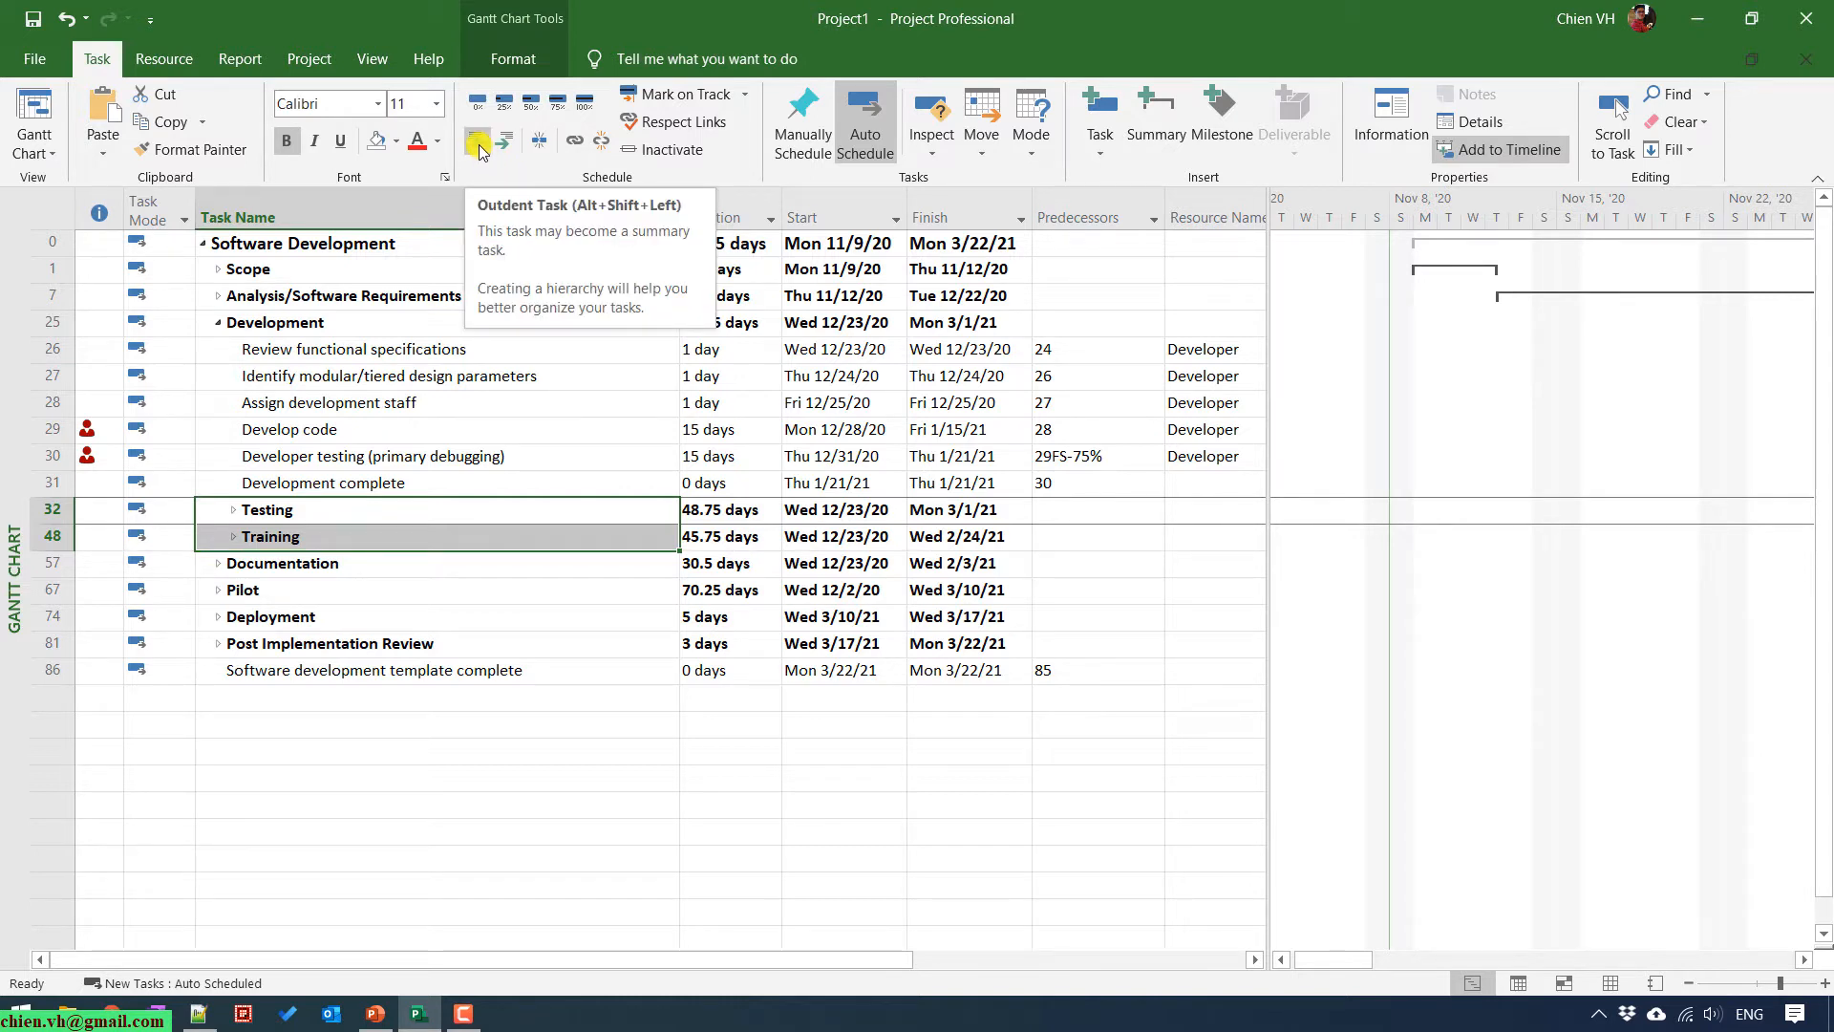
{"action": "mouse_move", "coordinate": [504, 148]}
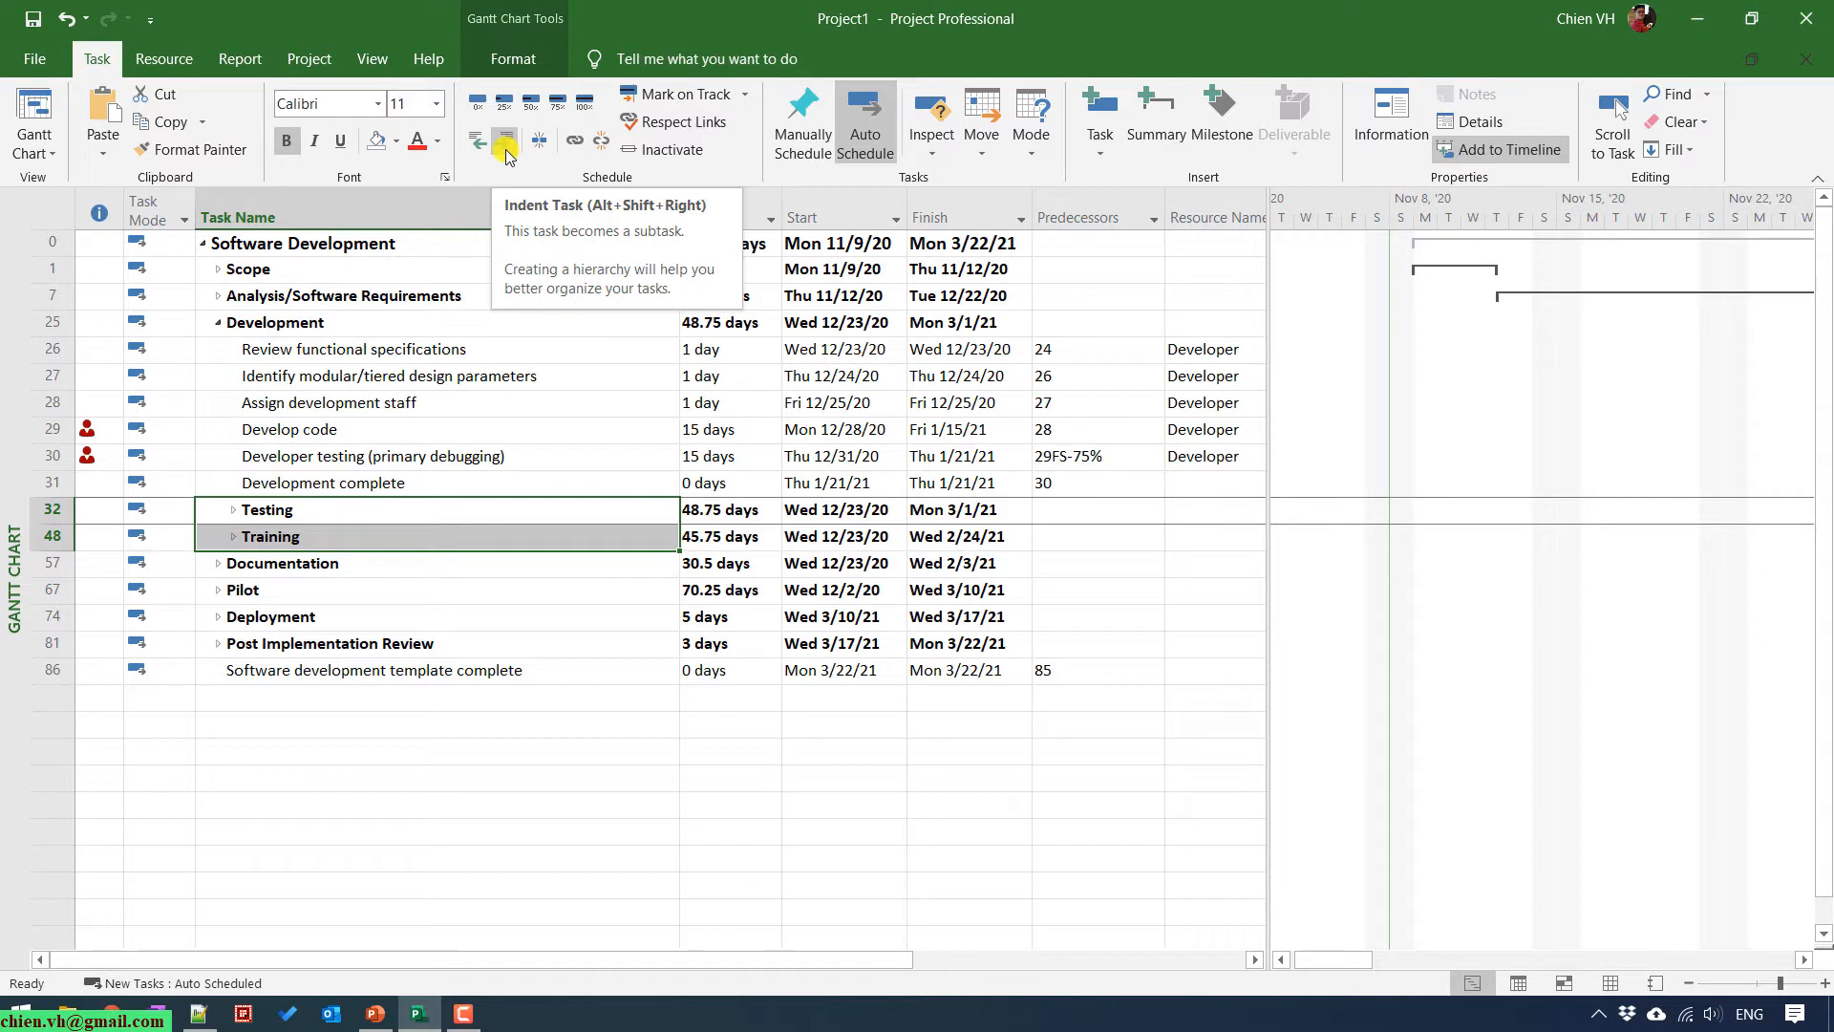
{"action": "mouse_move", "coordinate": [535, 105]}
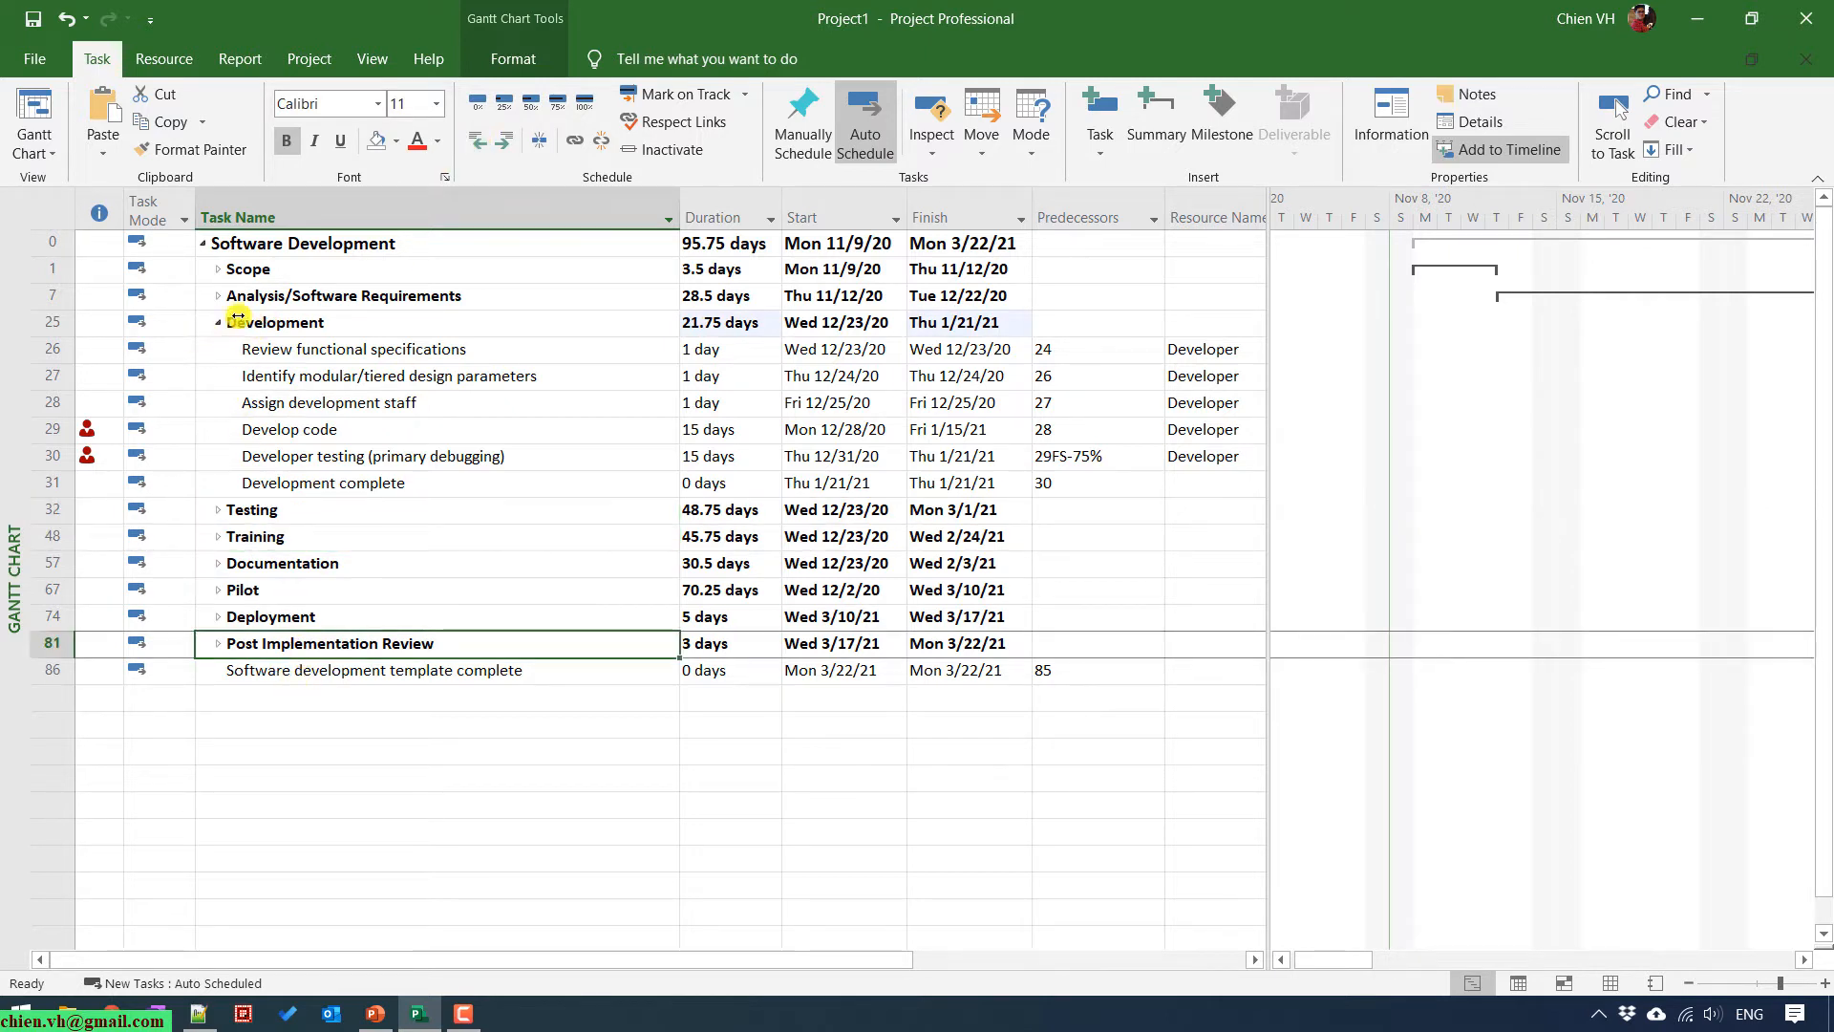
Collapse Development, peek into Analysis/Software Requirements, then expand Scope to show its five subtasks.
{"action": "left_click", "coordinate": [218, 321]}
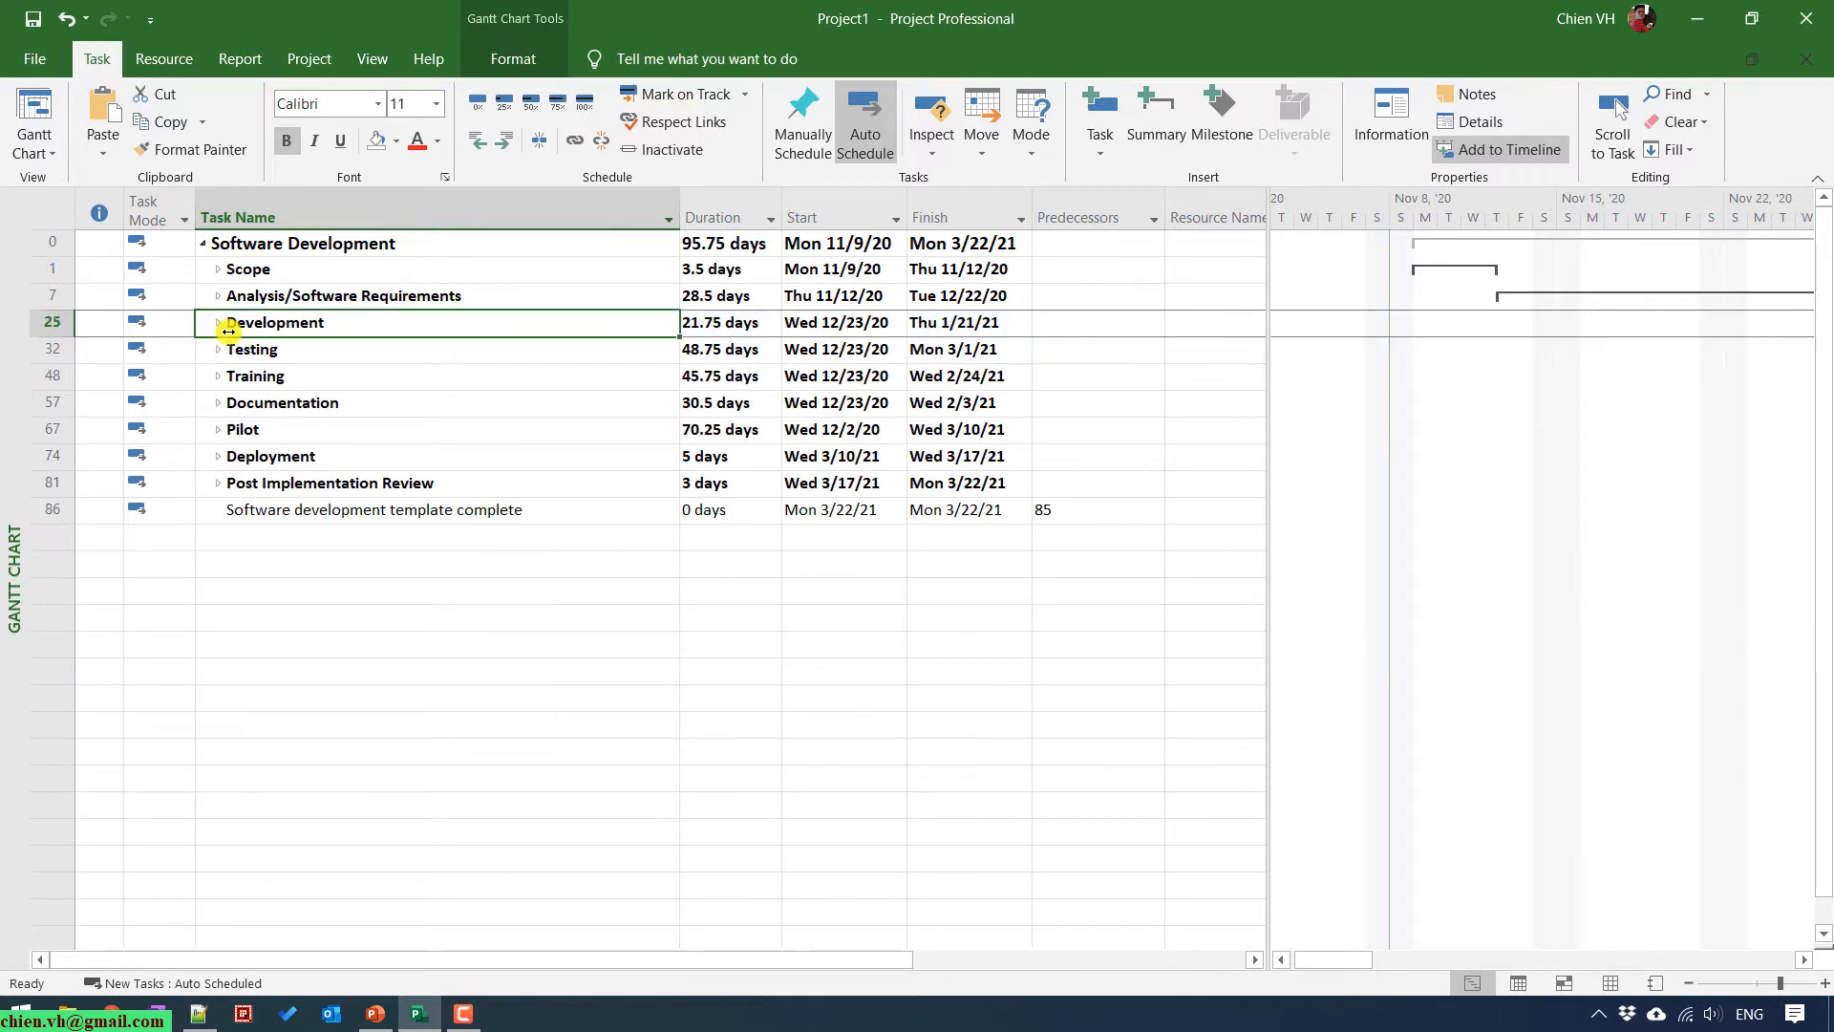
{"action": "mouse_move", "coordinate": [321, 371]}
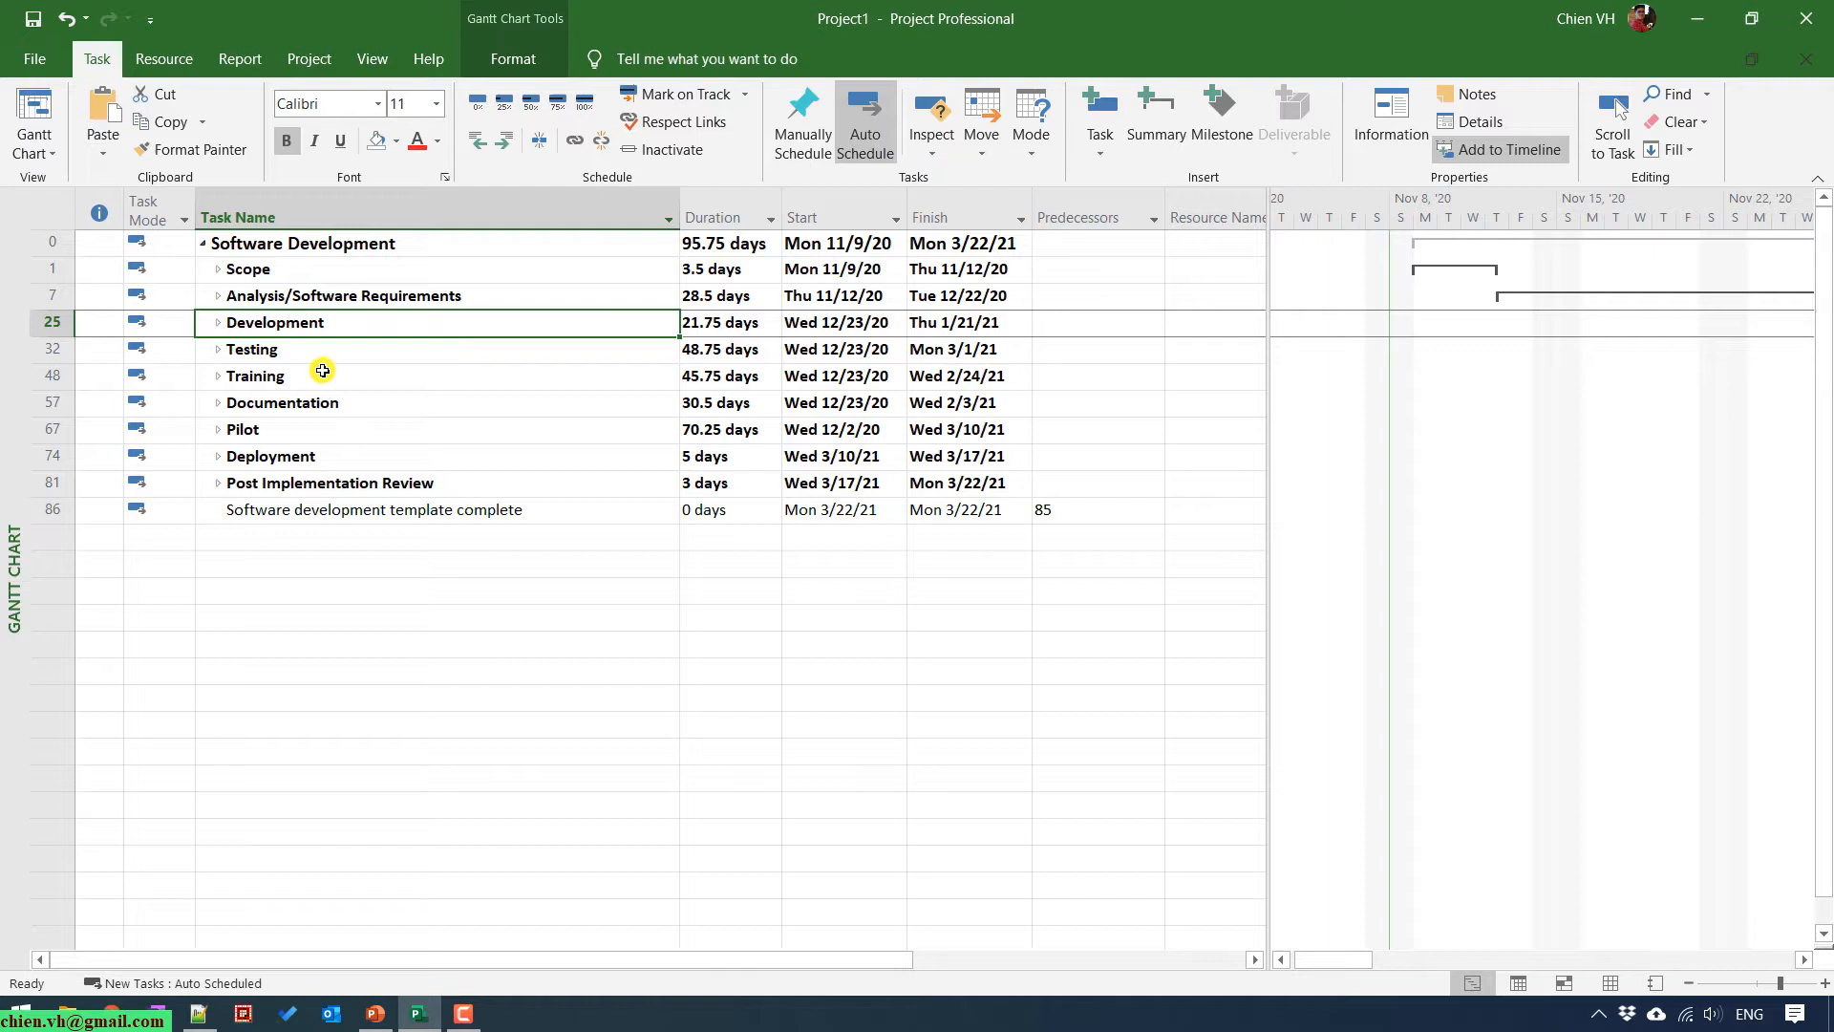
{"action": "mouse_move", "coordinate": [260, 353]}
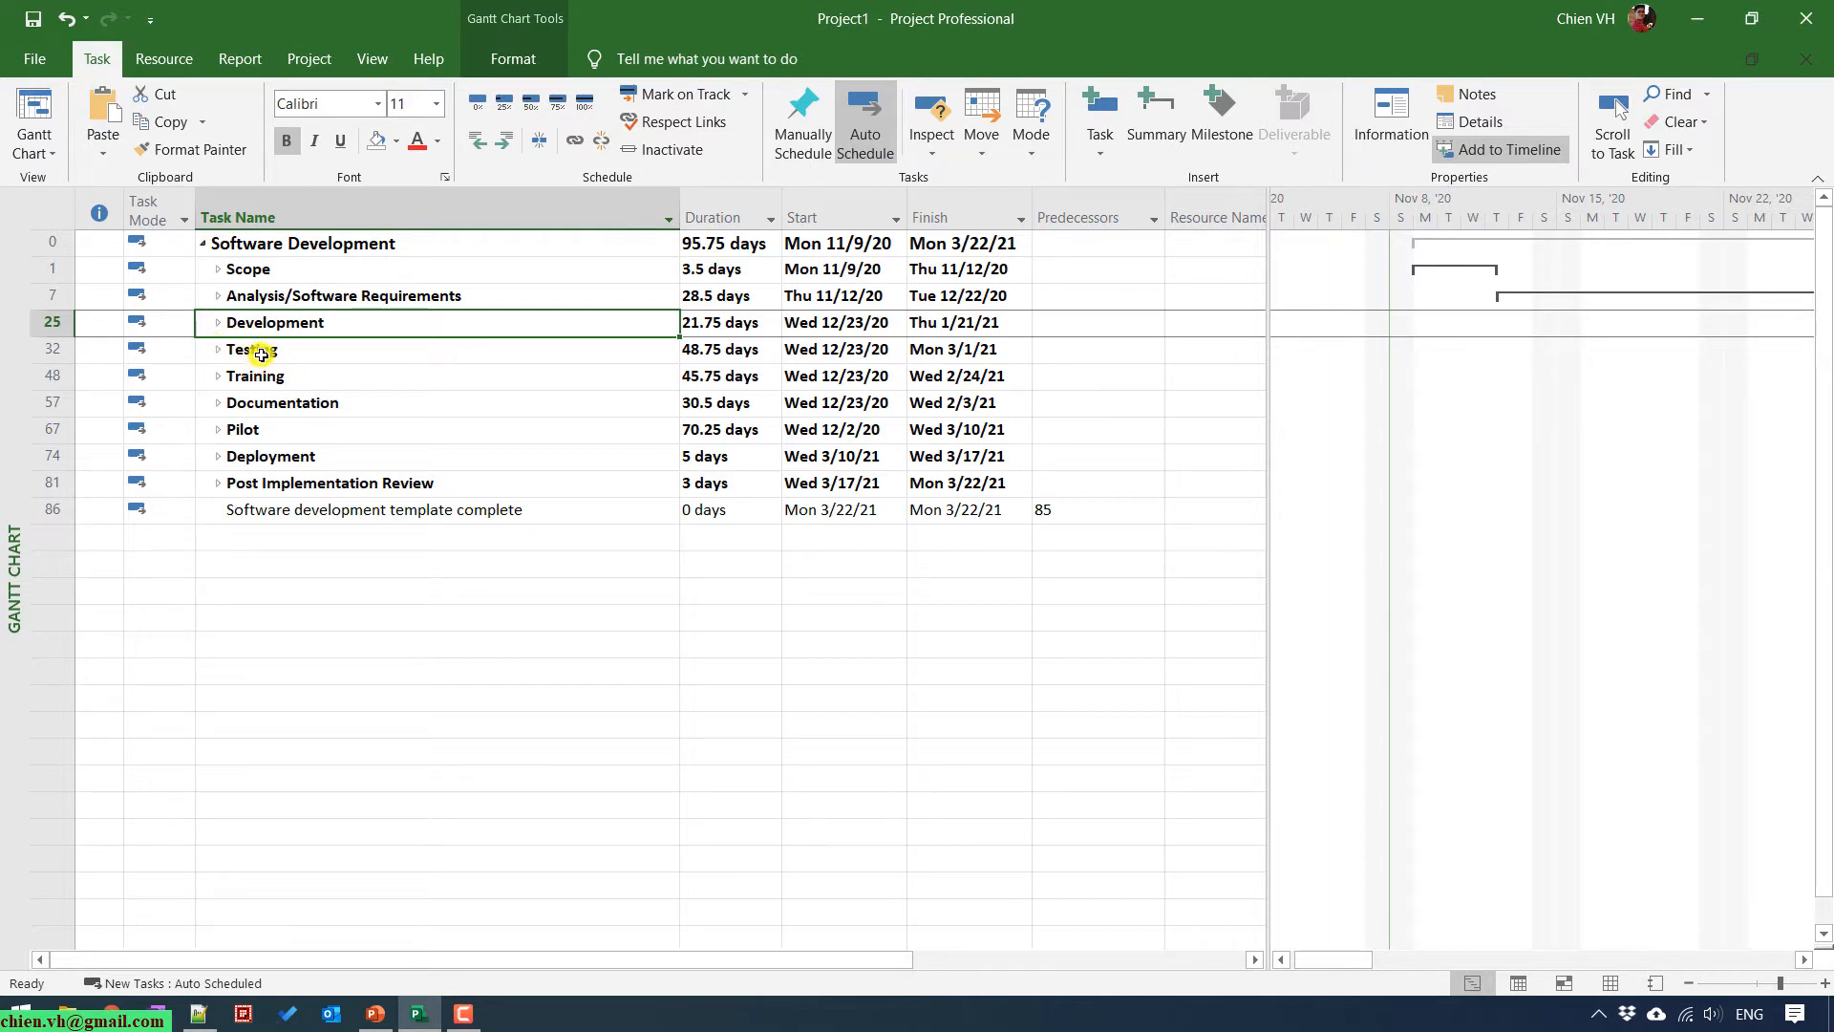
{"action": "mouse_move", "coordinate": [409, 336]}
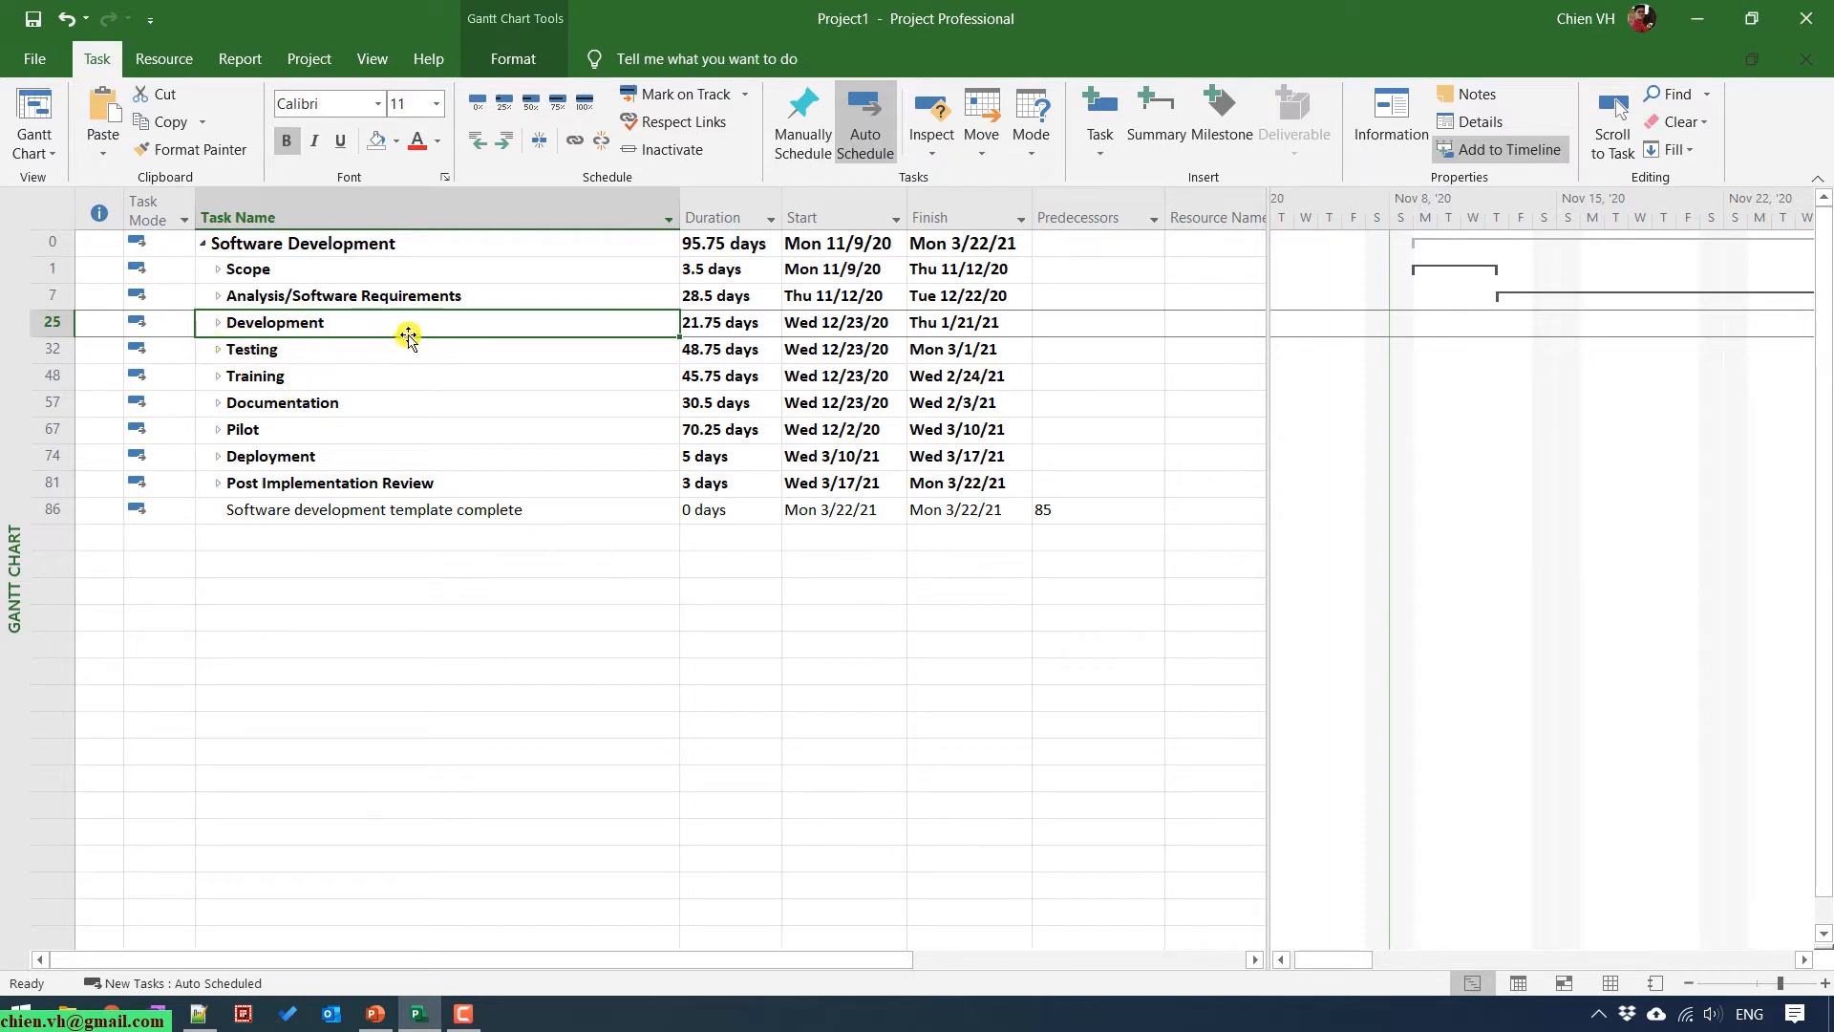
{"action": "mouse_move", "coordinate": [476, 340]}
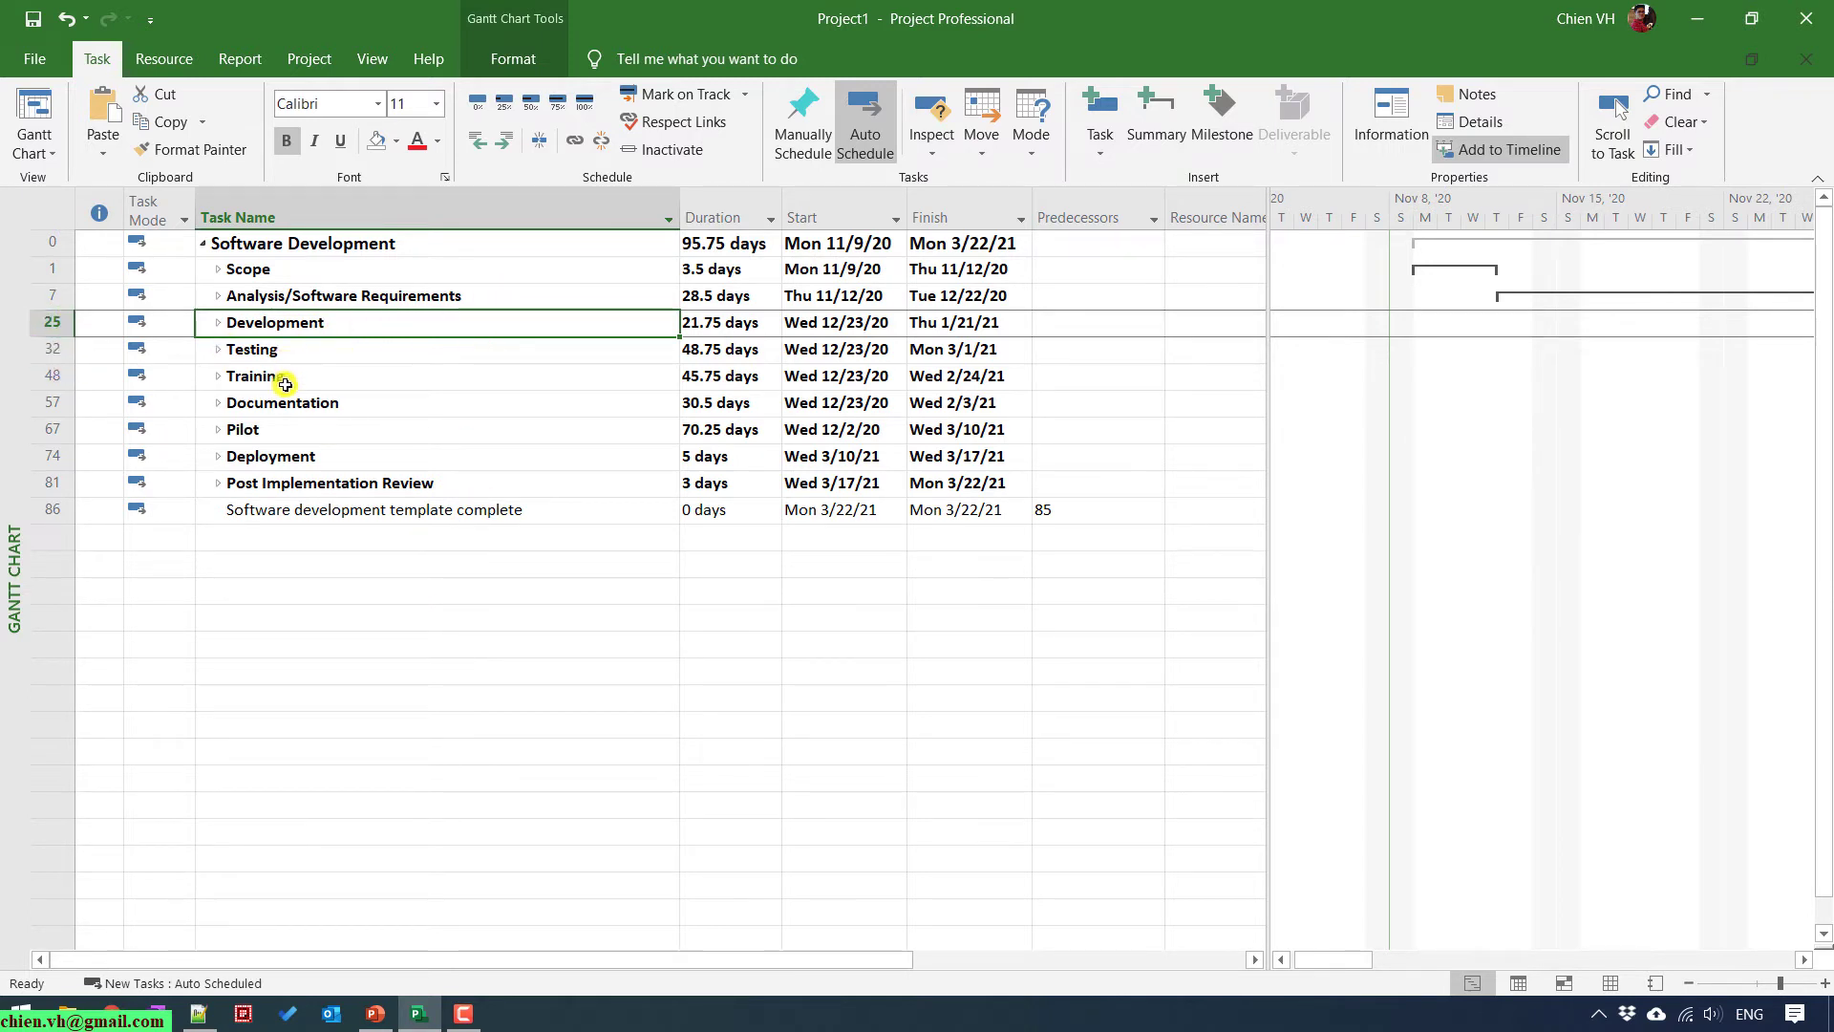
{"action": "mouse_move", "coordinate": [392, 585]}
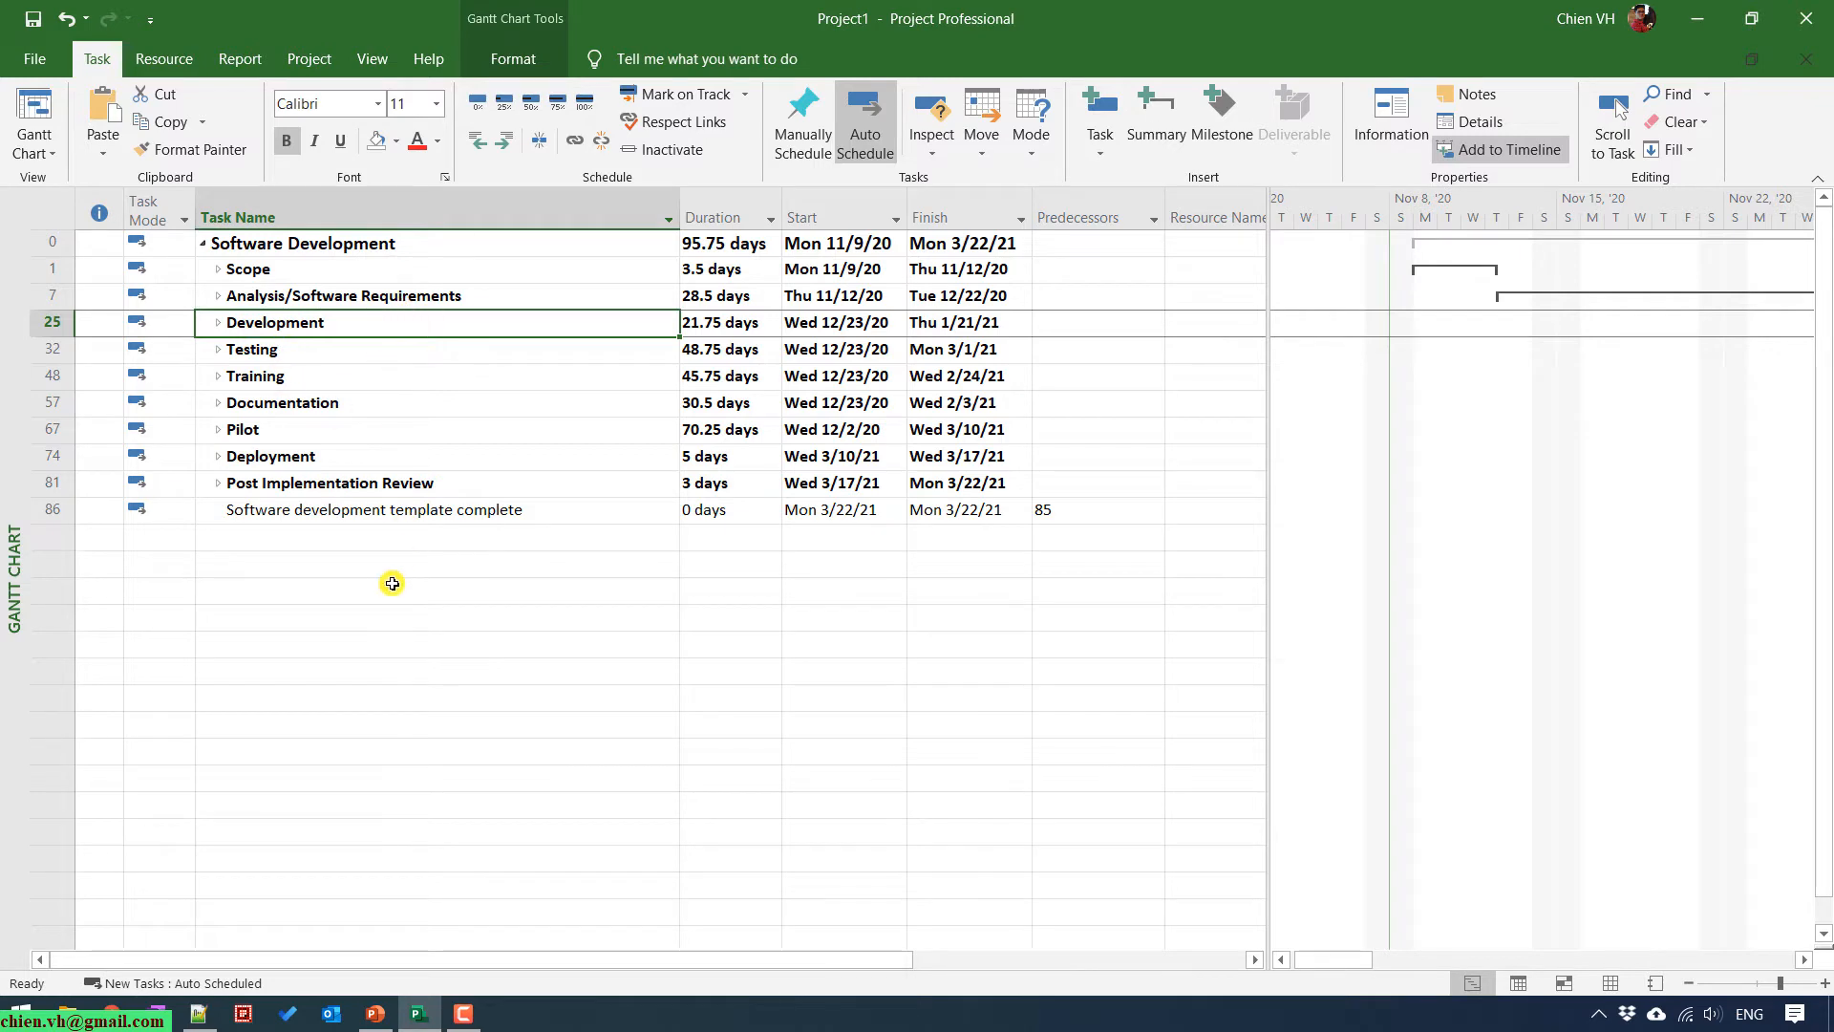
{"action": "left_click", "coordinate": [218, 294]}
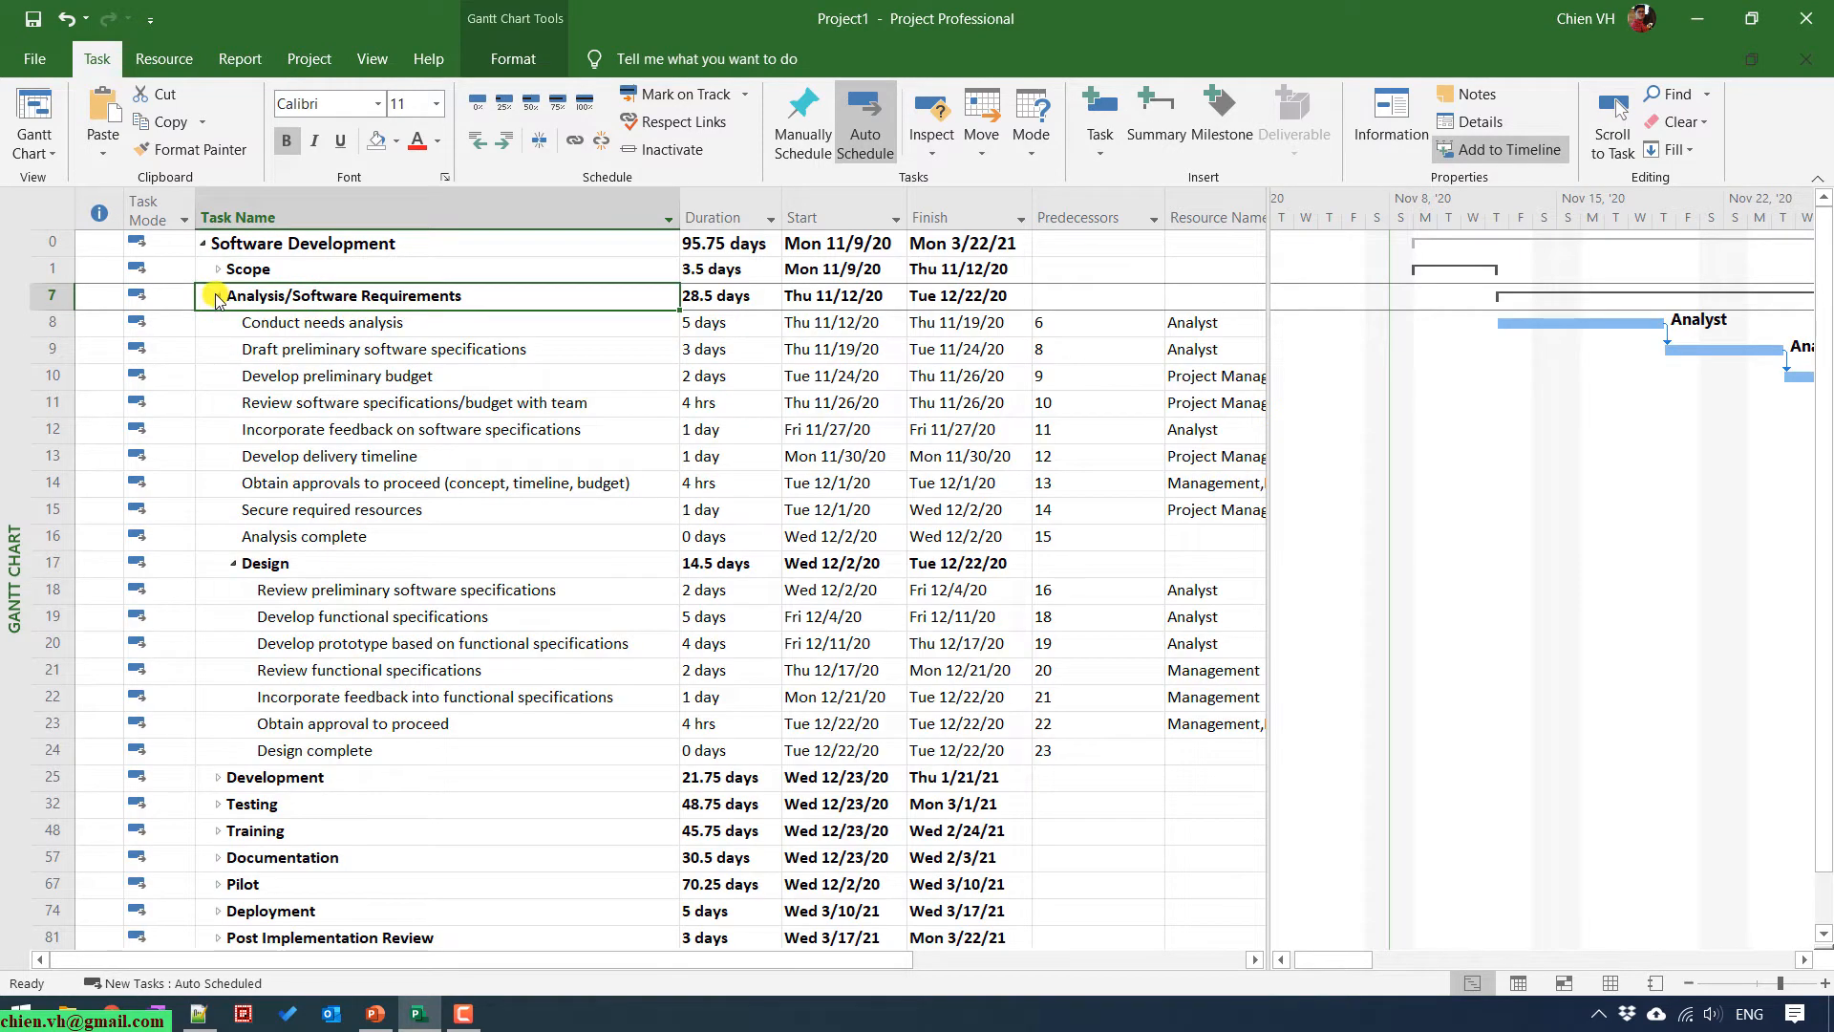
{"action": "left_click", "coordinate": [218, 294]}
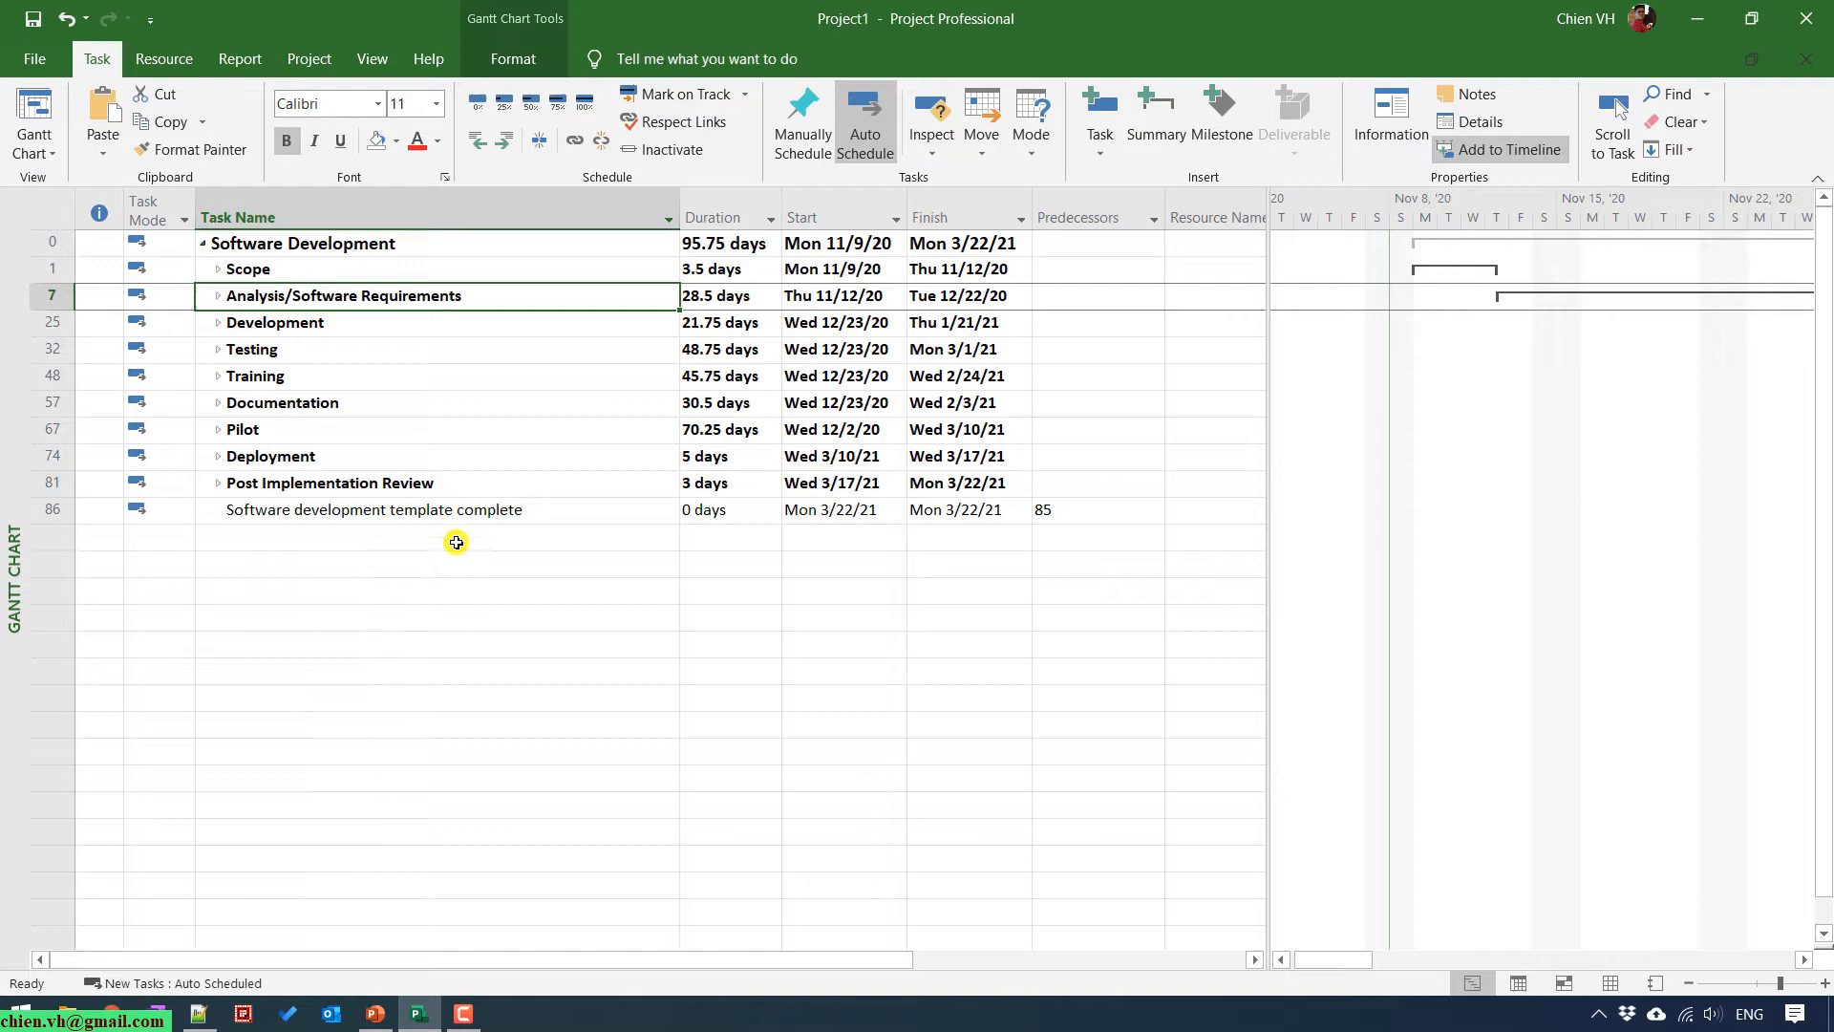
{"action": "left_click", "coordinate": [218, 267]}
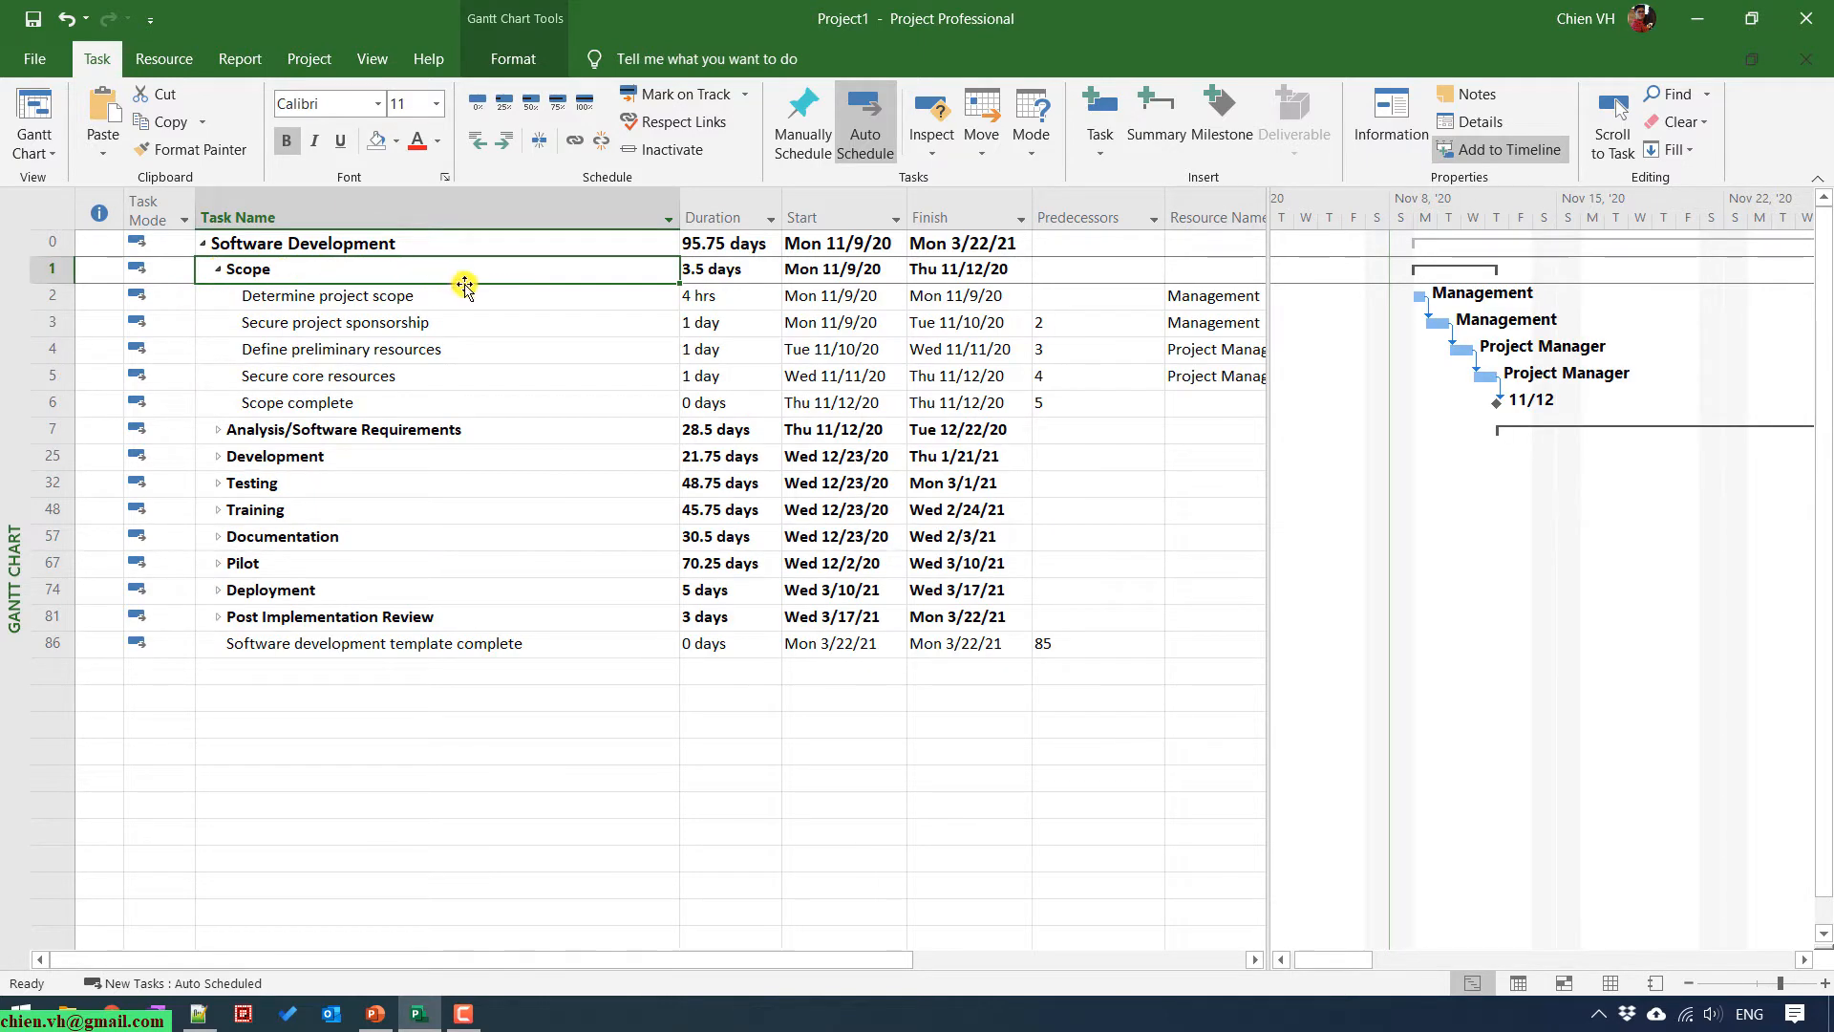
Move Pilot above Scope as task 1 and select Pilot and Scope together.
{"action": "left_click", "coordinate": [218, 269]}
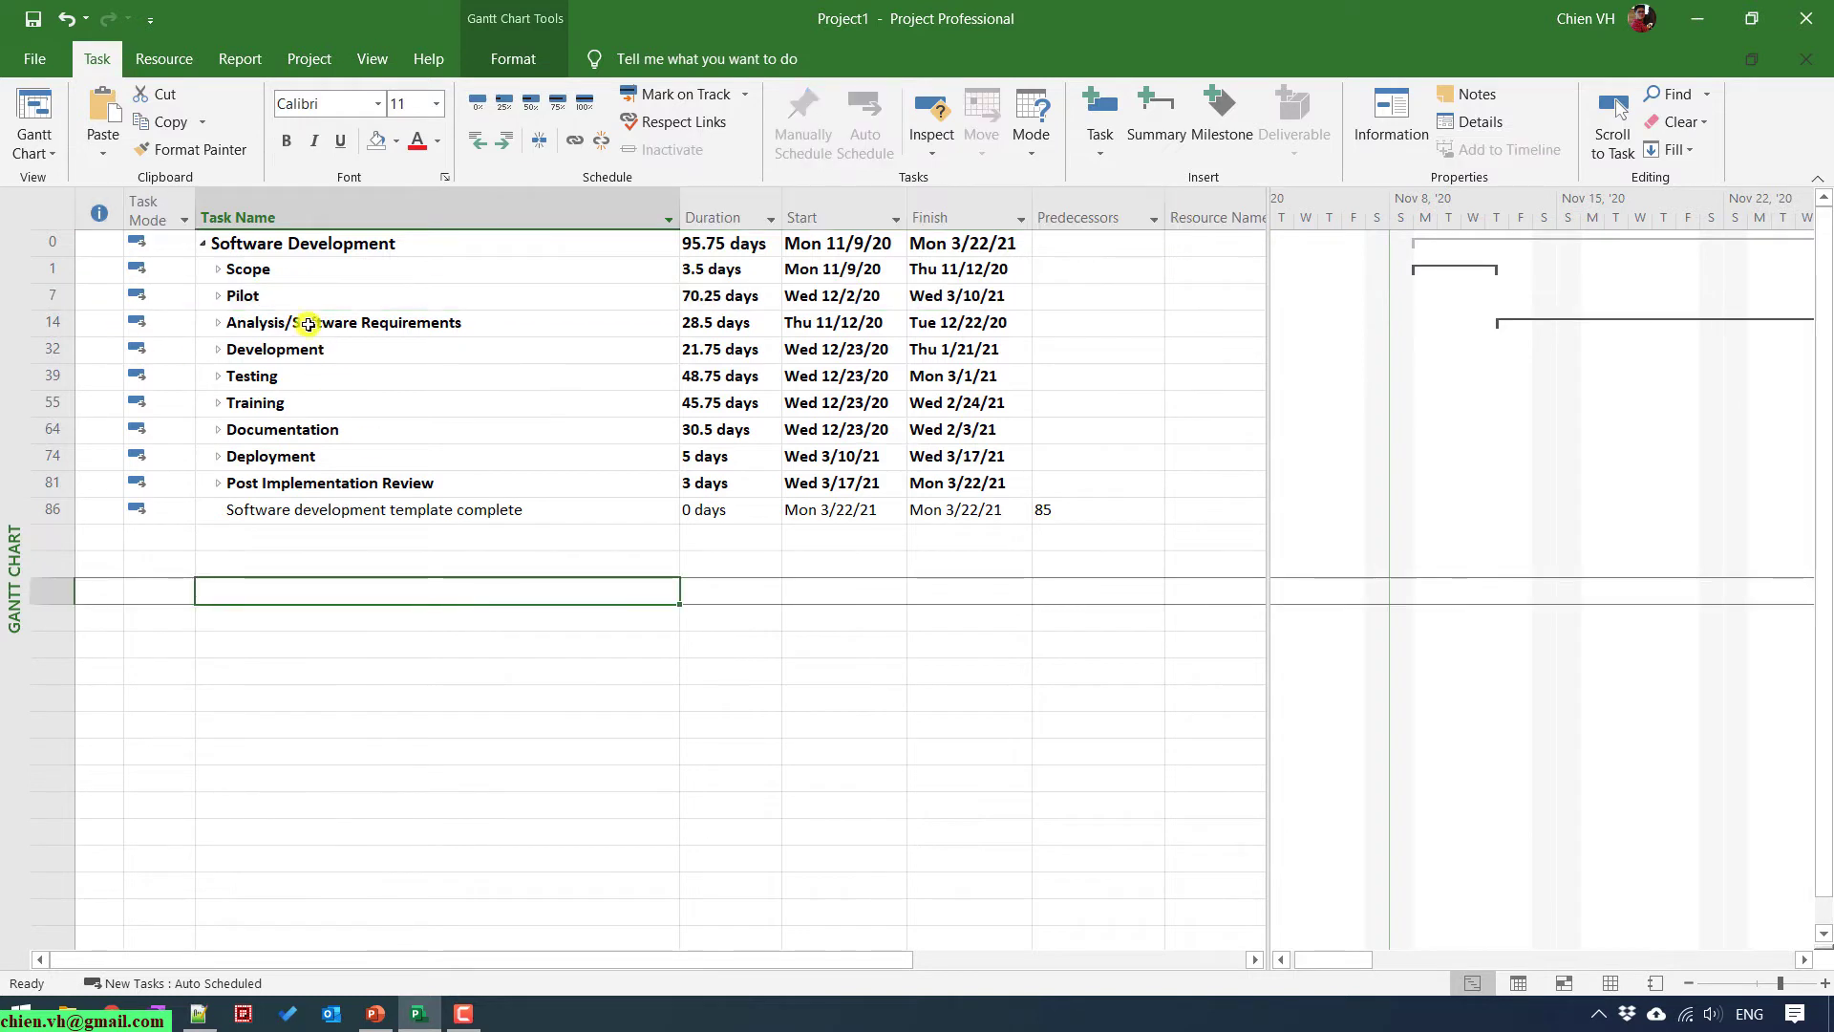
{"action": "mouse_move", "coordinate": [270, 266]}
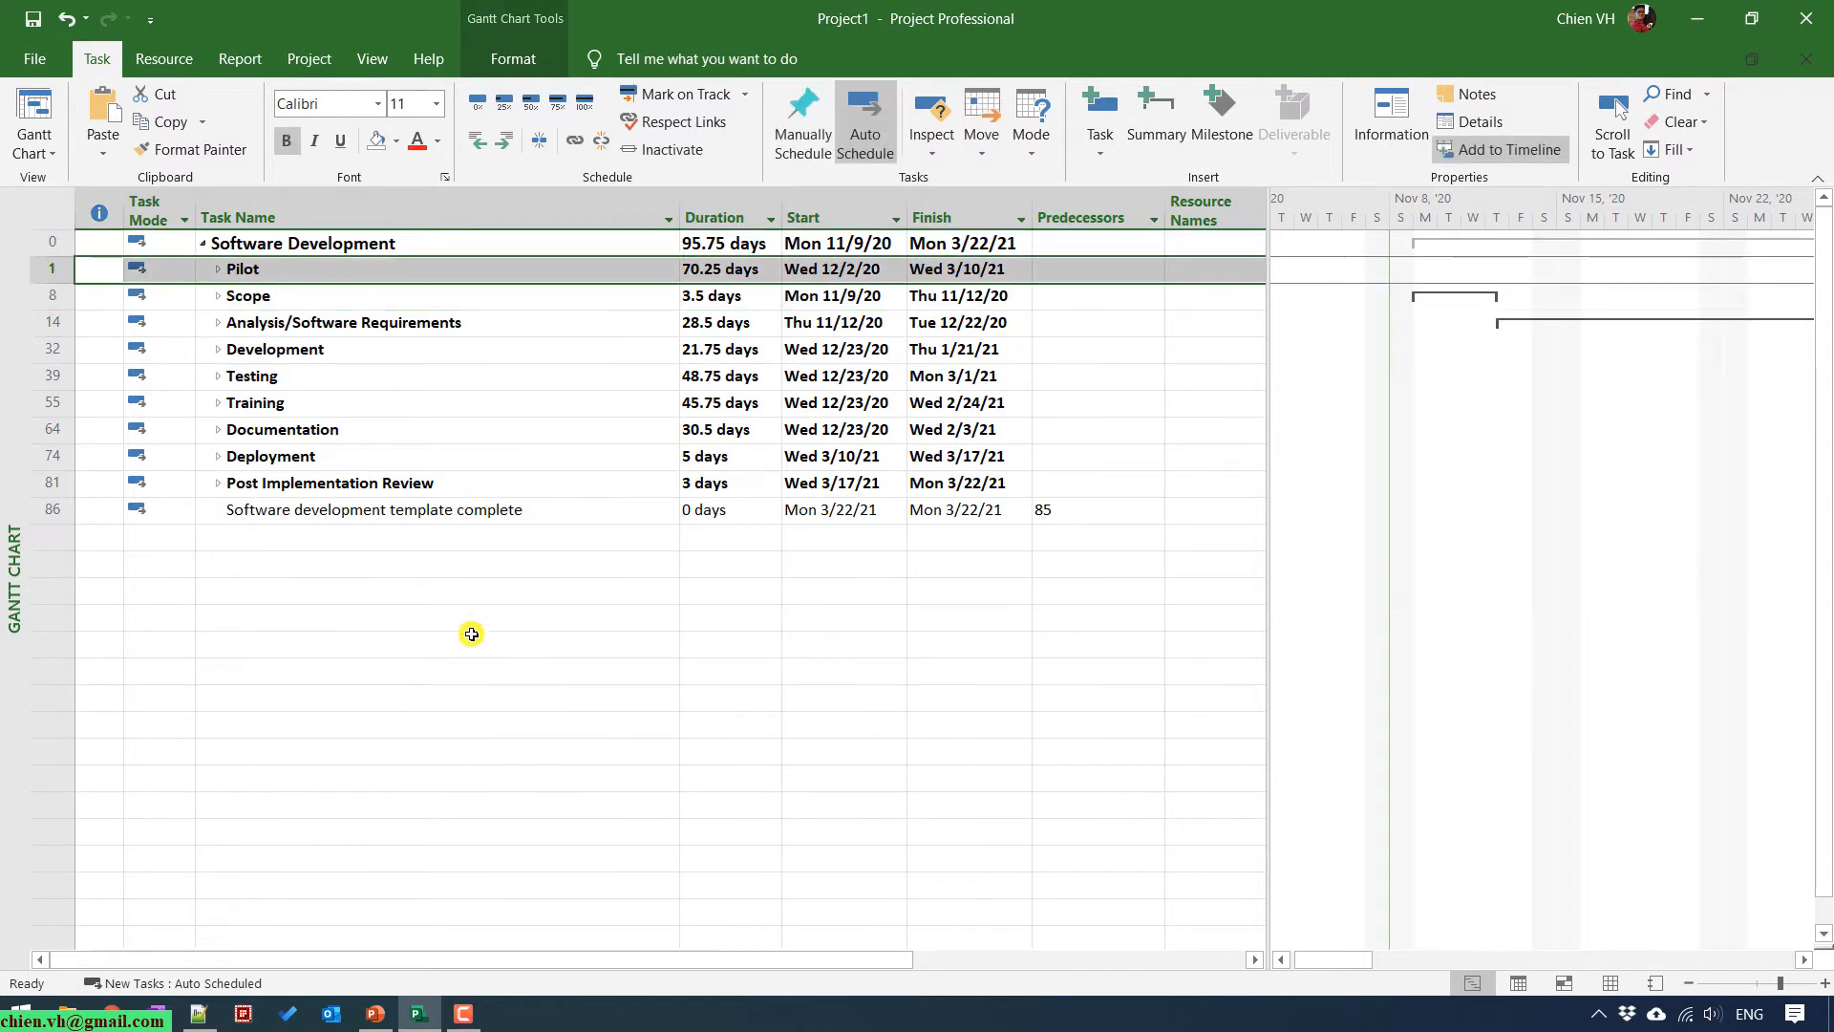
{"action": "left_click", "coordinate": [264, 273]}
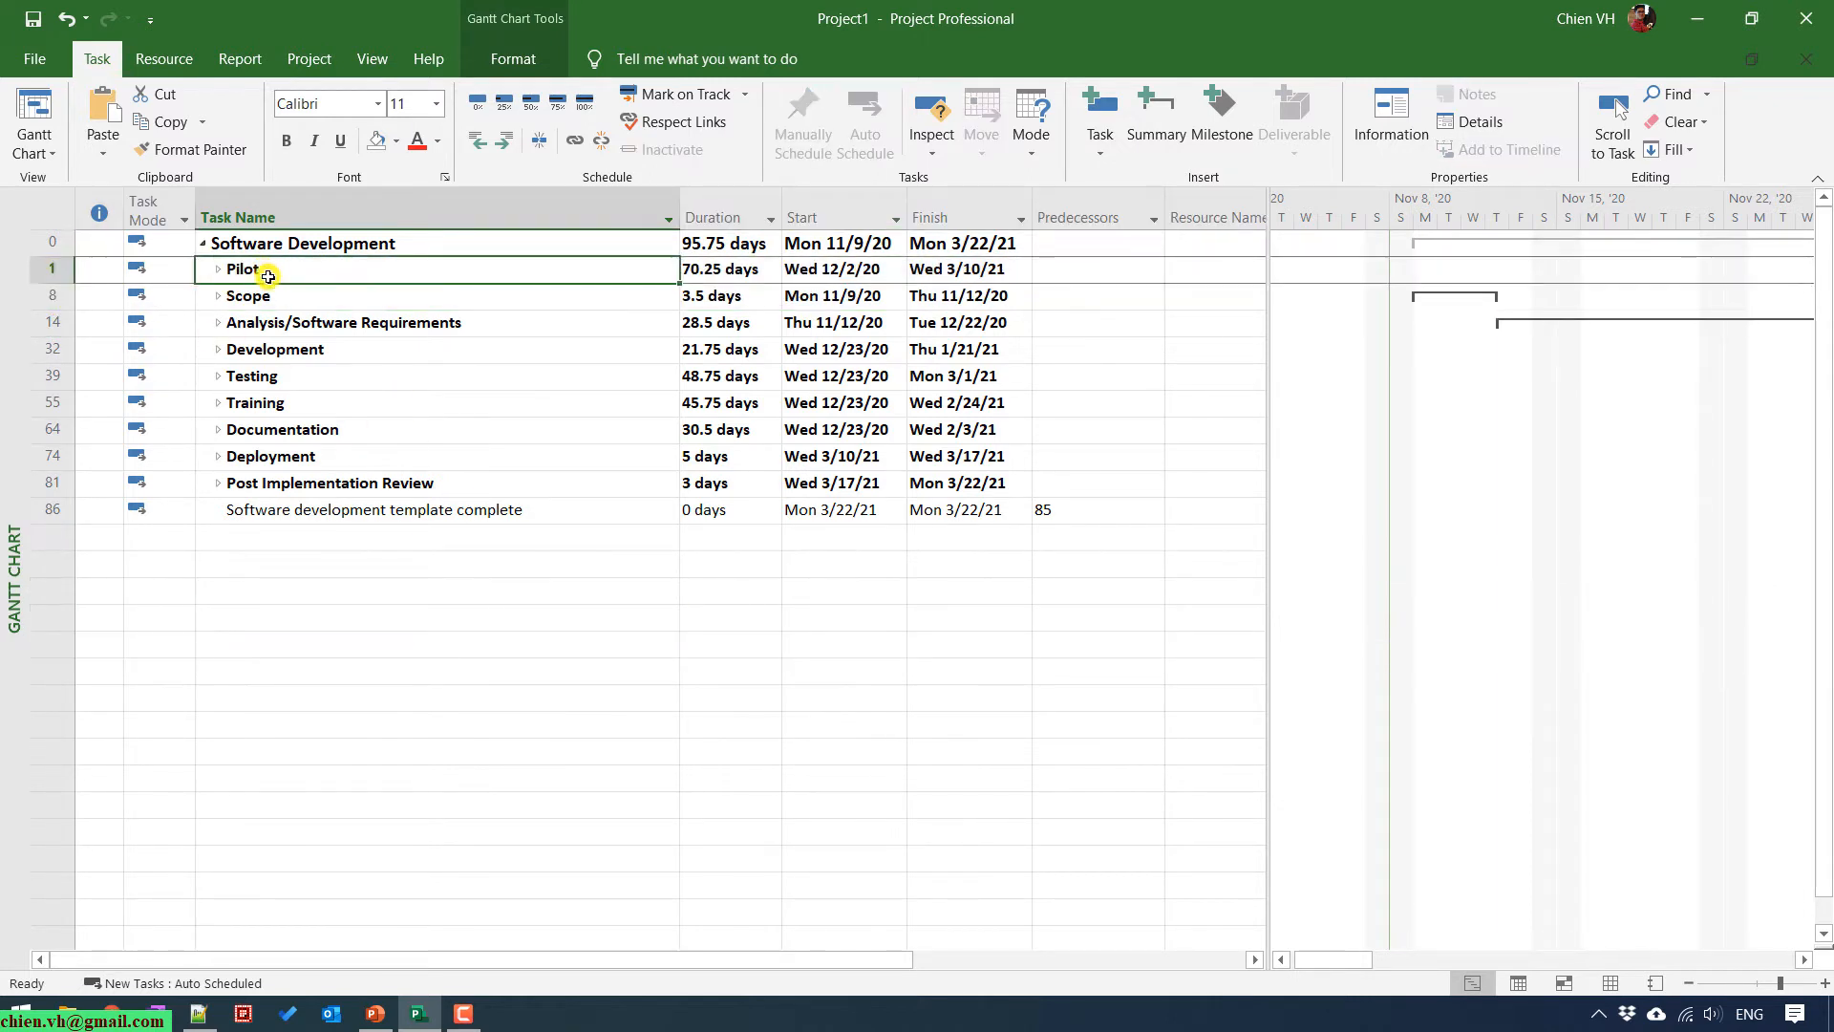
{"action": "left_click", "coordinate": [249, 294]}
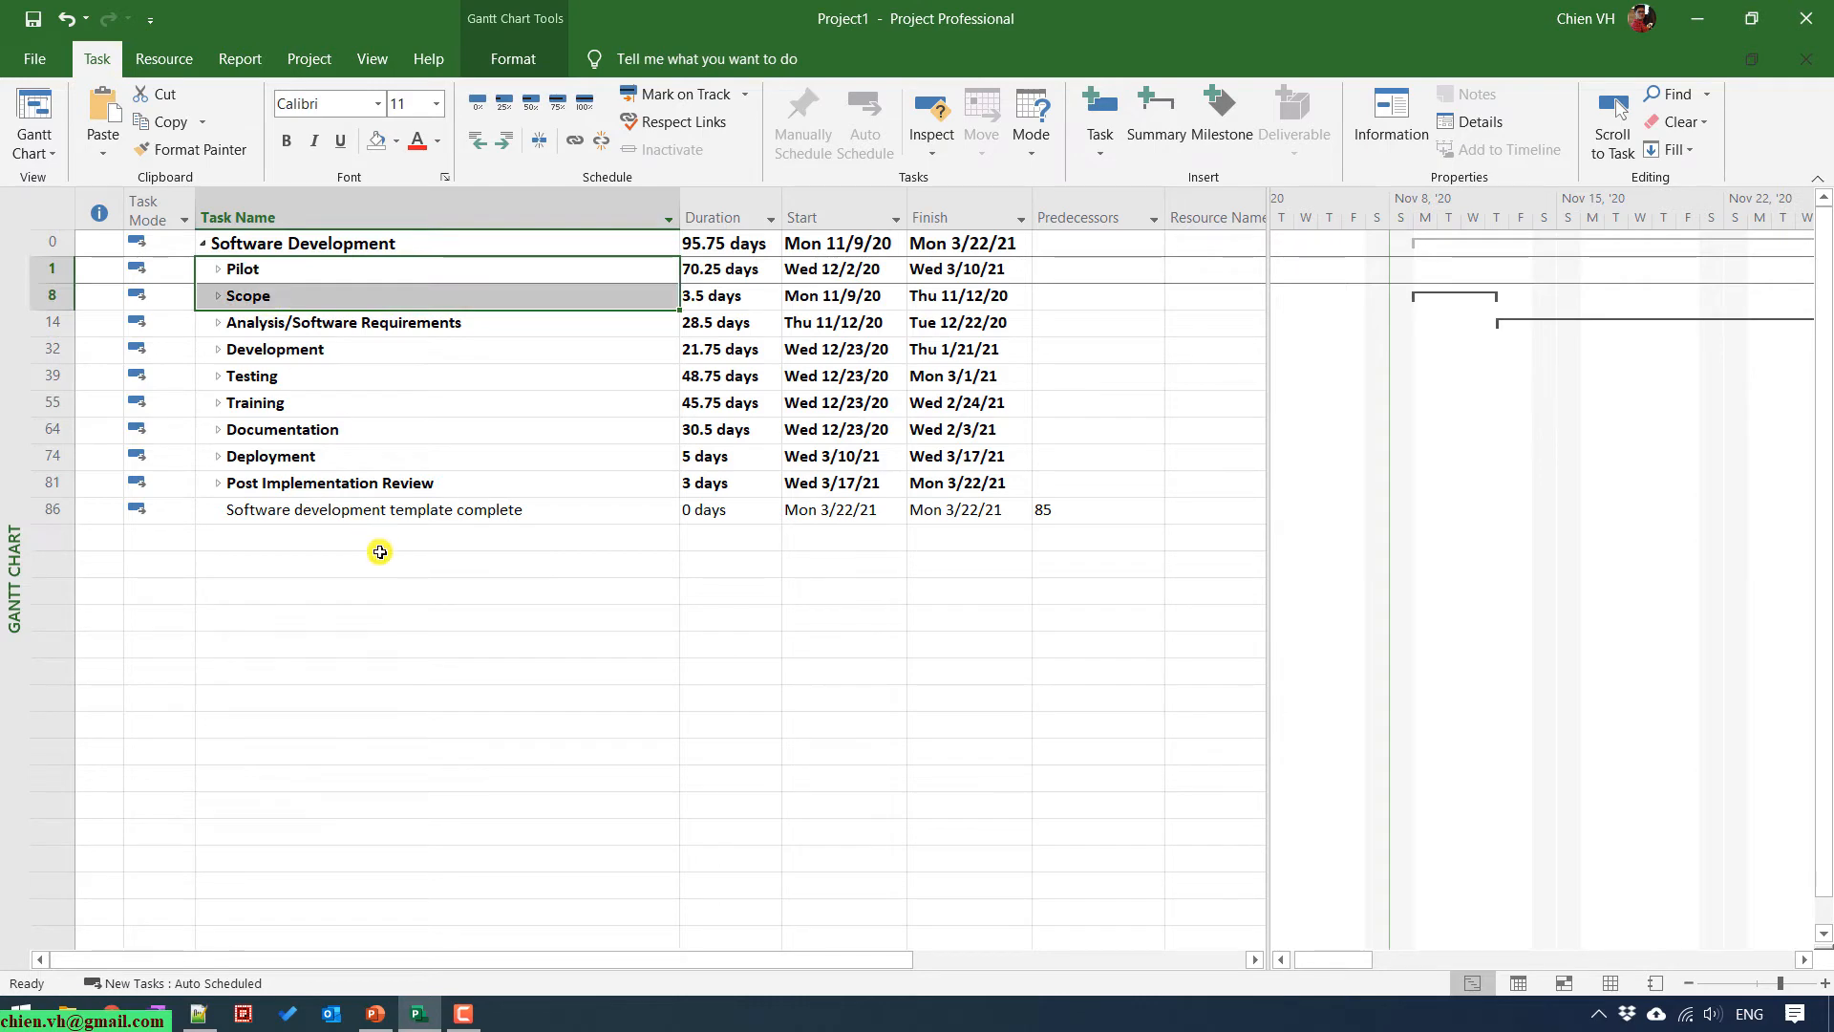
{"action": "left_click", "coordinate": [218, 268]}
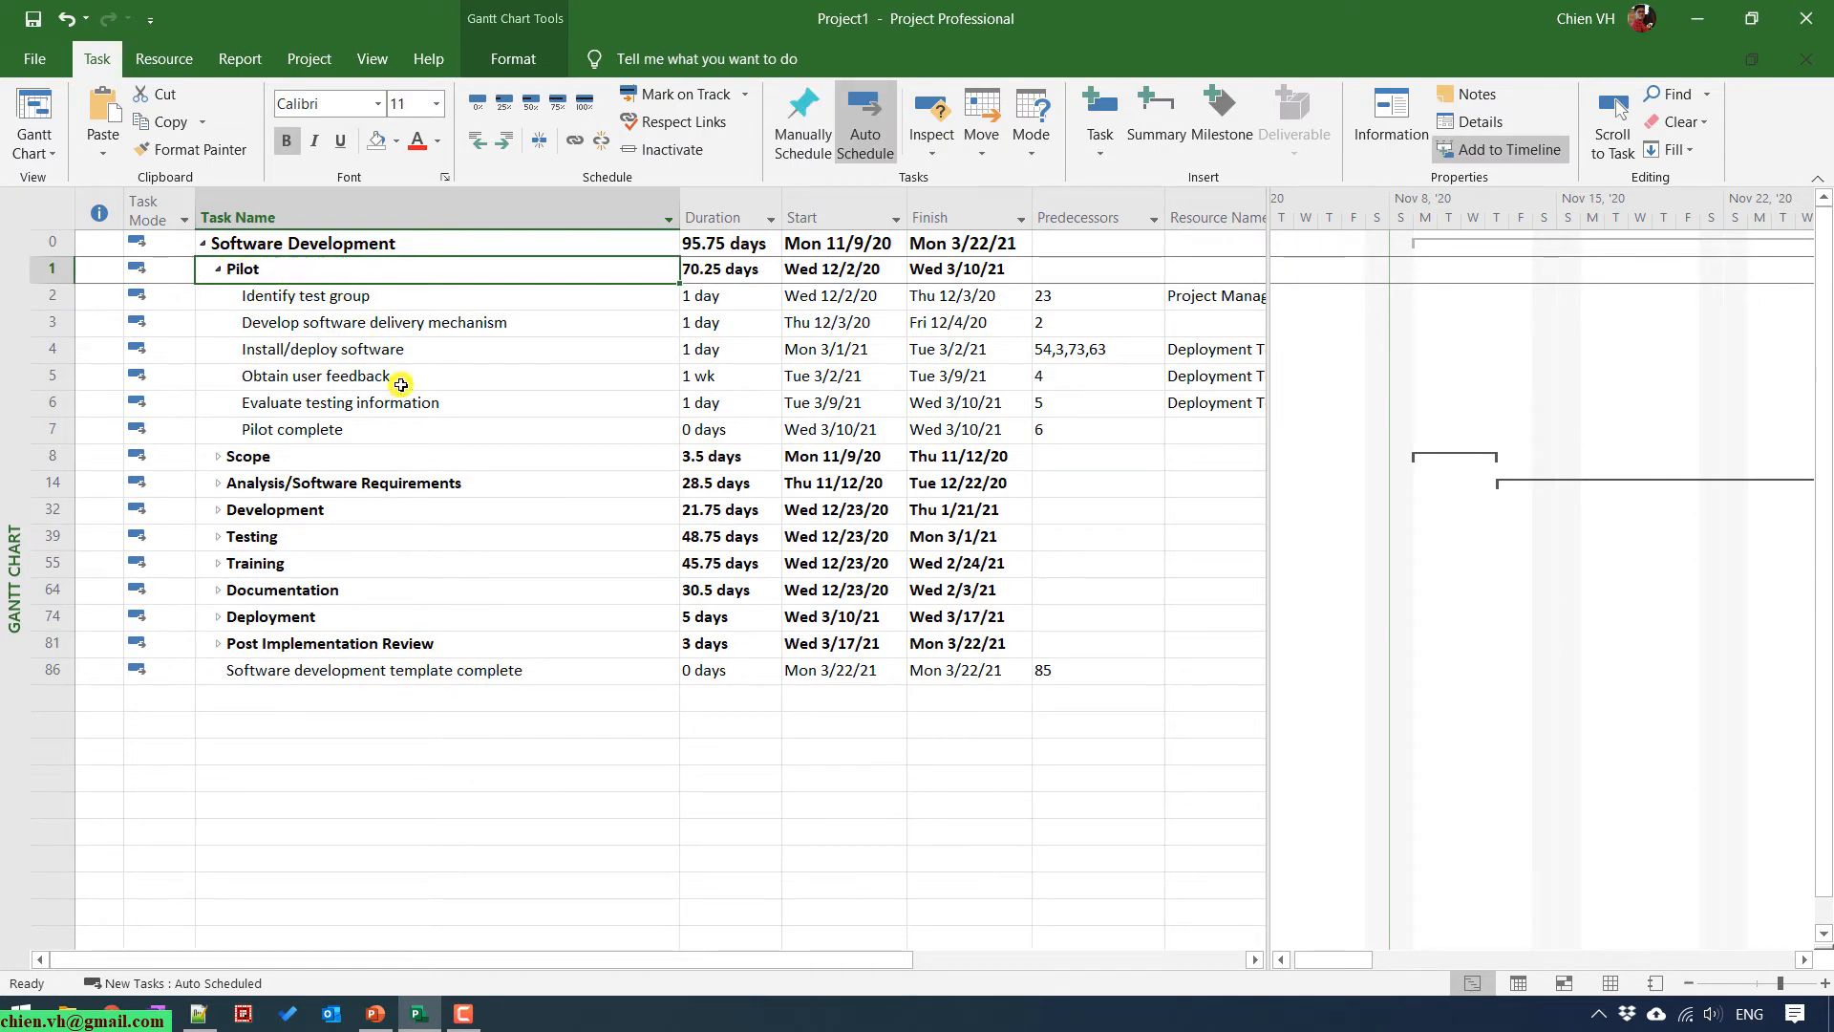
{"action": "mouse_move", "coordinate": [478, 428]}
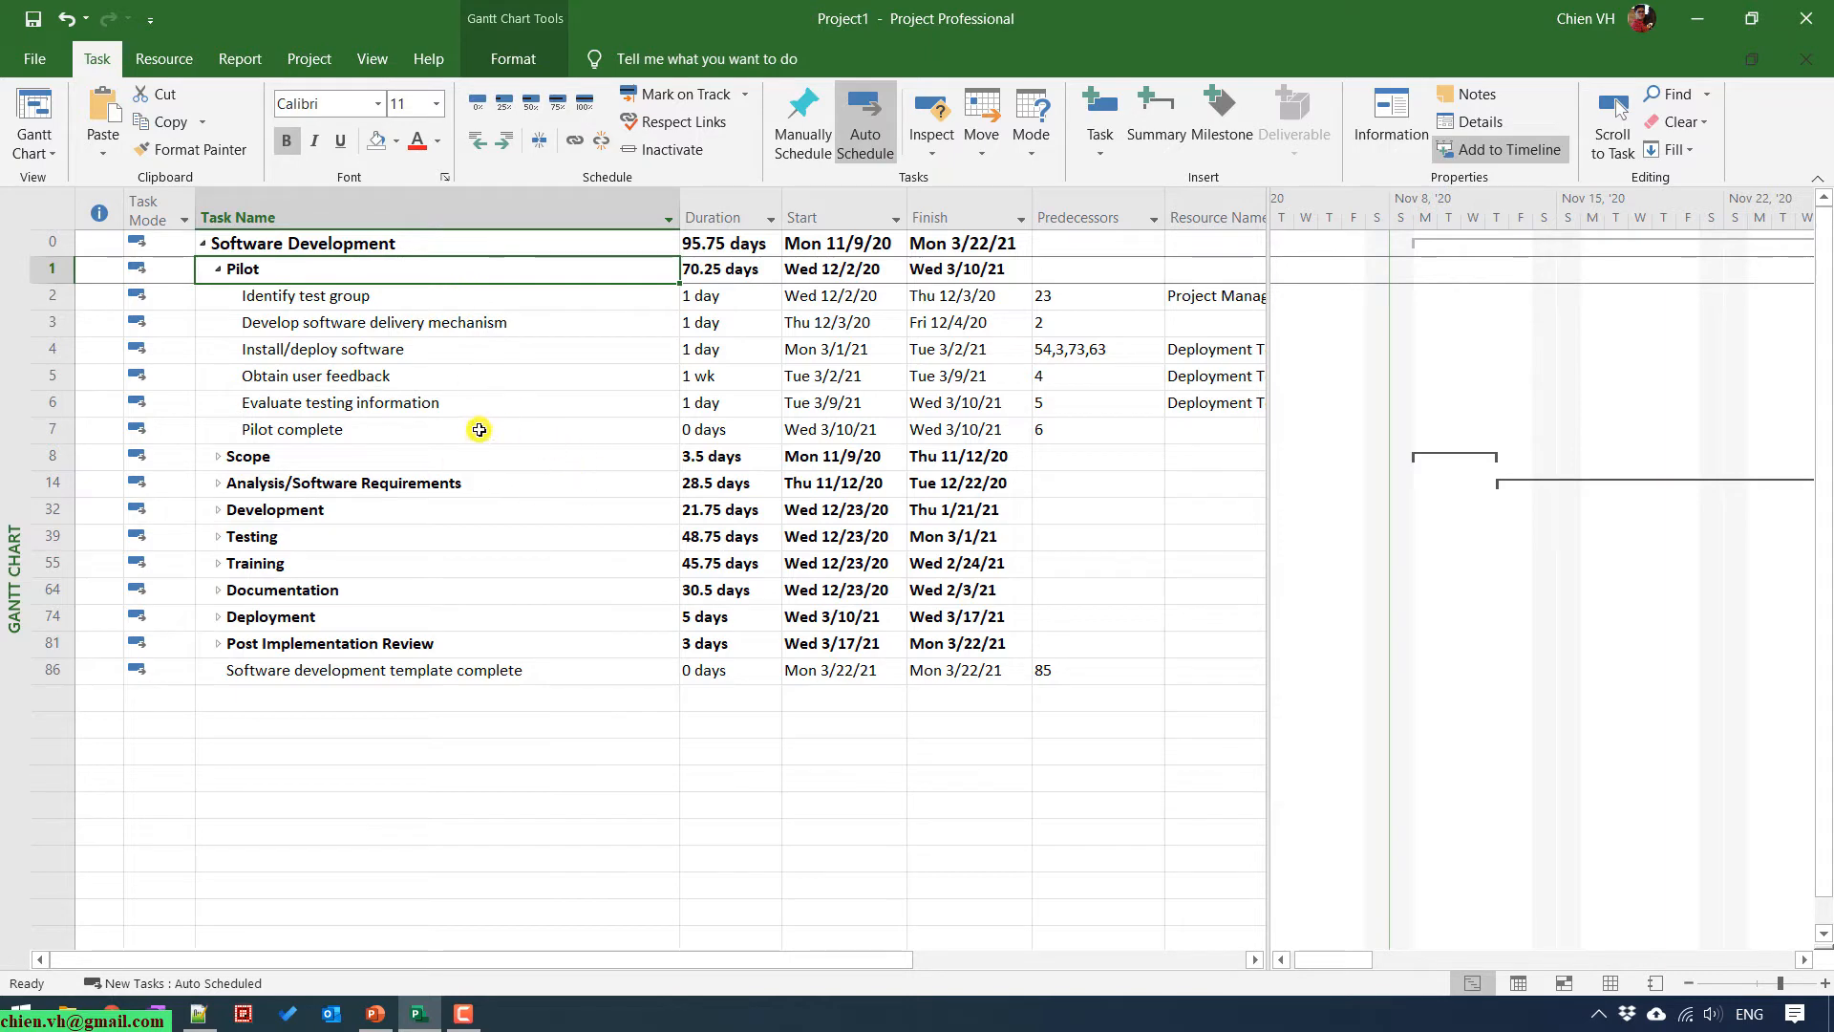
{"action": "left_click", "coordinate": [212, 268]}
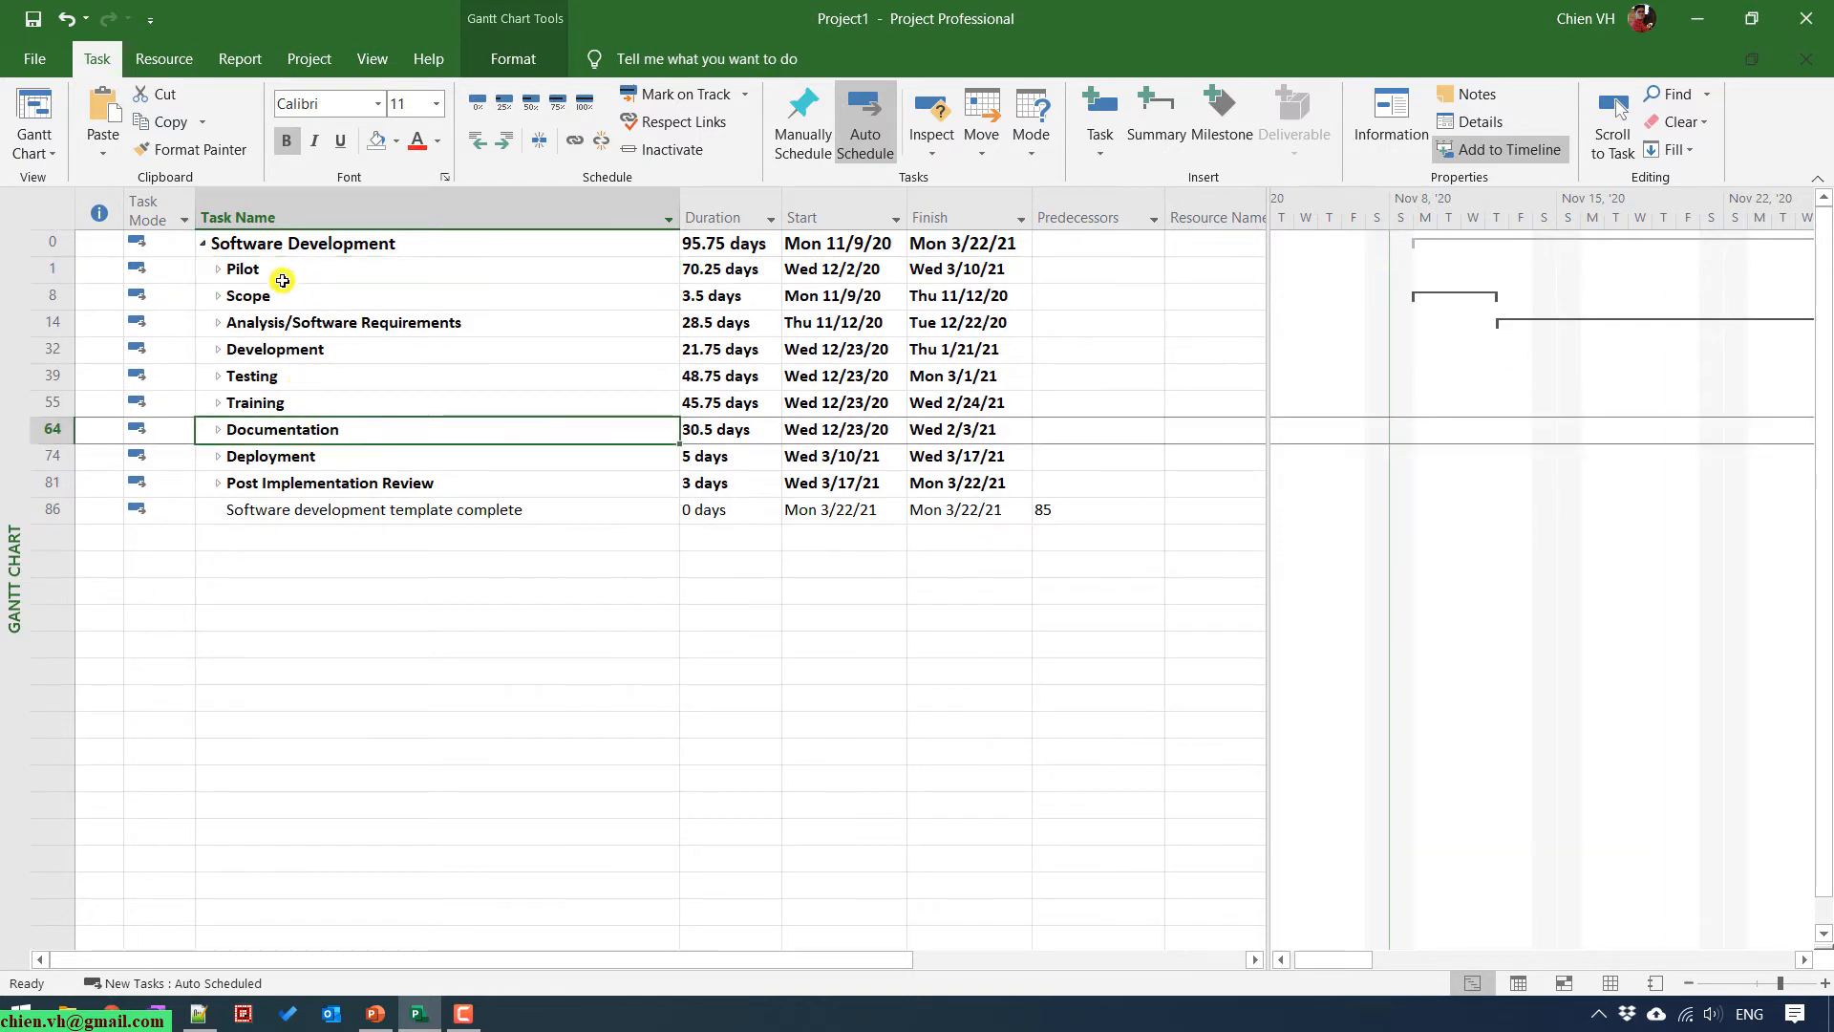
{"action": "left_click", "coordinate": [295, 296]}
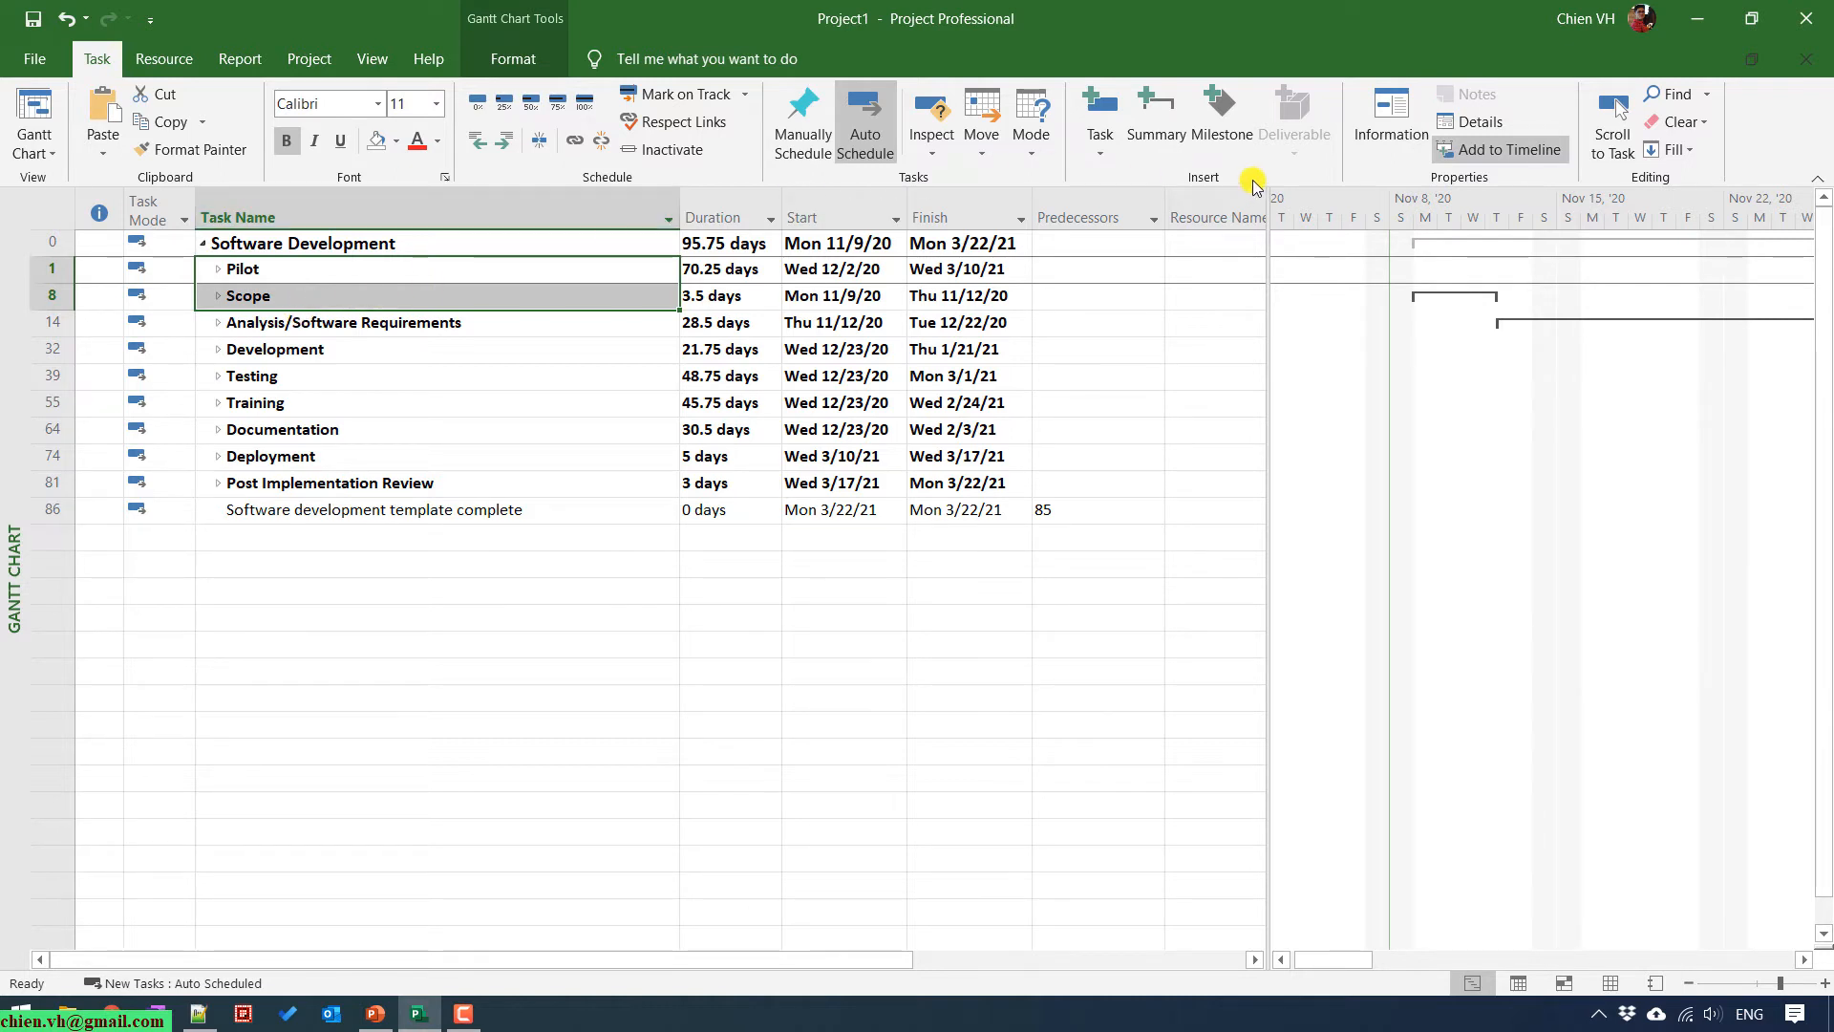
{"action": "mouse_move", "coordinate": [1184, 141]}
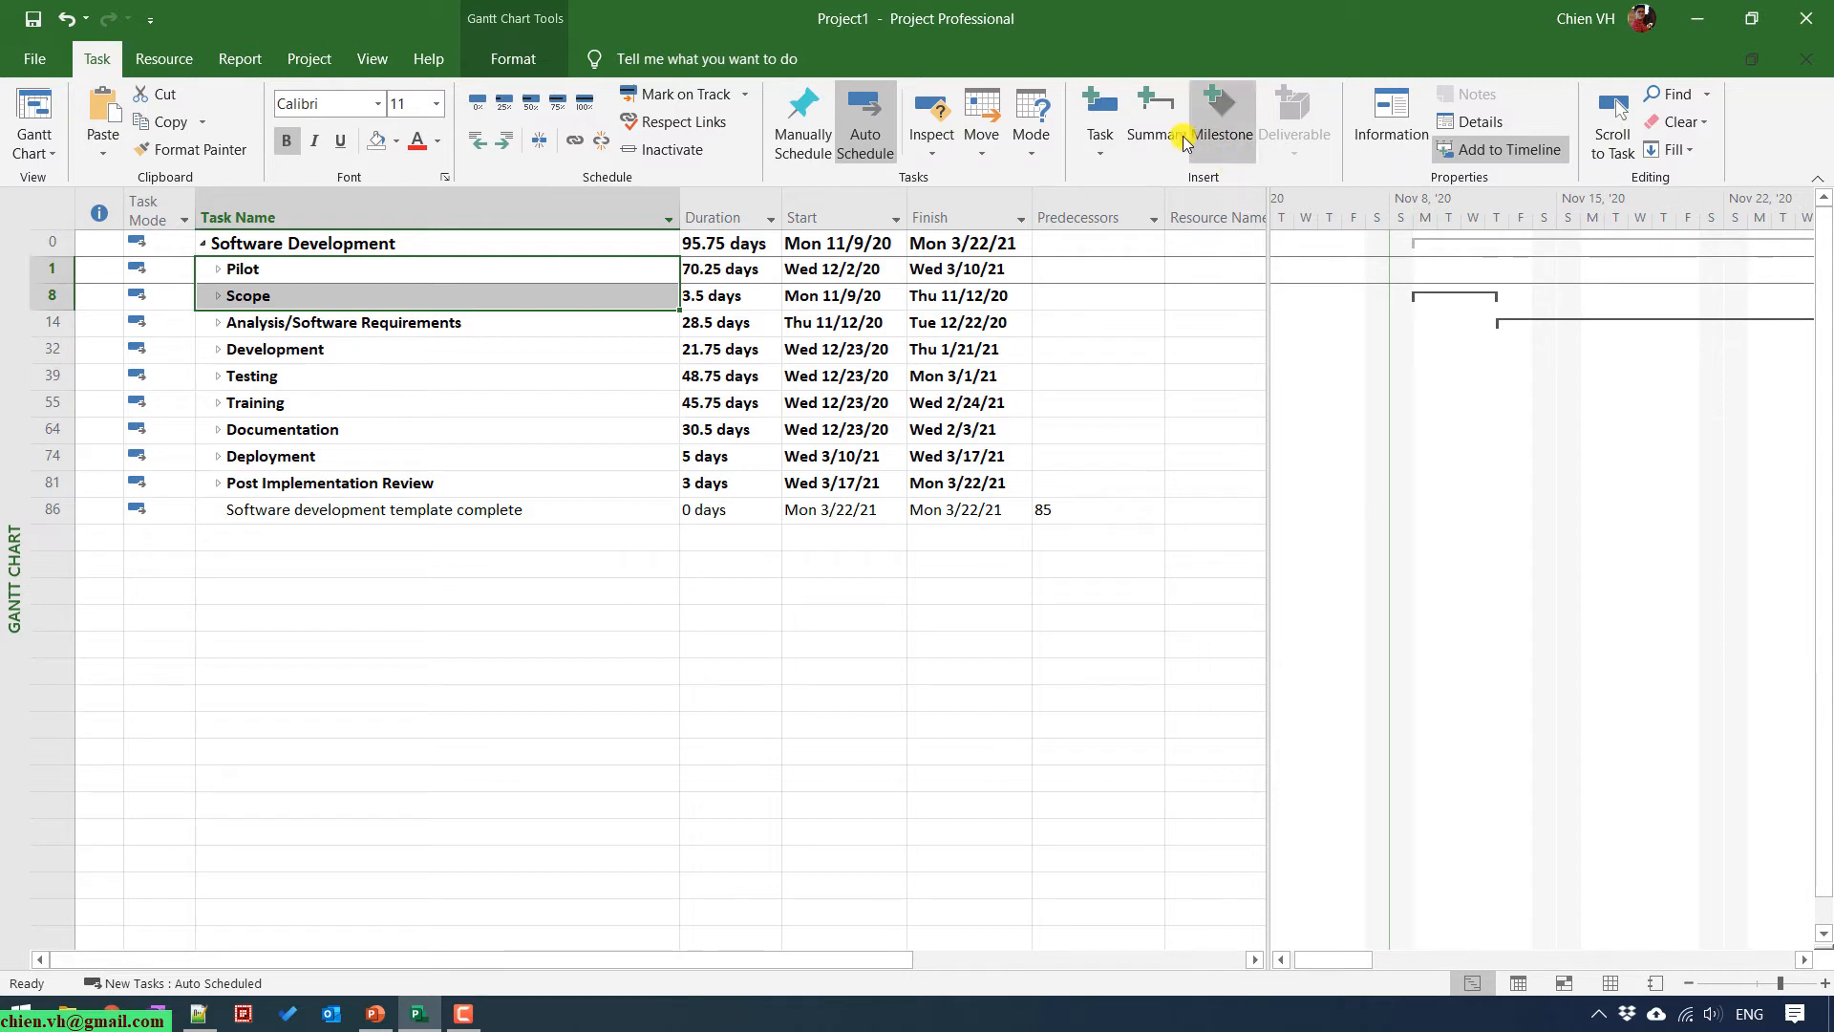
Group Pilot and Scope under a new summary task named Planning and collapse it.
{"action": "left_click", "coordinate": [1155, 103]}
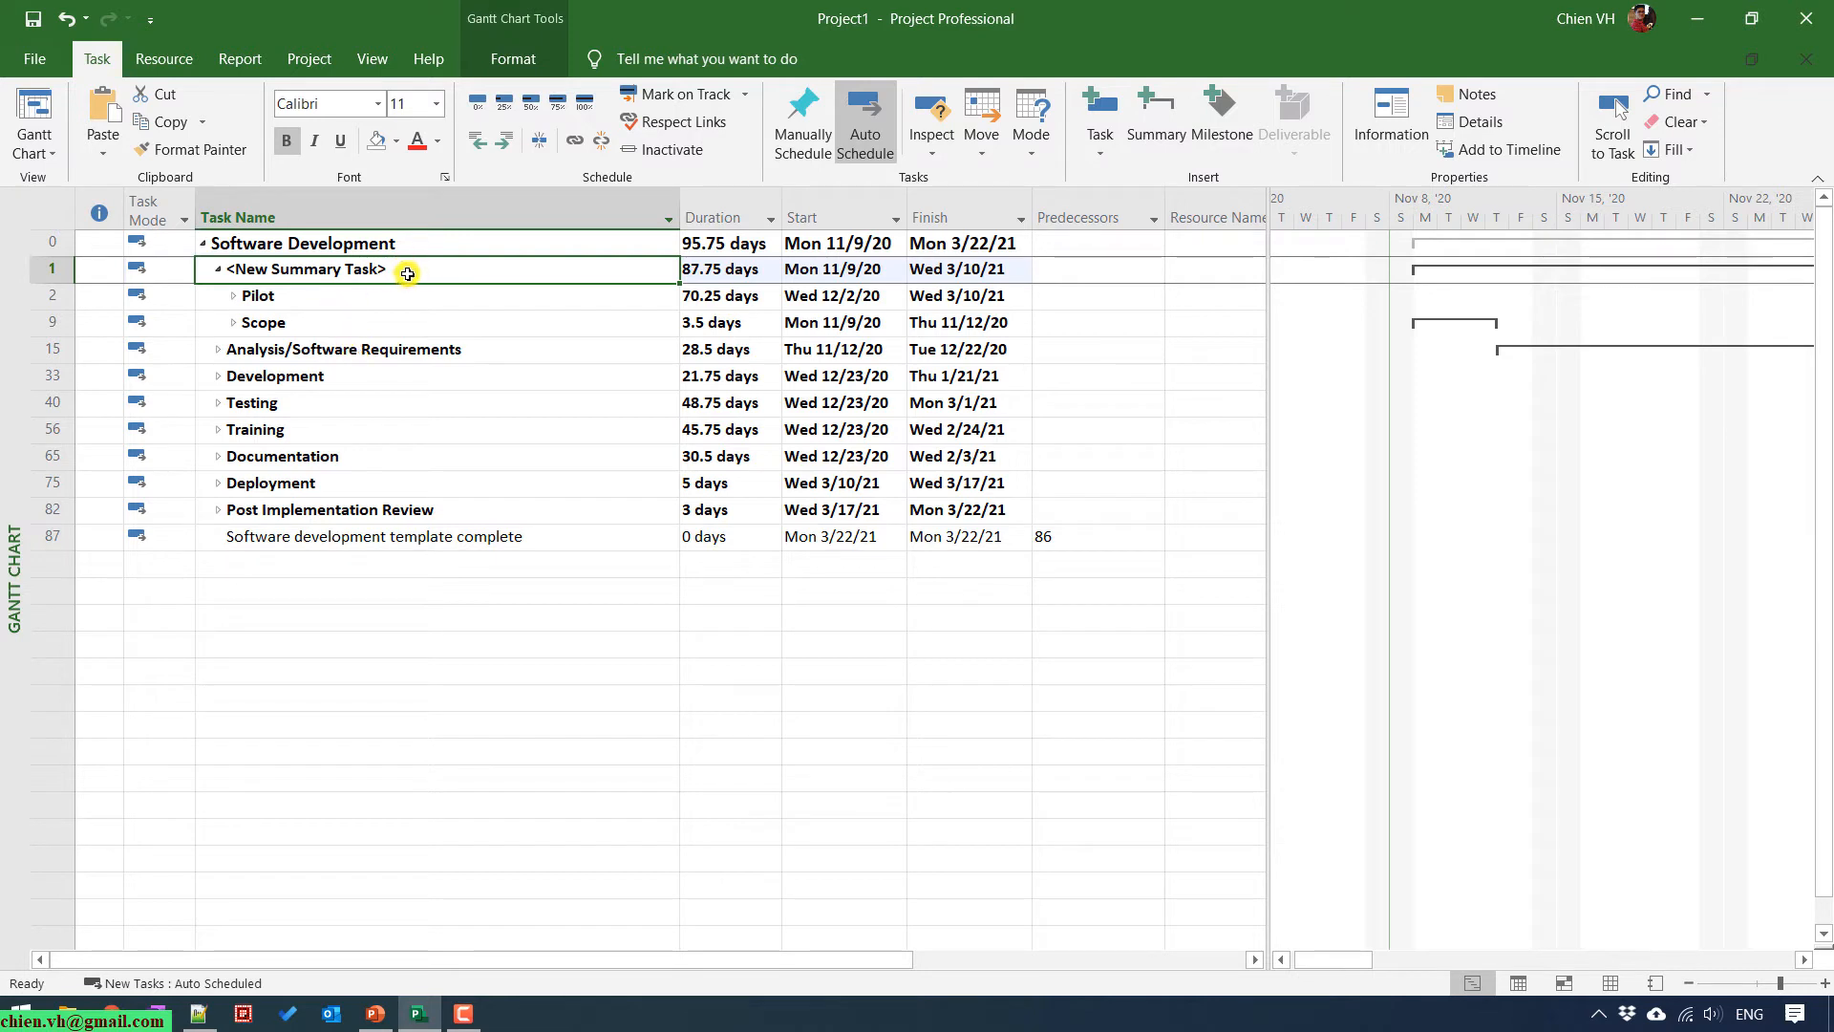
{"action": "double_click", "coordinate": [306, 267]}
{"action": "type", "text": "Planning"}
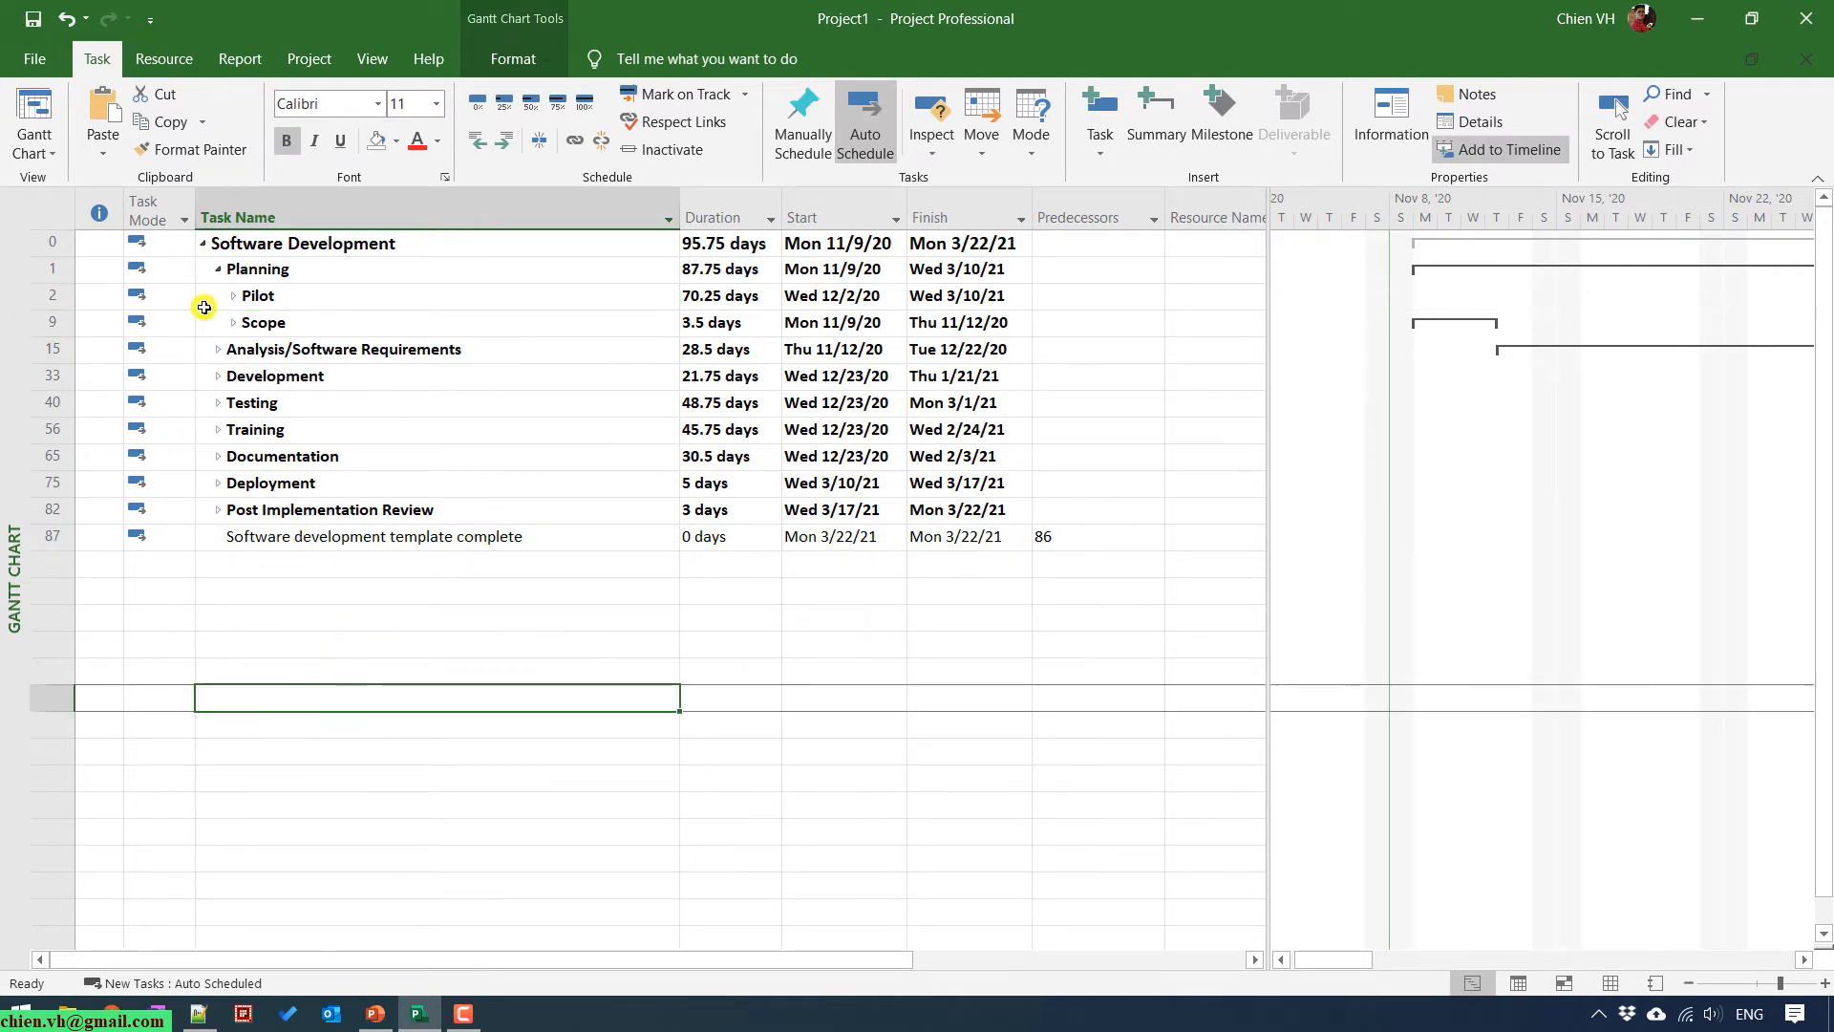
{"action": "left_click", "coordinate": [217, 269]}
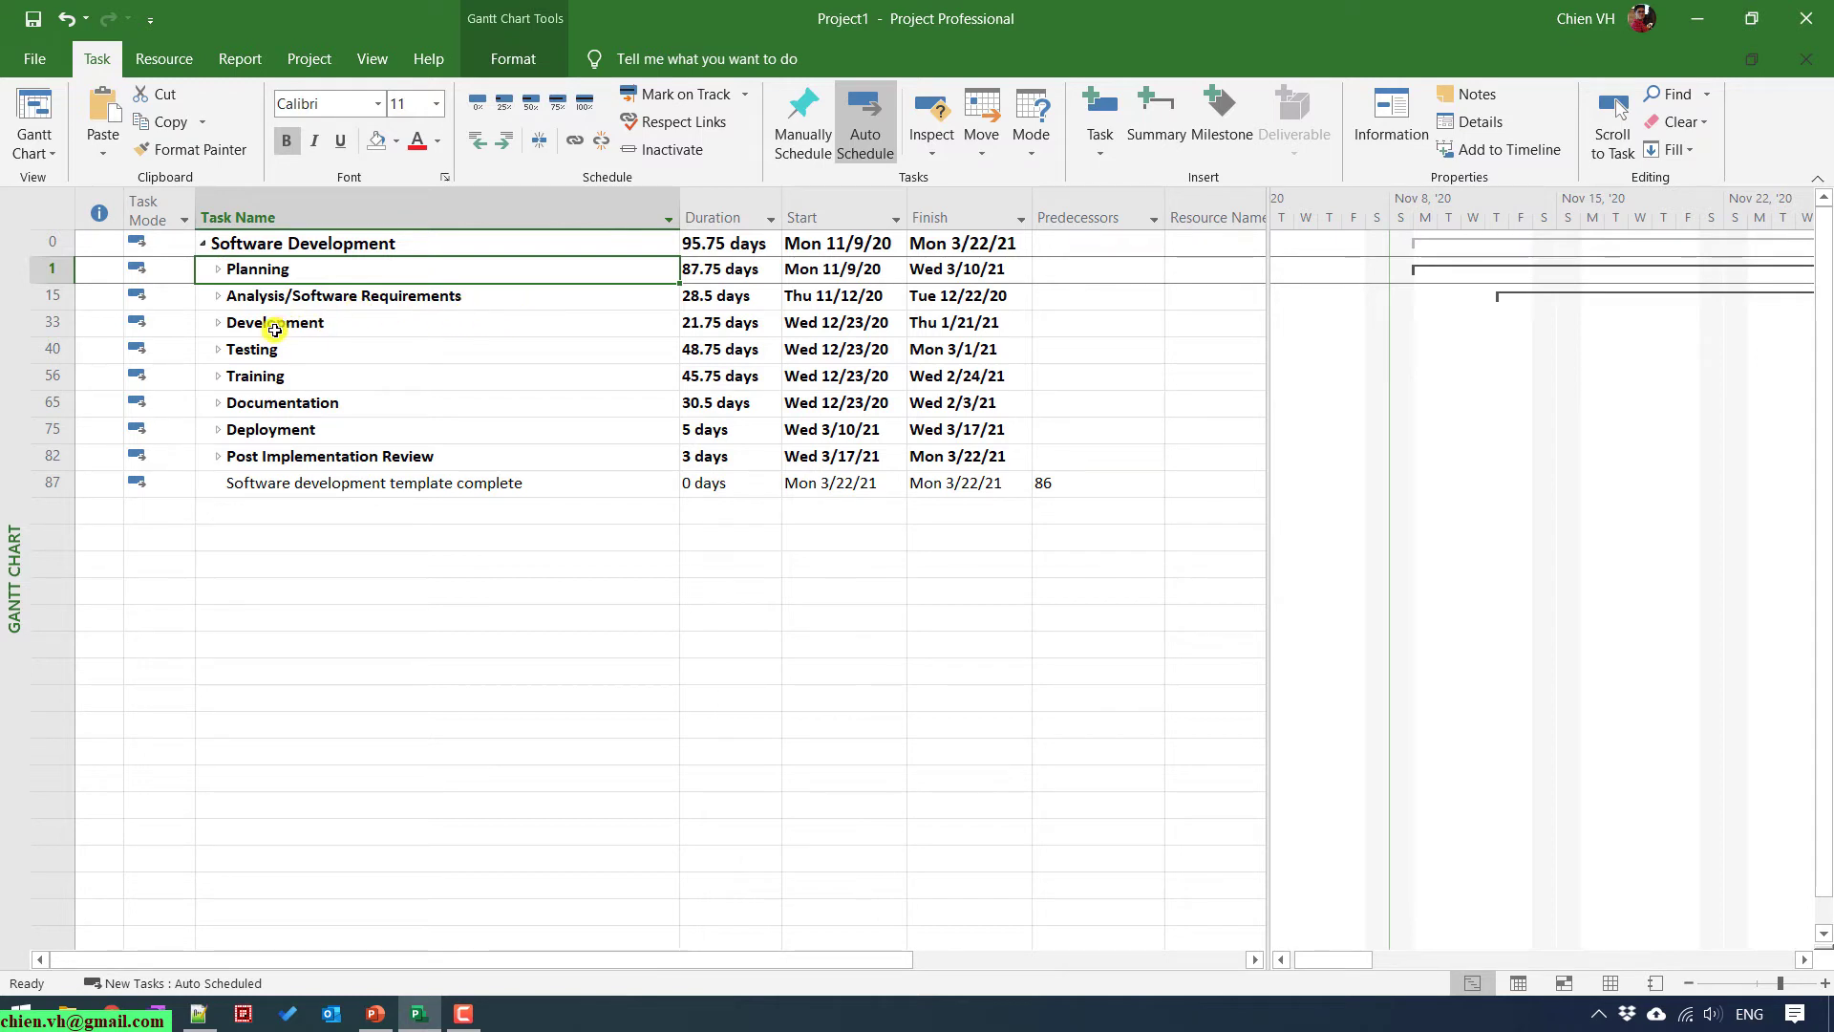
{"action": "mouse_move", "coordinate": [289, 327]}
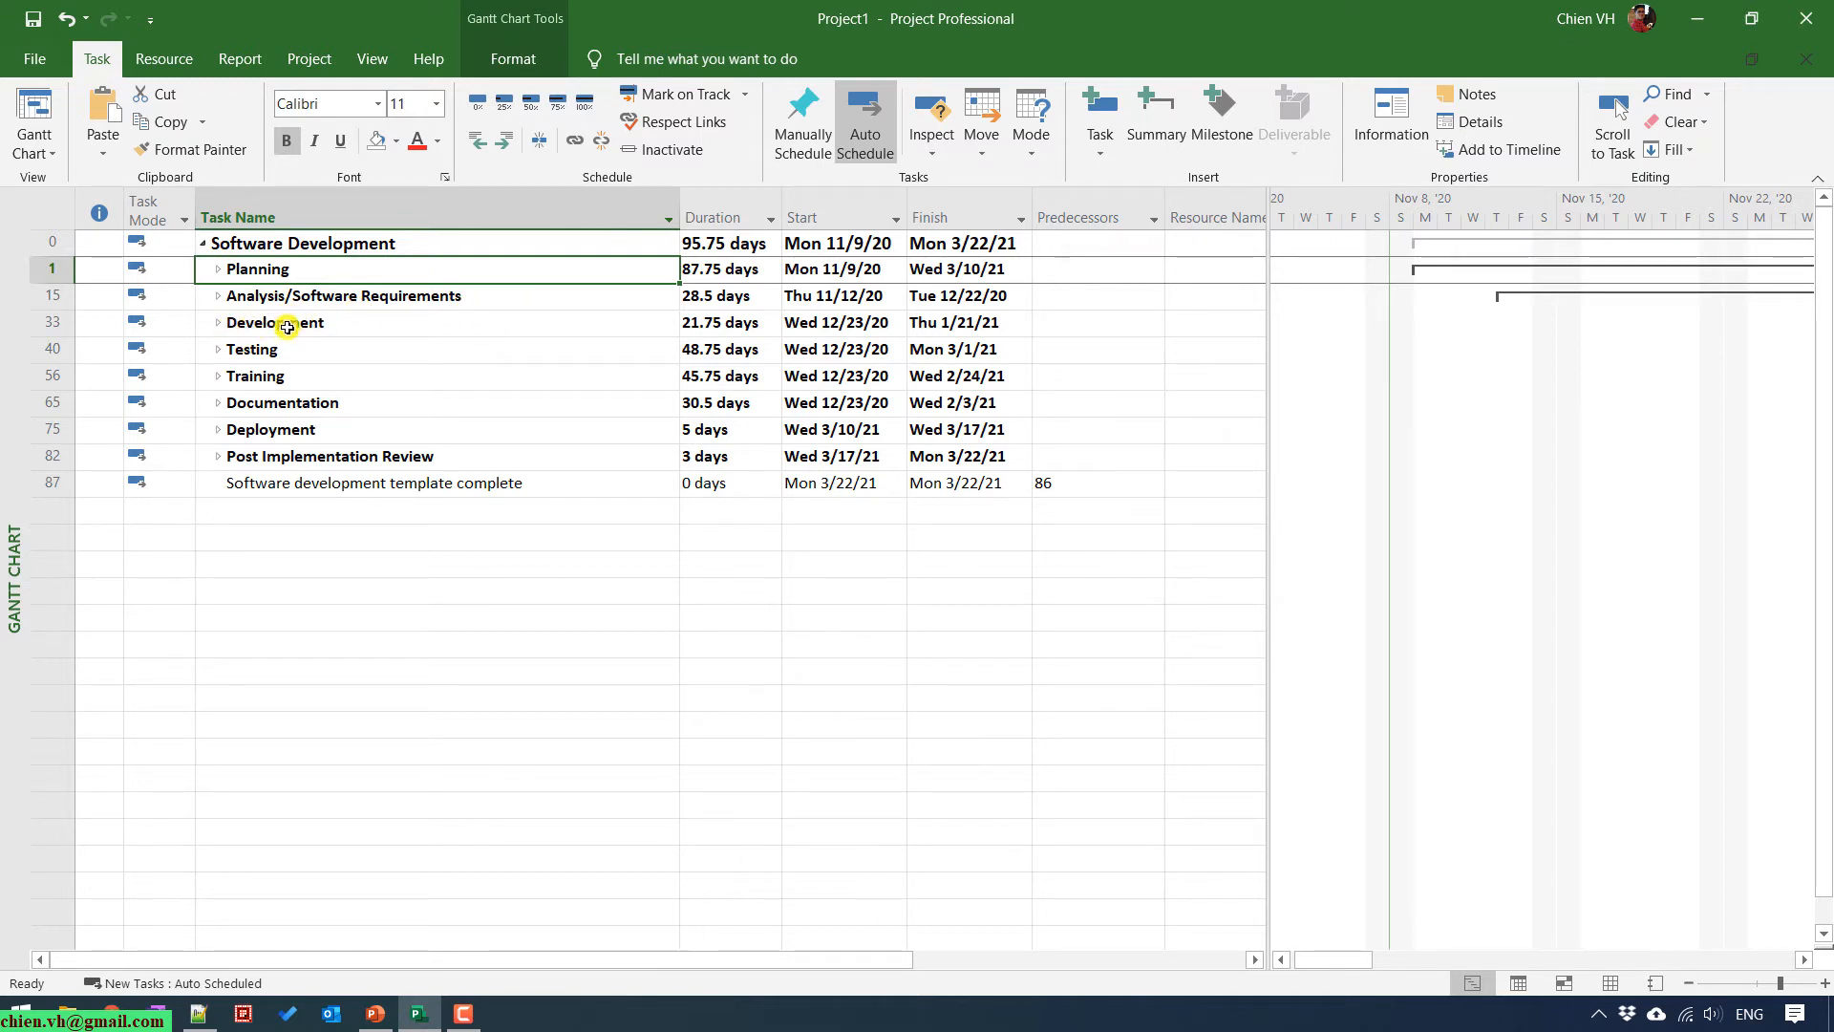
Group Analysis/Software Requirements, Development and Testing under a new summary task named Executing.
{"action": "left_click", "coordinate": [342, 294]}
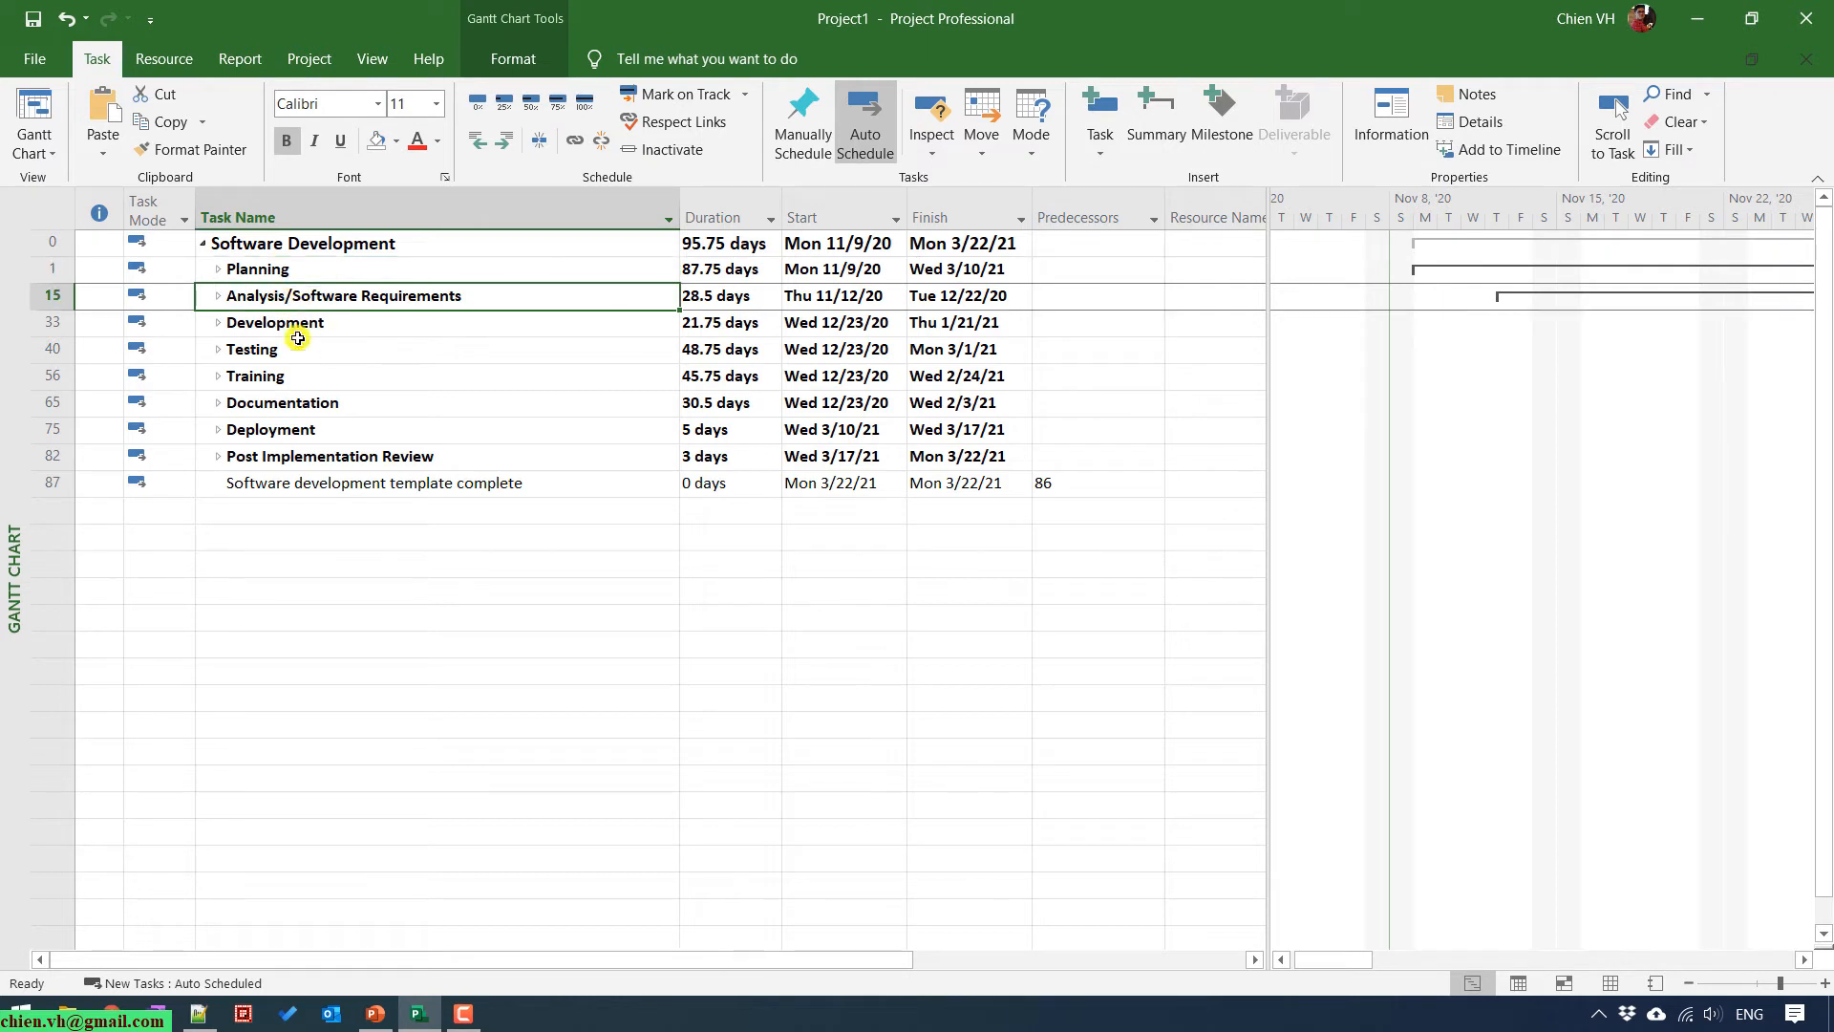
{"action": "left_click", "coordinate": [1156, 103]}
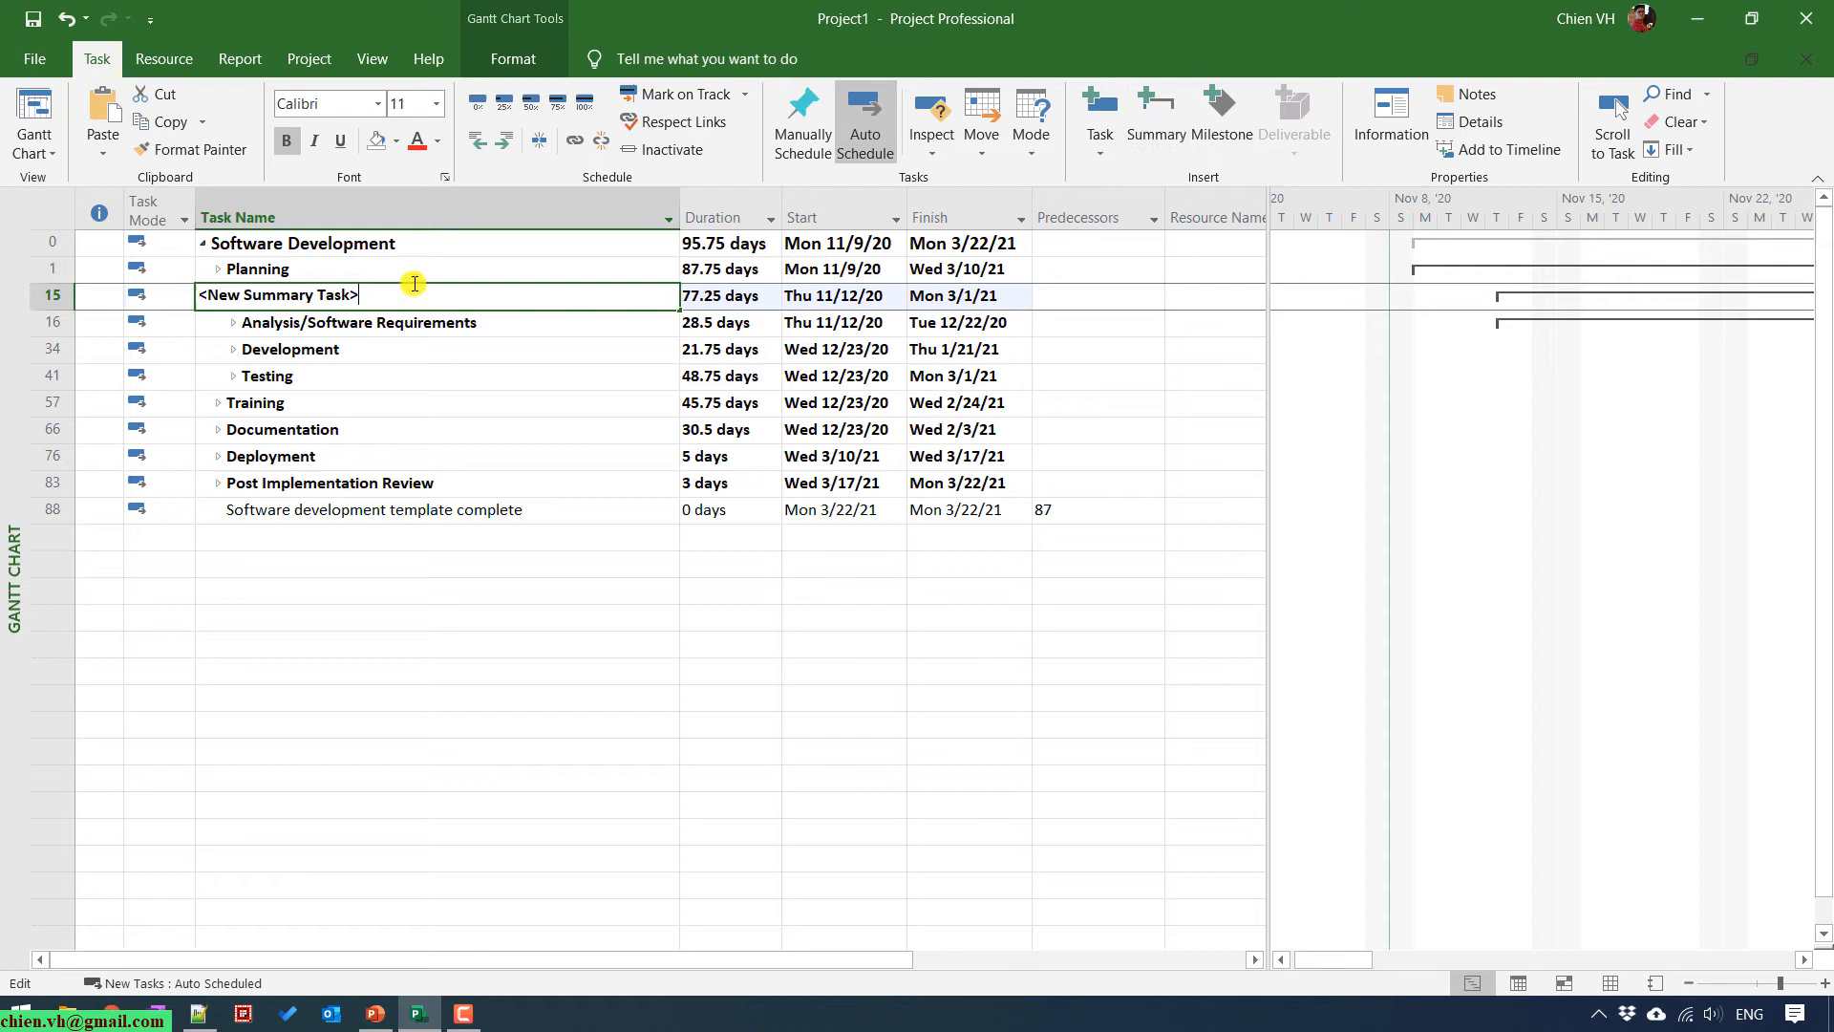
{"action": "type", "text": "Executing"}
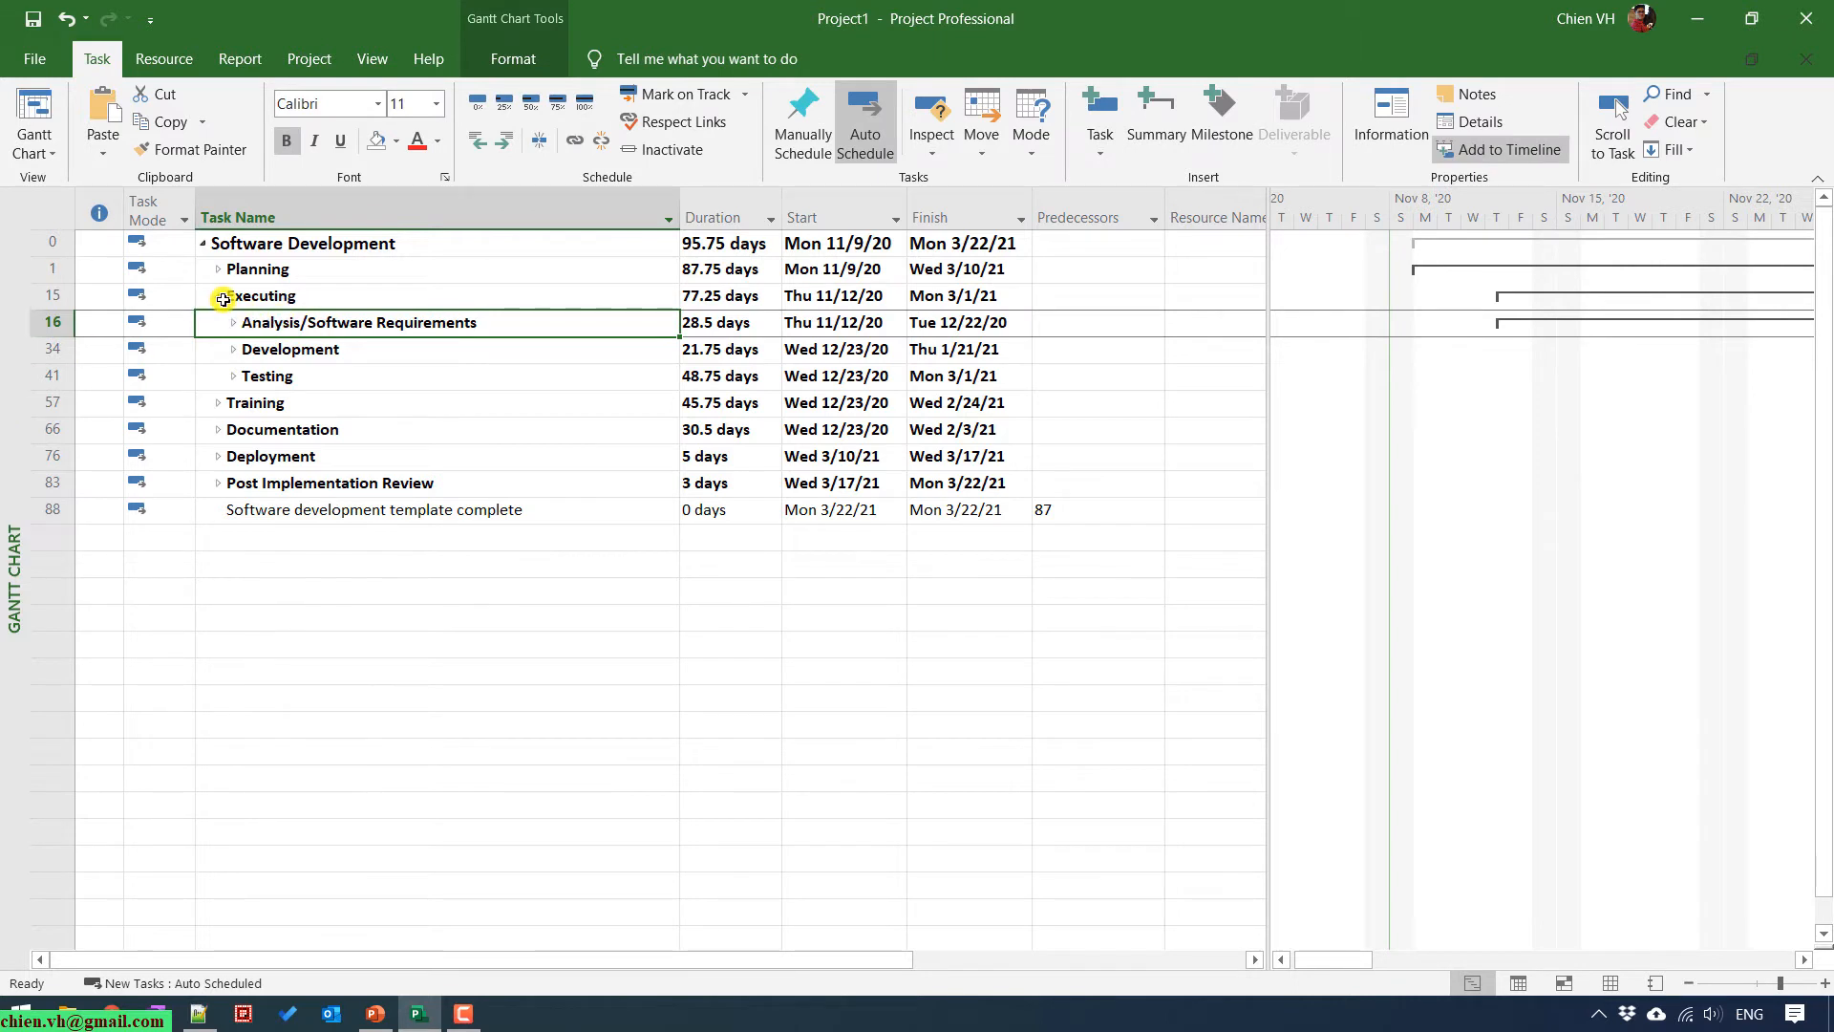
{"action": "left_click", "coordinate": [221, 296]}
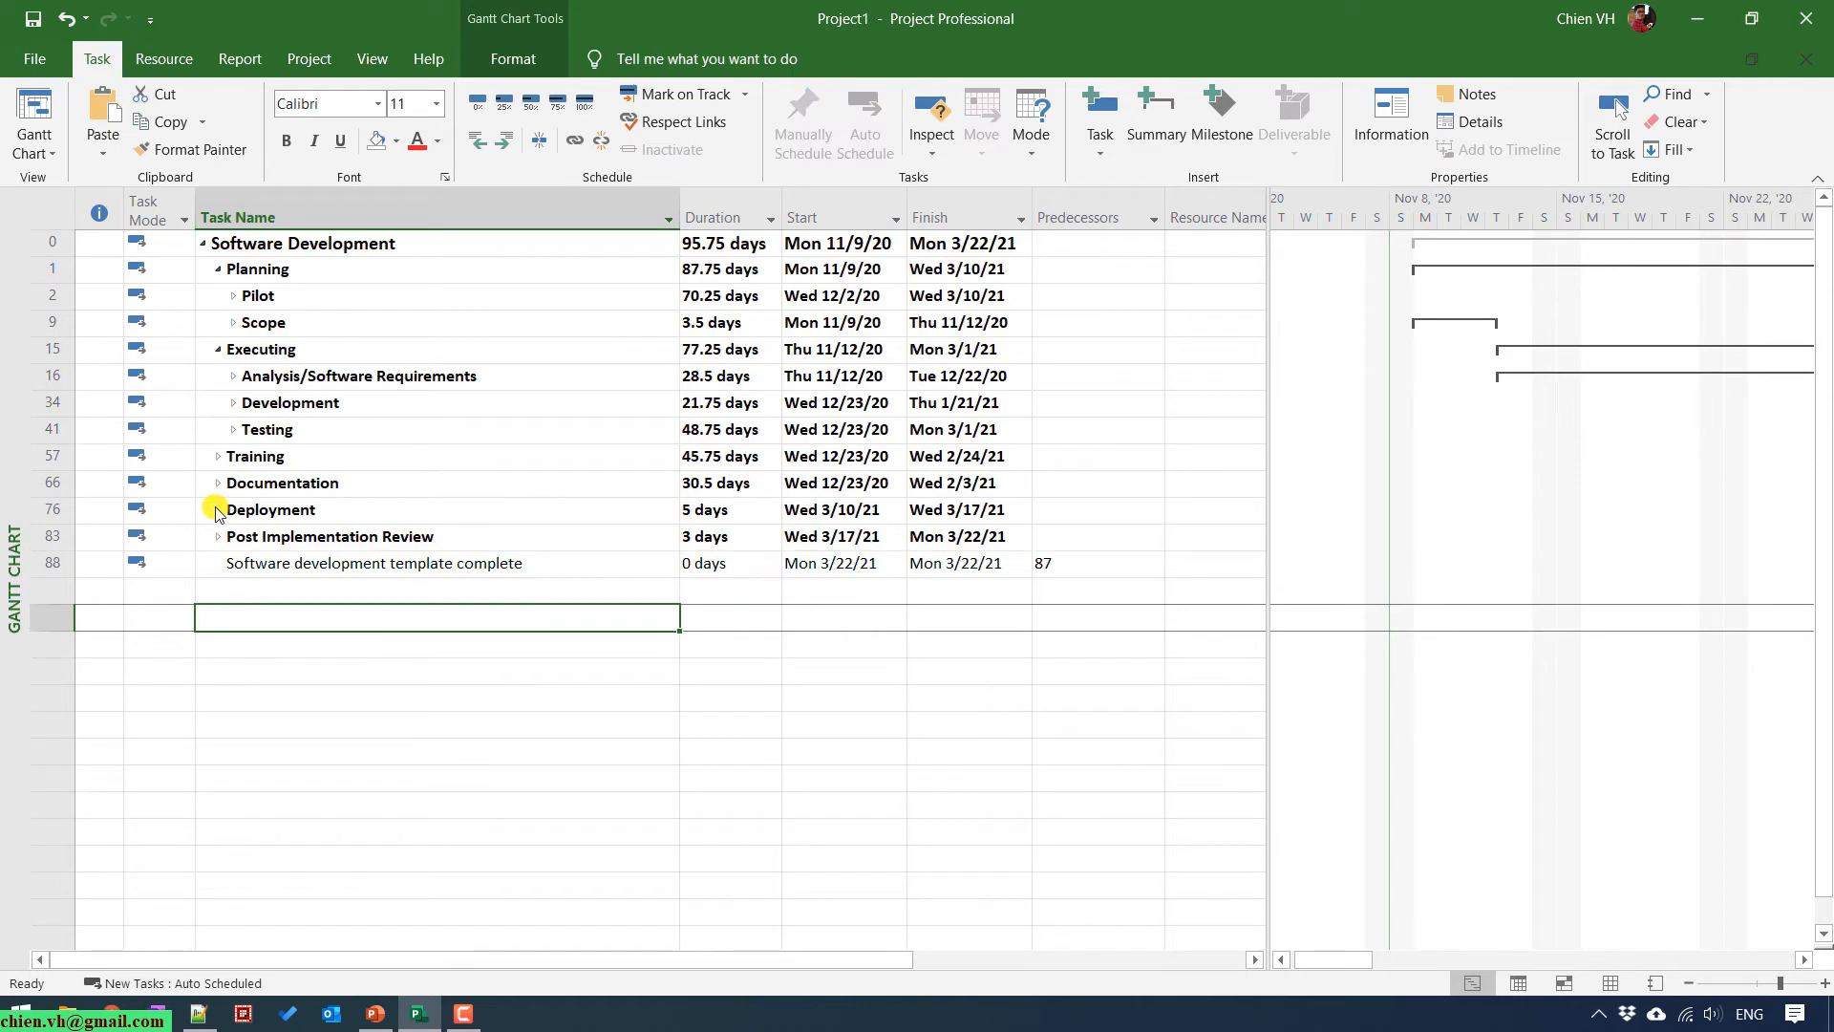
{"action": "mouse_move", "coordinate": [409, 577]}
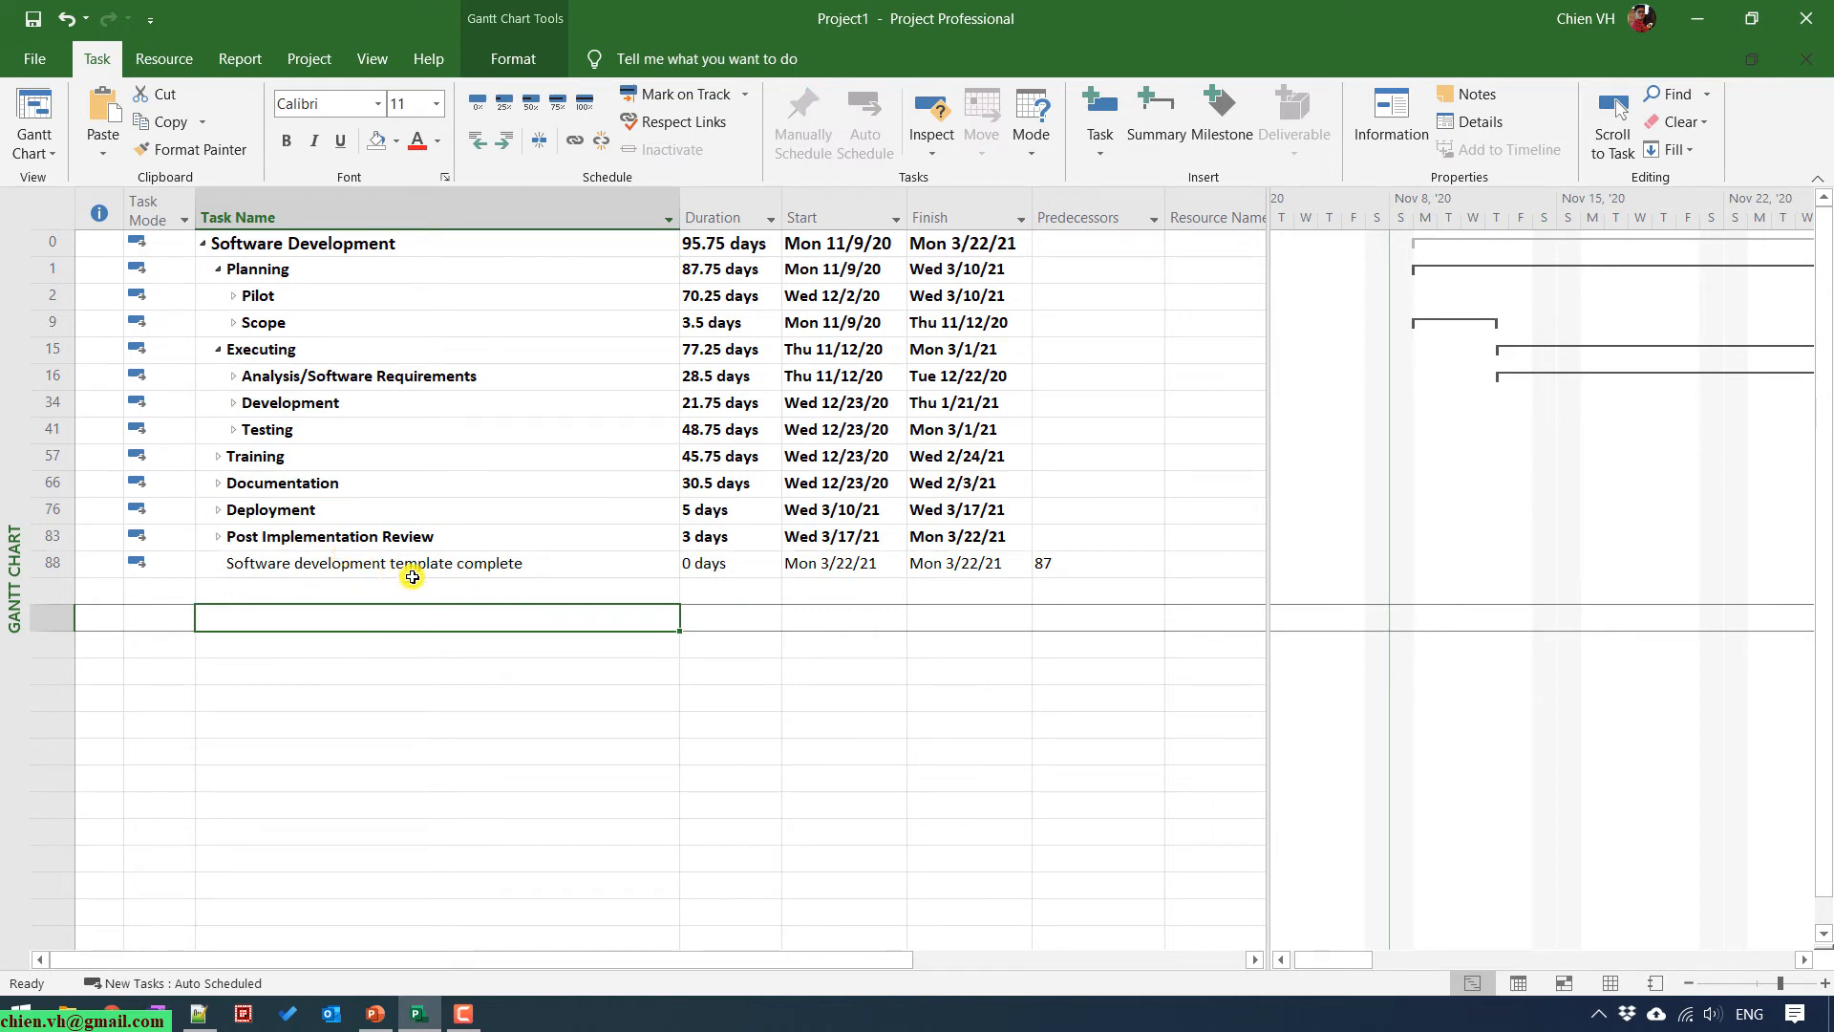
Indent Documentation under Training, then collapse Training and Executing.
{"action": "left_click", "coordinate": [233, 481]}
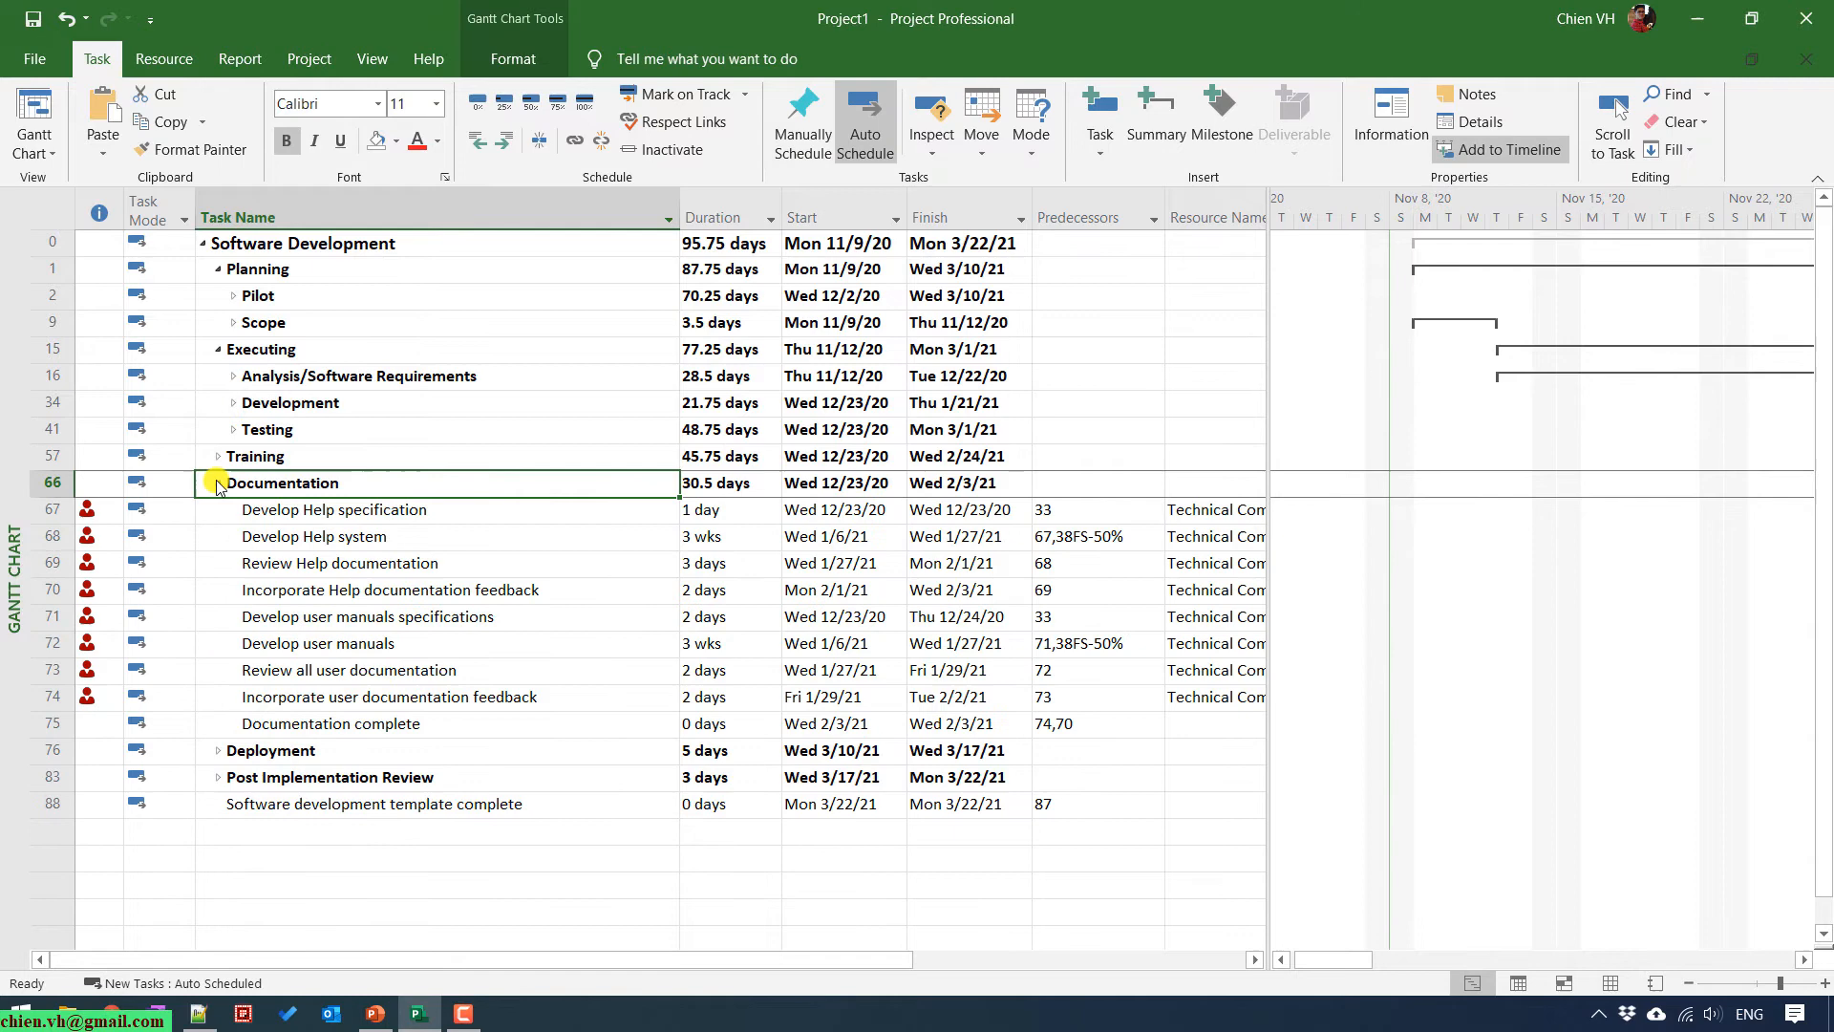
{"action": "left_click", "coordinate": [218, 481]}
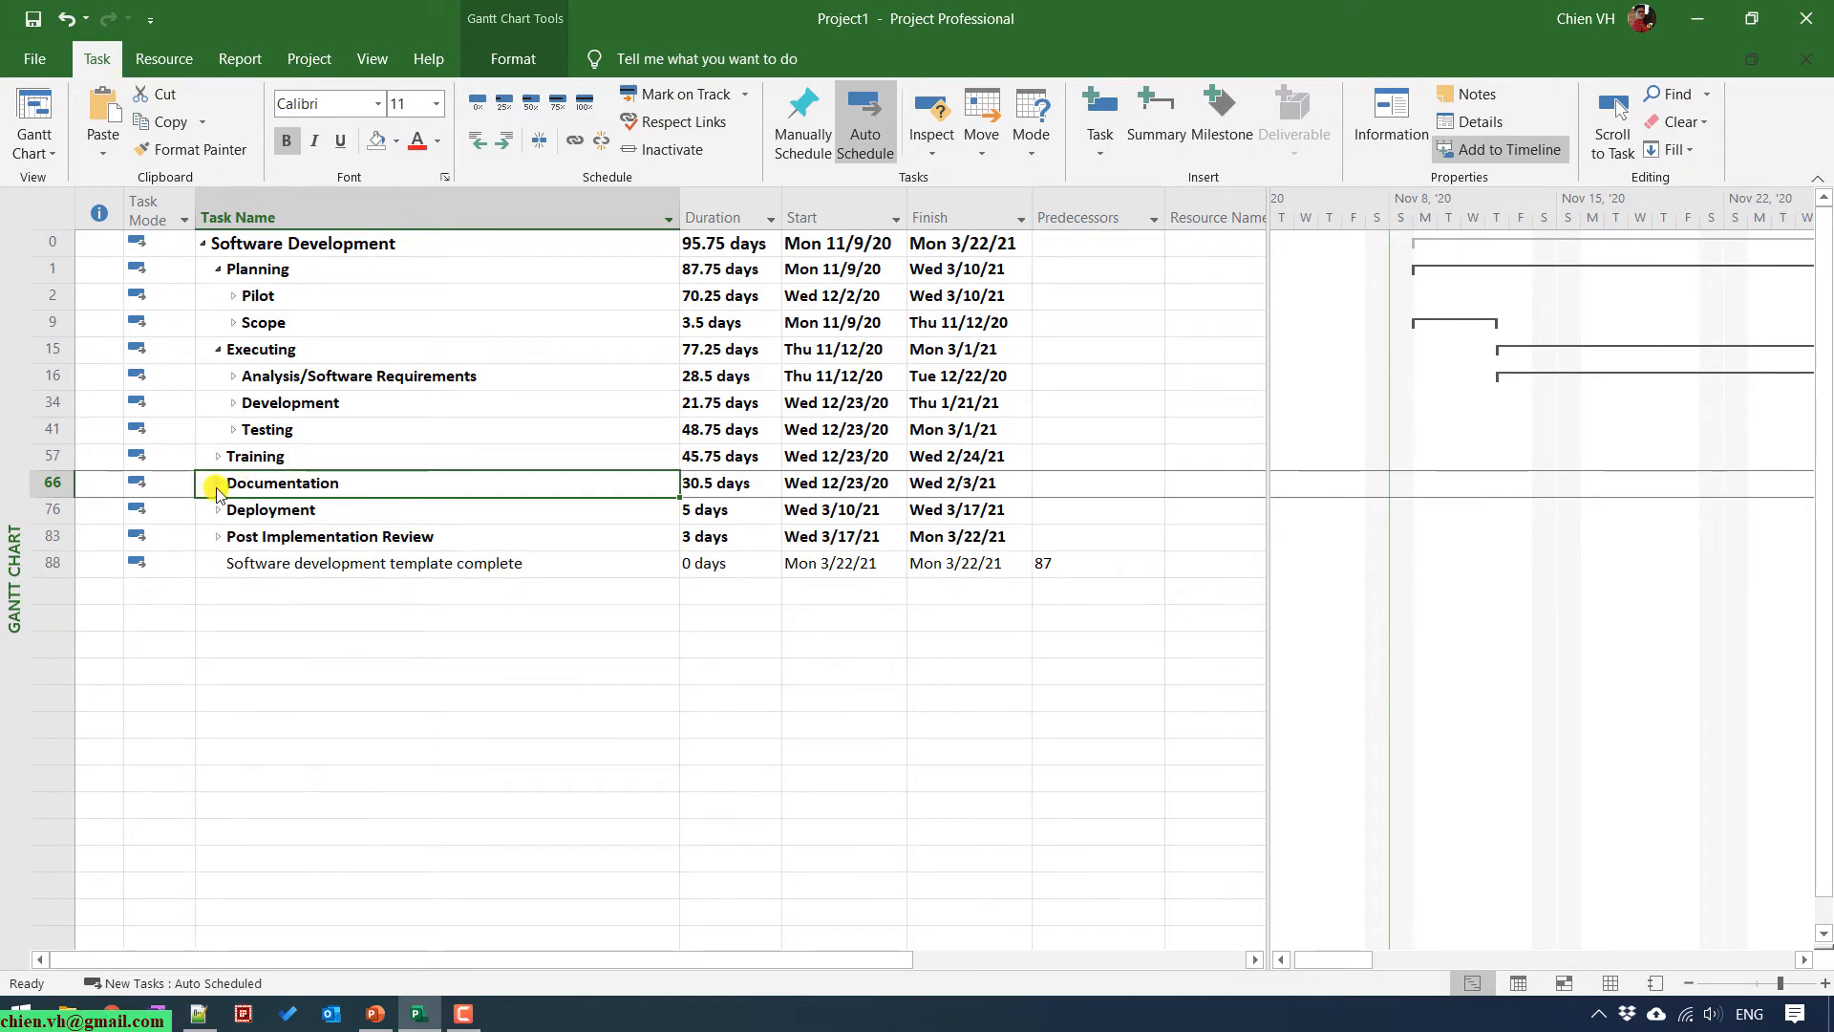
{"action": "left_click", "coordinate": [218, 454]}
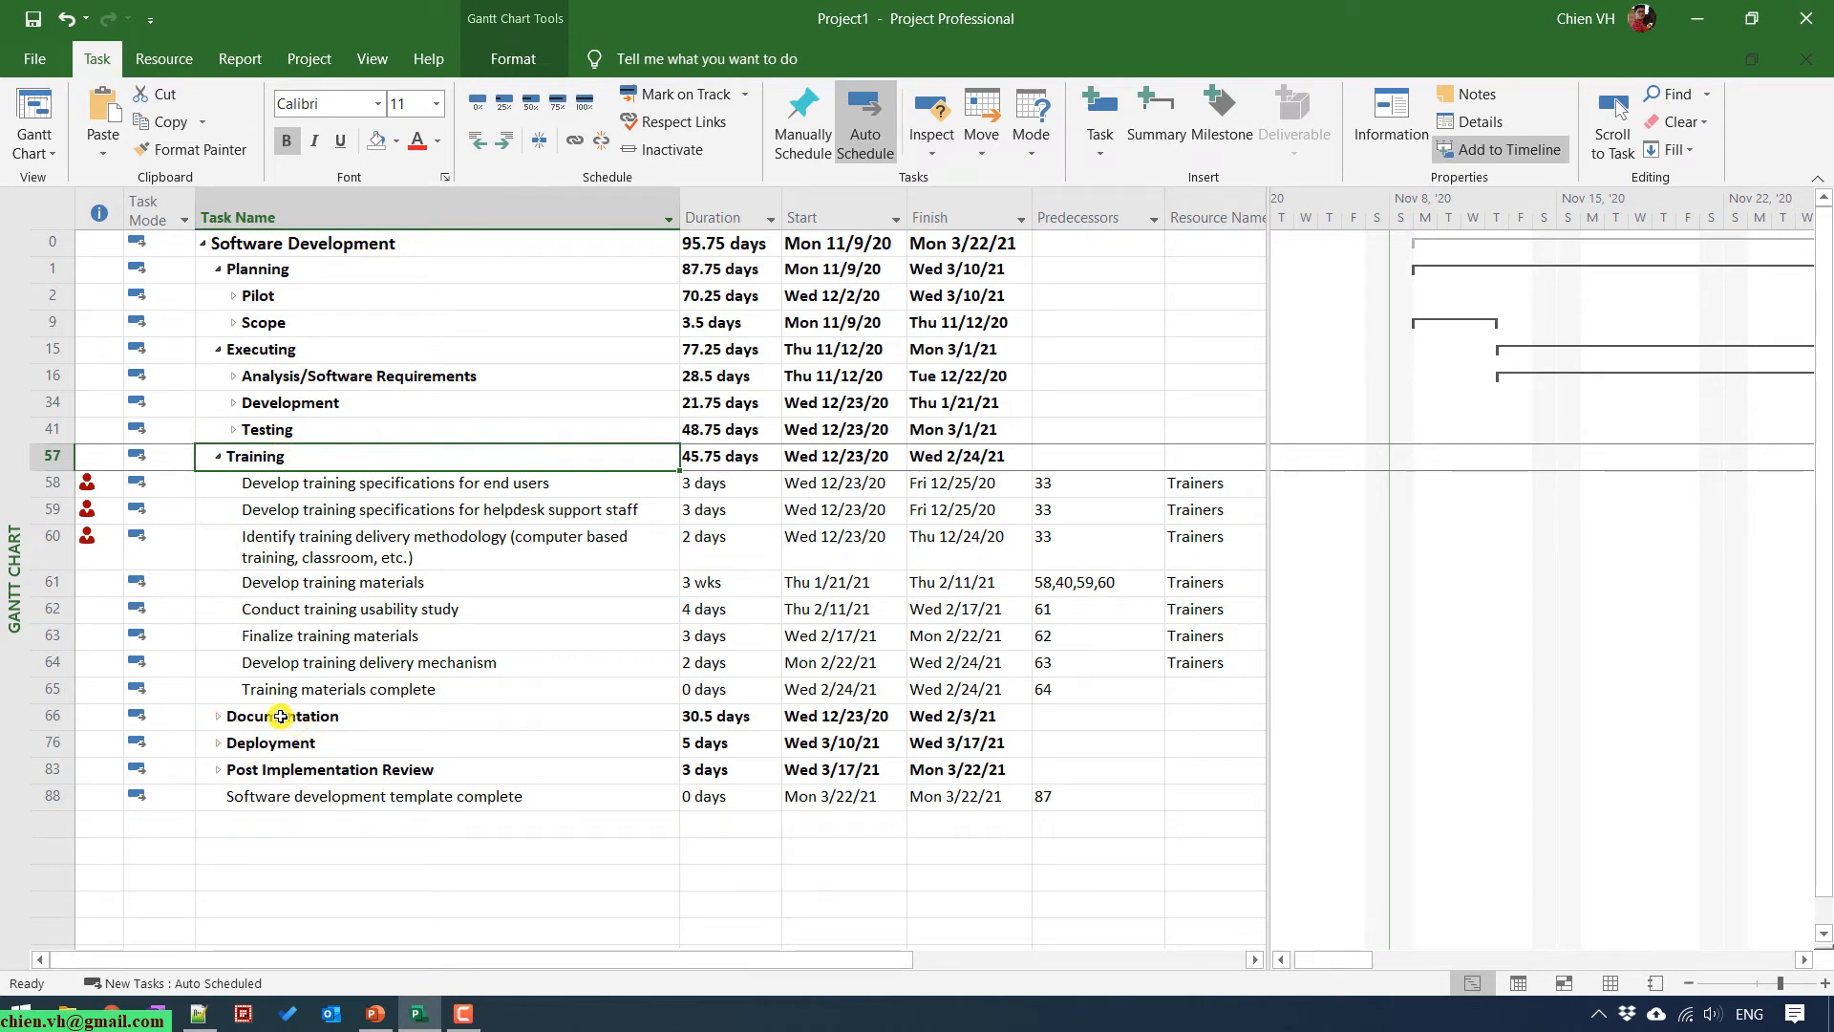
{"action": "left_click", "coordinate": [279, 714]}
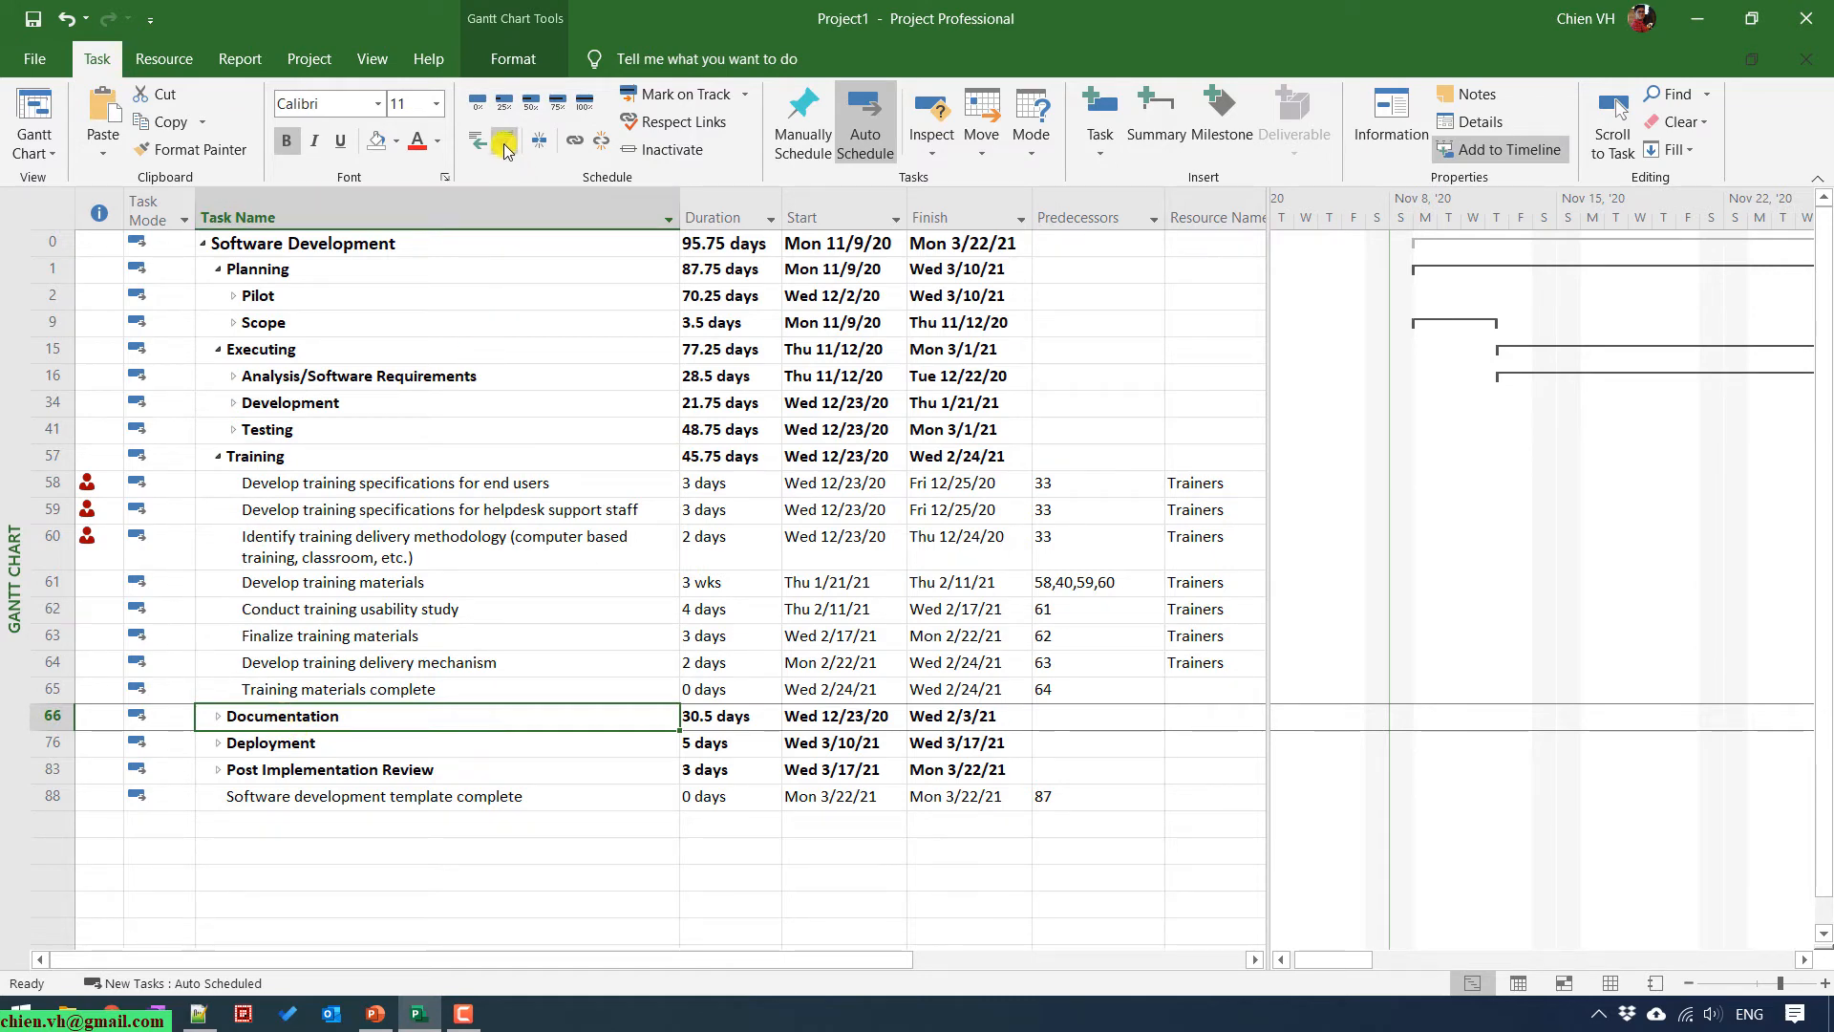
{"action": "mouse_move", "coordinate": [504, 142]}
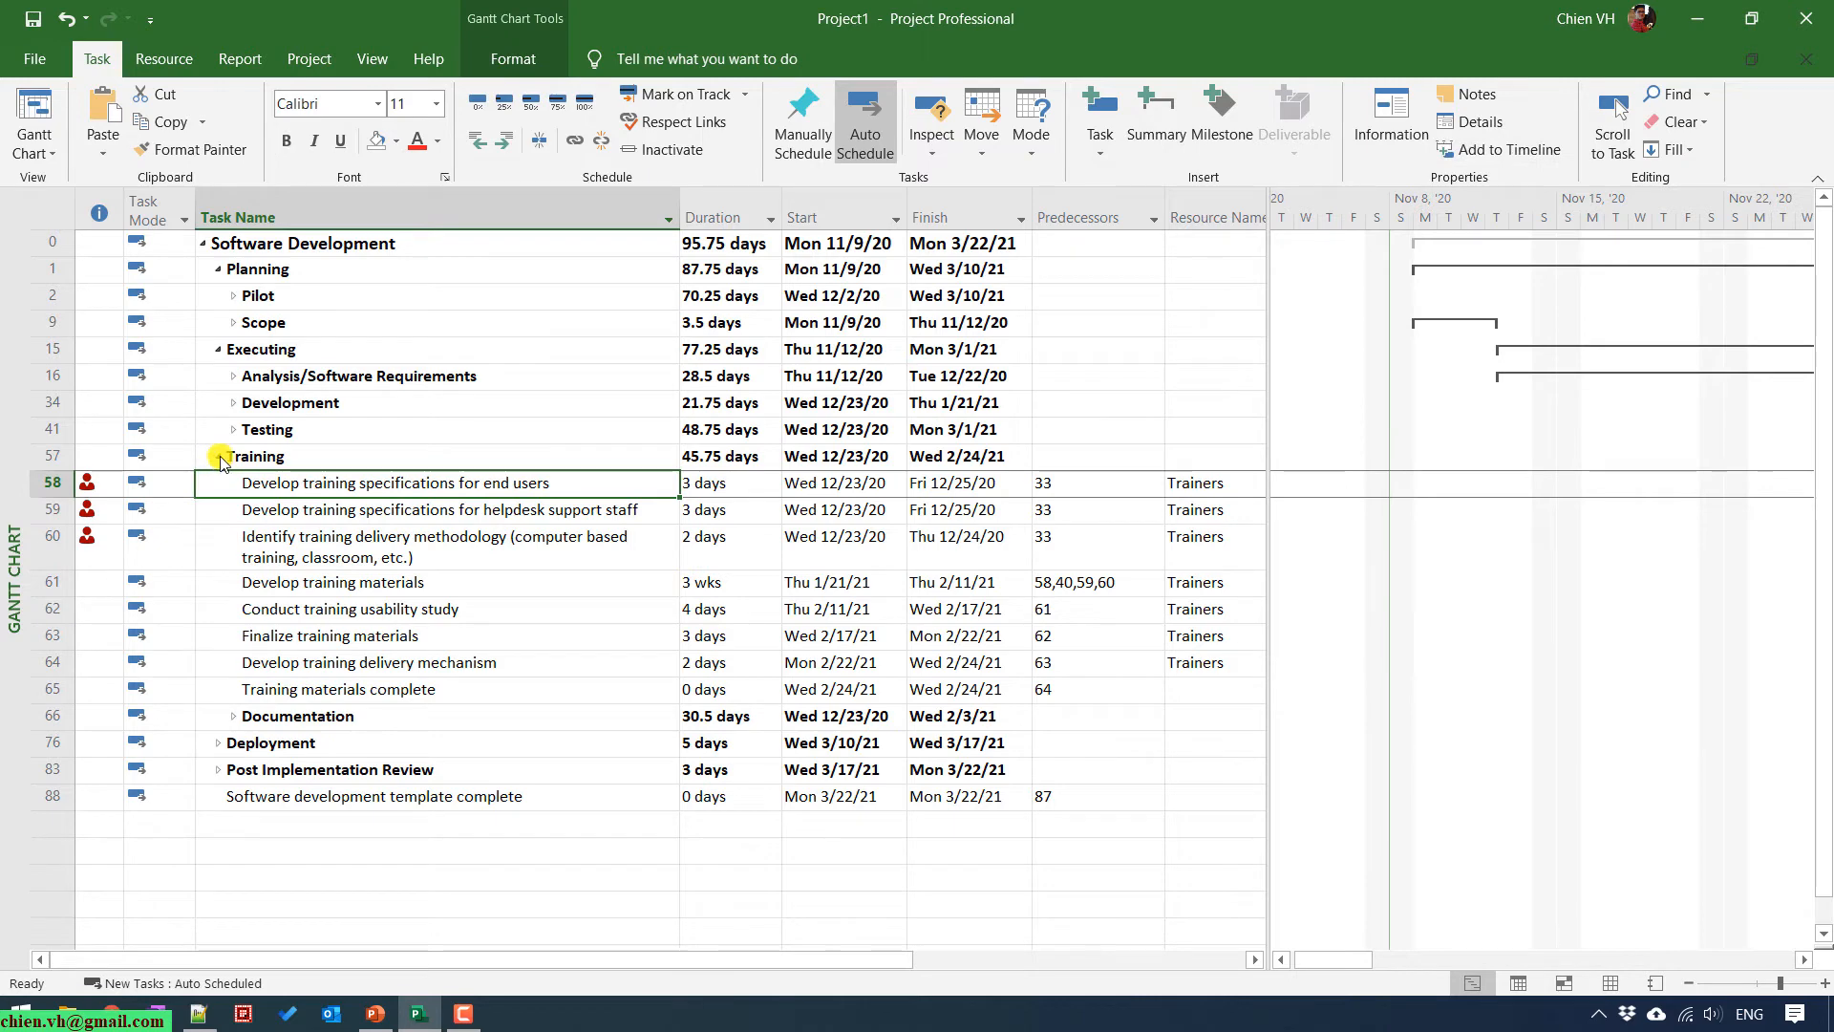
{"action": "left_click", "coordinate": [218, 456]}
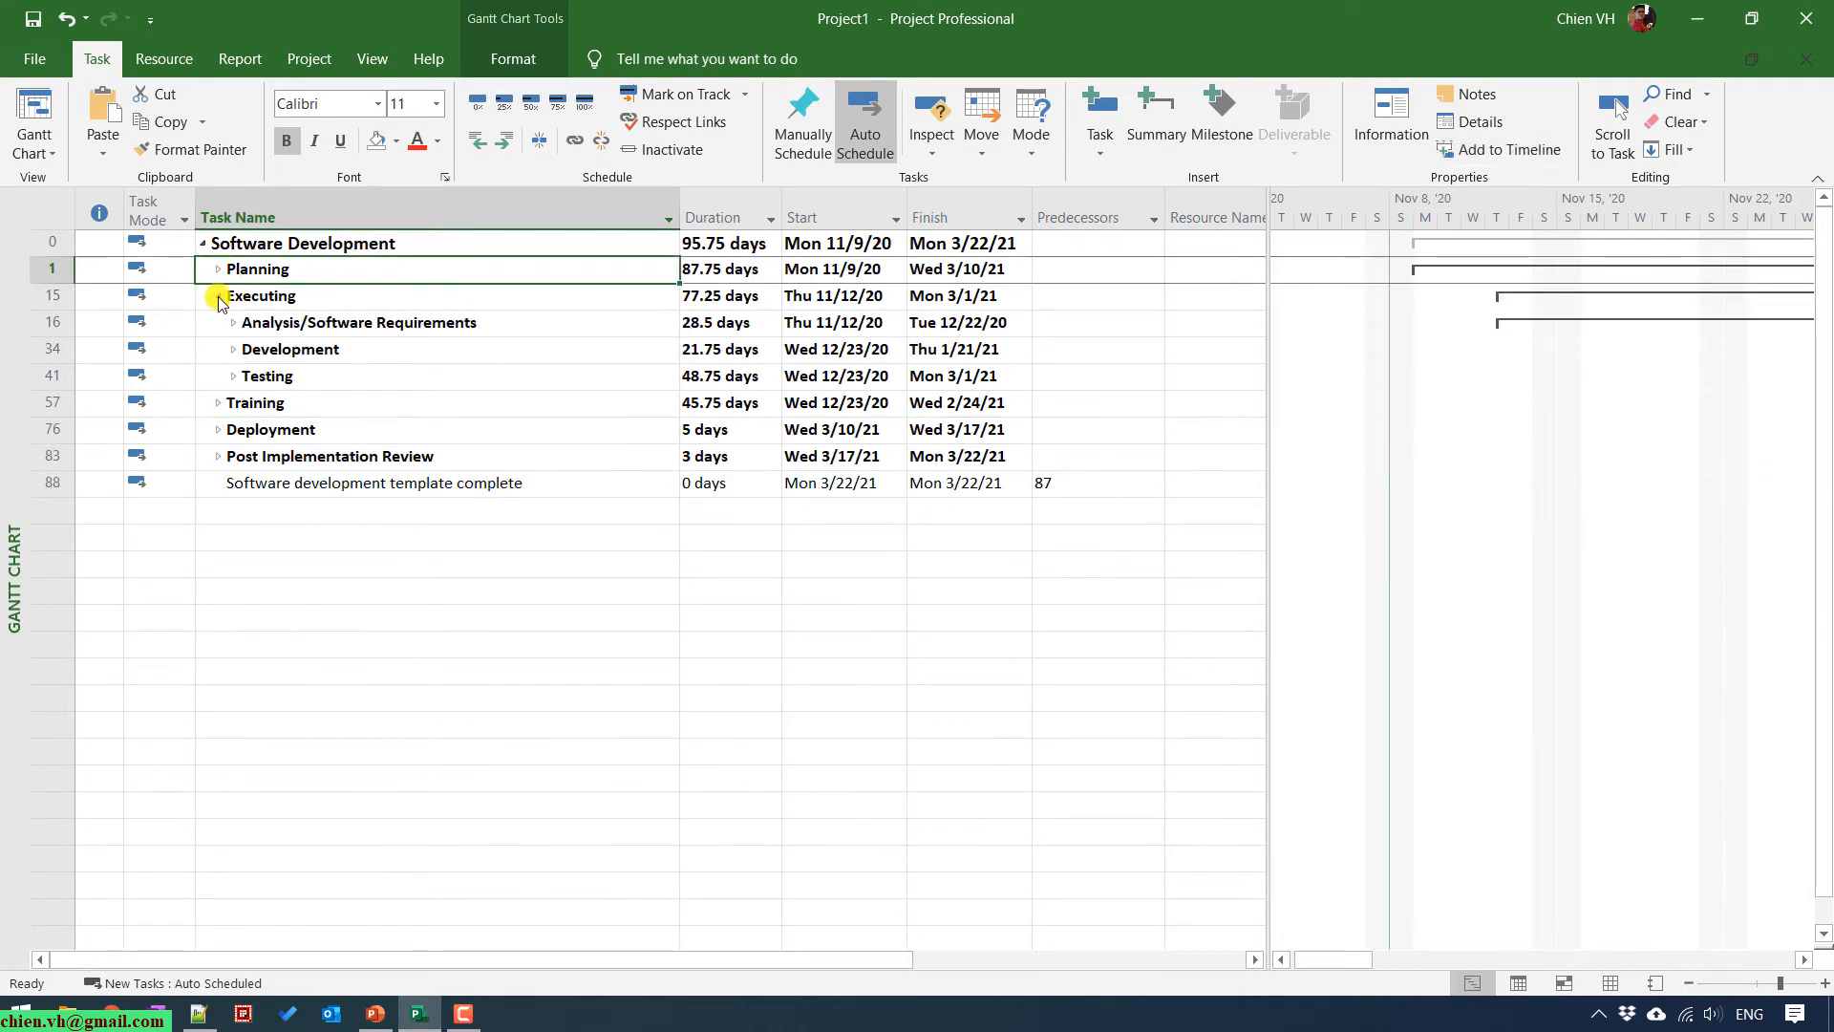
{"action": "left_click", "coordinate": [218, 296]}
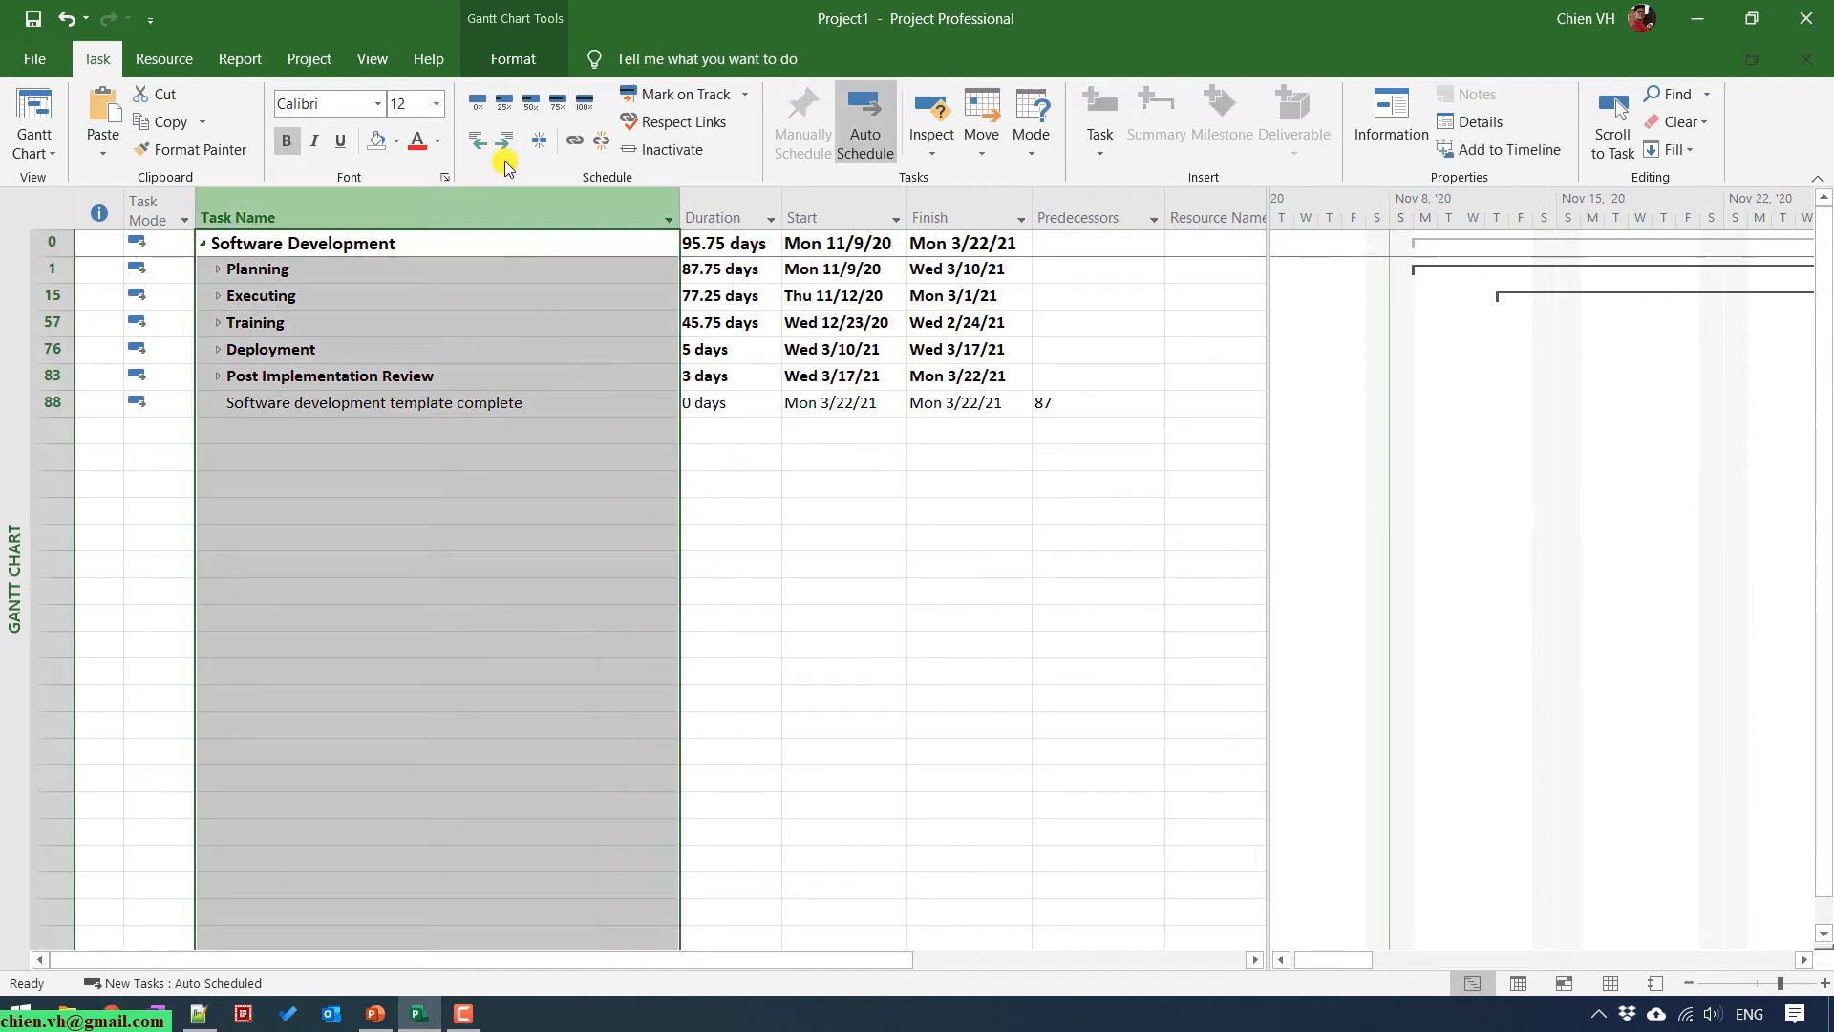
Show All Subtasks via View > Outline and scroll through the fully expanded plan.
{"action": "left_click", "coordinate": [371, 57]}
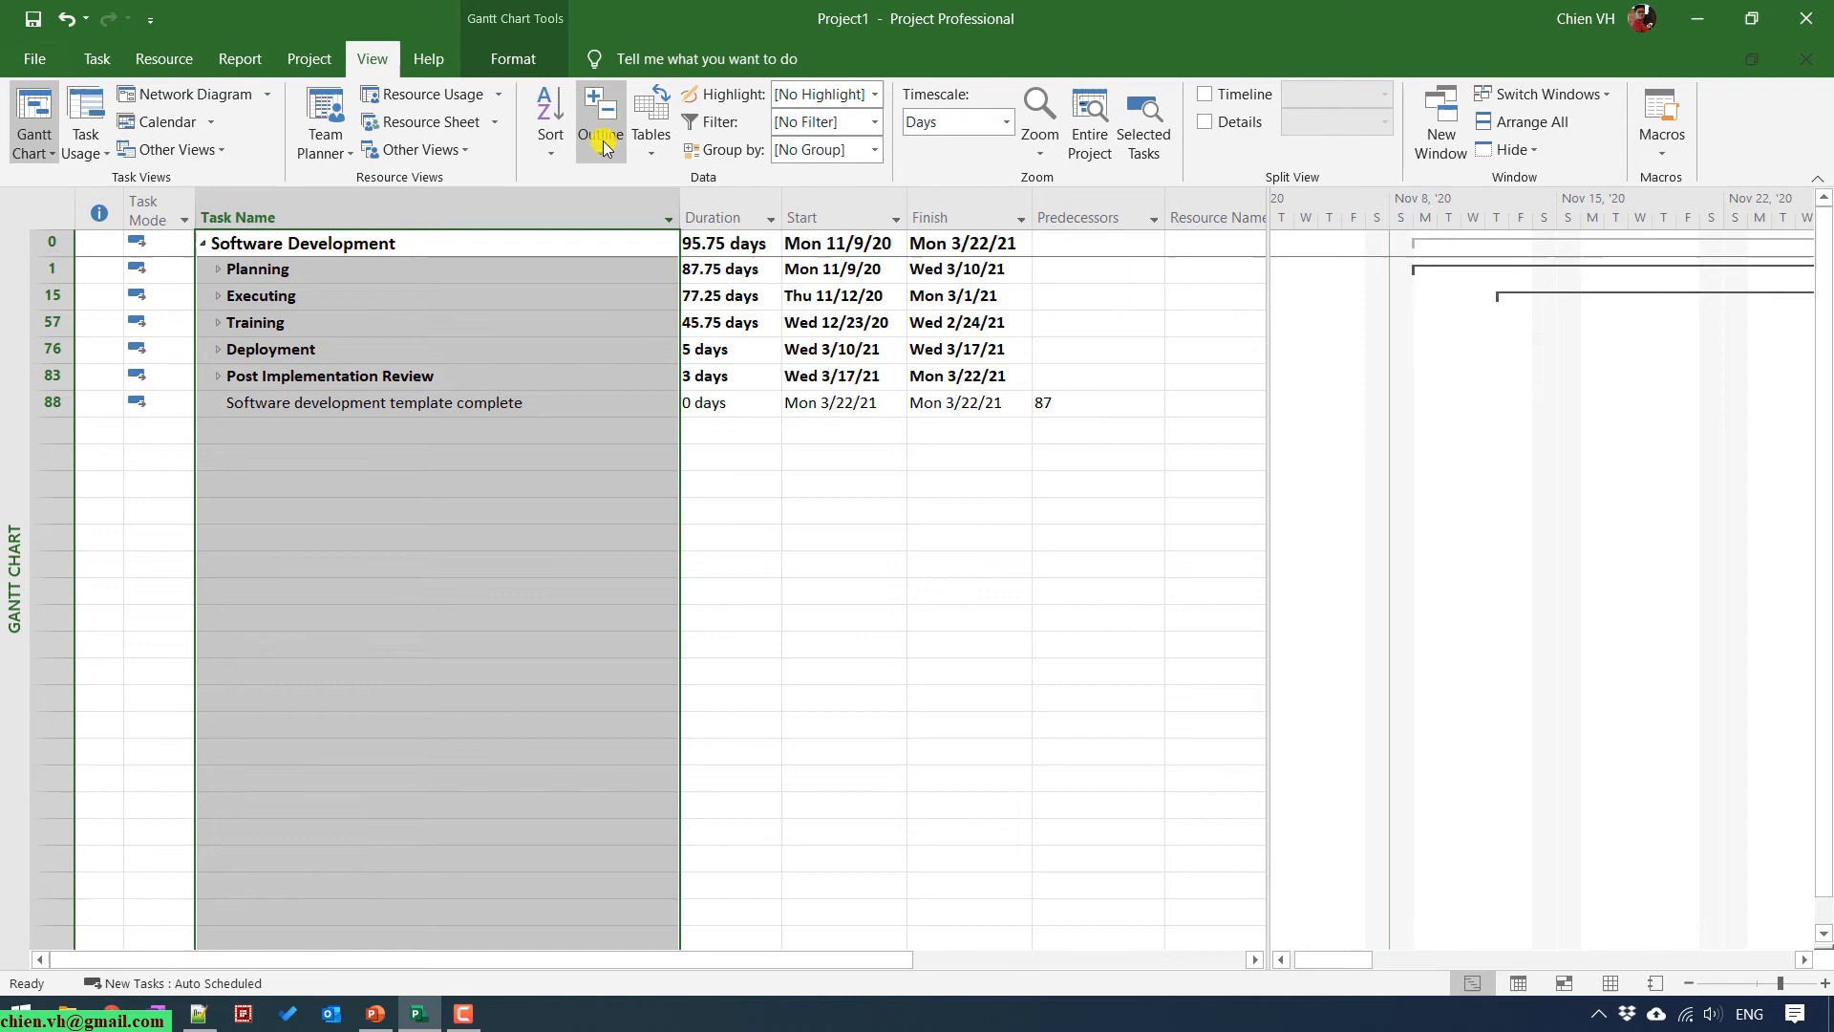
{"action": "left_click", "coordinate": [600, 118]}
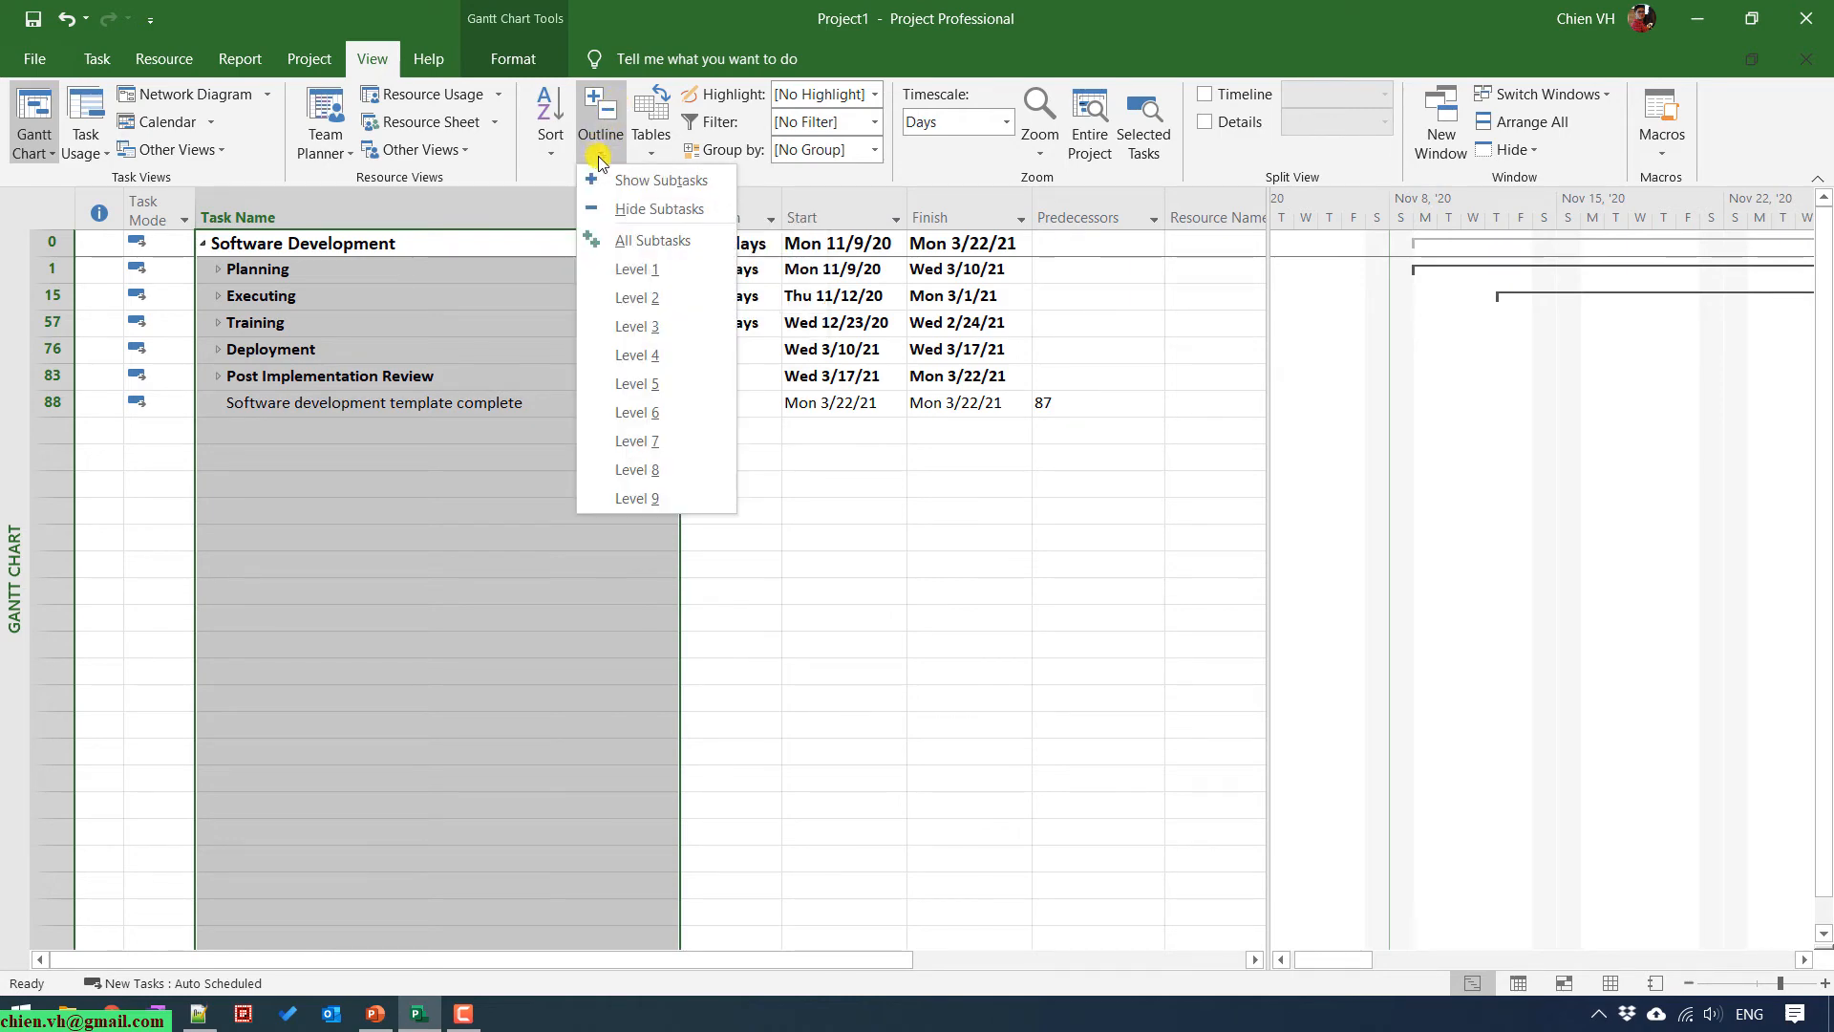
{"action": "mouse_move", "coordinate": [671, 246]}
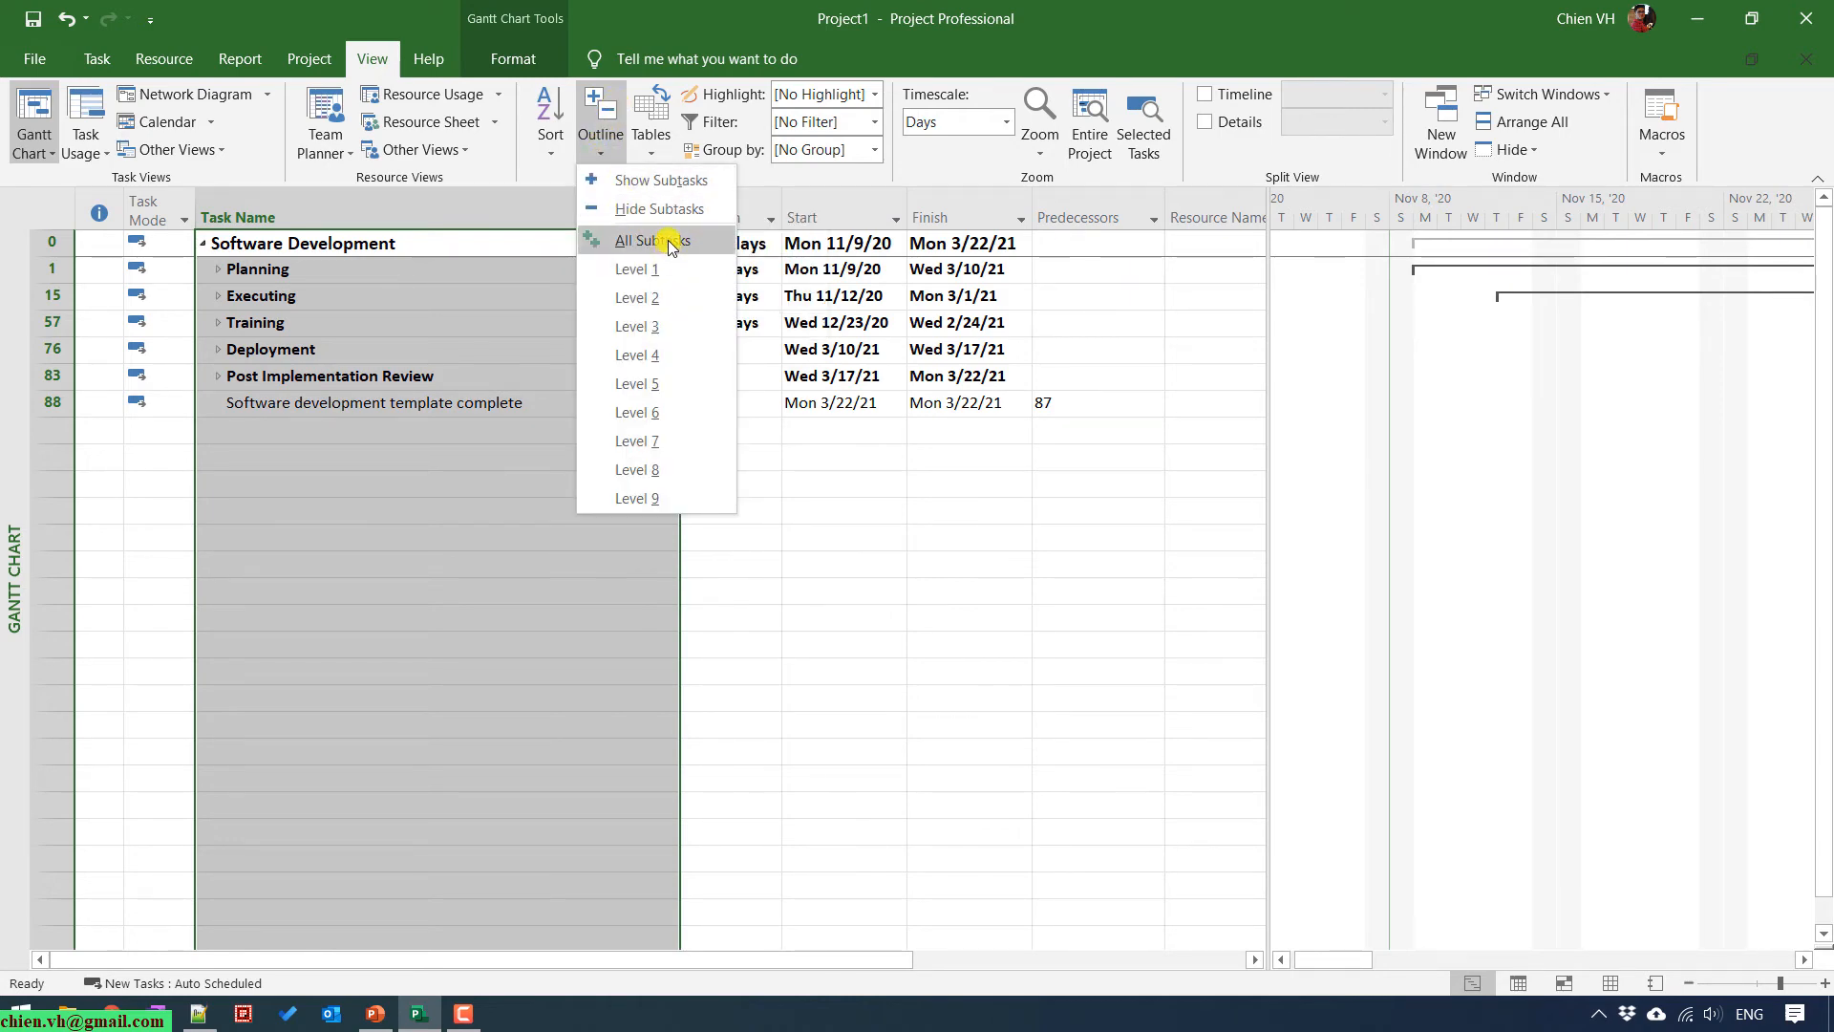
{"action": "left_click", "coordinate": [649, 241]}
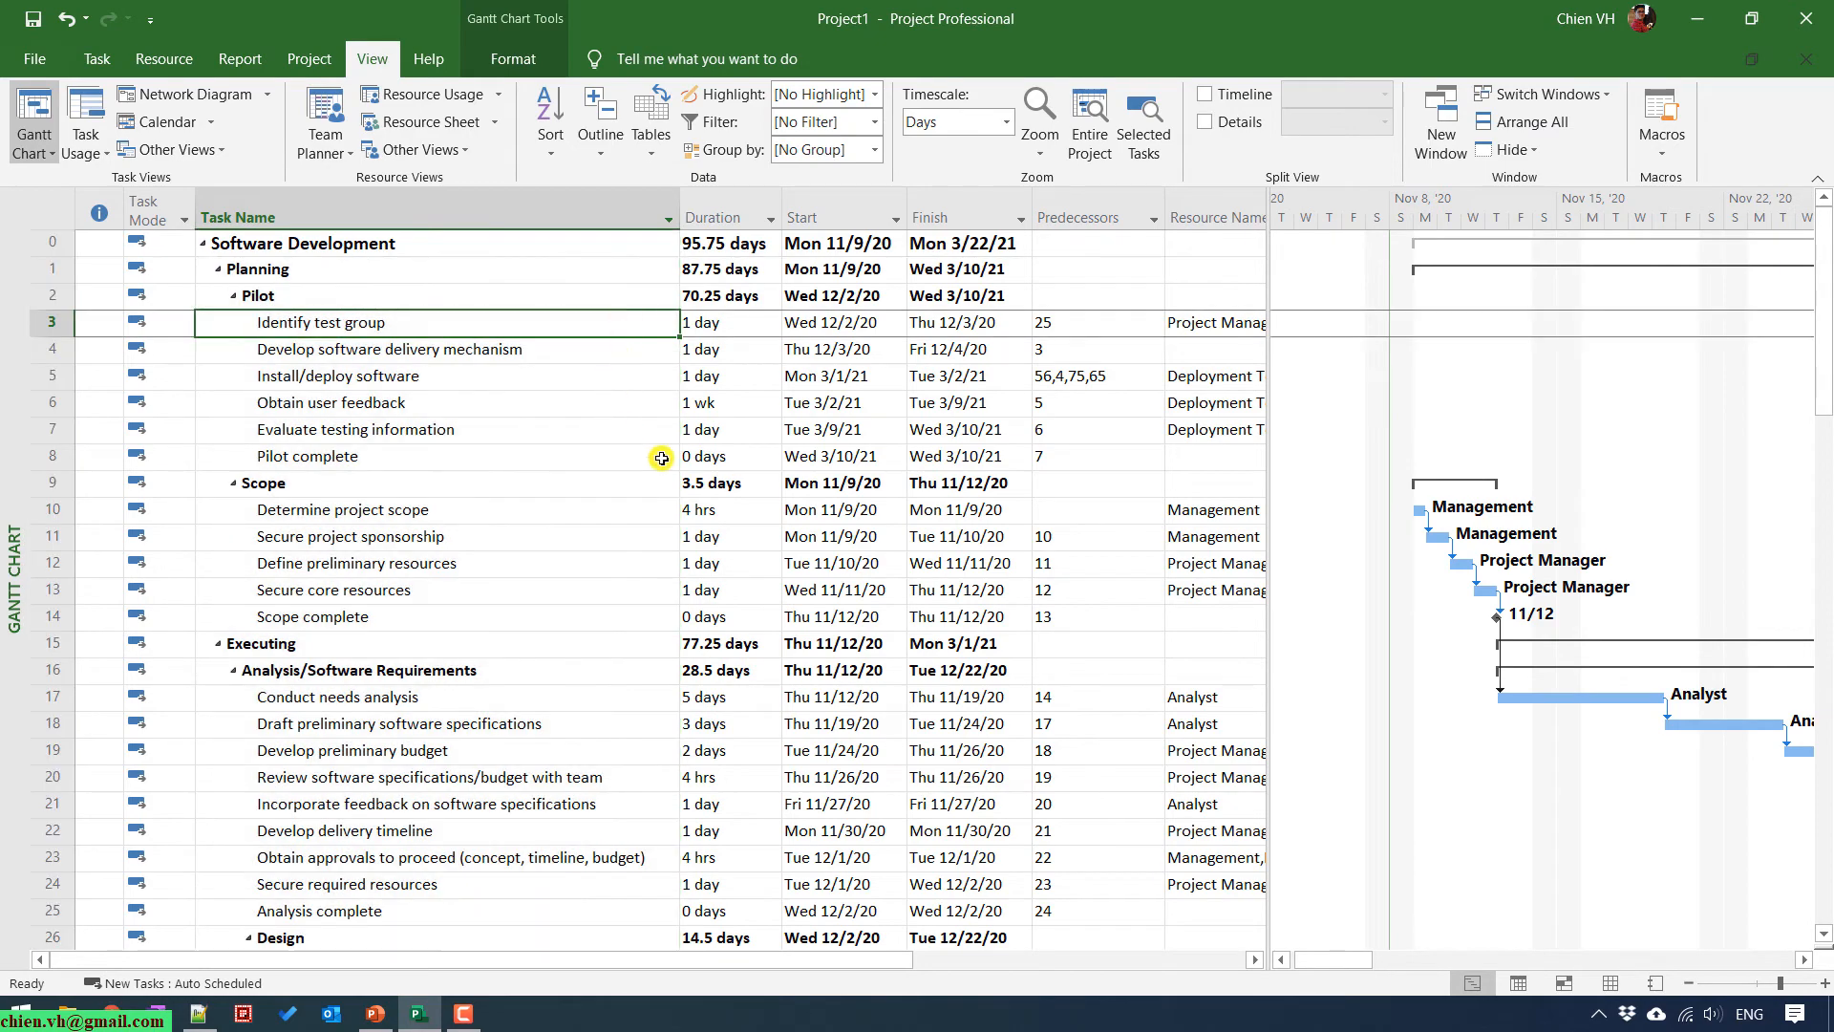
{"action": "mouse_move", "coordinate": [649, 477]}
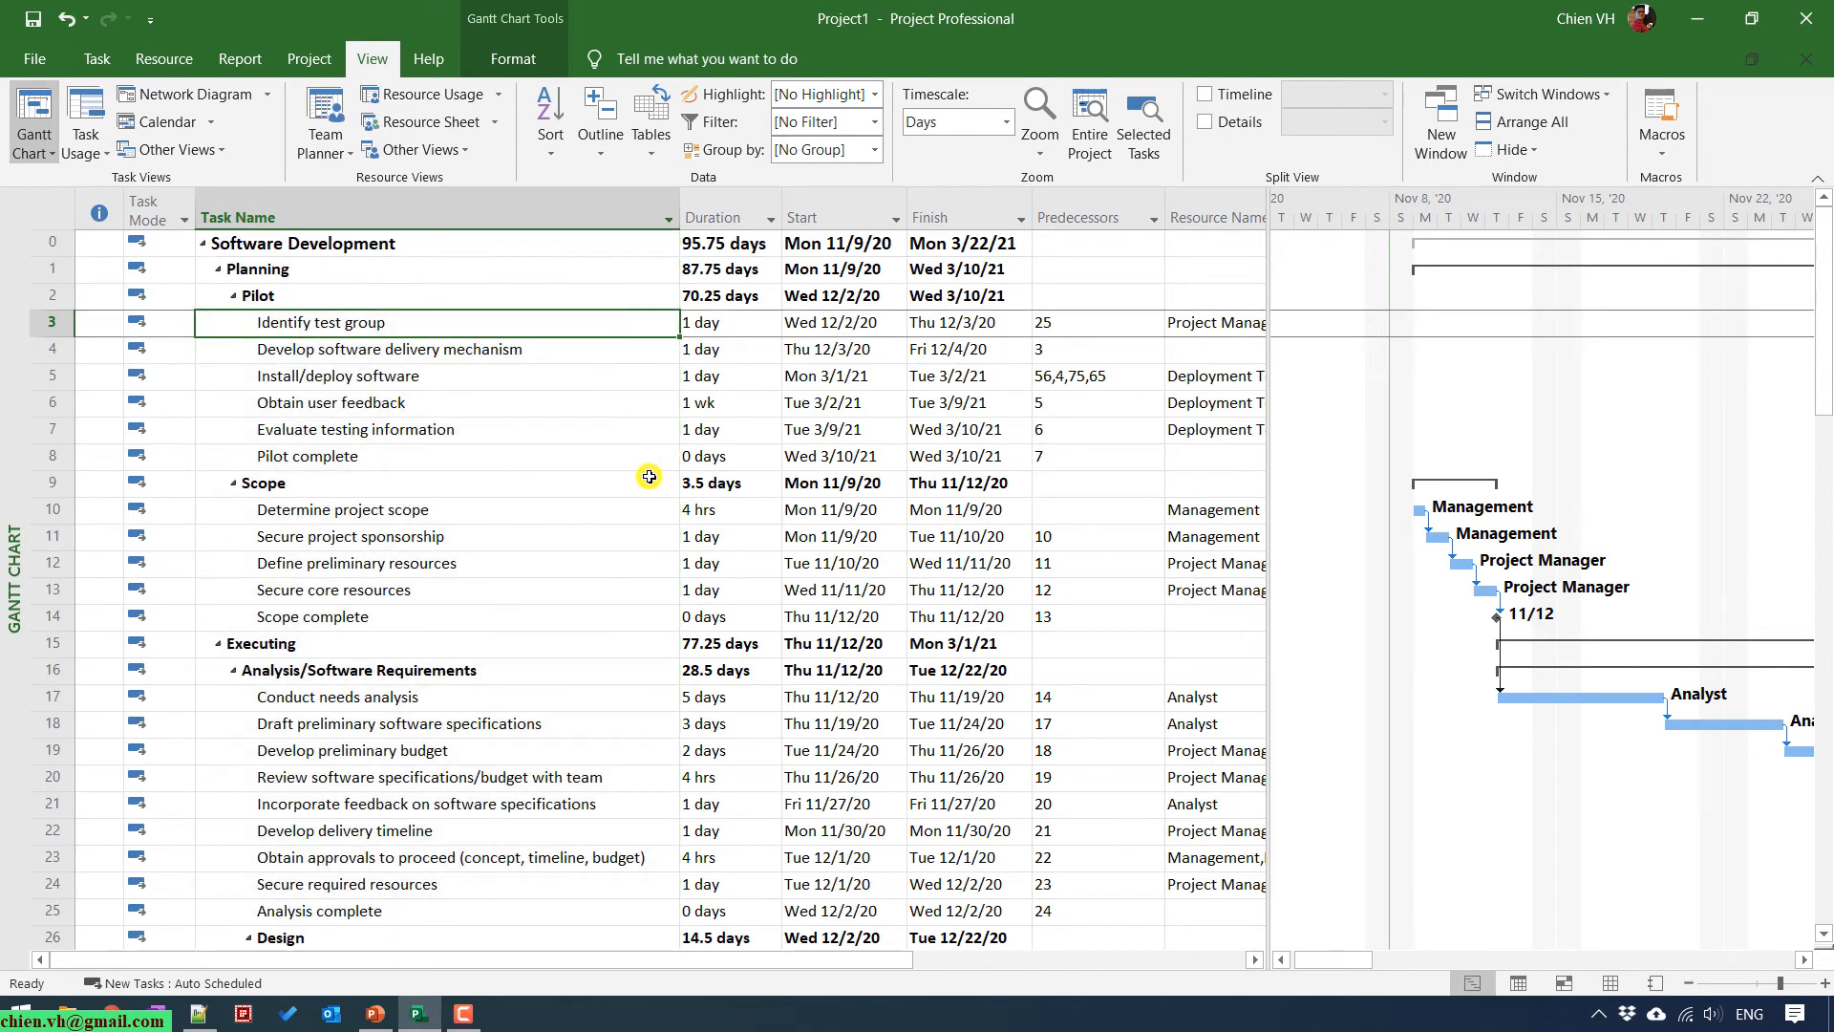
{"action": "scroll", "scroll_direction": "down", "scroll_amount": 3}
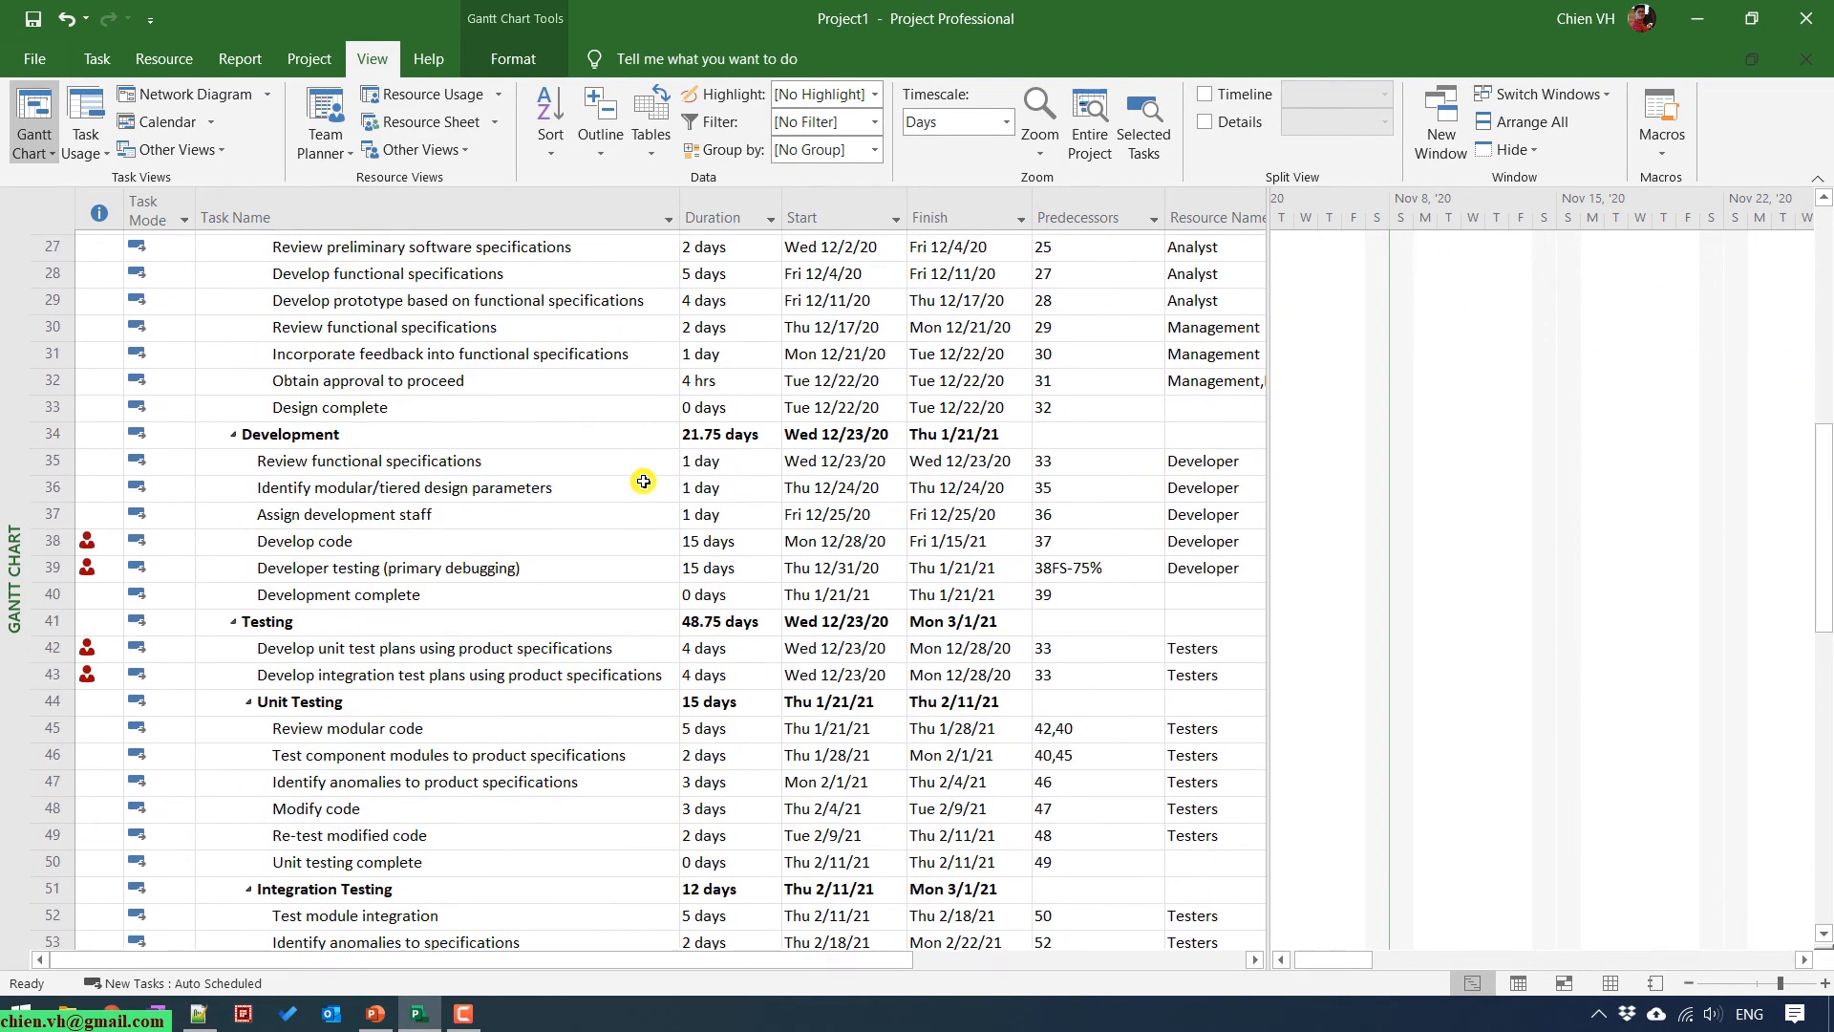
{"action": "scroll", "scroll_direction": "down", "scroll_amount": 3}
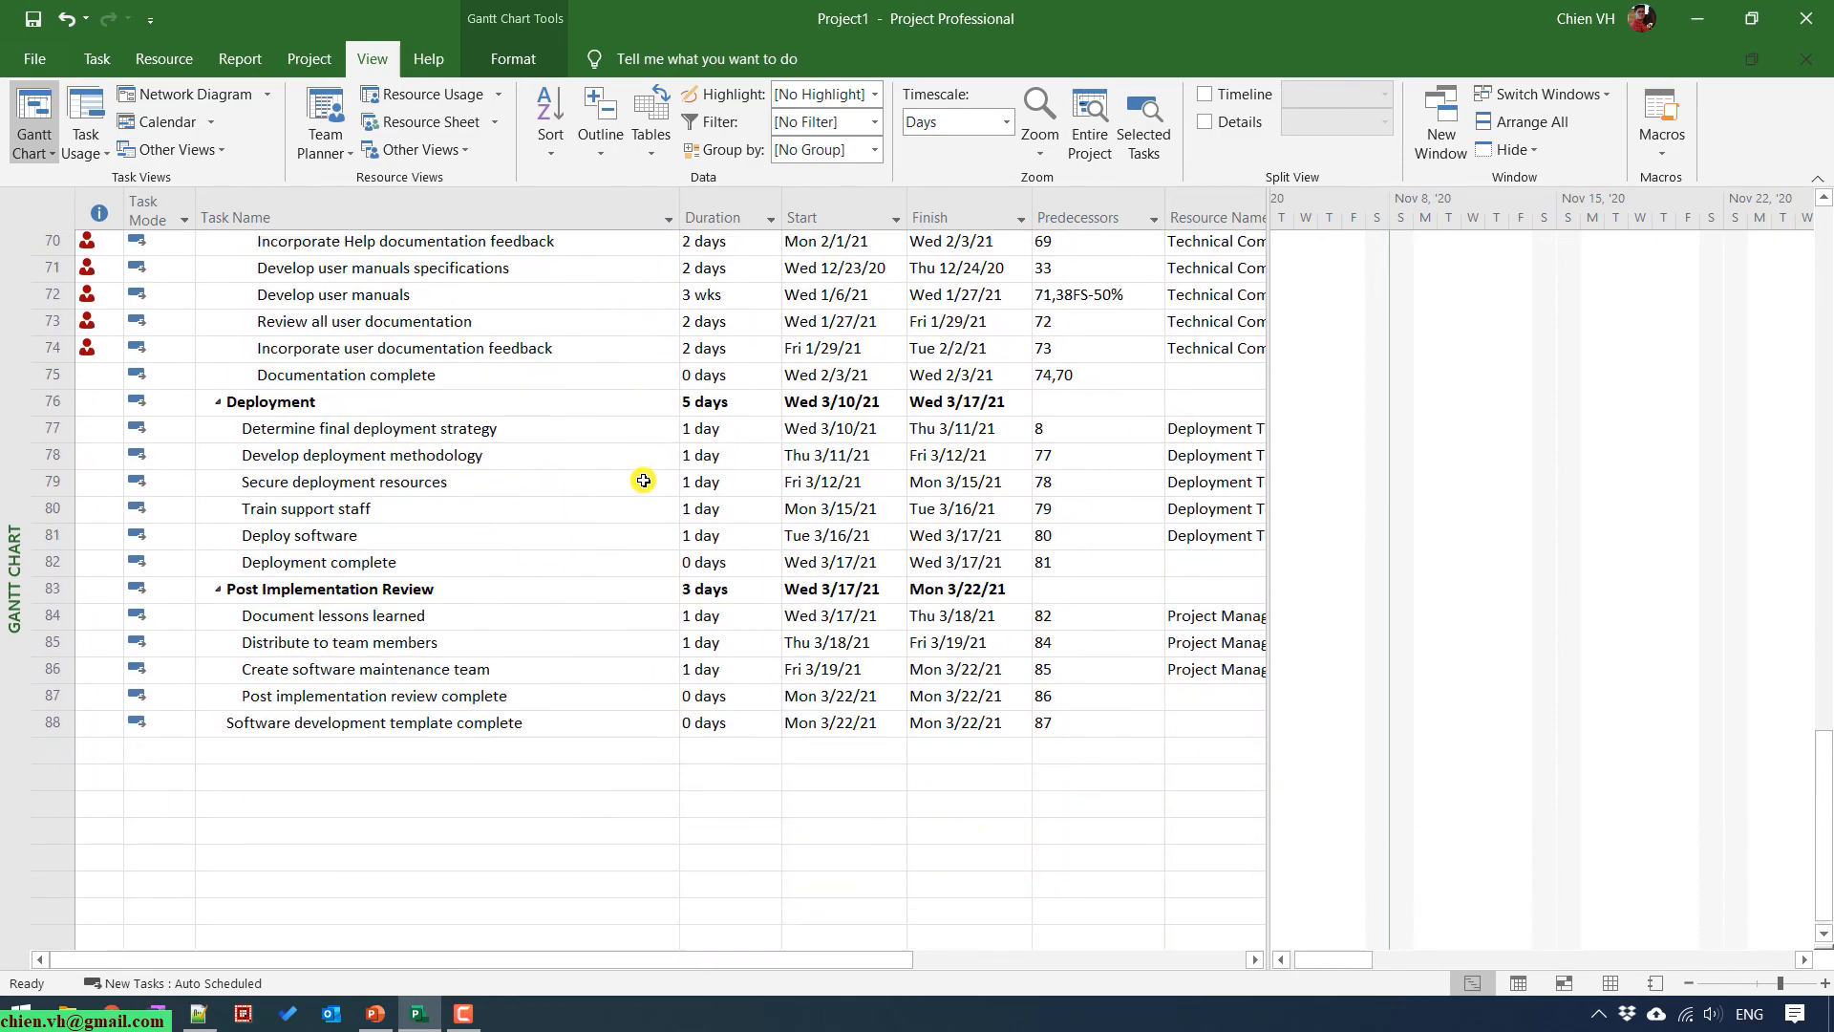
{"action": "scroll", "scroll_direction": "up", "scroll_amount": 3}
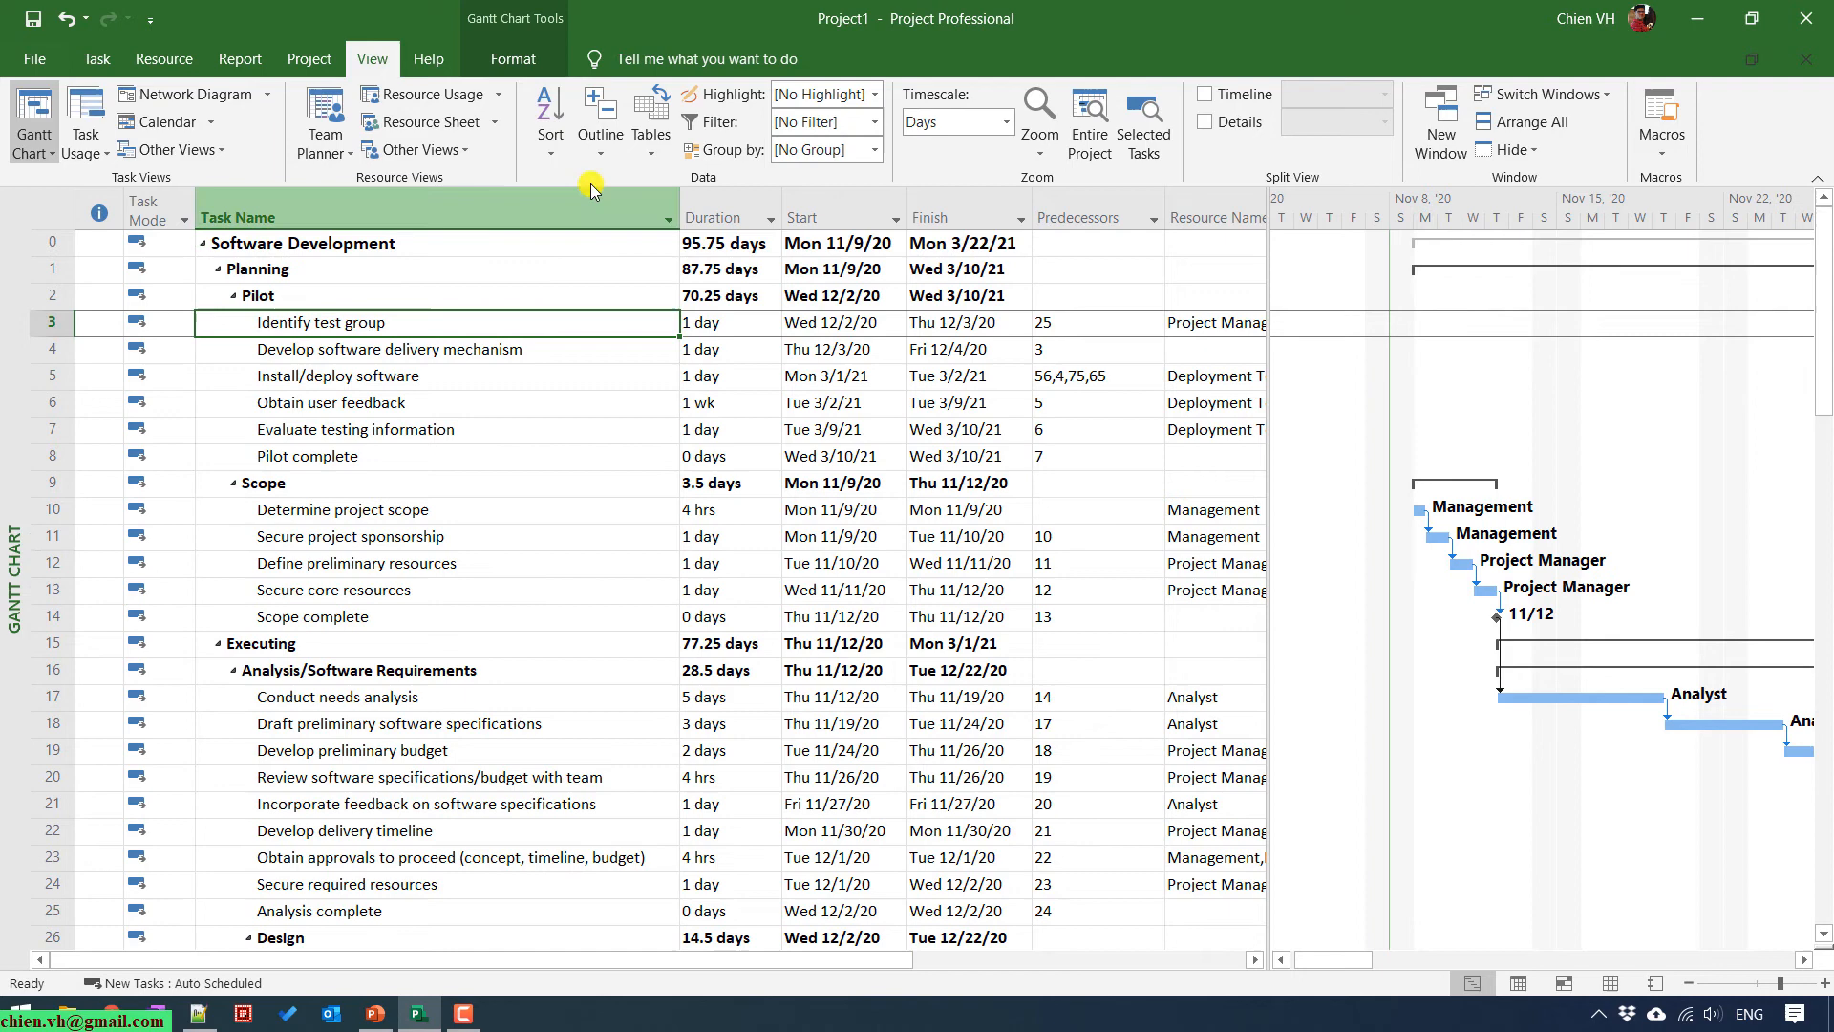
Try outline Level 1, Level 2 and Level 3 from View > Outline.
{"action": "left_click", "coordinate": [600, 105]}
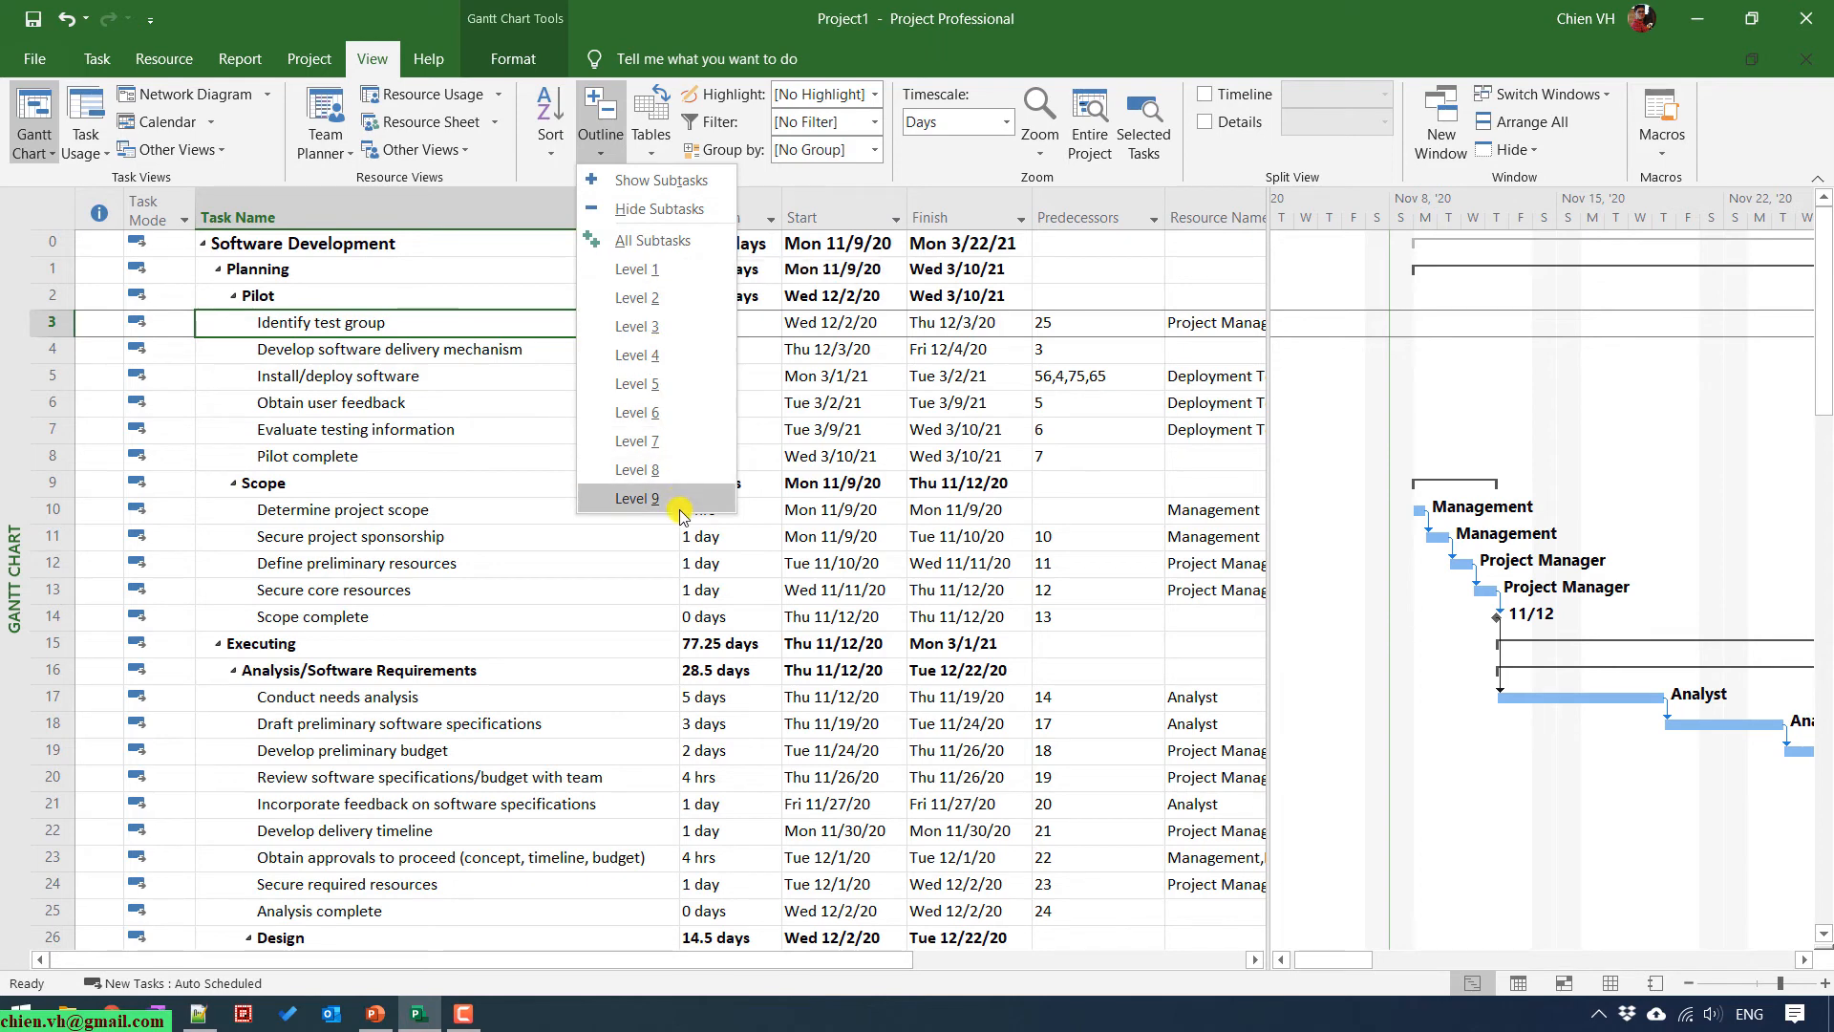
{"action": "mouse_move", "coordinate": [688, 508]}
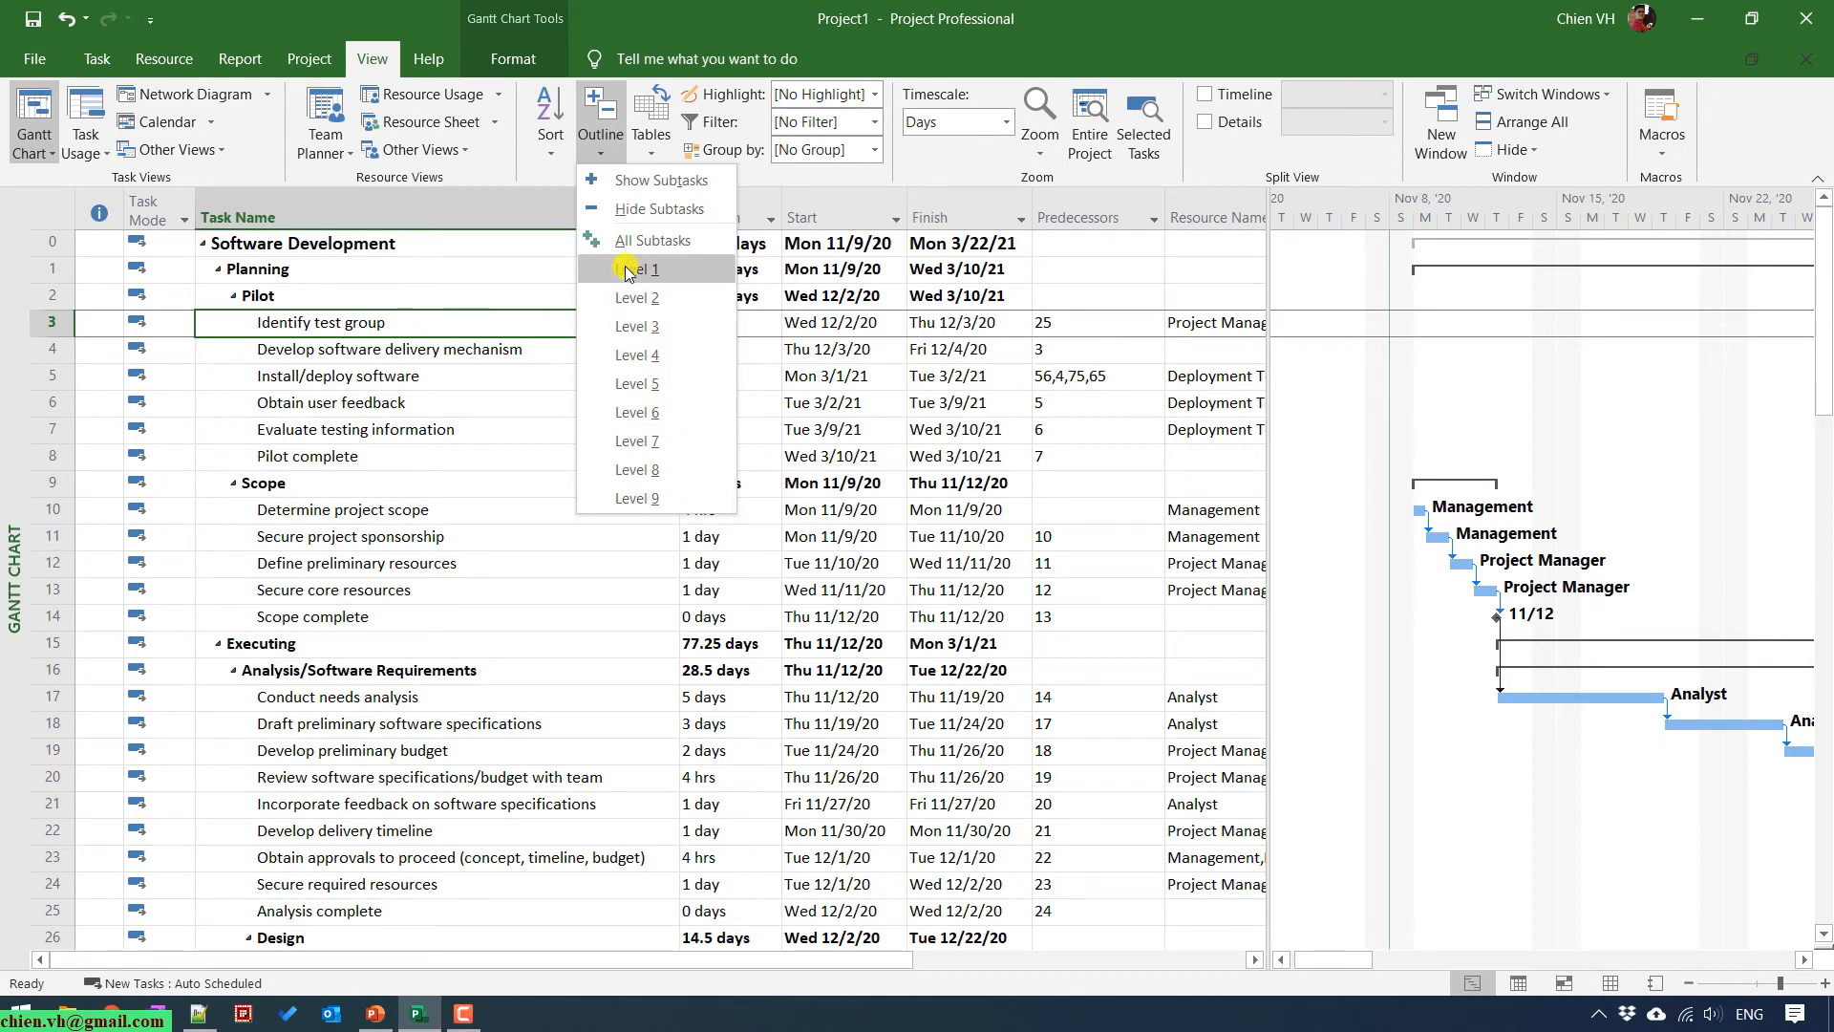
{"action": "left_click", "coordinate": [638, 267]}
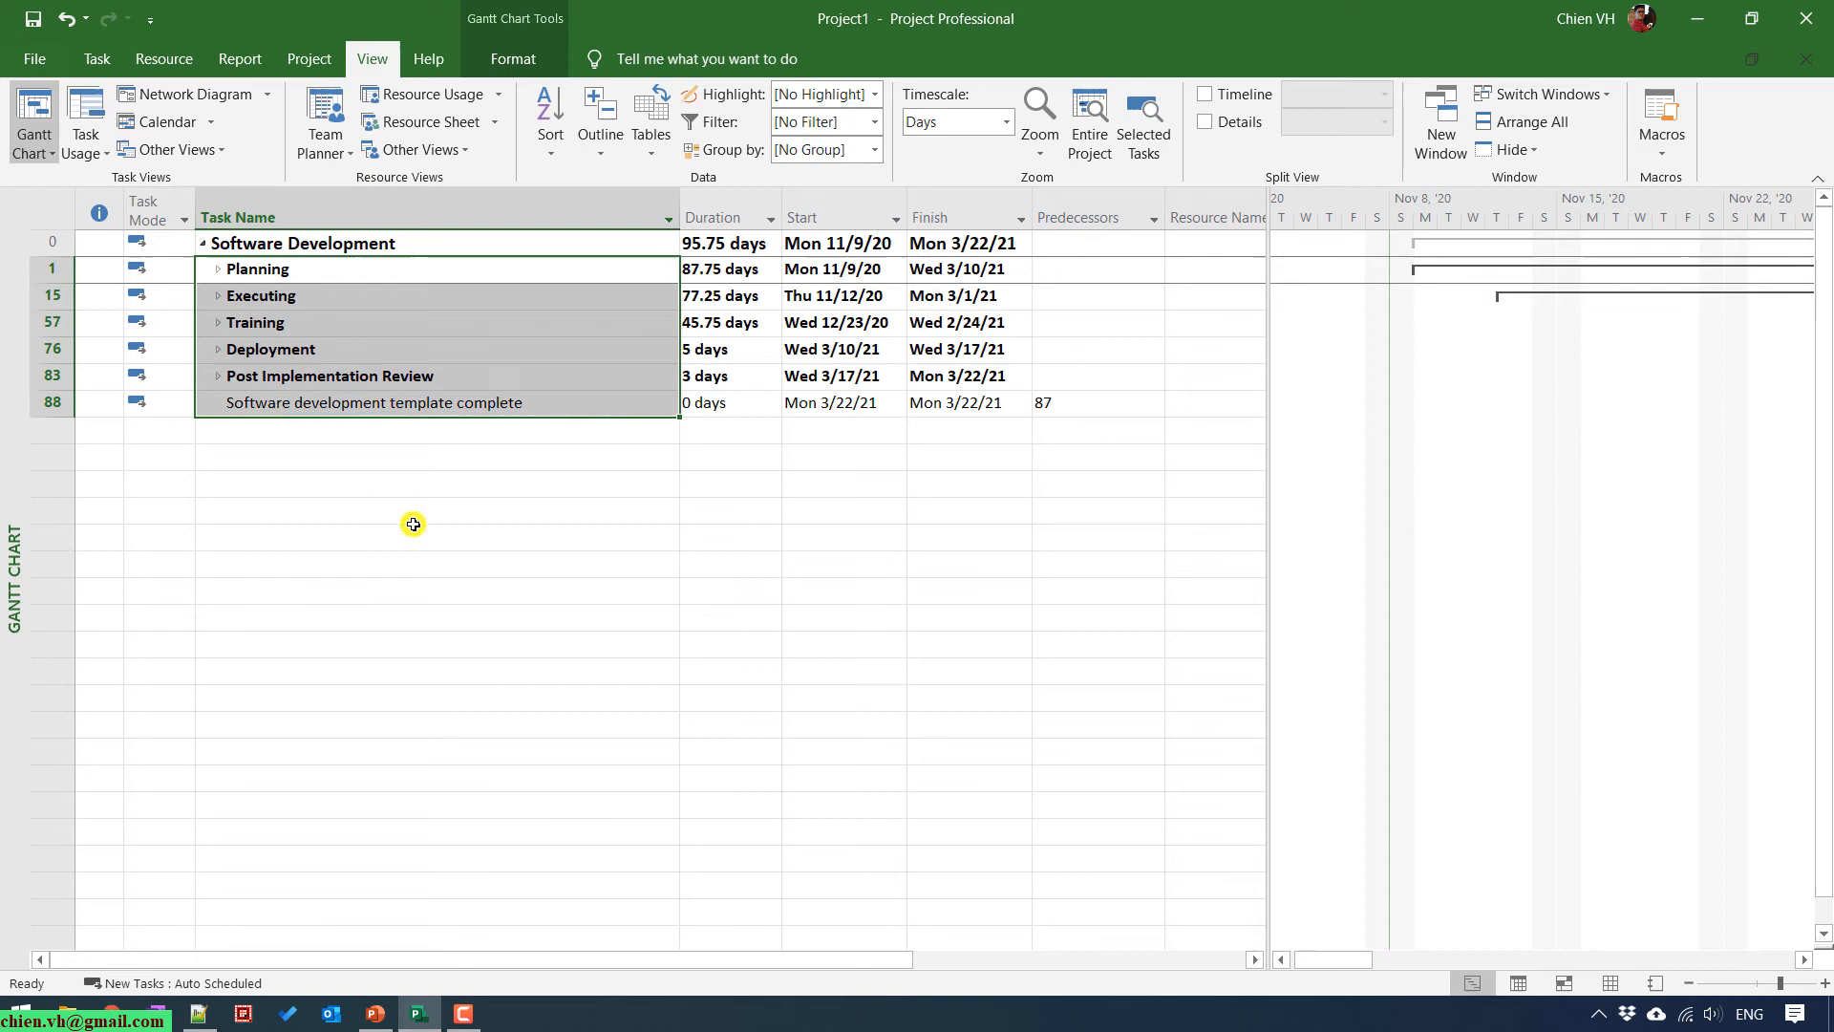
{"action": "left_click", "coordinate": [599, 114]}
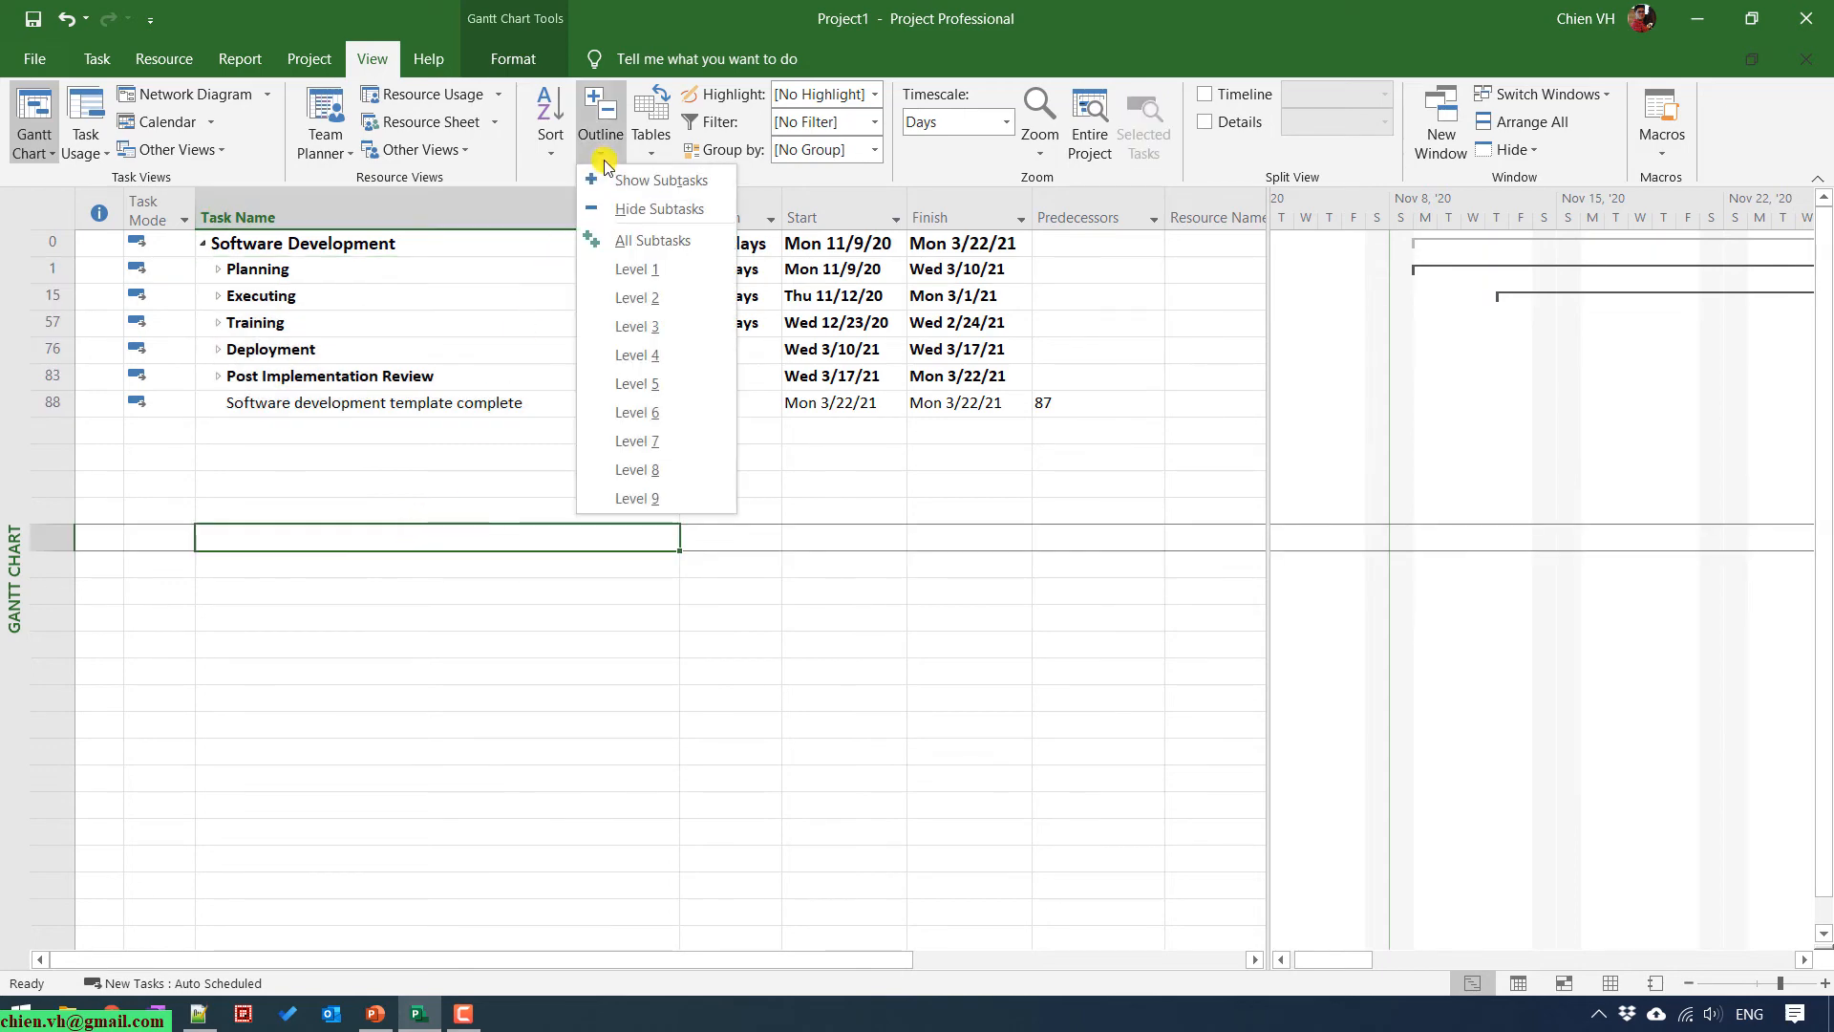
{"action": "mouse_move", "coordinate": [661, 304]}
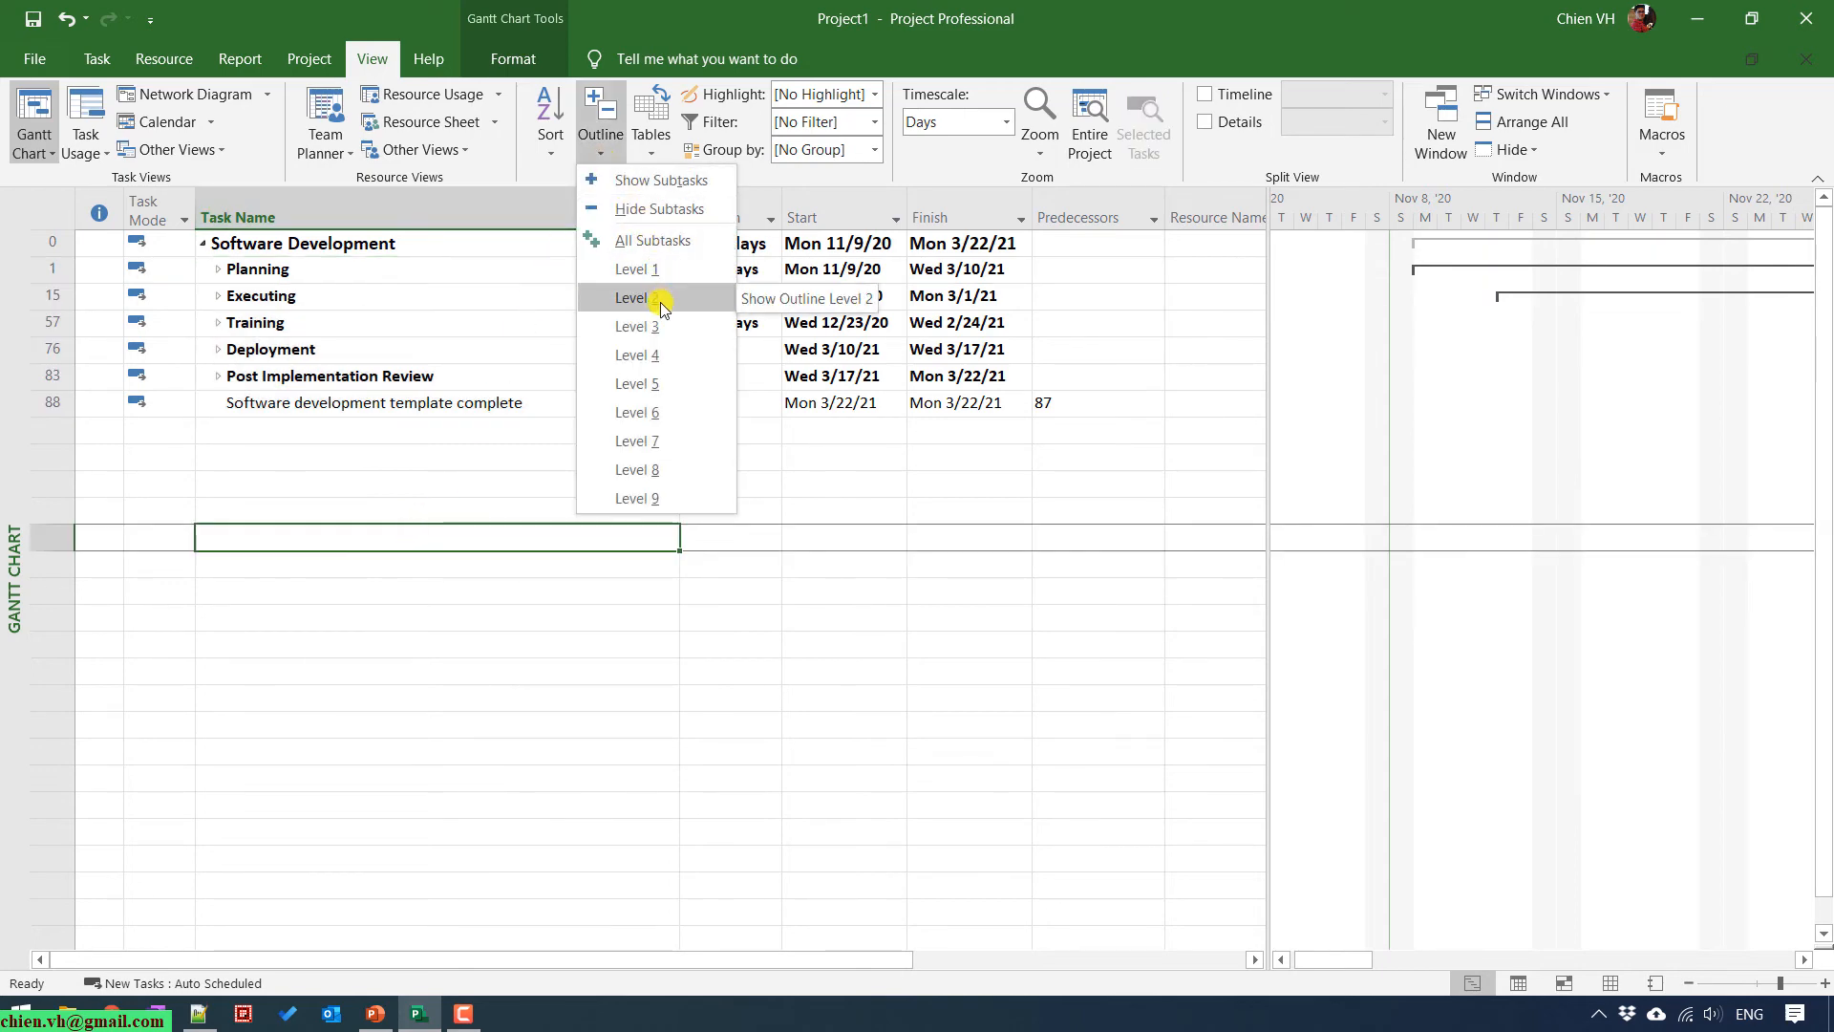
{"action": "left_click", "coordinate": [636, 297]}
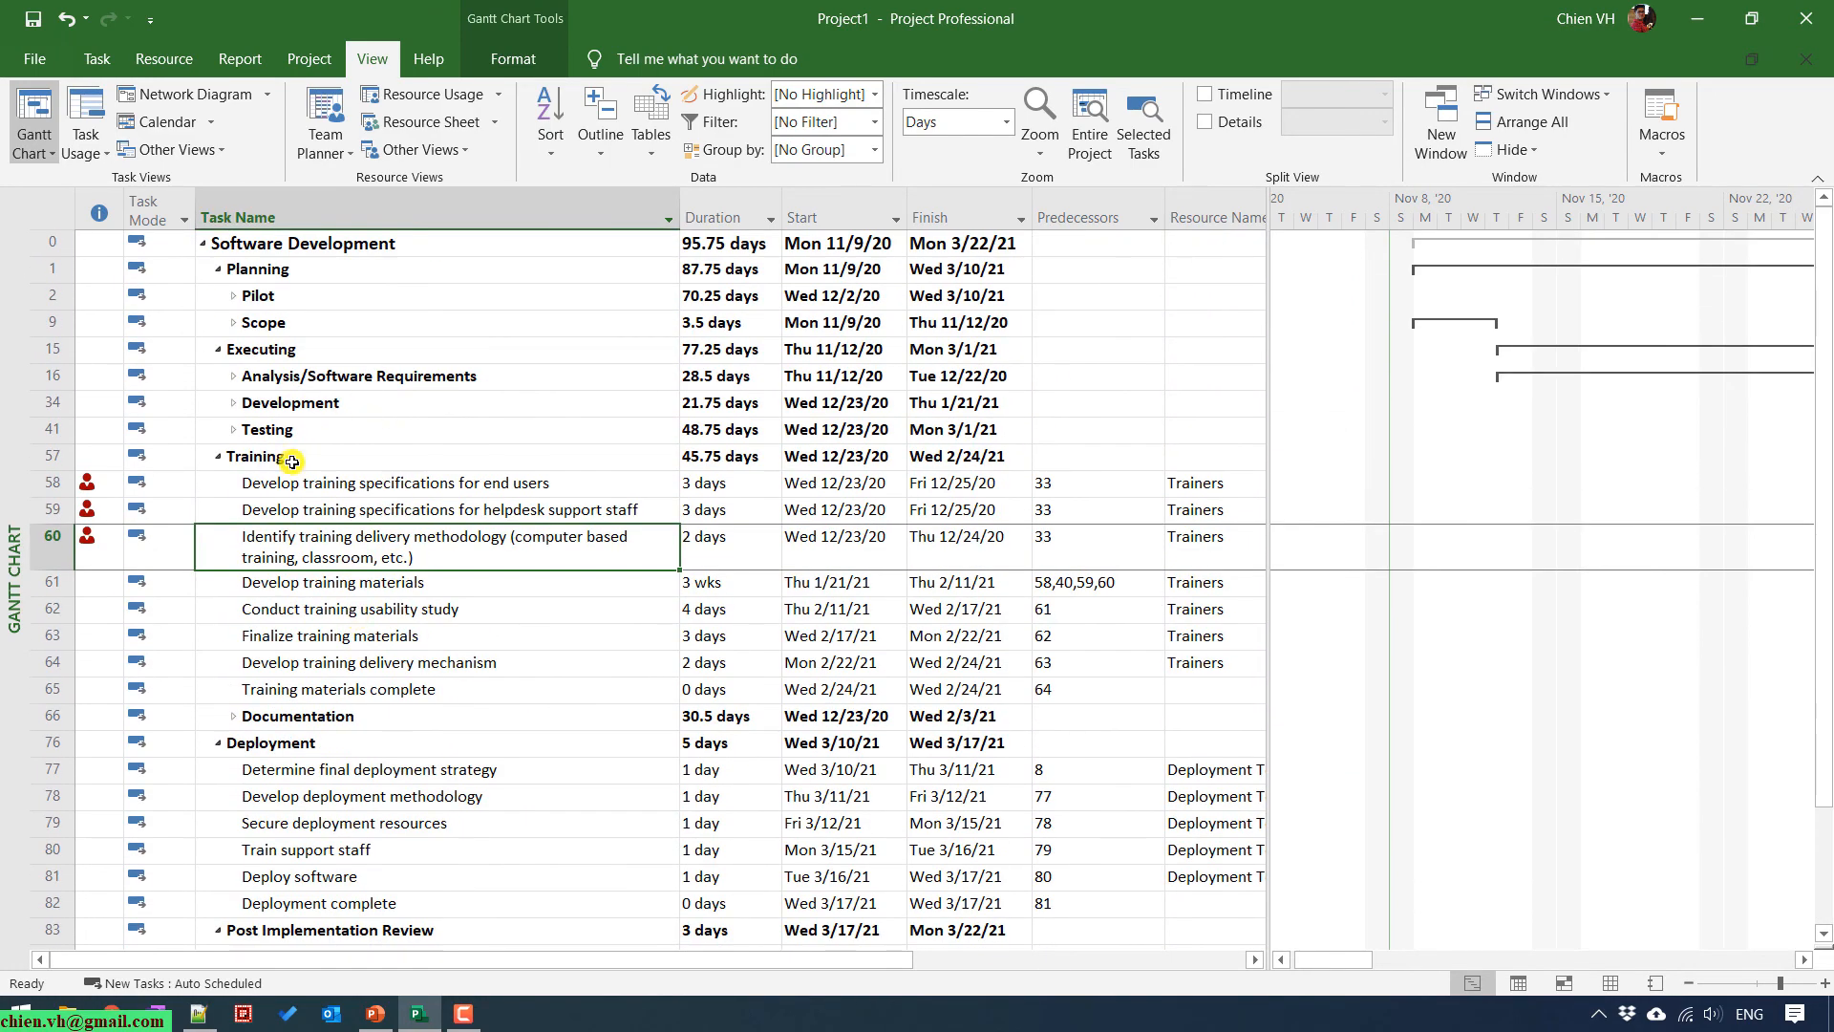
{"action": "left_click", "coordinate": [599, 113]}
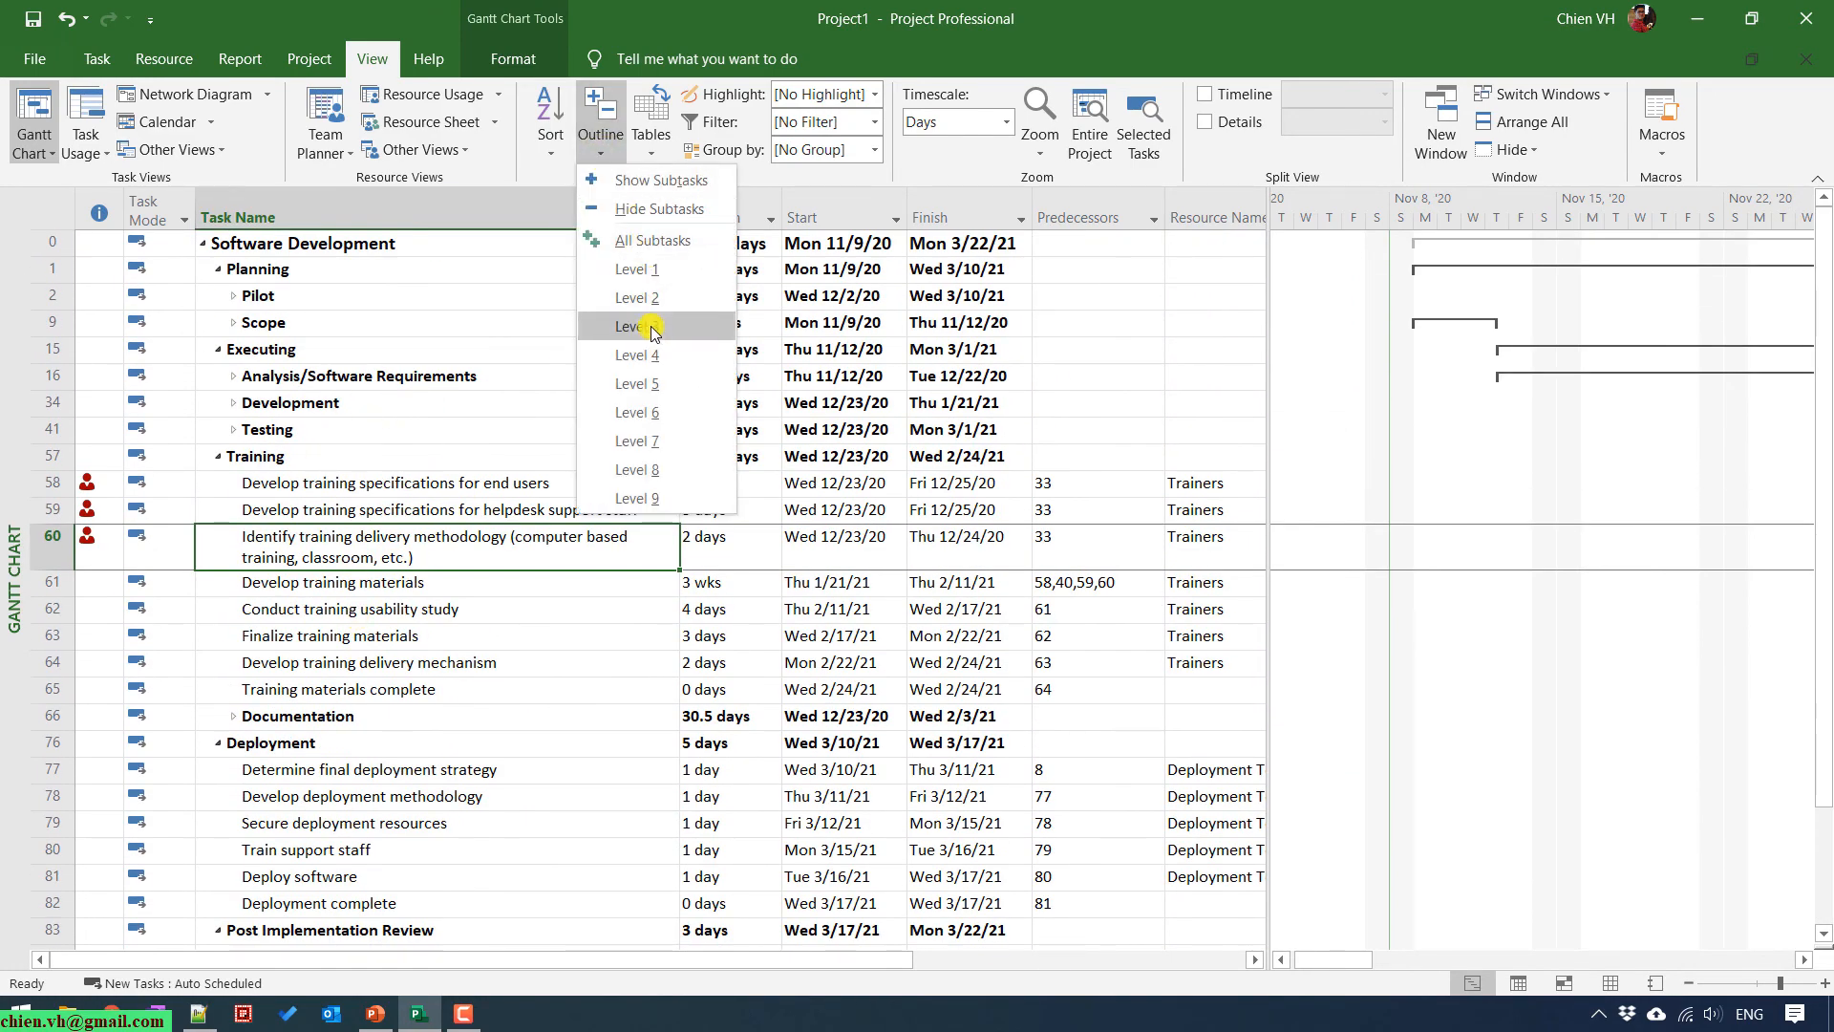
{"action": "left_click", "coordinate": [636, 325]}
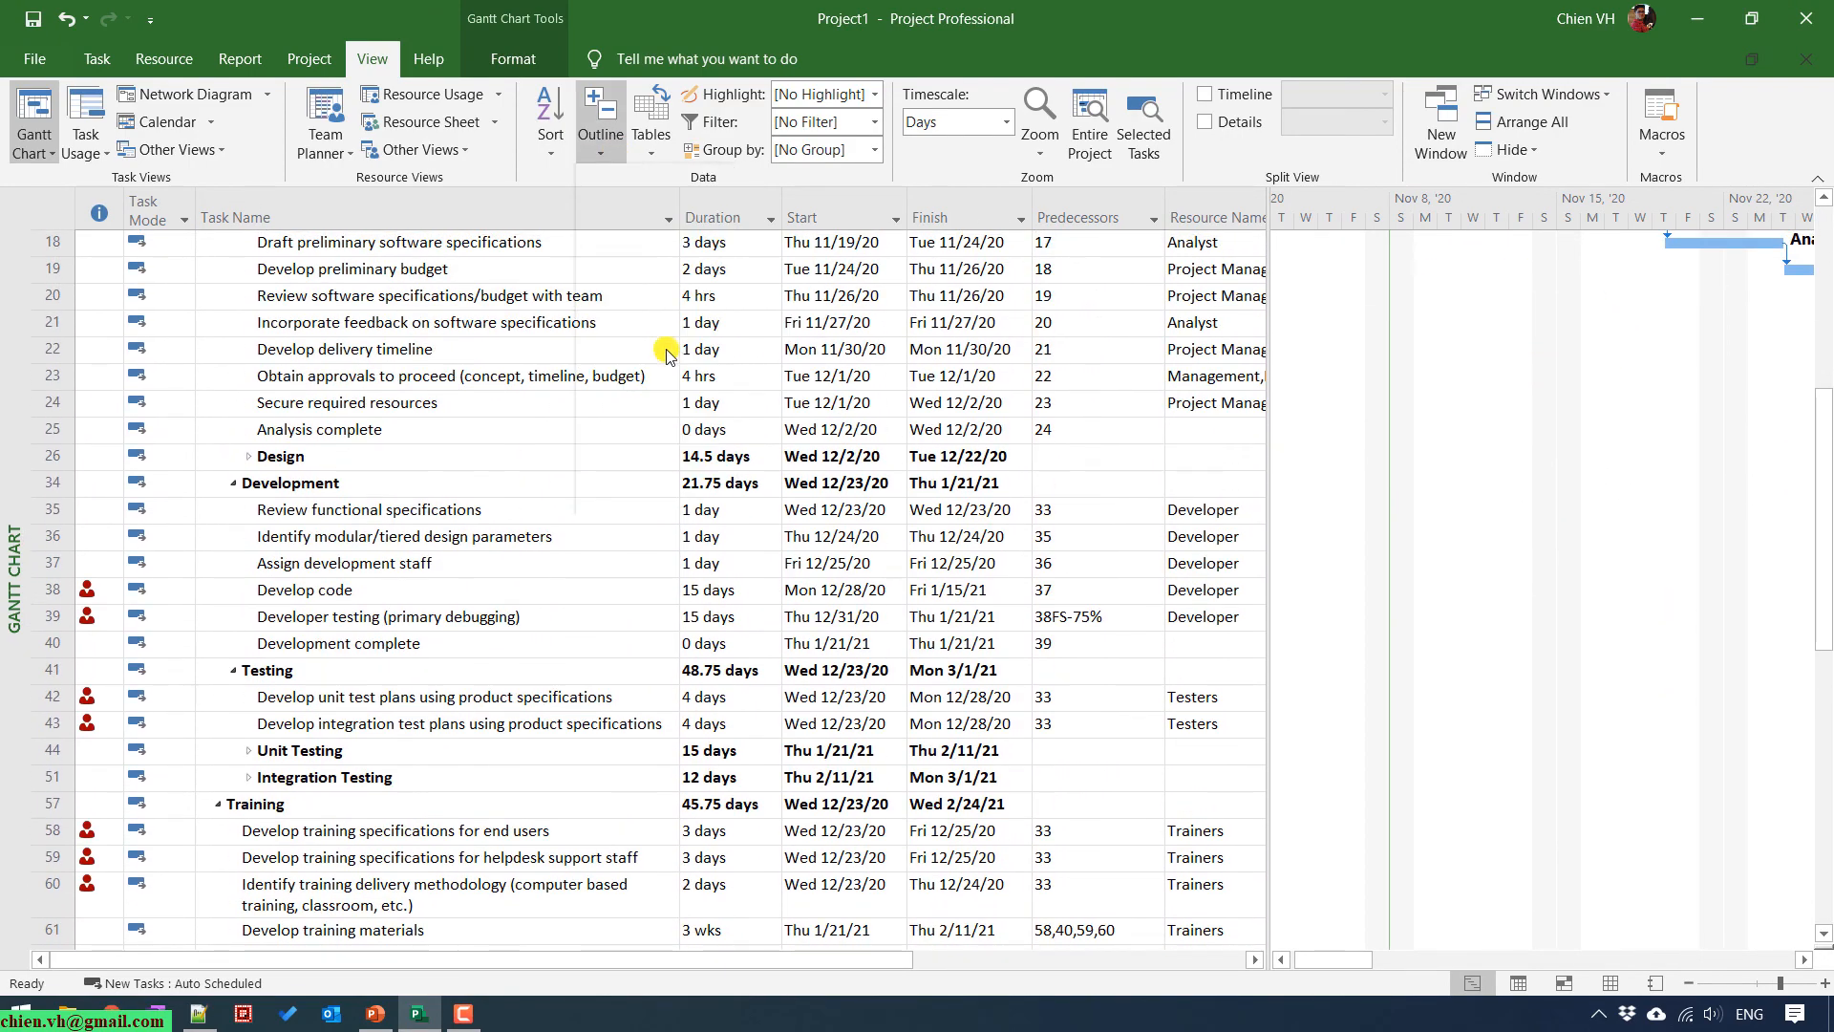
{"action": "scroll", "scroll_direction": "down", "scroll_amount": 3}
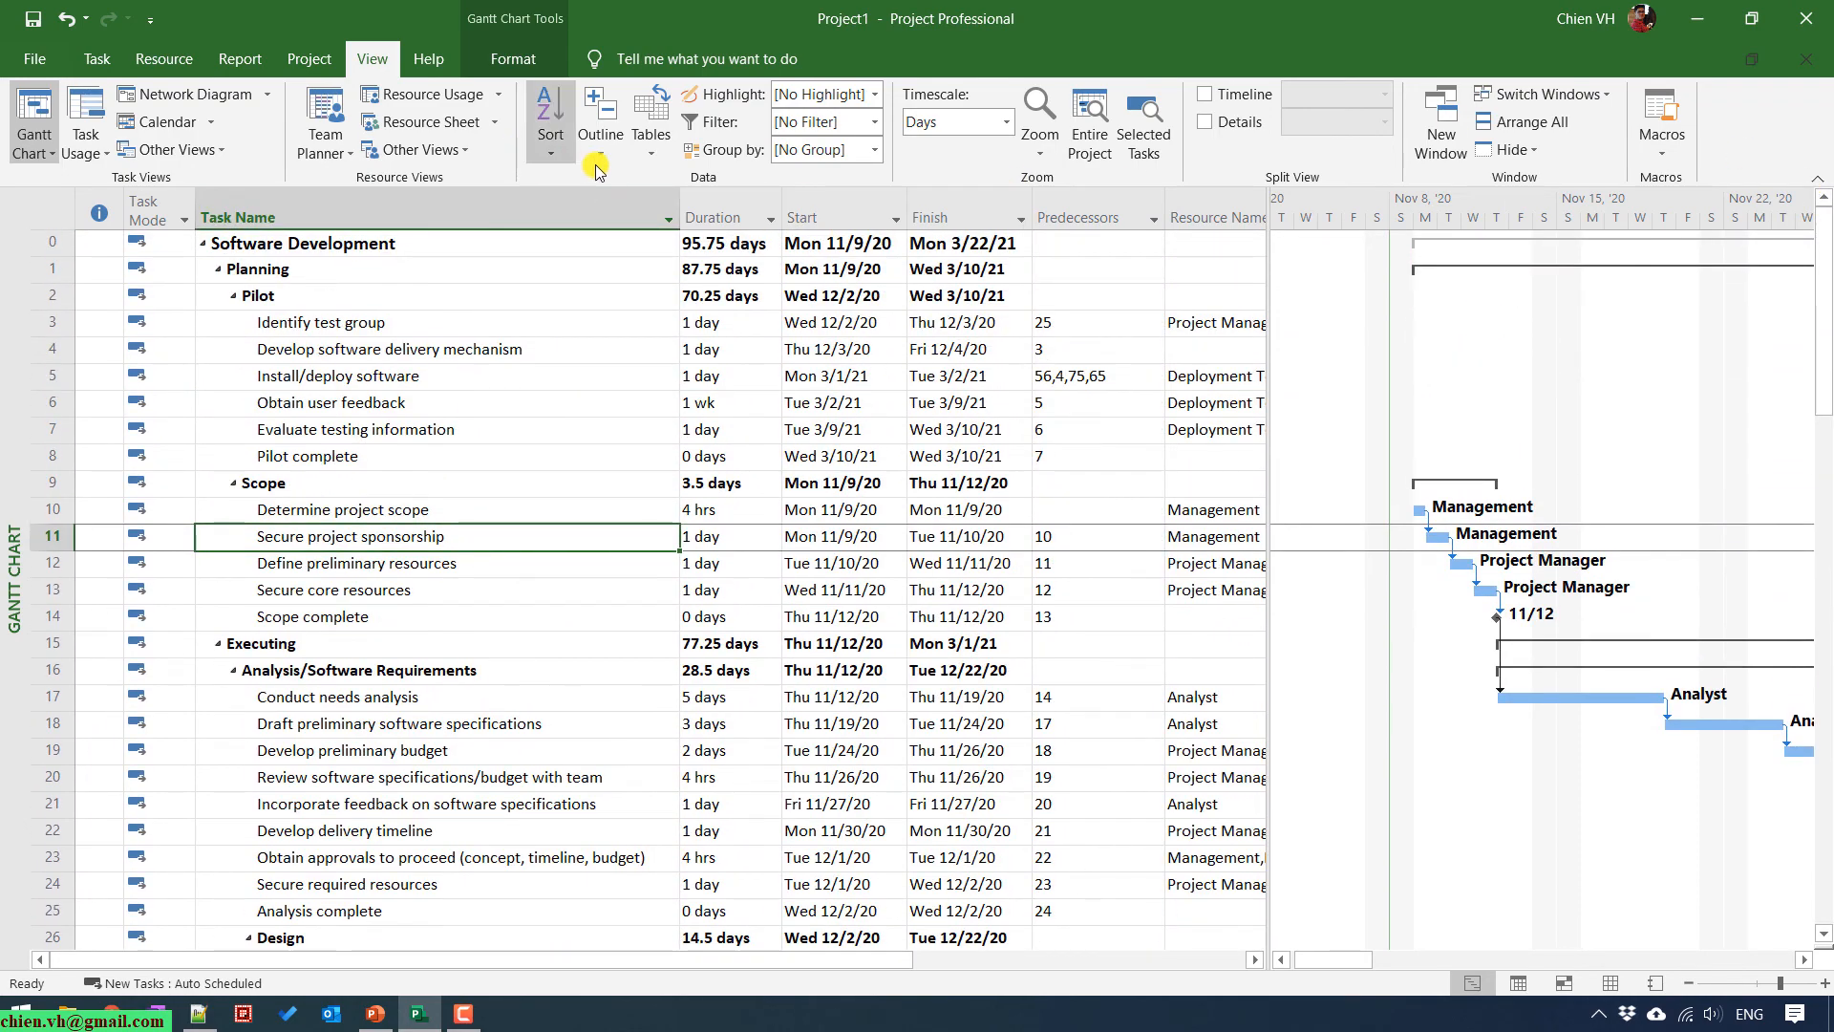
{"action": "mouse_move", "coordinate": [669, 211]}
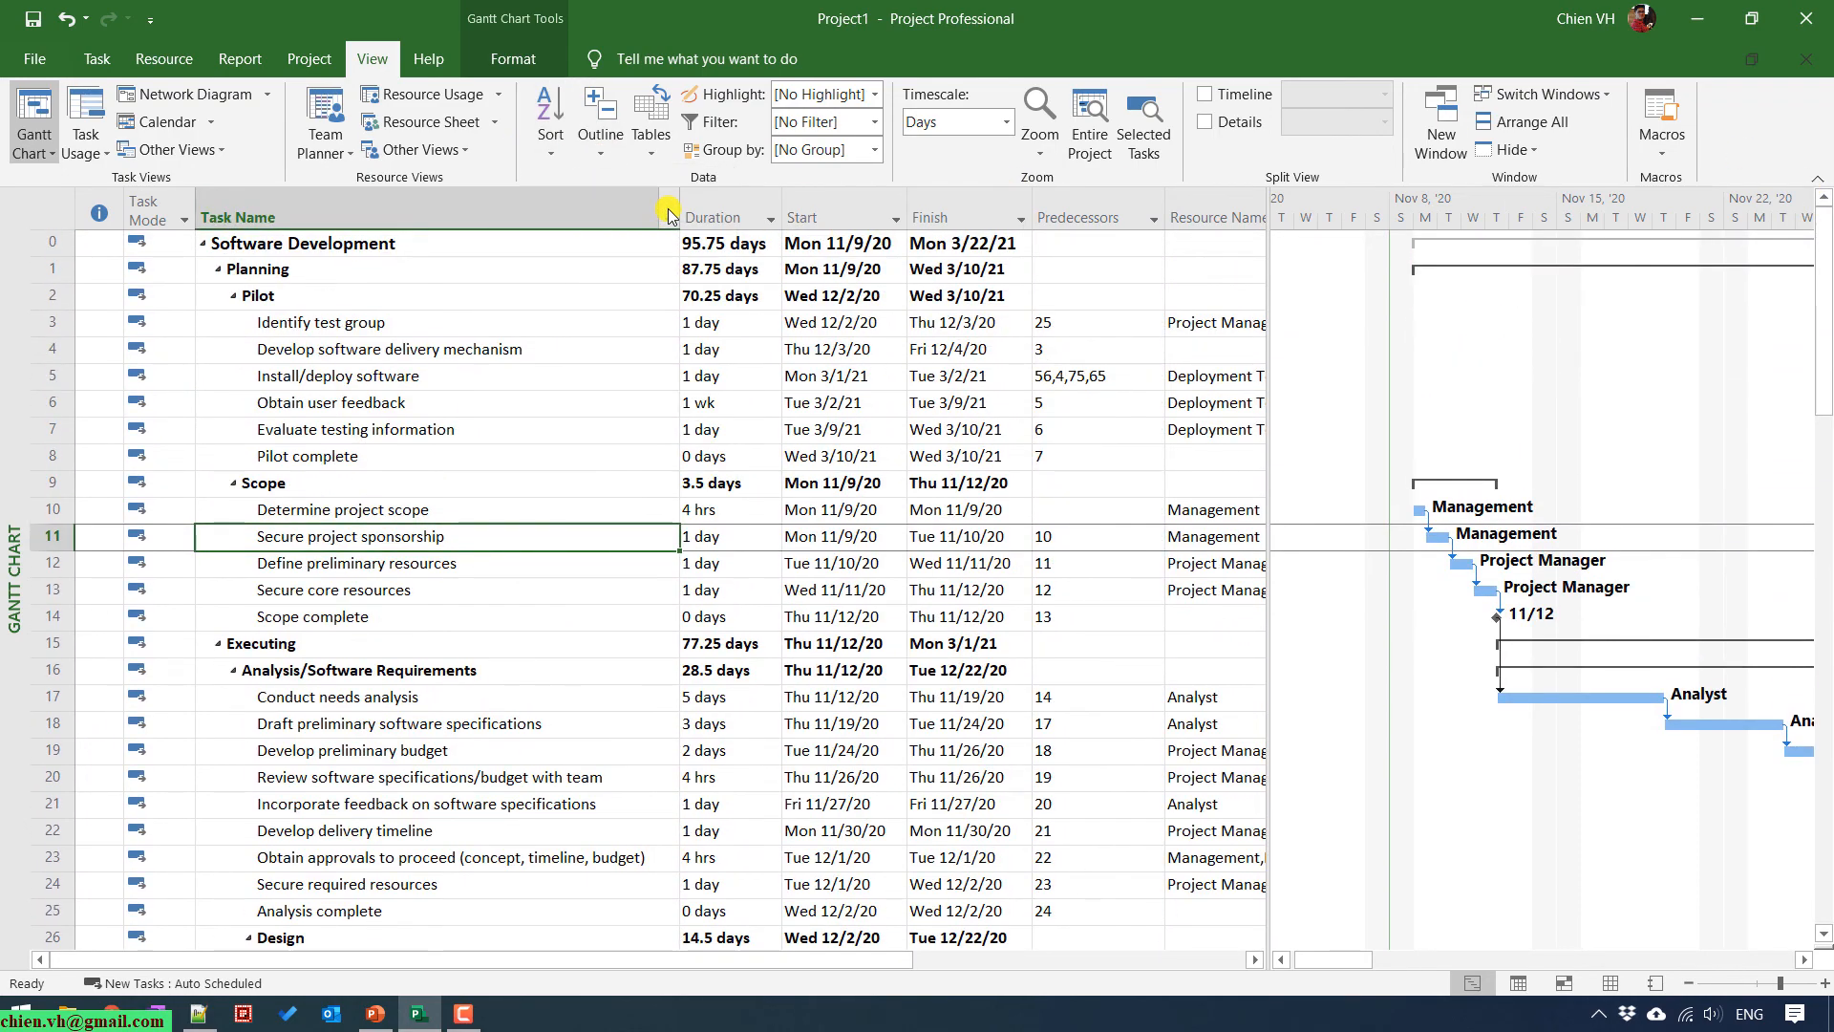
Hide all subtasks, then expand Software Development one level to list its phases.
{"action": "left_click", "coordinate": [233, 481]}
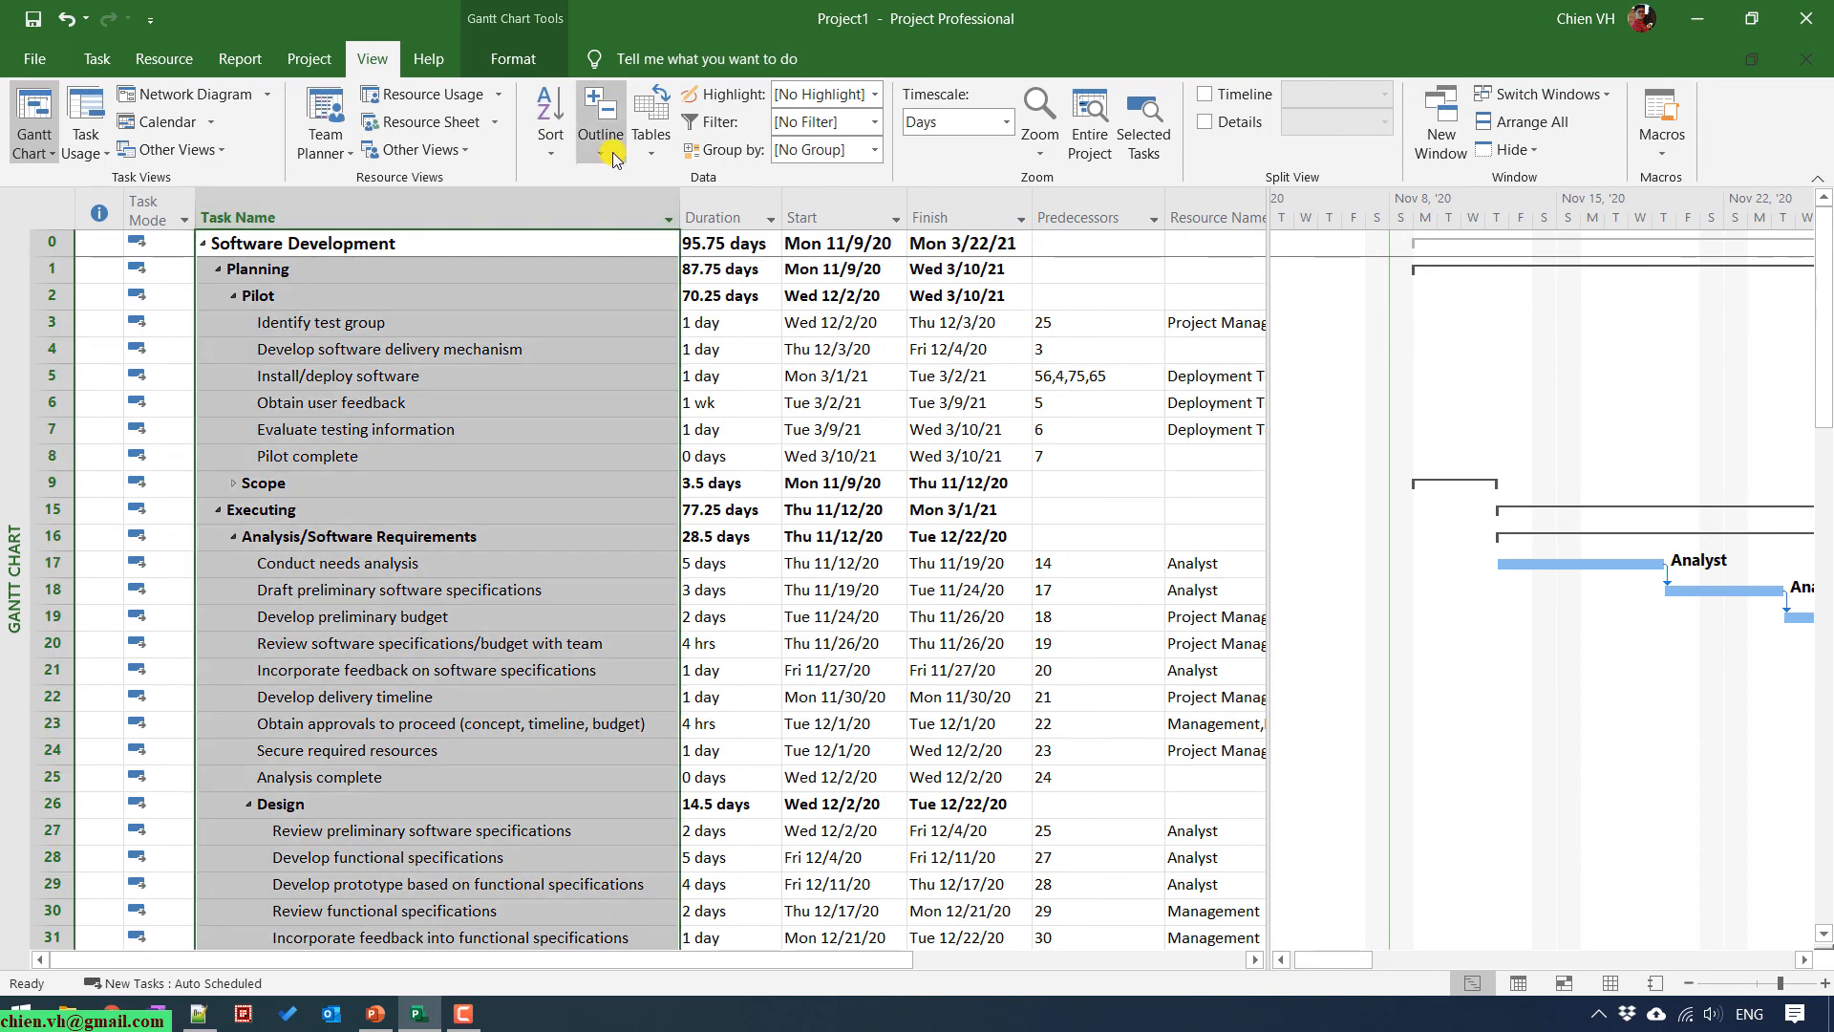
{"action": "left_click", "coordinate": [599, 112]}
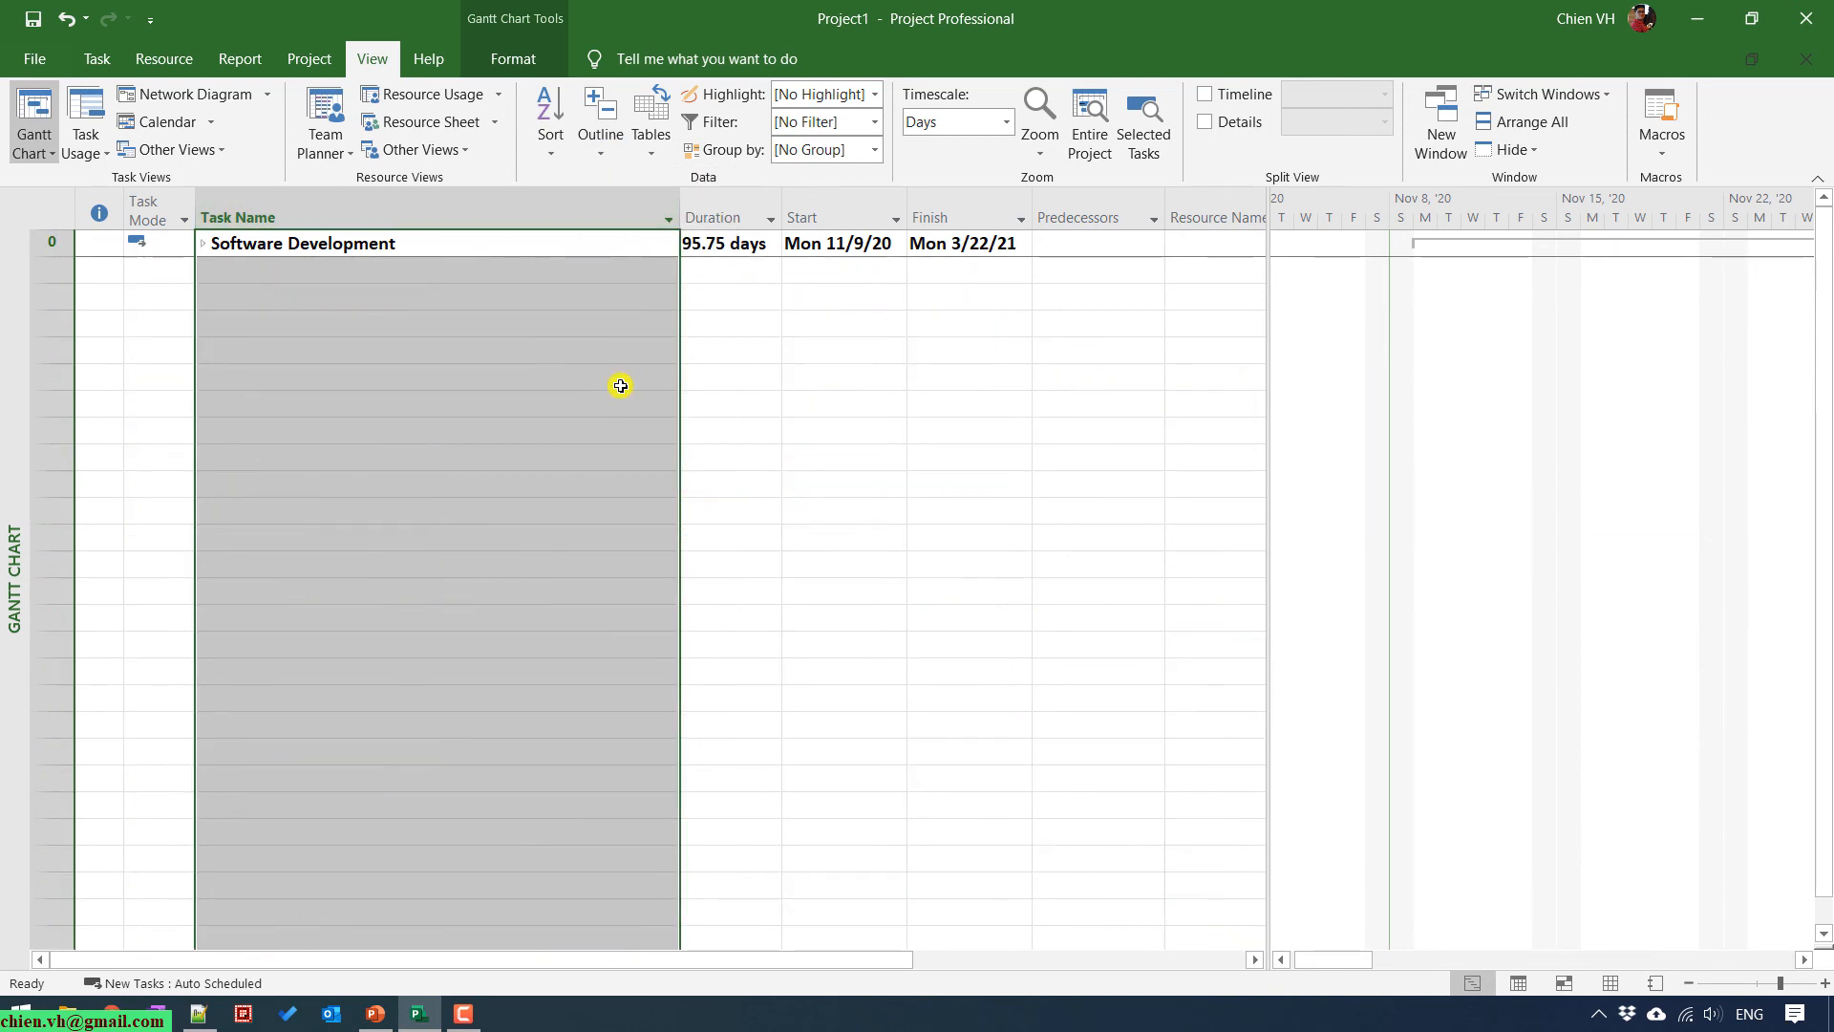
{"action": "left_click", "coordinate": [202, 244]}
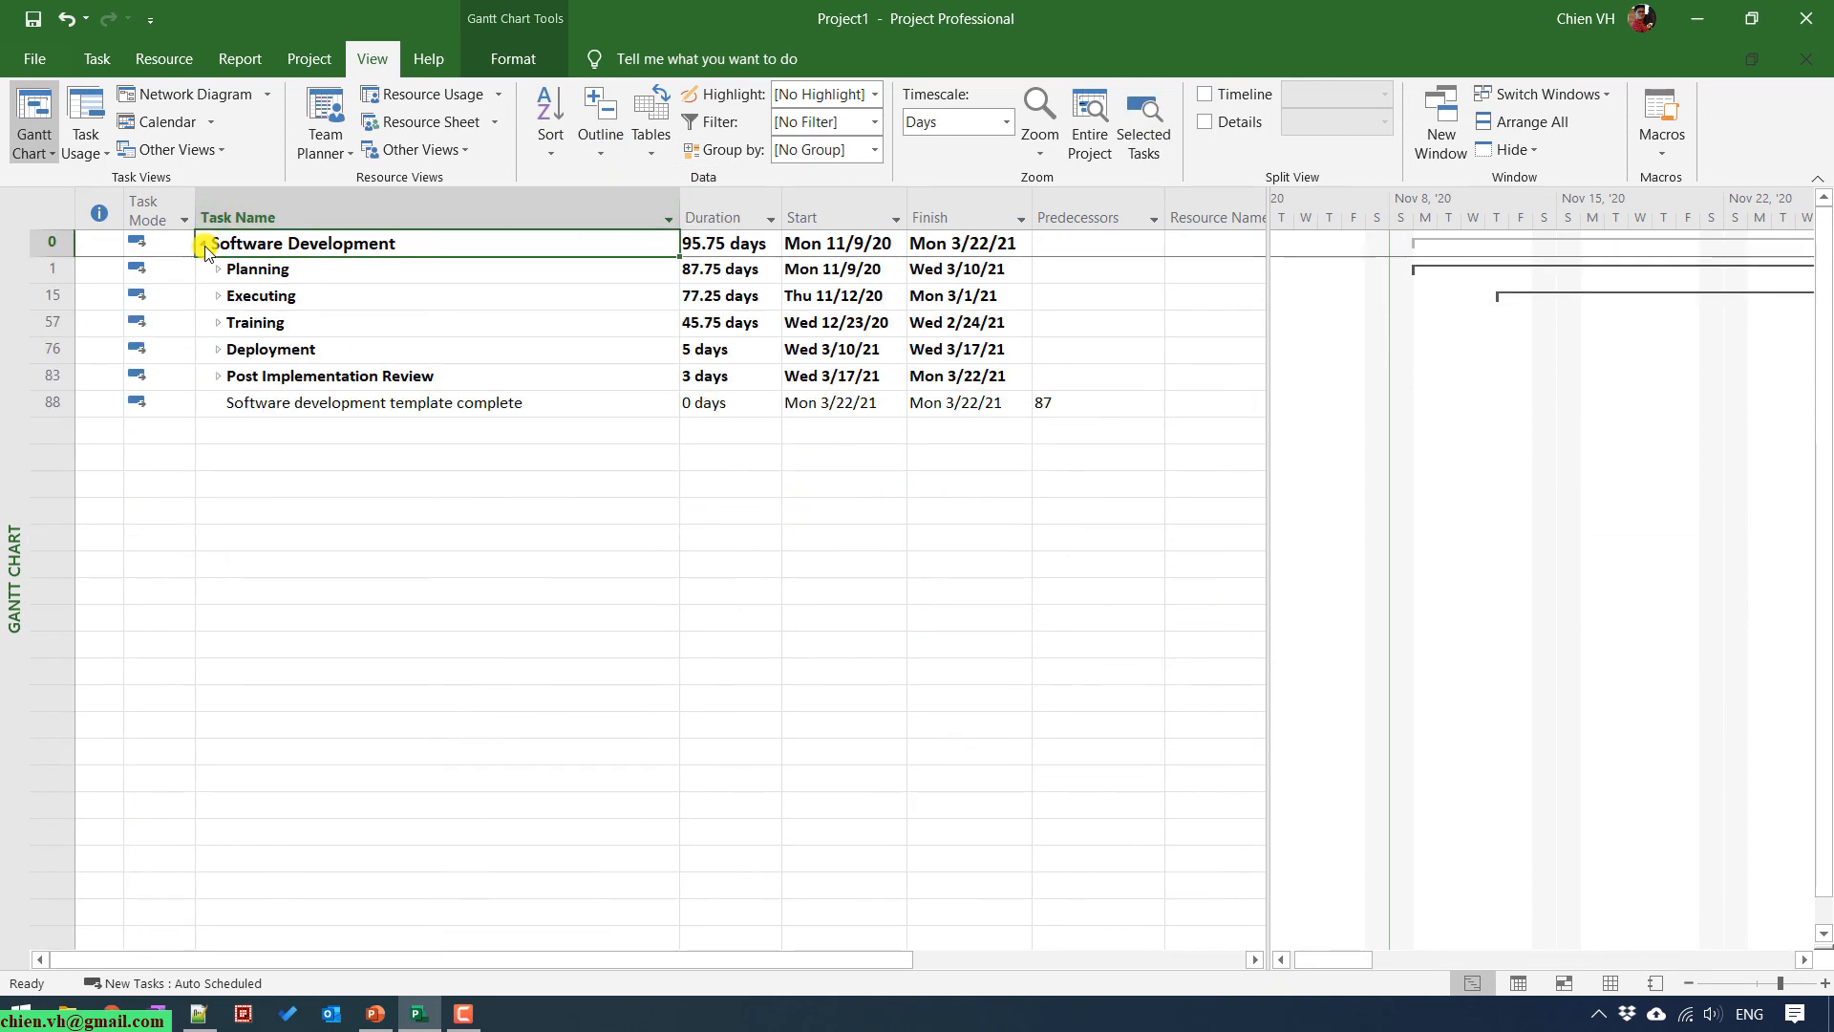